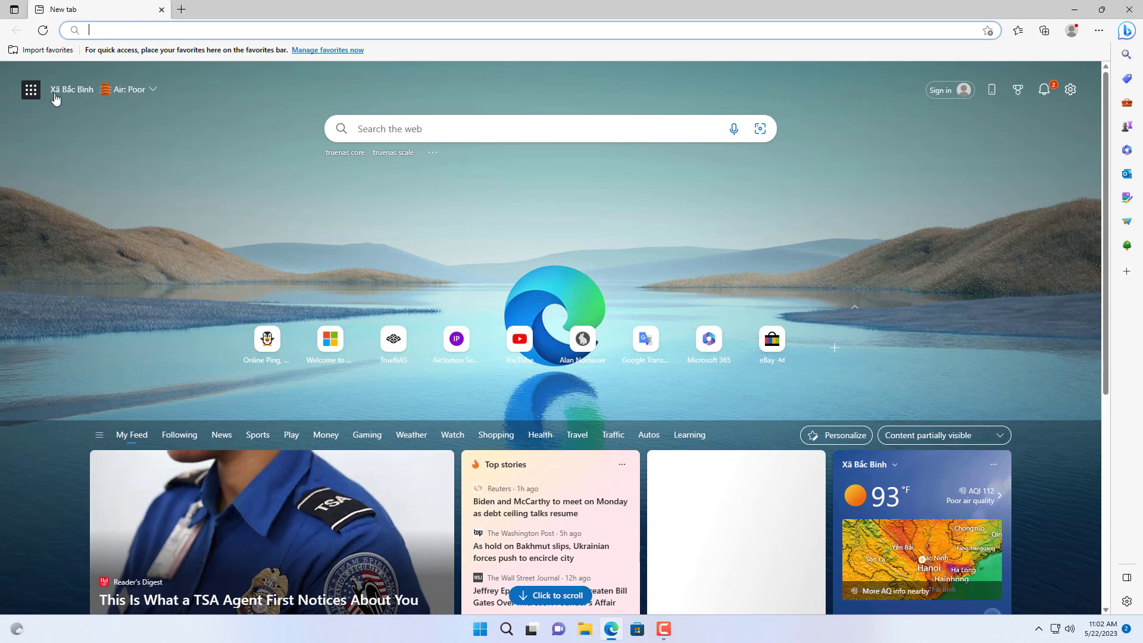
Step: Search 'truenas core', skip the sign-up form, and download the 13.0-U4 ISO, showing it in Downloads
type("truenas core")
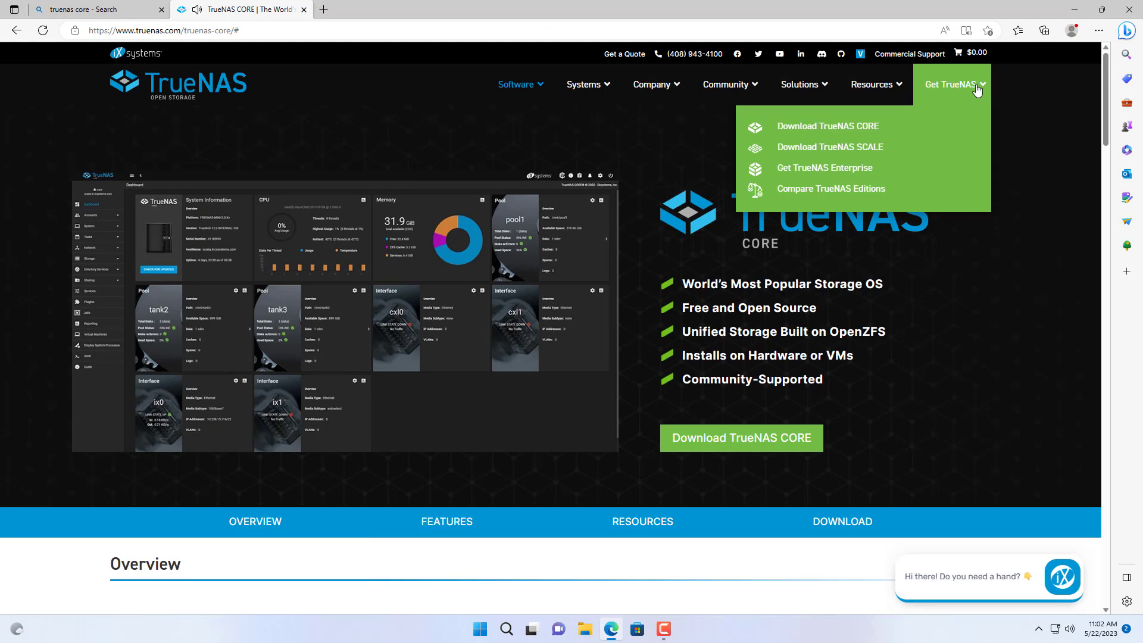
mouse_move(829, 136)
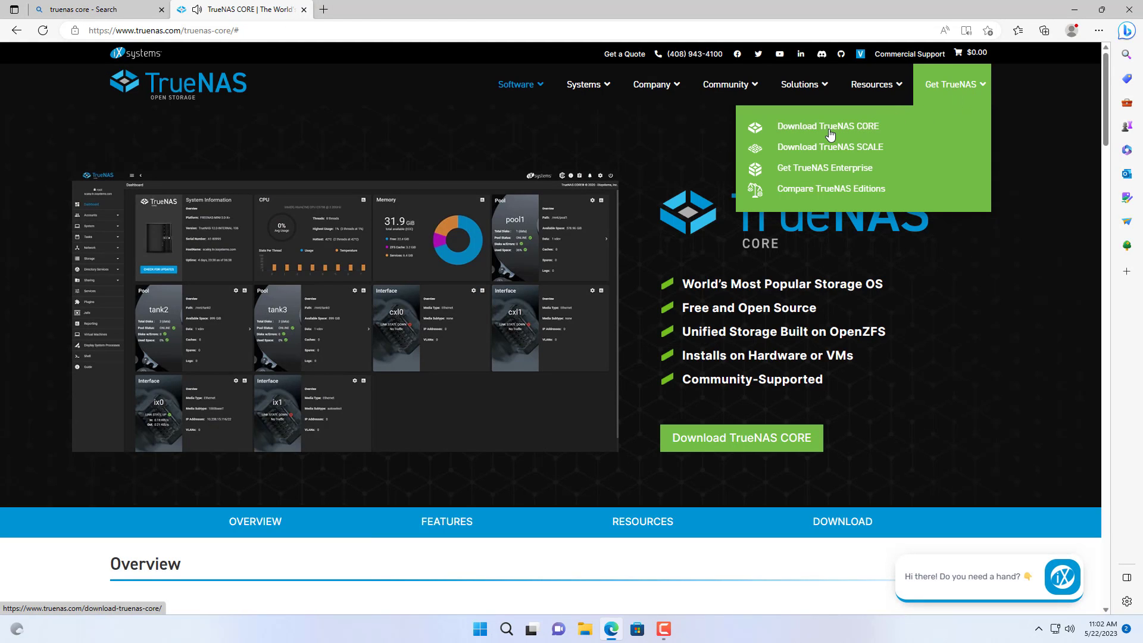
left_click(827, 126)
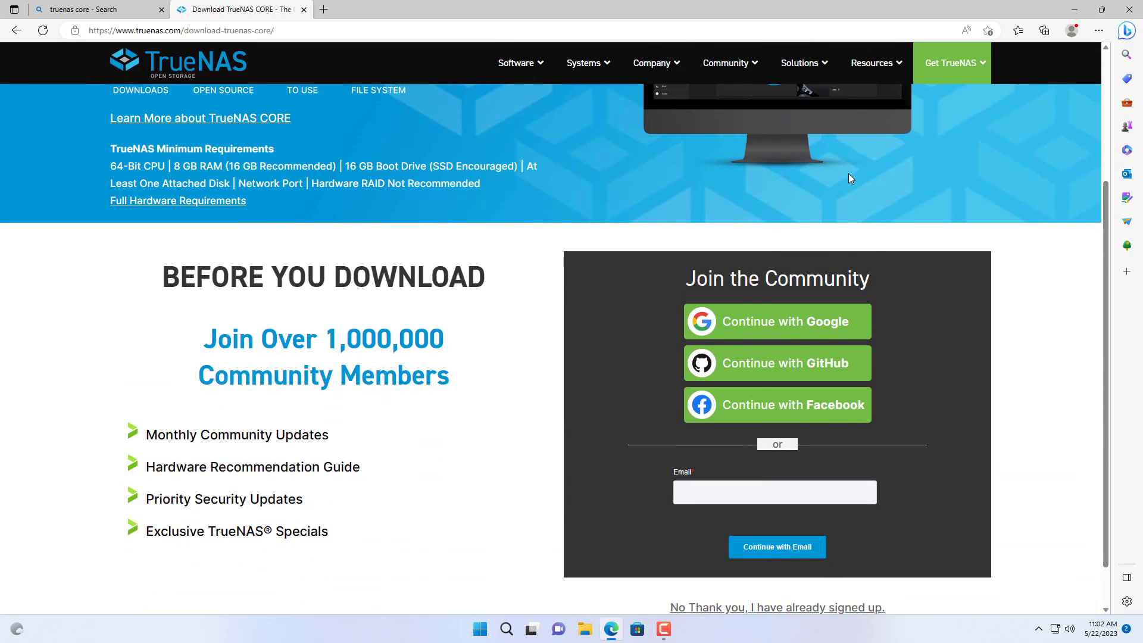
scroll("down", 3)
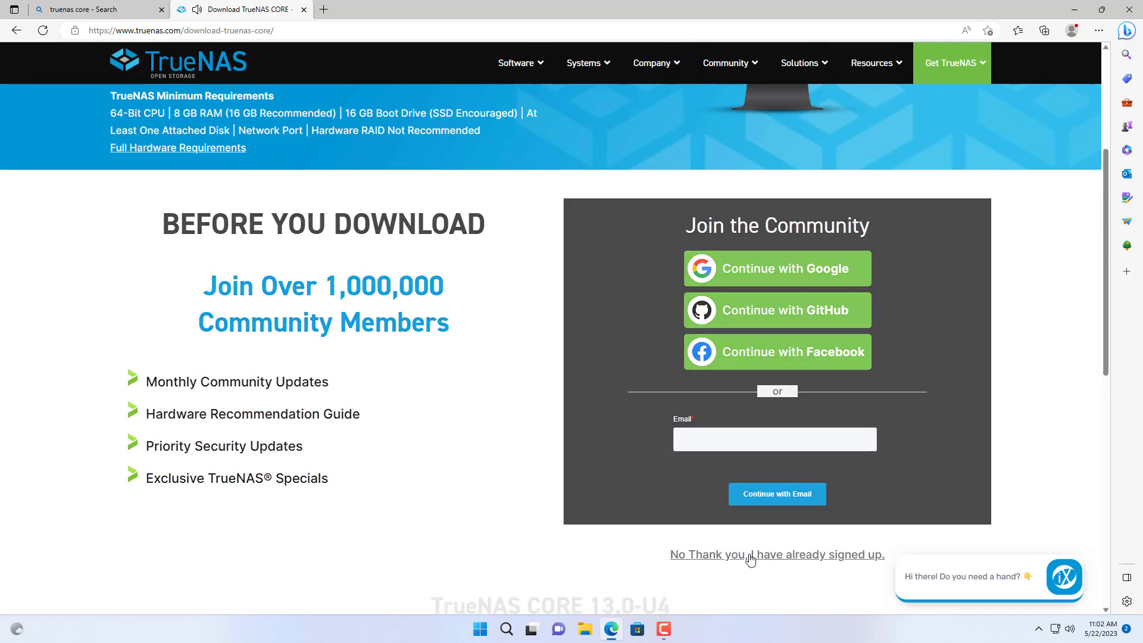
left_click(777, 555)
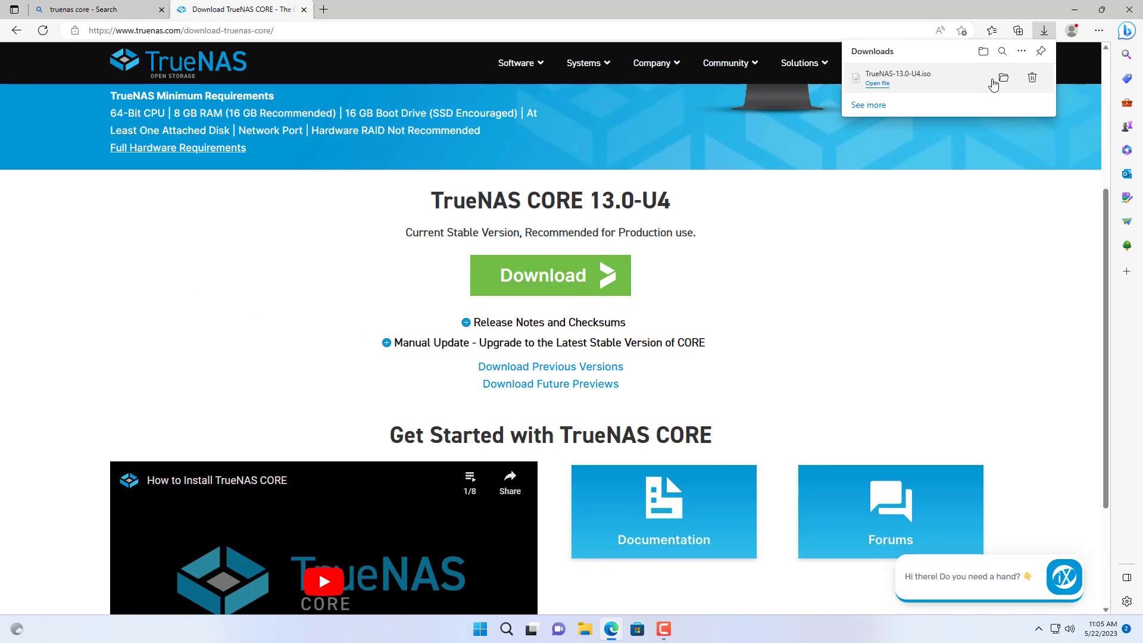
left_click(1003, 78)
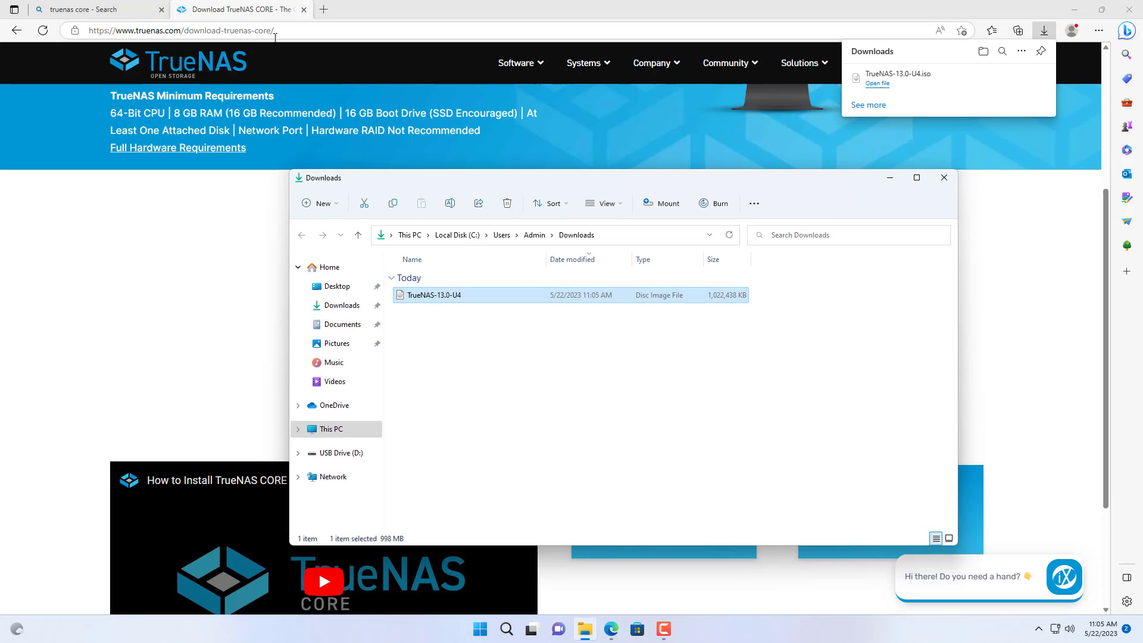
Step: Go to rufus.ie and download rufus-4.0.exe
type("rufus")
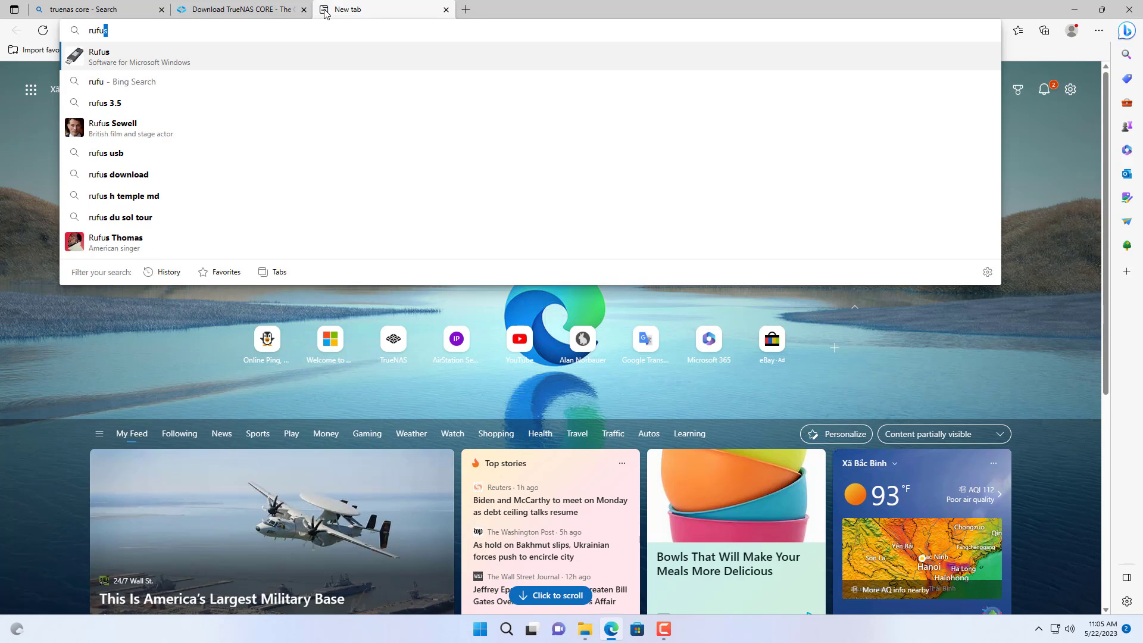
type(".ie/en/")
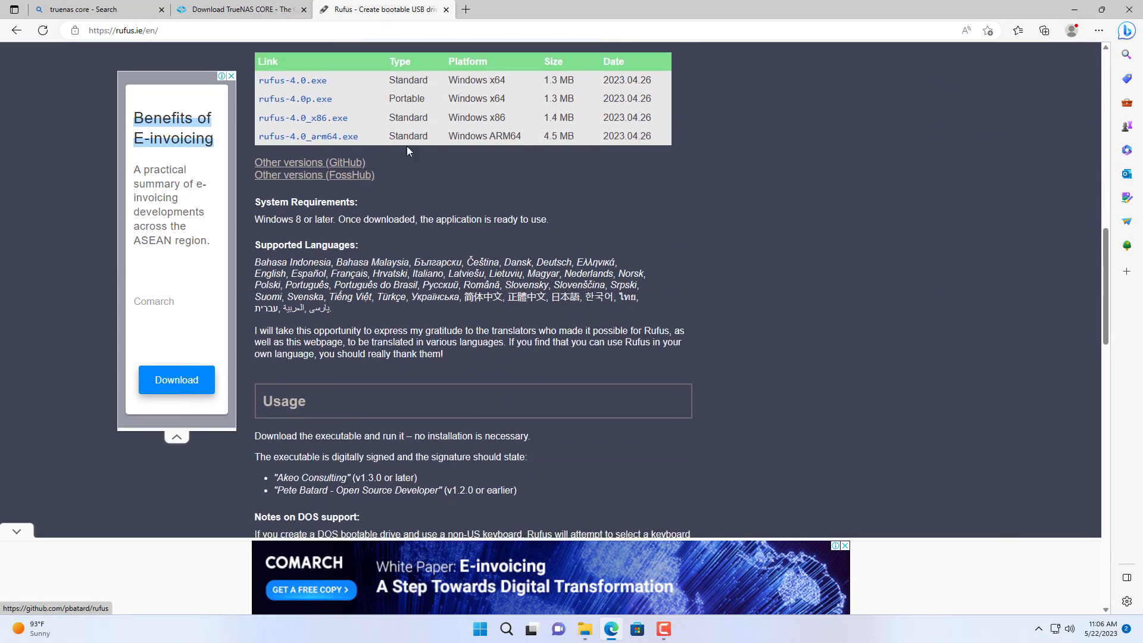
left_click(1043, 30)
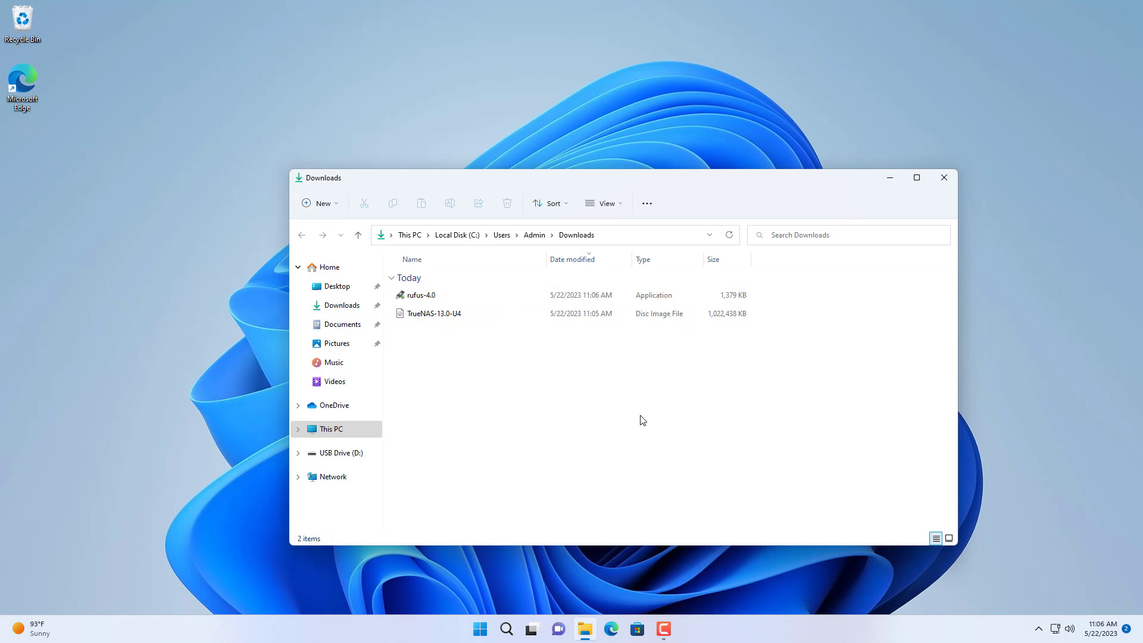
Step: Launch Rufus, load the TrueNAS-13.0-U4 ISO, and write it in DD mode to the USB drive
left_click(421, 295)
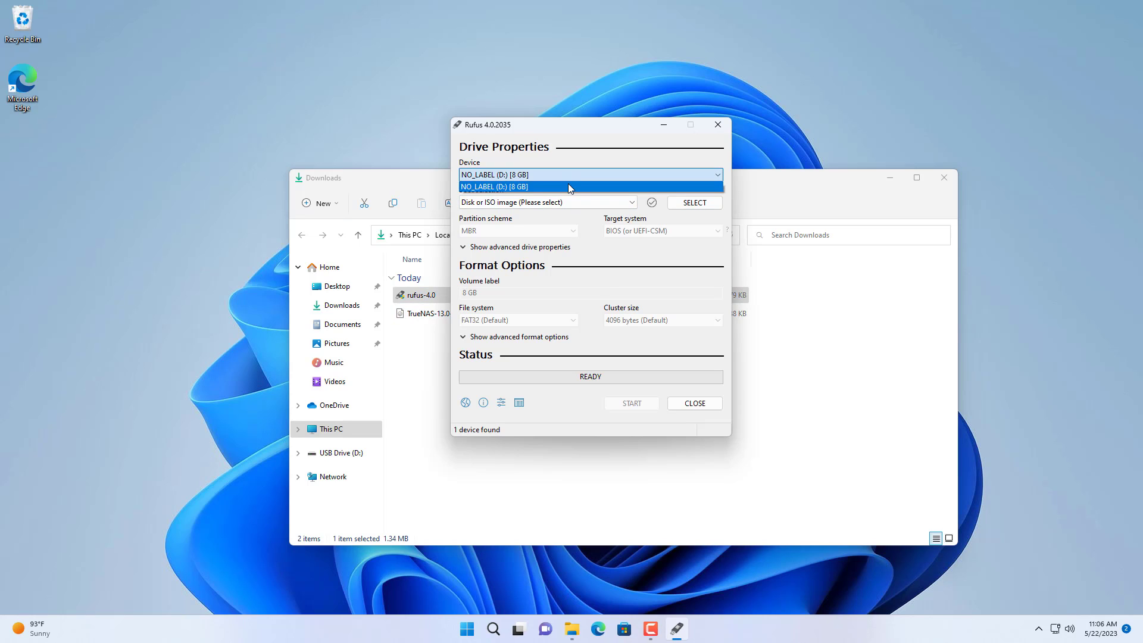
left_click(693, 202)
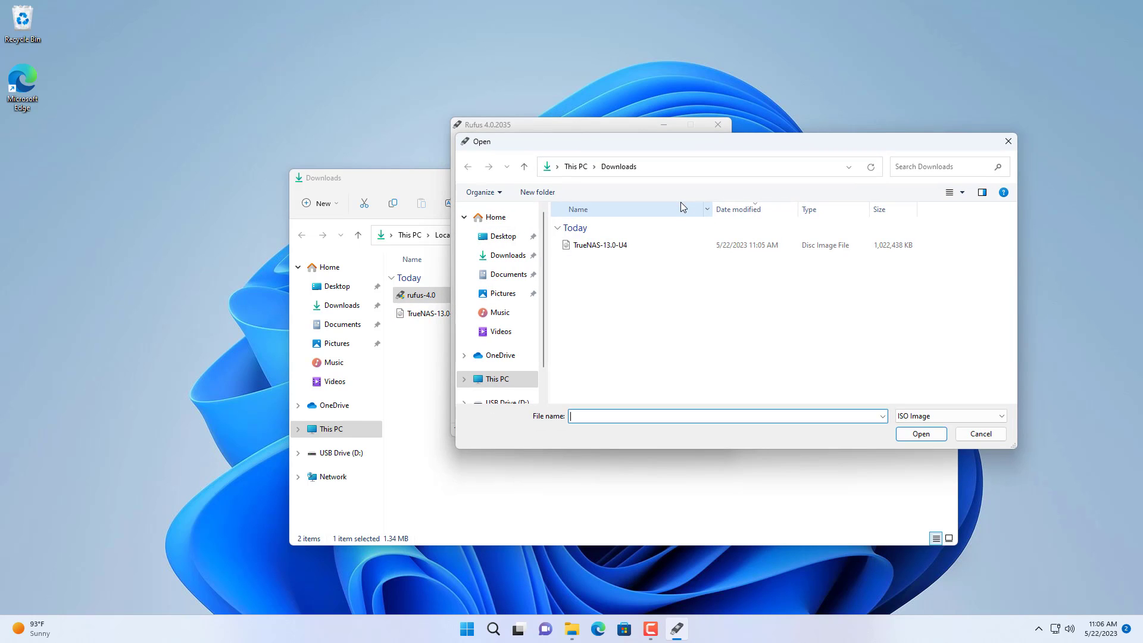
left_click(601, 244)
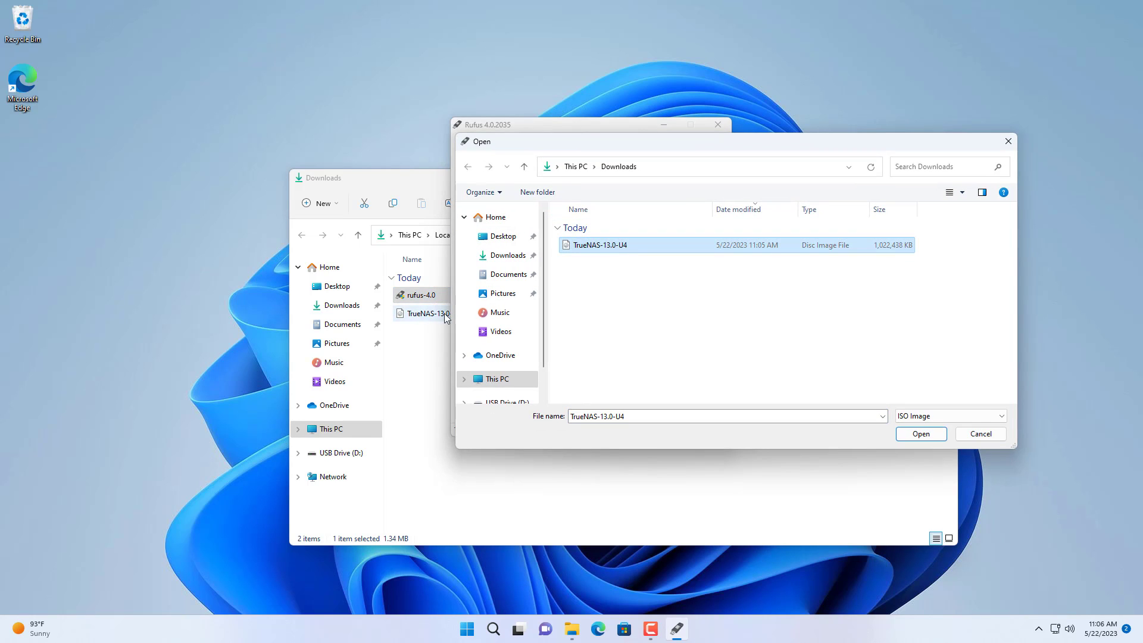
left_click(920, 434)
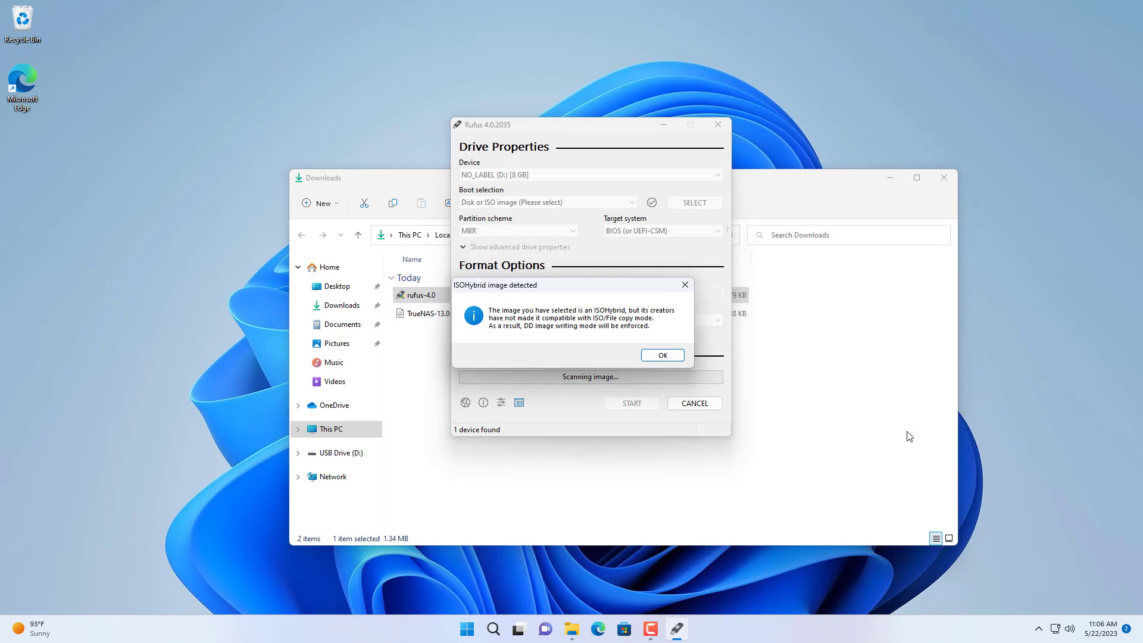
left_click(661, 354)
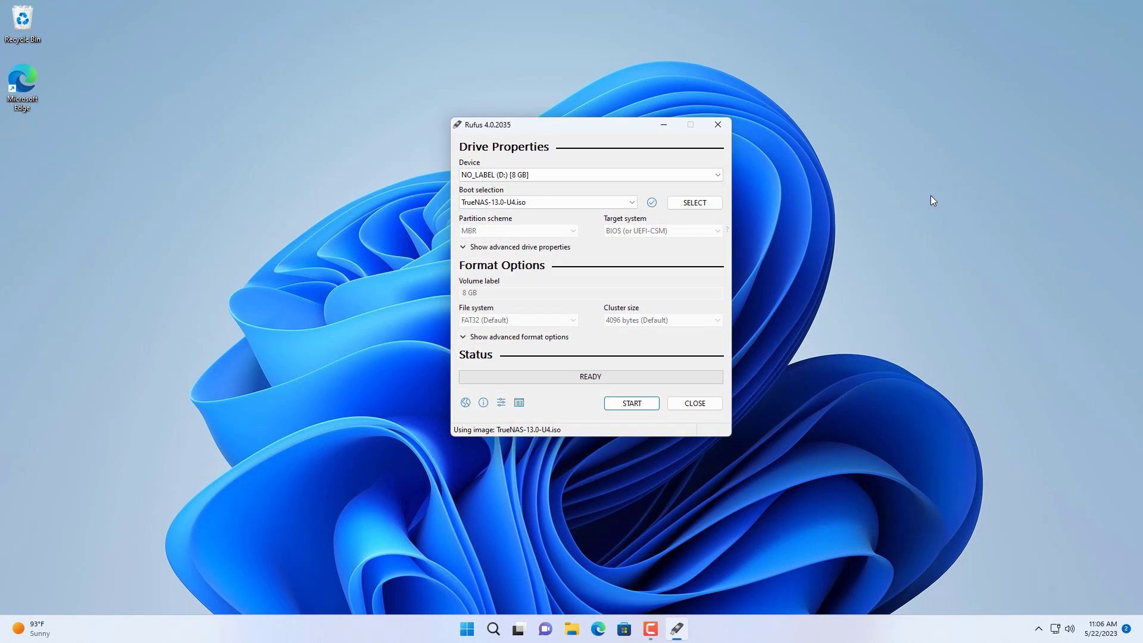
left_click(630, 403)
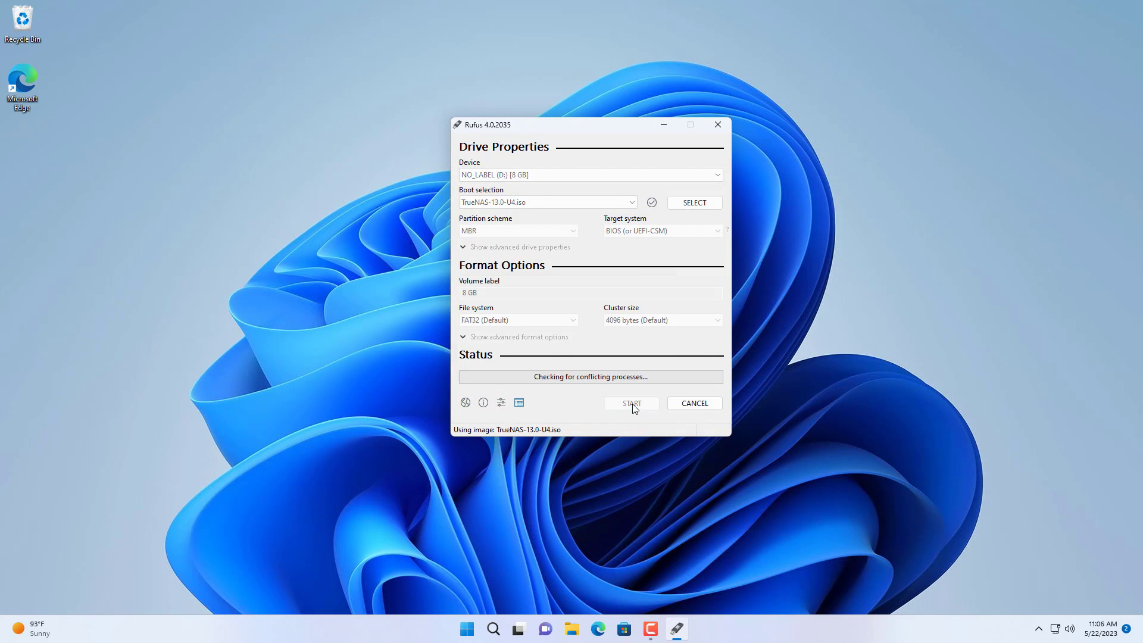
left_click(631, 403)
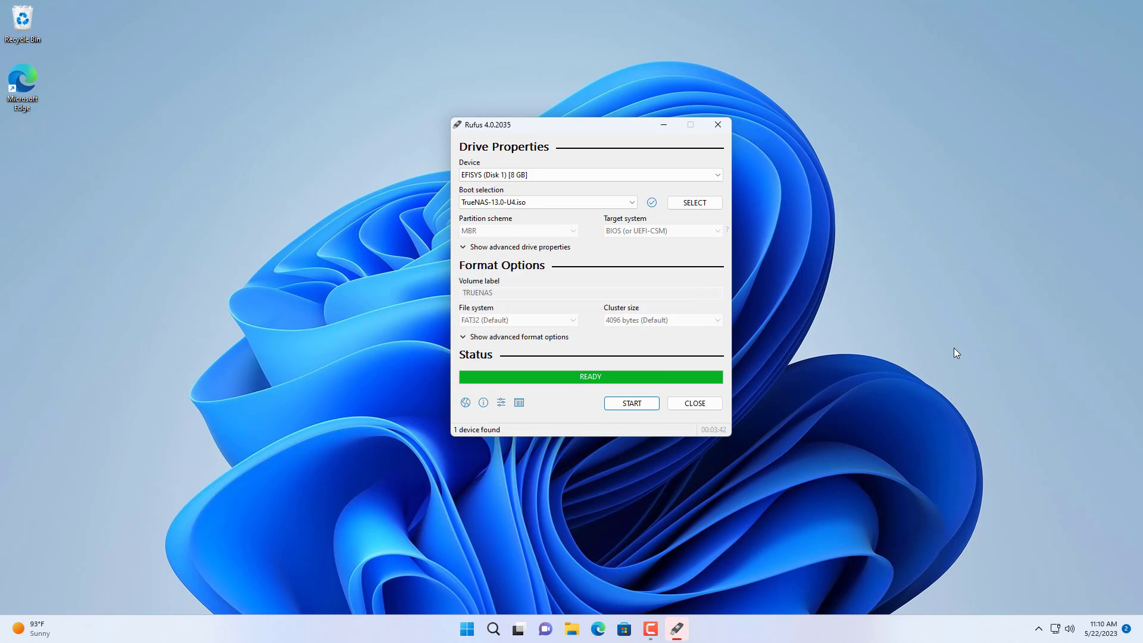
mouse_move(665, 390)
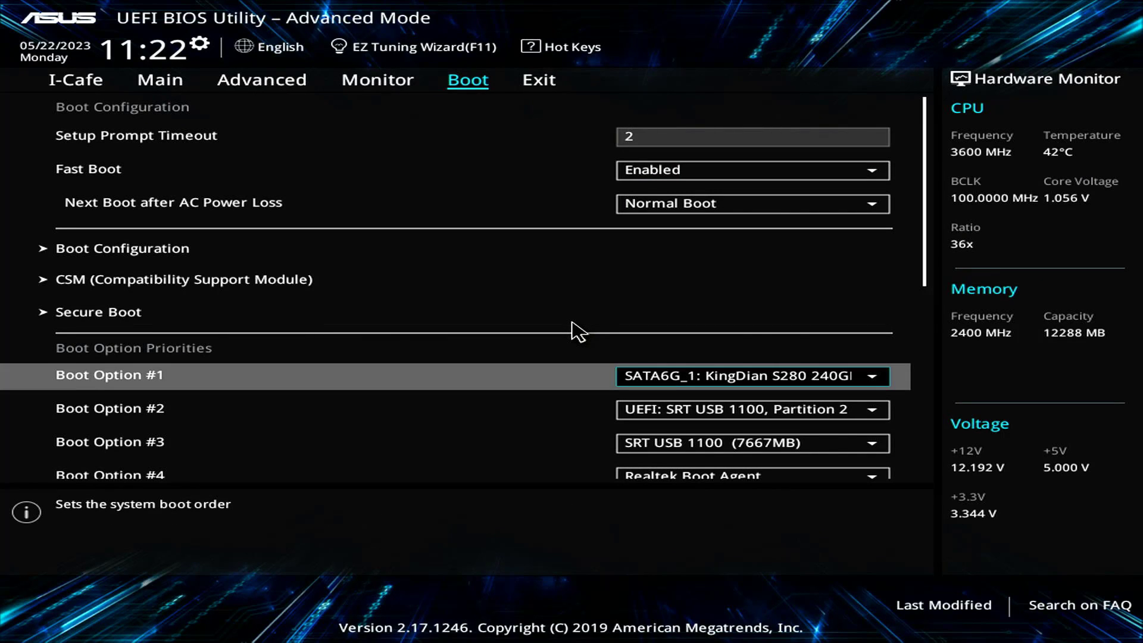
Step: Set Boot Option #1 to 'UEFI: SRT USB 1100, Partition 2', then save and reset
left_click(873, 375)
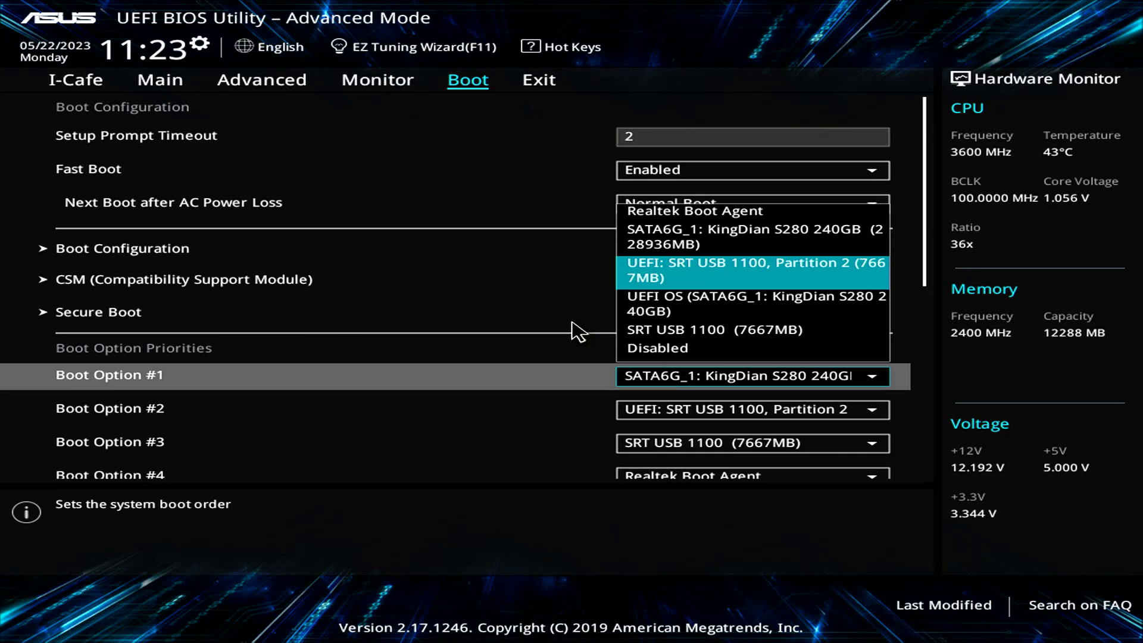
left_click(753, 269)
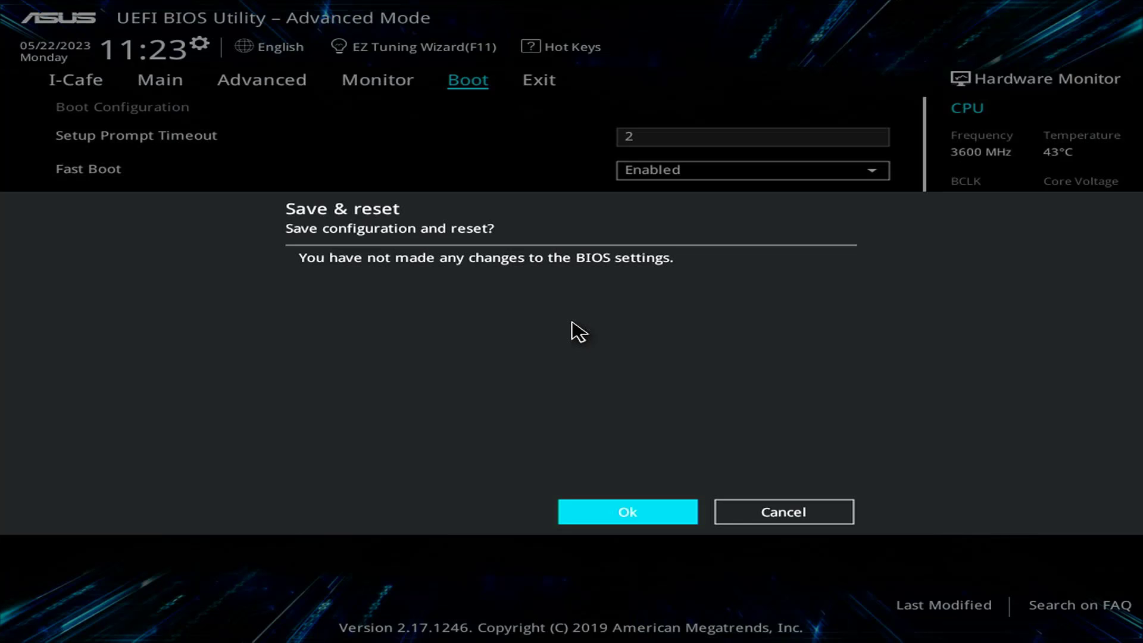
left_click(627, 511)
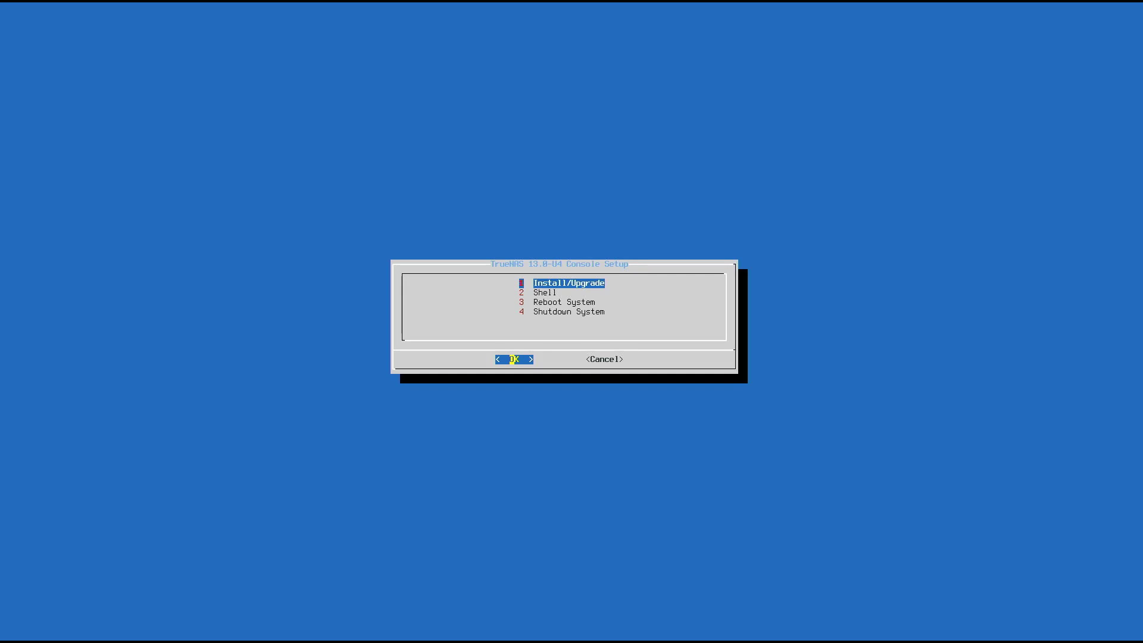
Step: Start Install/Upgrade and choose the KingDian 240 GB drive ada0 as the install target
left_click(514, 359)
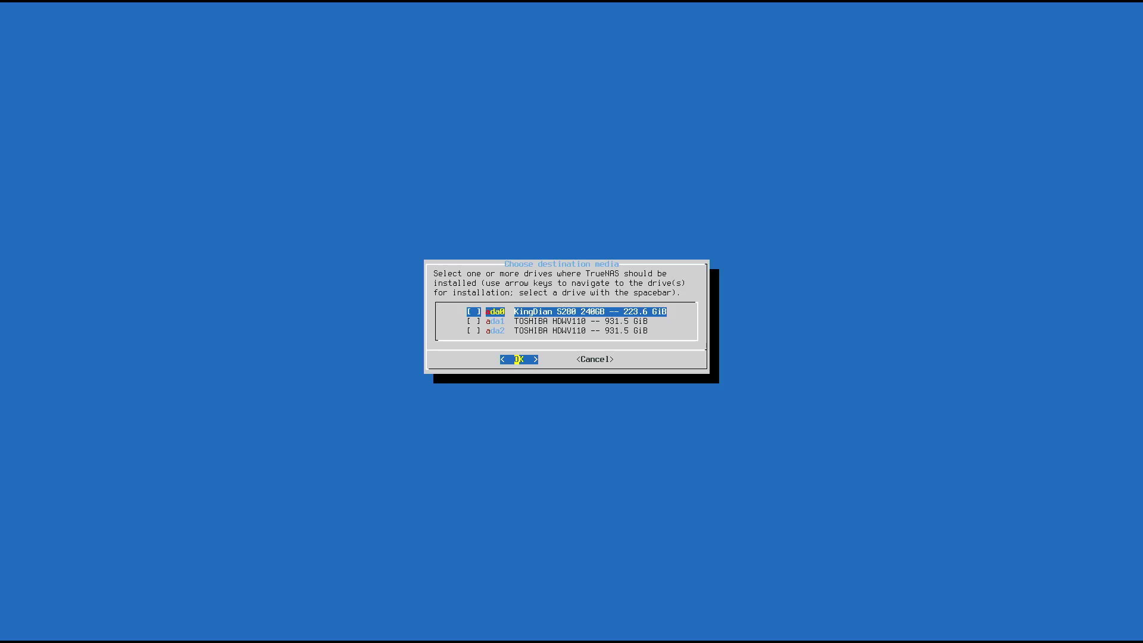
key("Down")
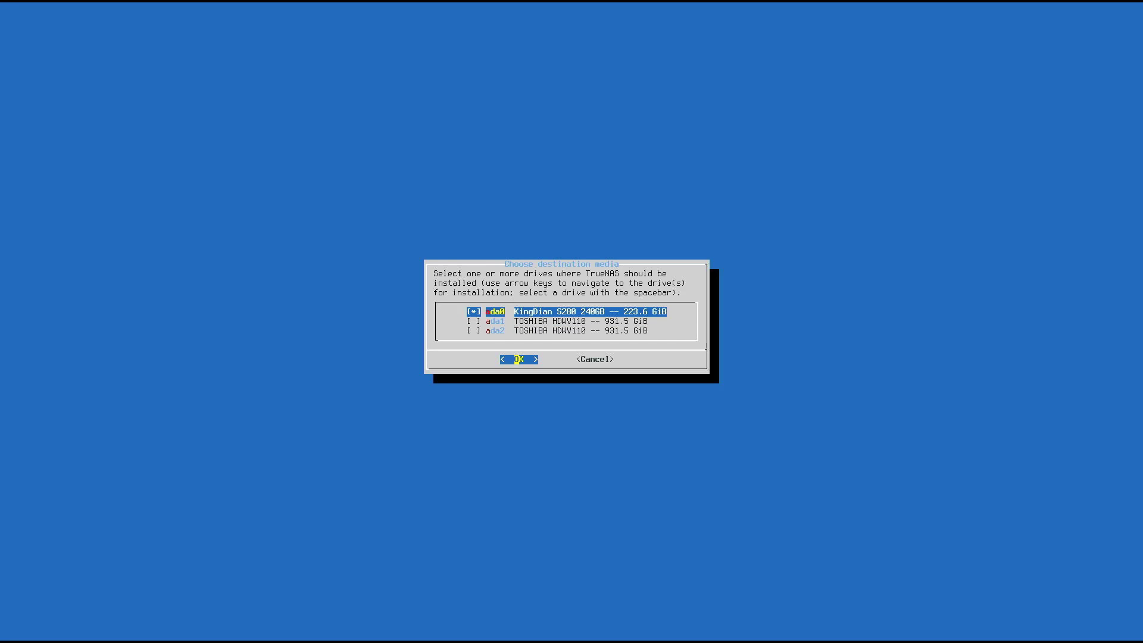
left_click(519, 358)
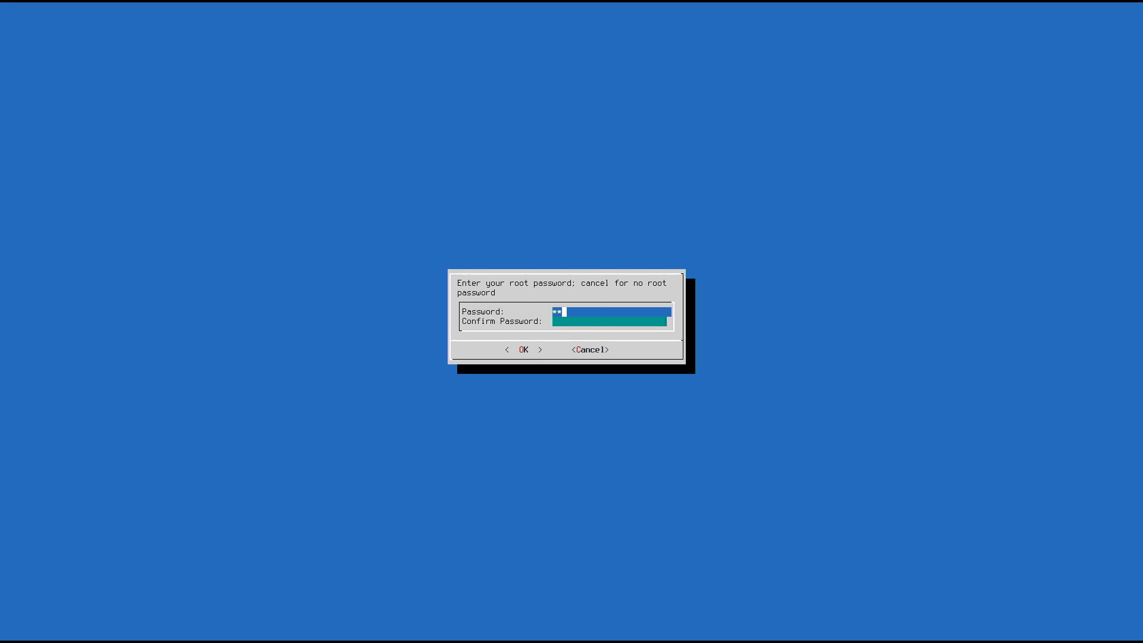
Step: Enter and confirm the root password, finish installing, and reboot the system
type("password")
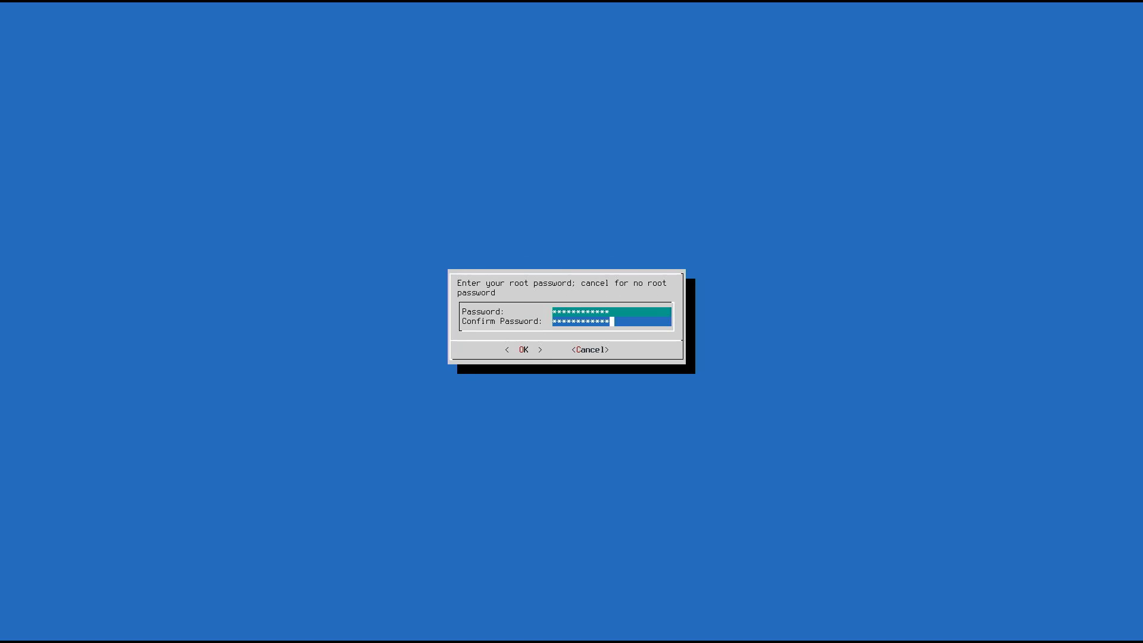
left_click(523, 340)
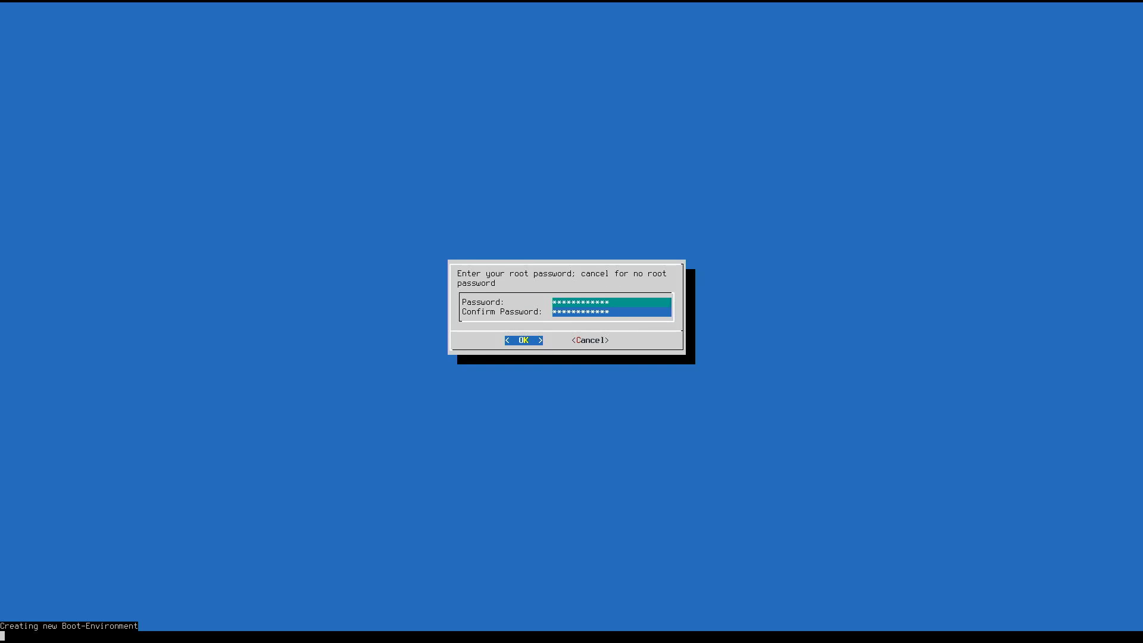
left_click(524, 340)
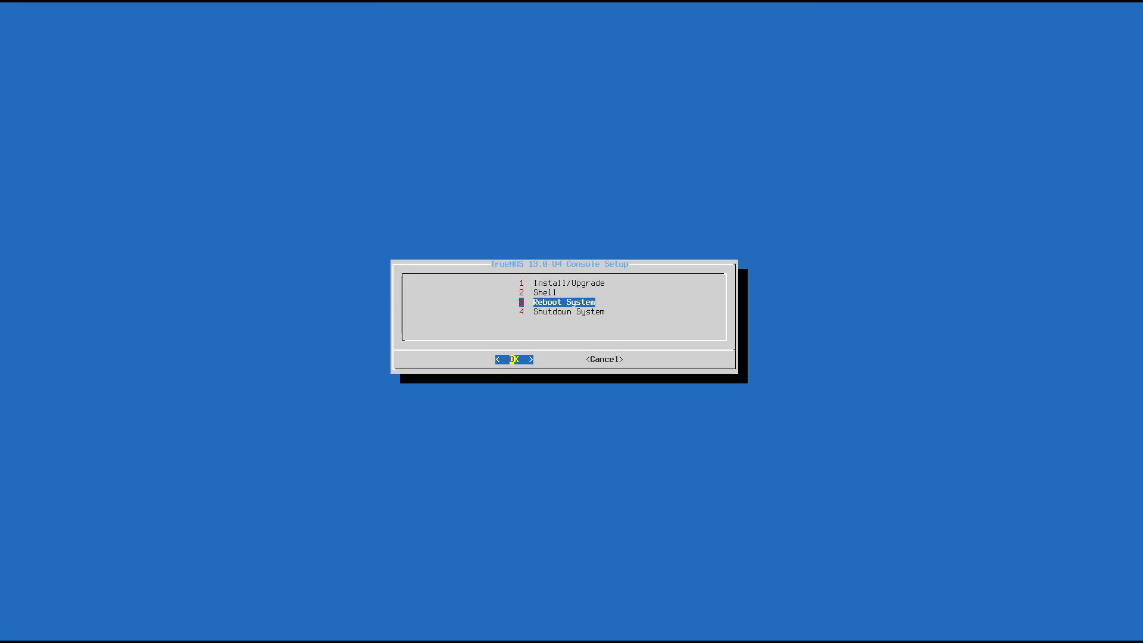
left_click(515, 359)
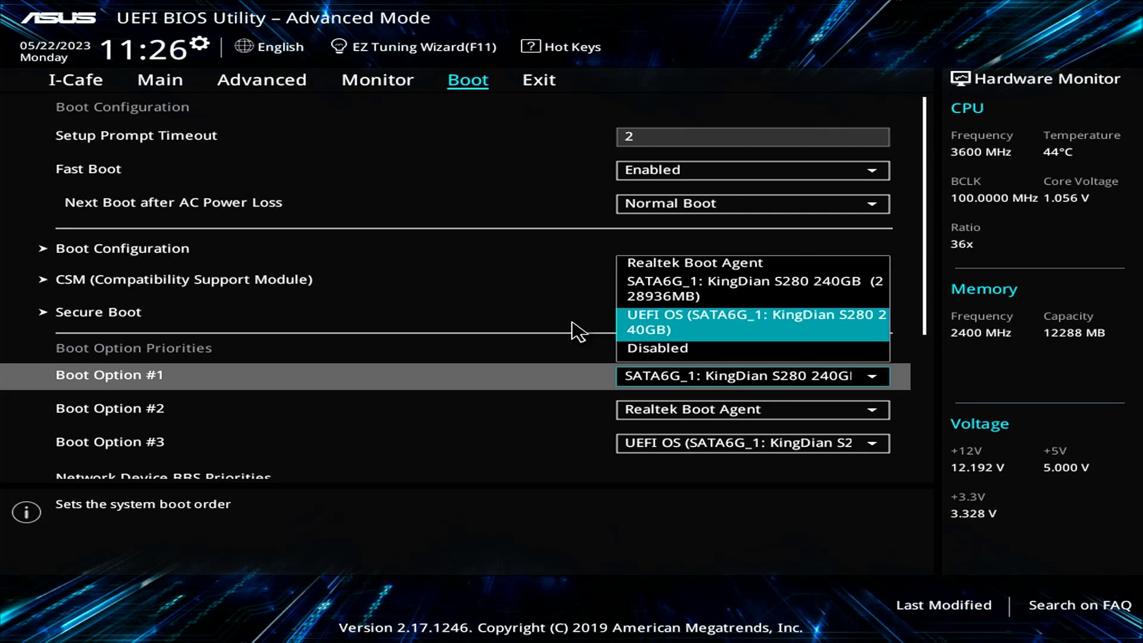
Step: Set Boot Option #1 to 'UEFI OS (SATA6G_1: KingDian S280 240GB)' and save
left_click(753, 321)
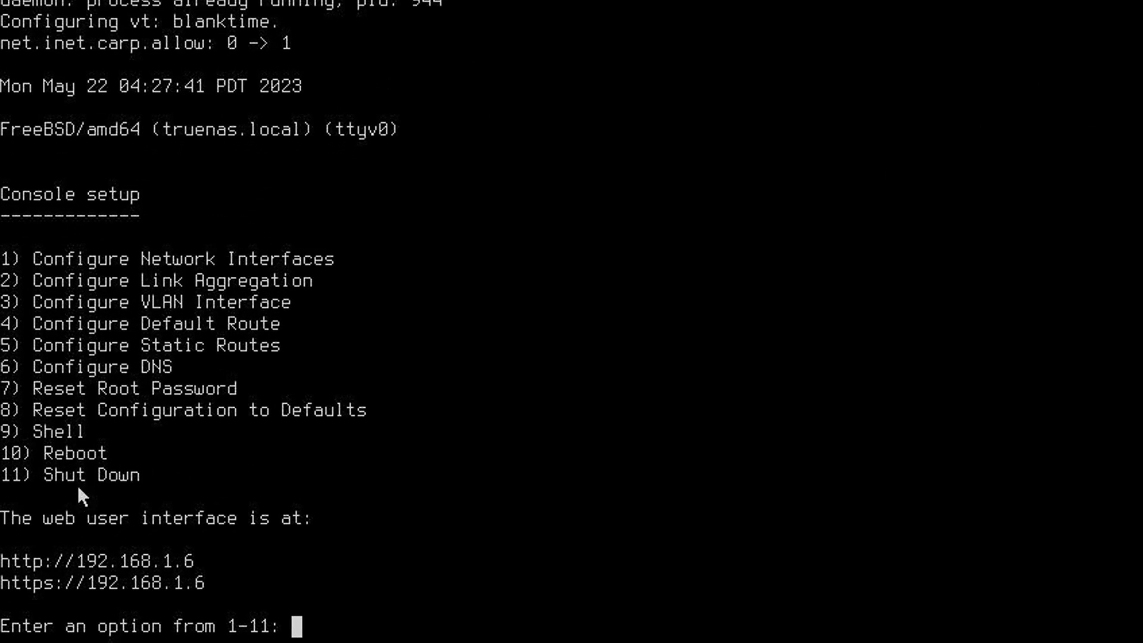
mouse_move(204, 565)
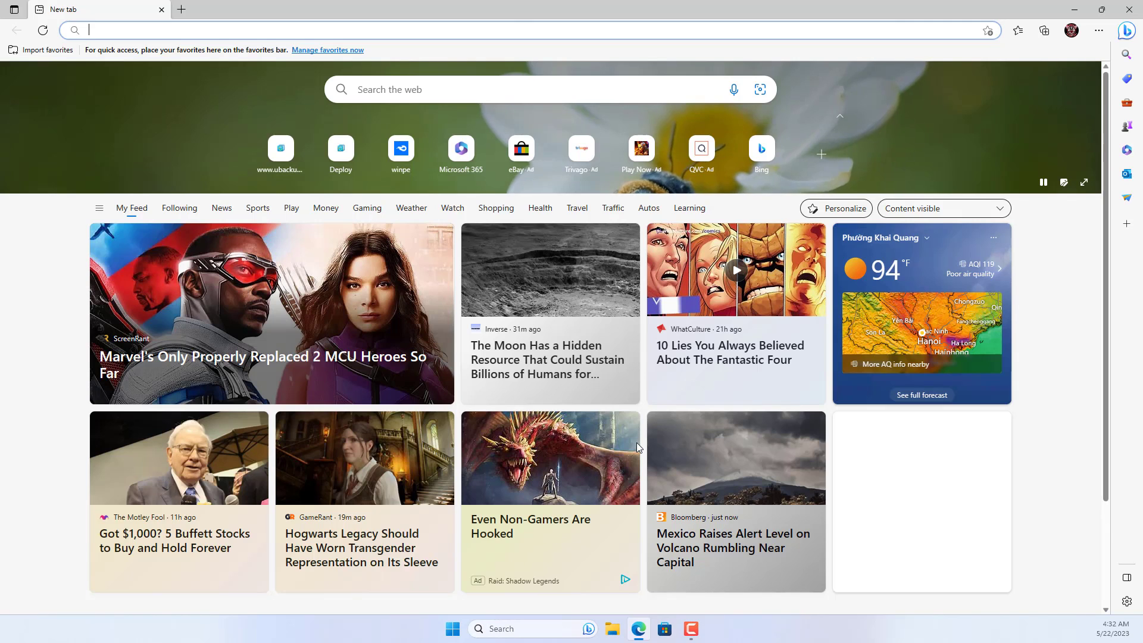
Step: Open 192.168.1.6 in Edge, log in as root, and scroll through the Dashboard
type("192.168.1.6/ui/sessions/signin")
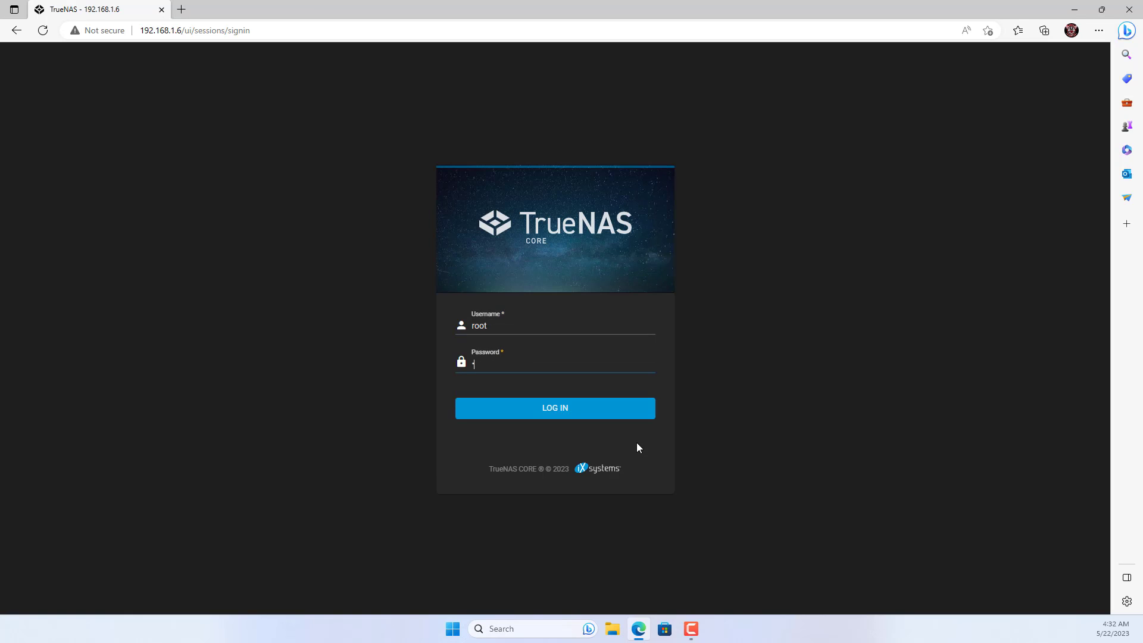
left_click(554, 407)
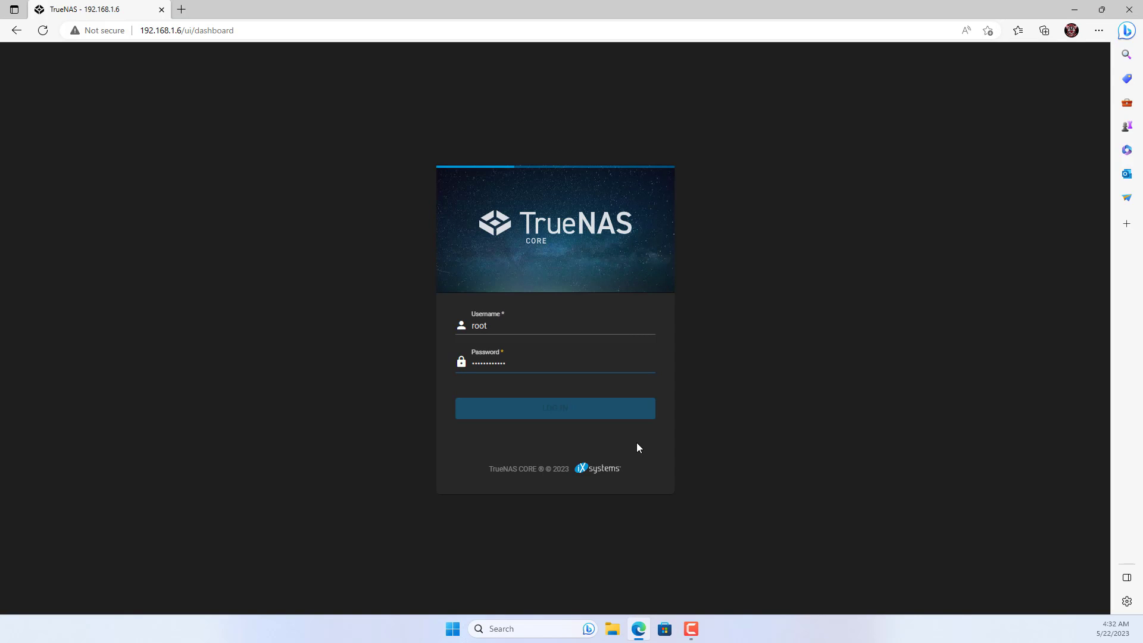
left_click(554, 408)
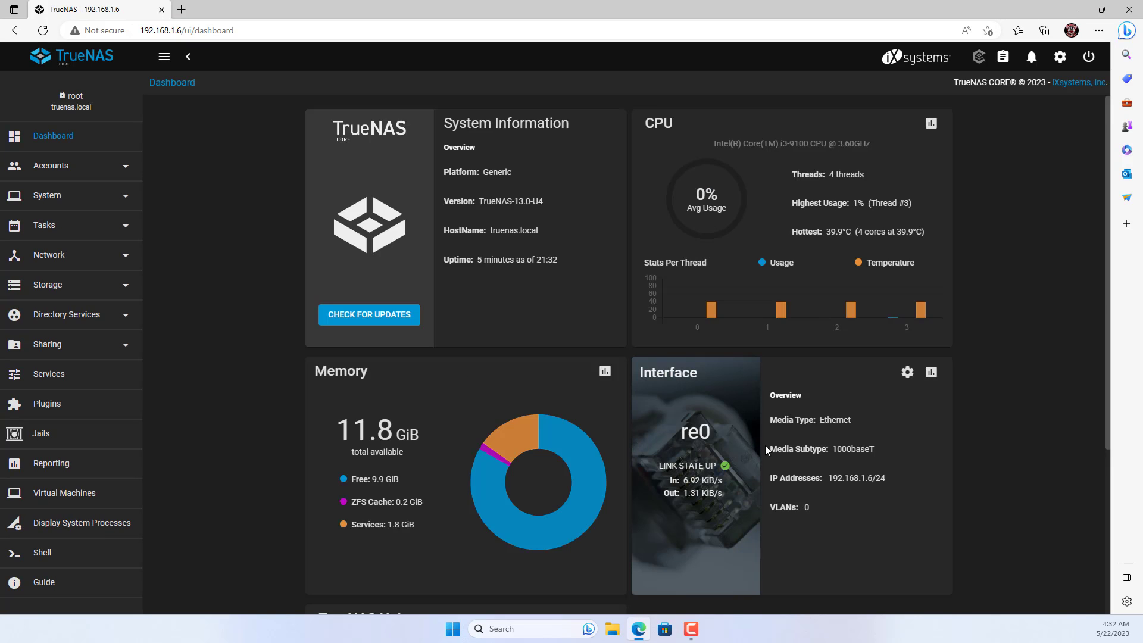
scroll("down", 3)
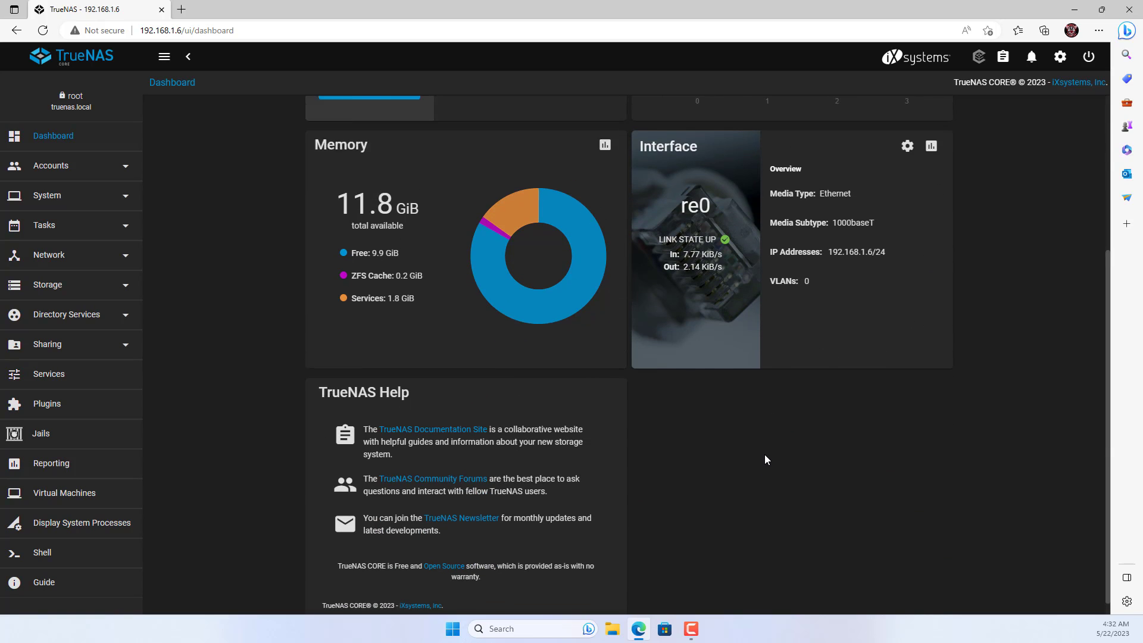
scroll("up", 3)
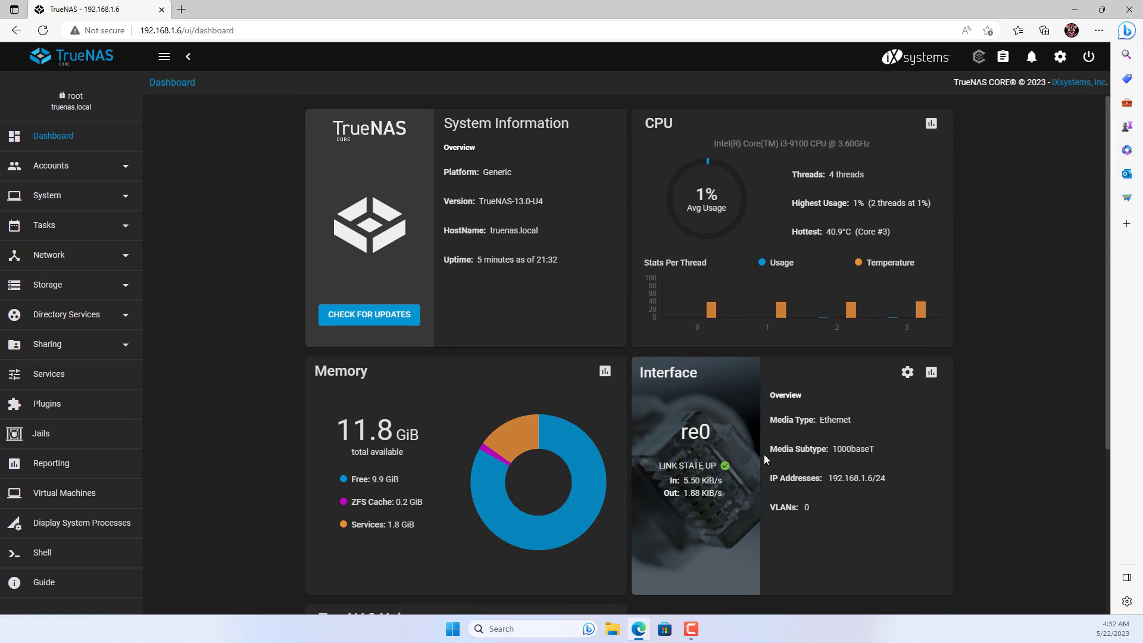
mouse_move(128, 327)
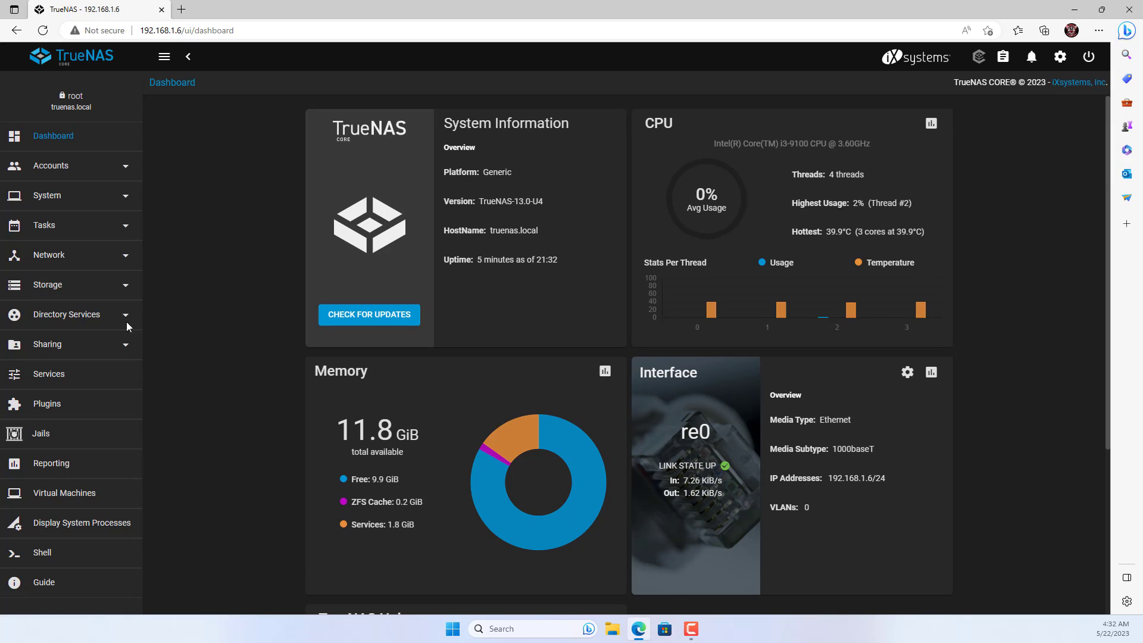
Step: Open Storage > Pools, start Create Pool, and name the pool tank
left_click(48, 284)
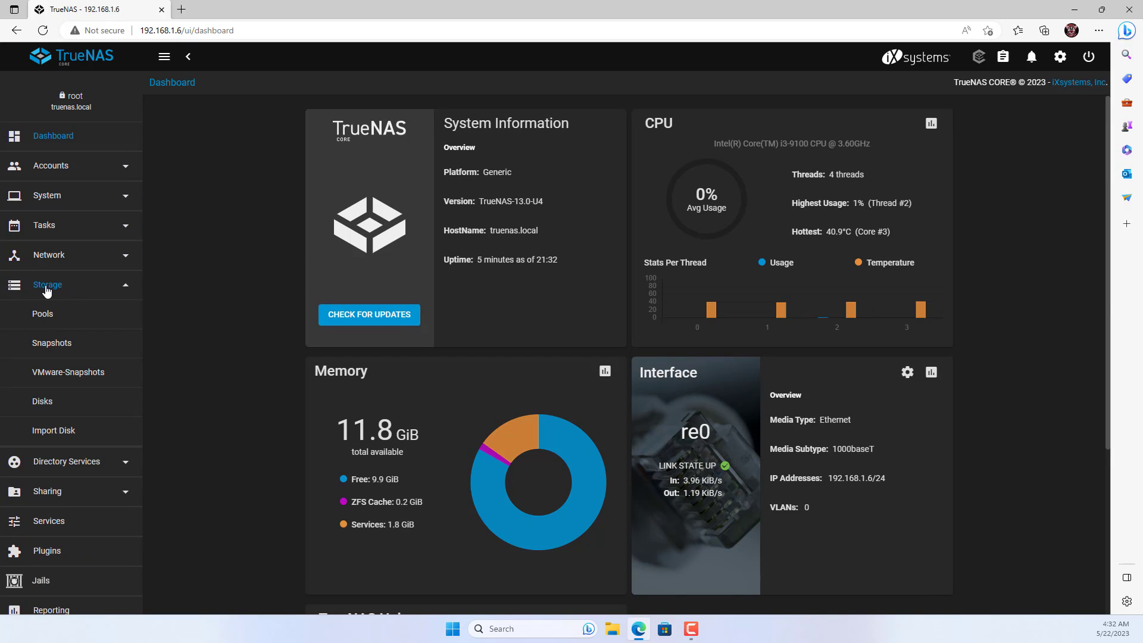
left_click(42, 314)
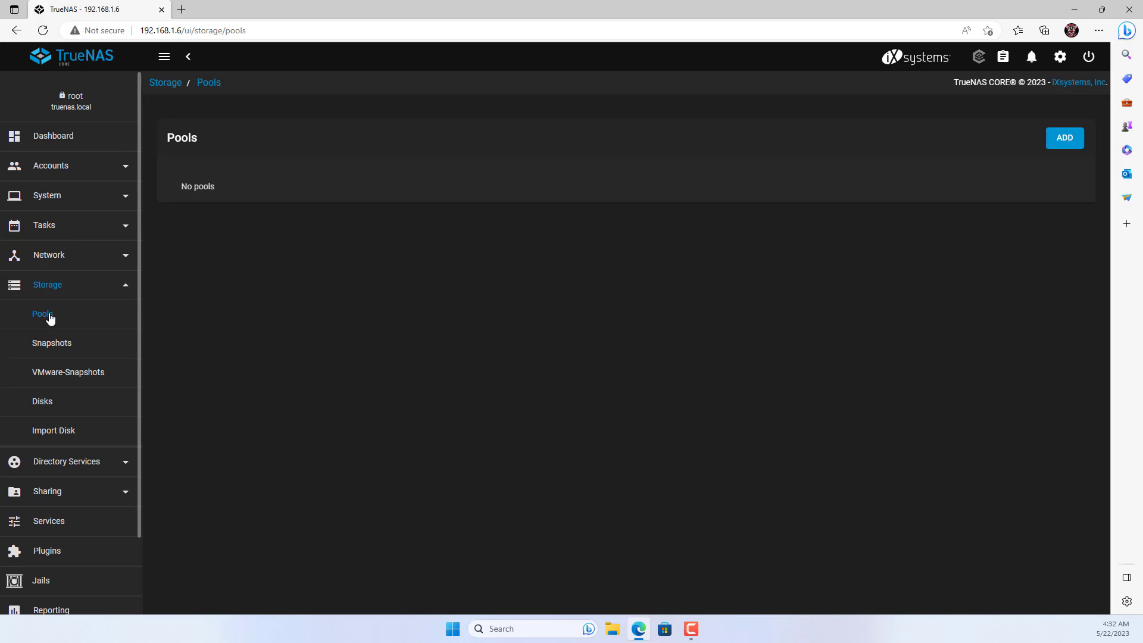
mouse_move(1028, 157)
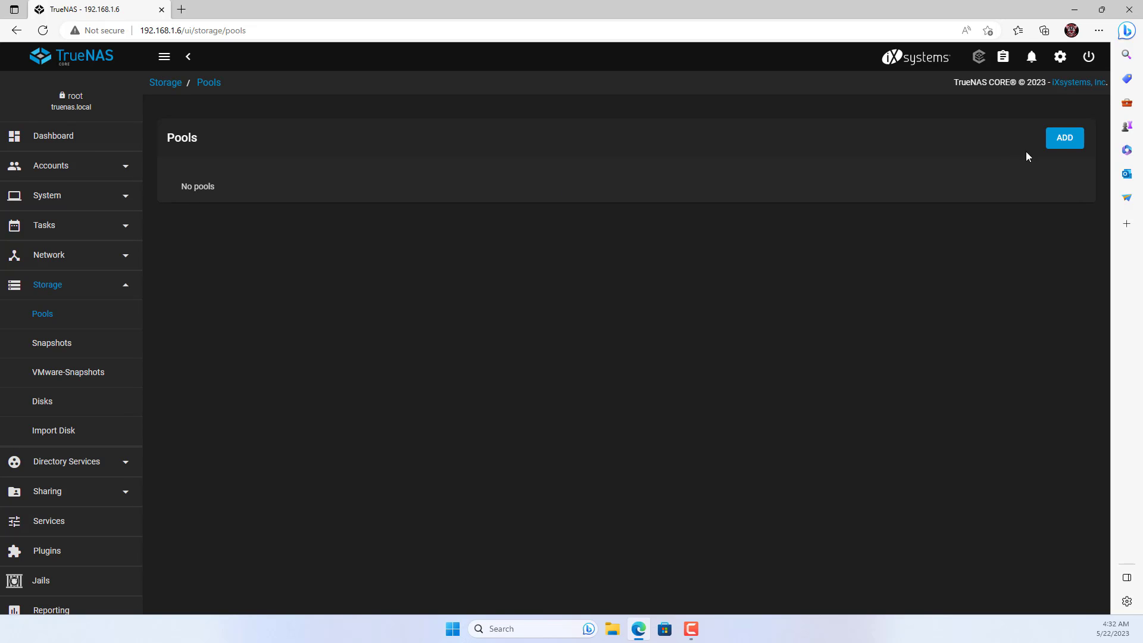
left_click(1064, 138)
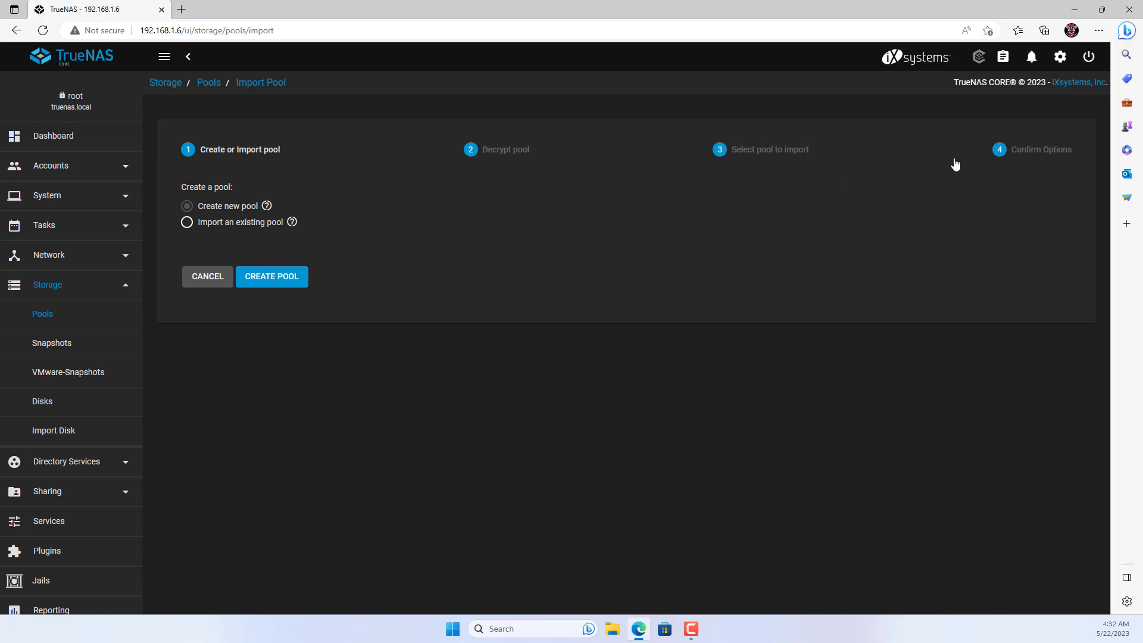
left_click(271, 276)
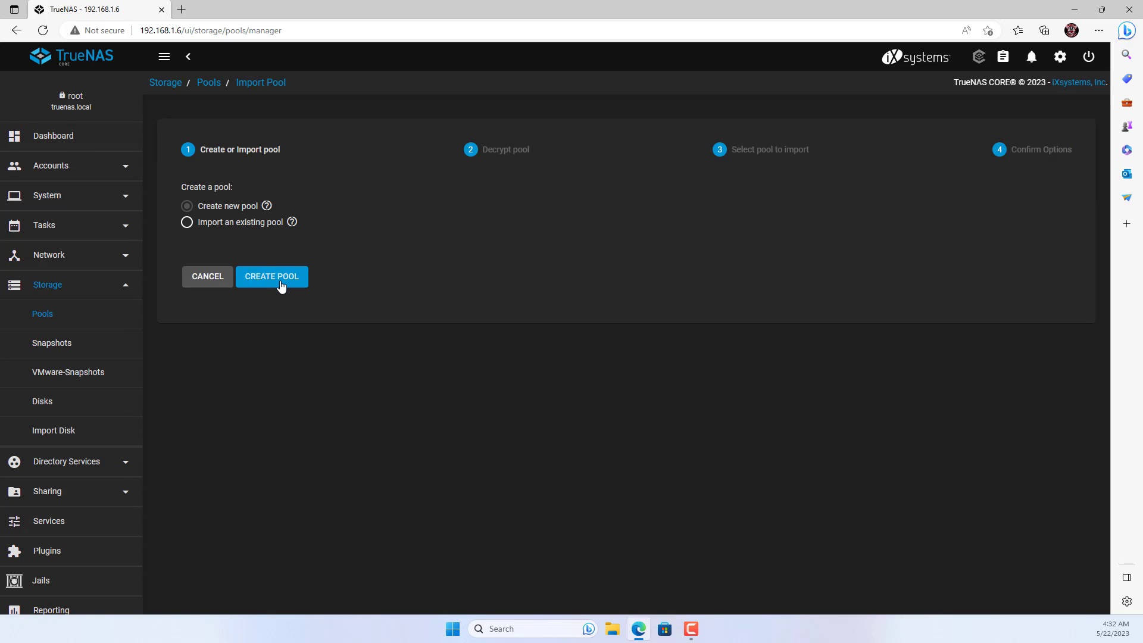
left_click(272, 276)
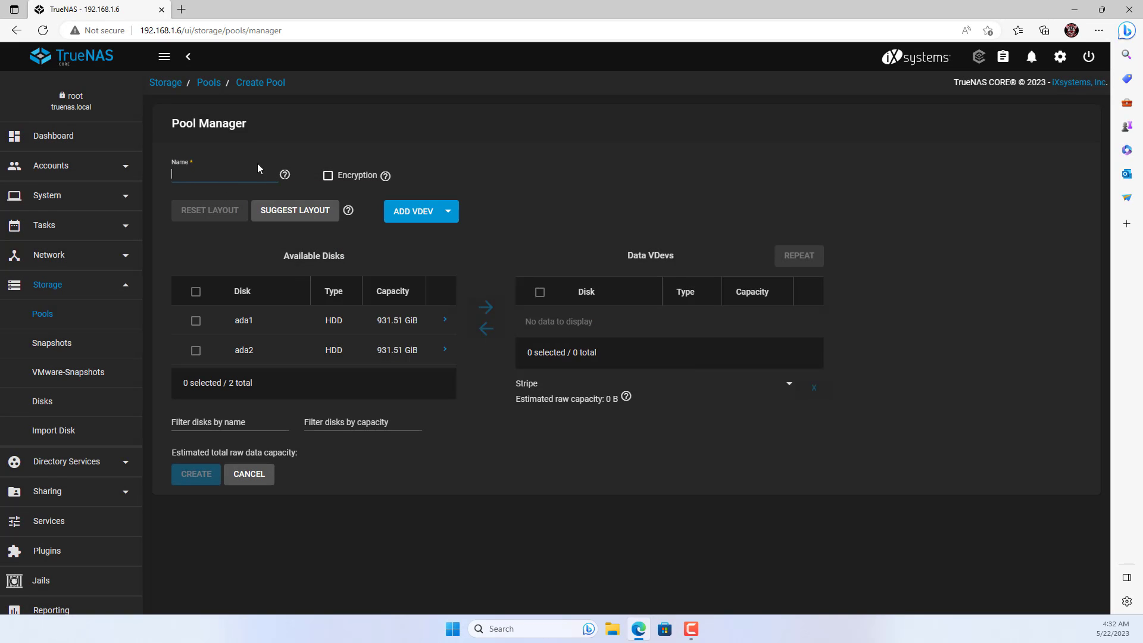
type("tank")
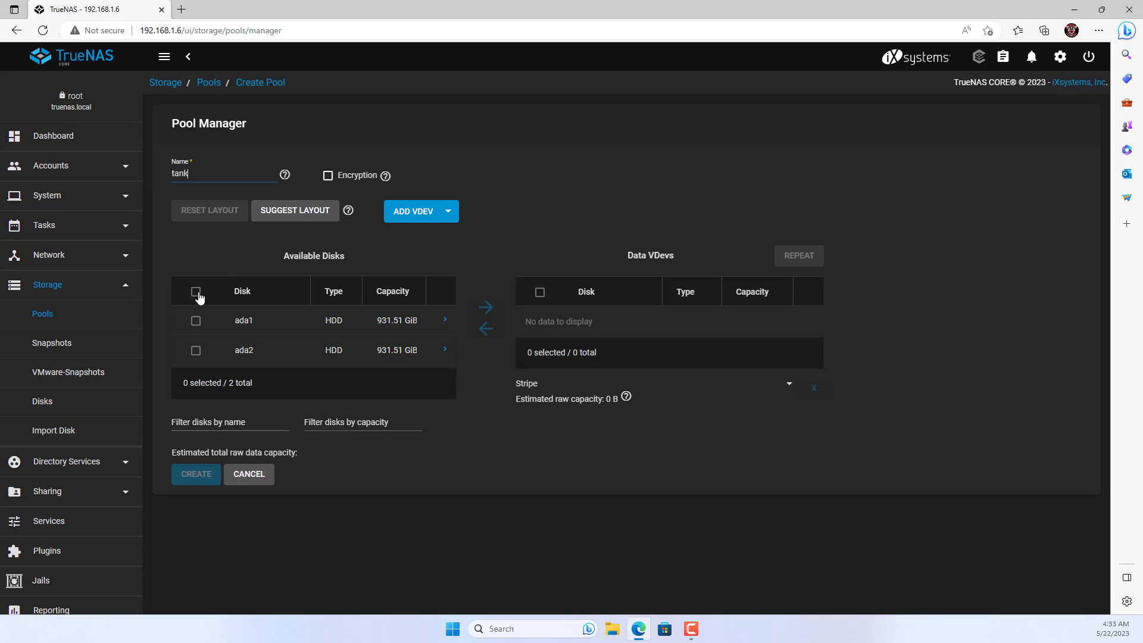
Step: Add ada1 and ada2 as a mirror data vdev and confirm creating the pool
left_click(195, 291)
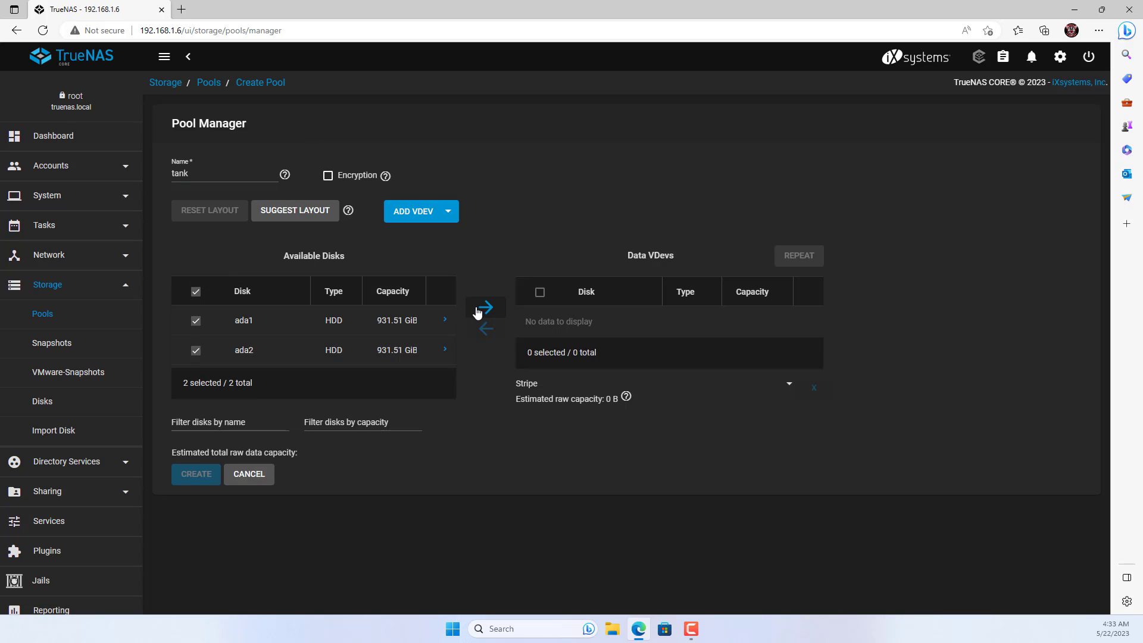
left_click(486, 305)
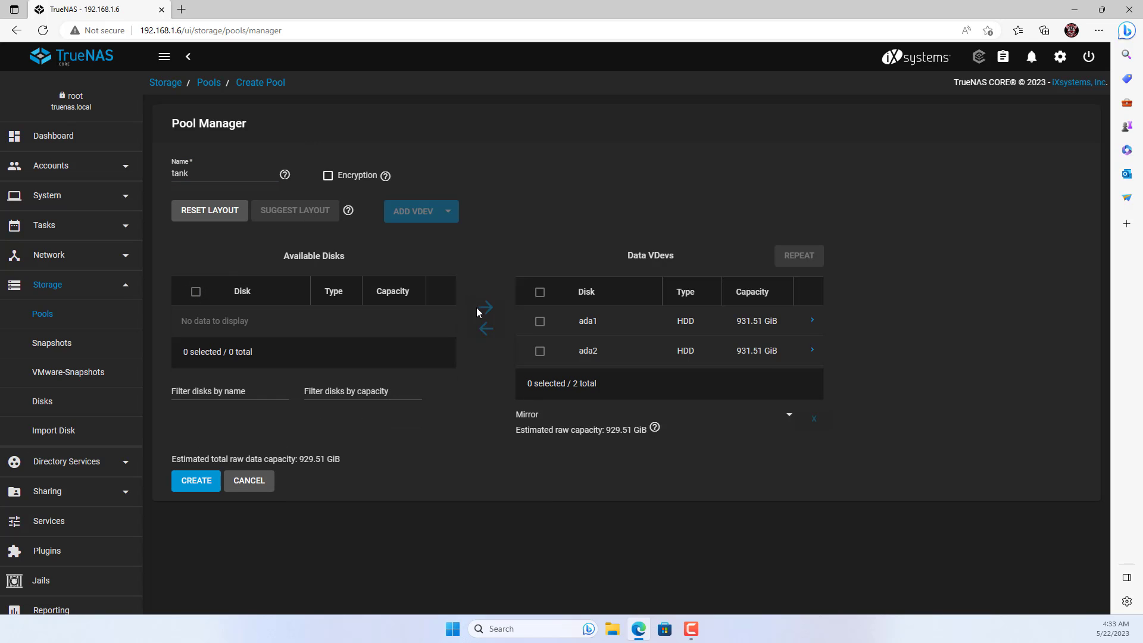
left_click(540, 292)
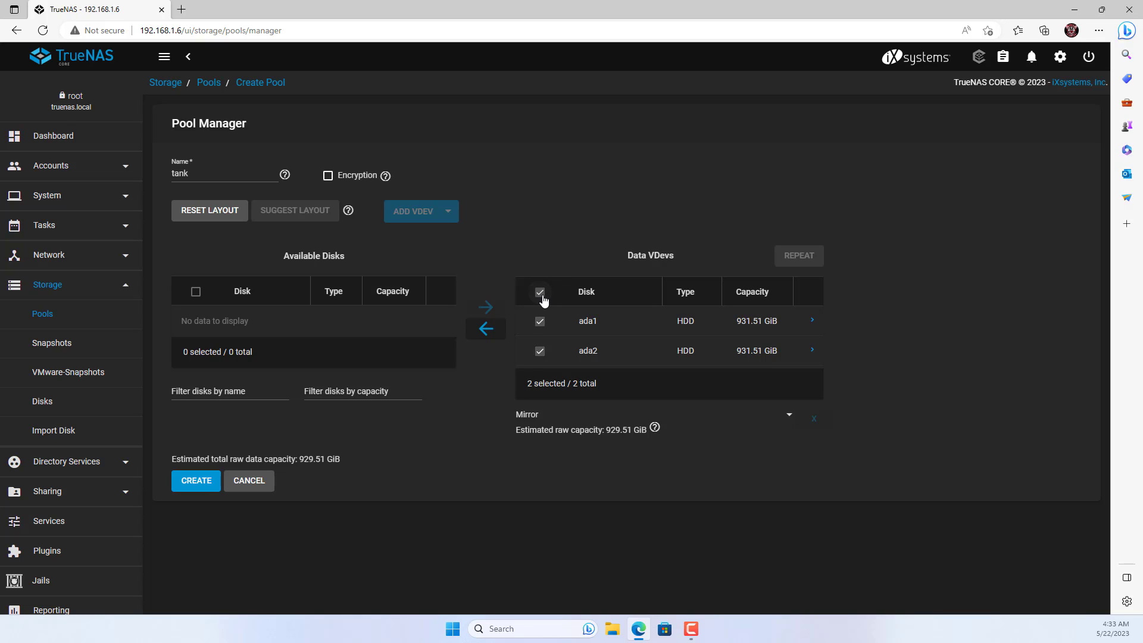
mouse_move(720, 428)
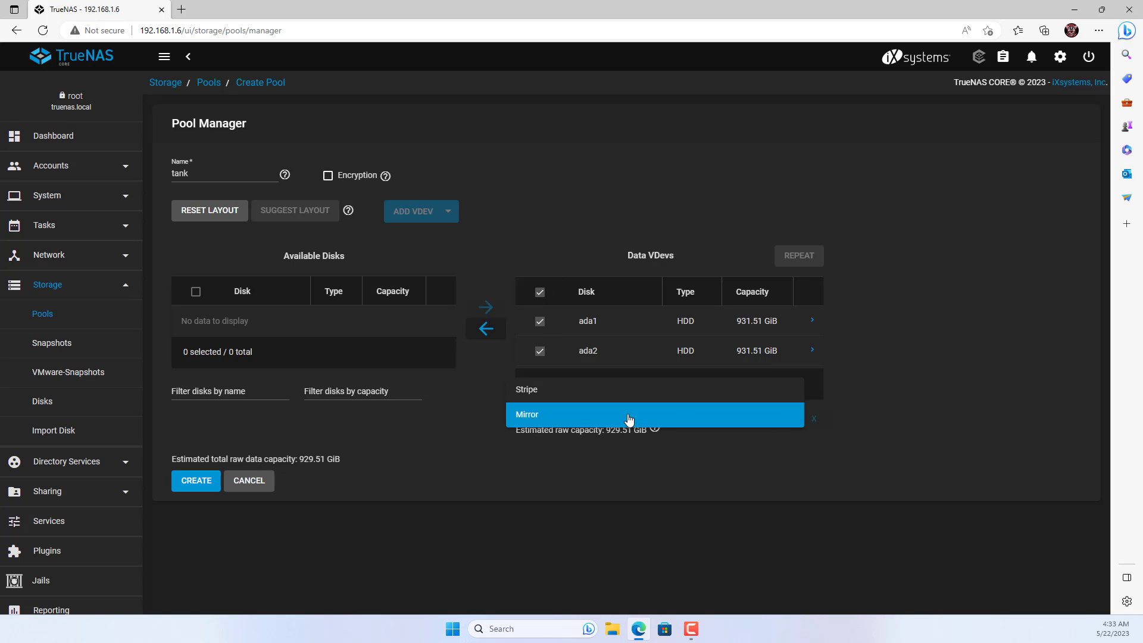
left_click(195, 480)
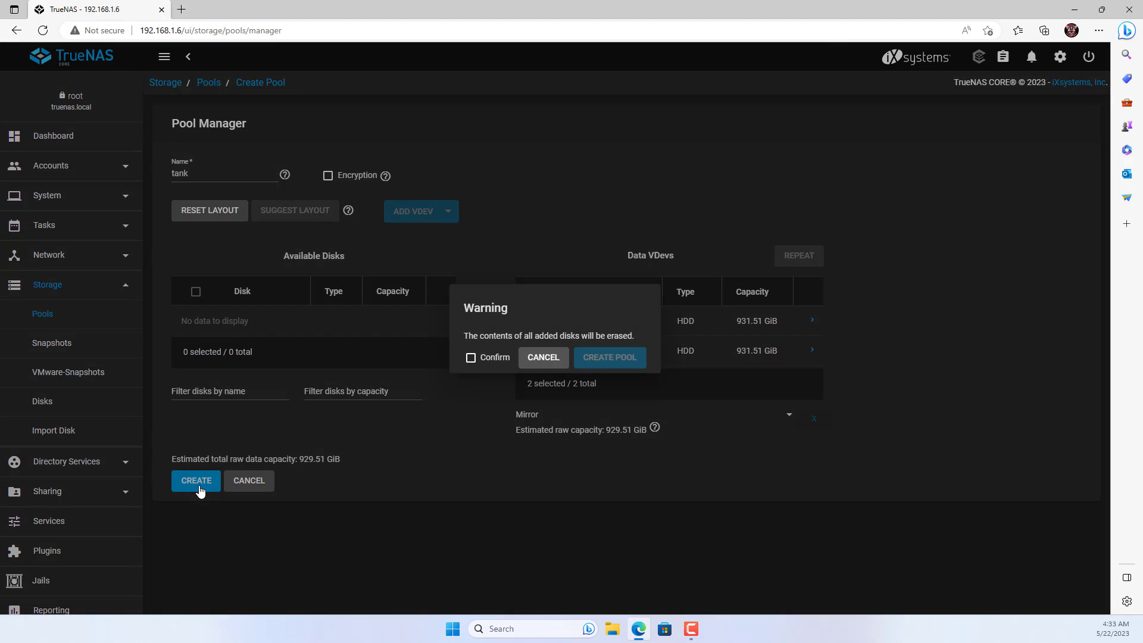
left_click(471, 357)
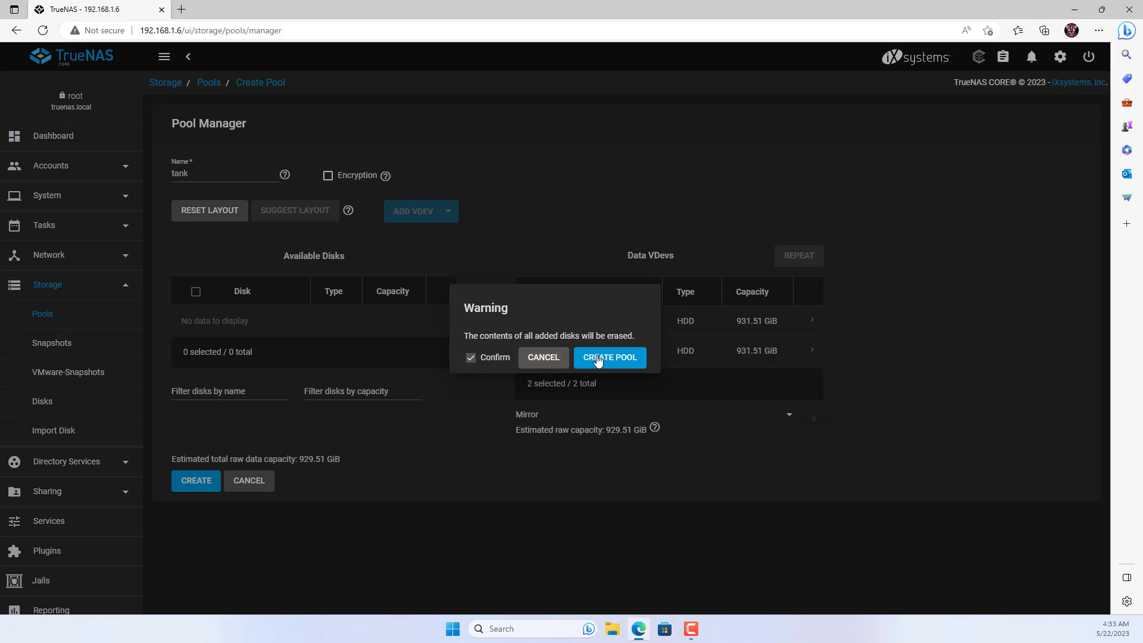
left_click(610, 358)
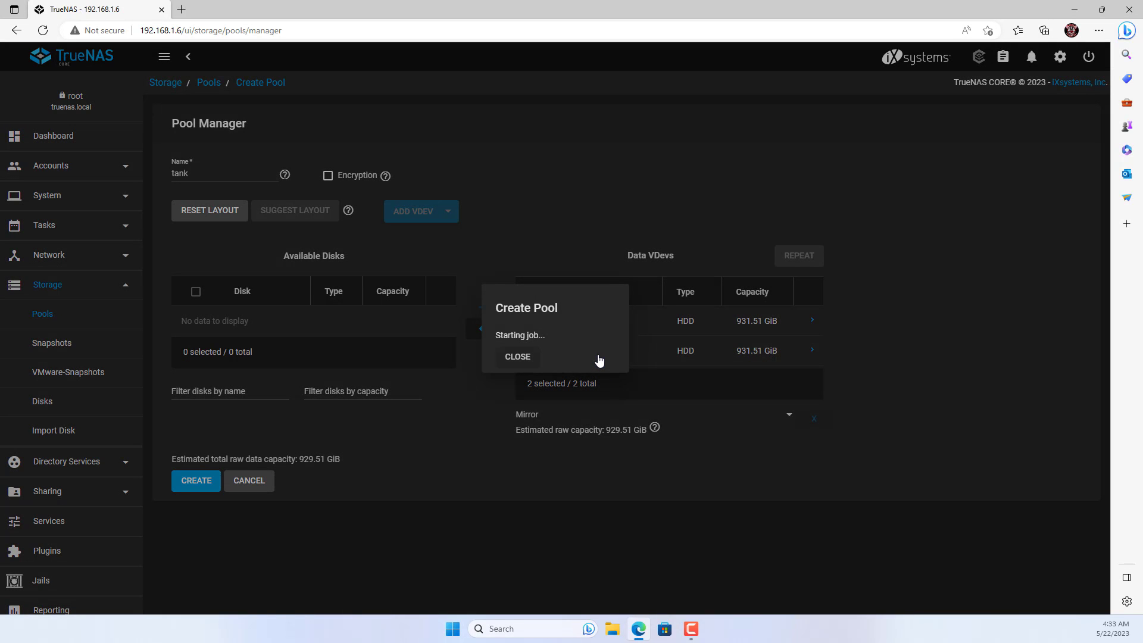
left_click(517, 357)
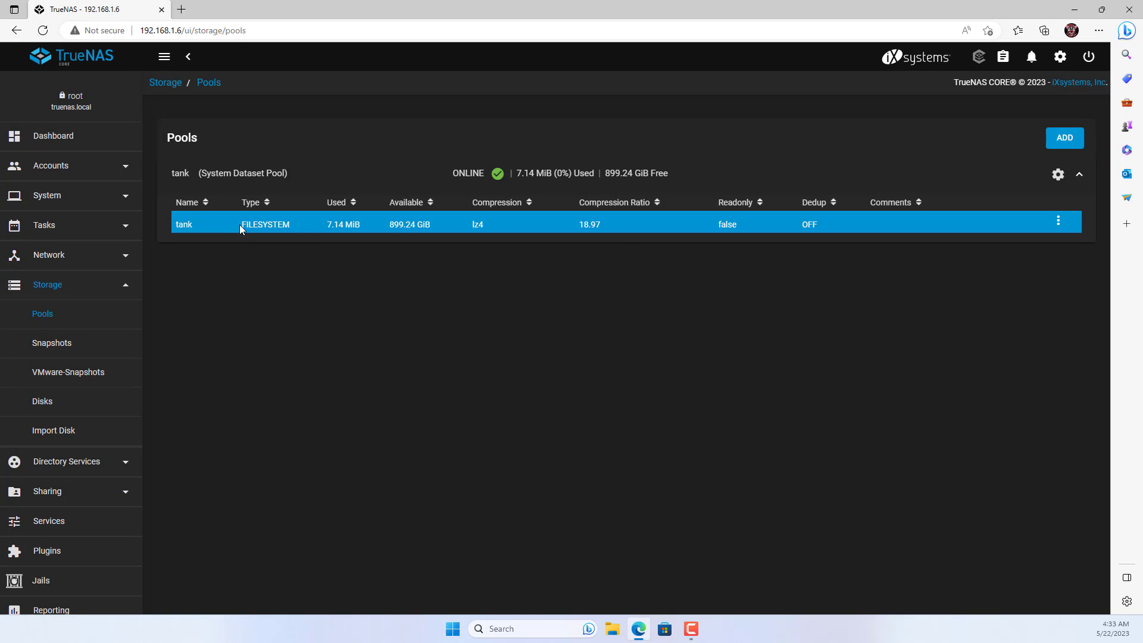
mouse_move(1058, 225)
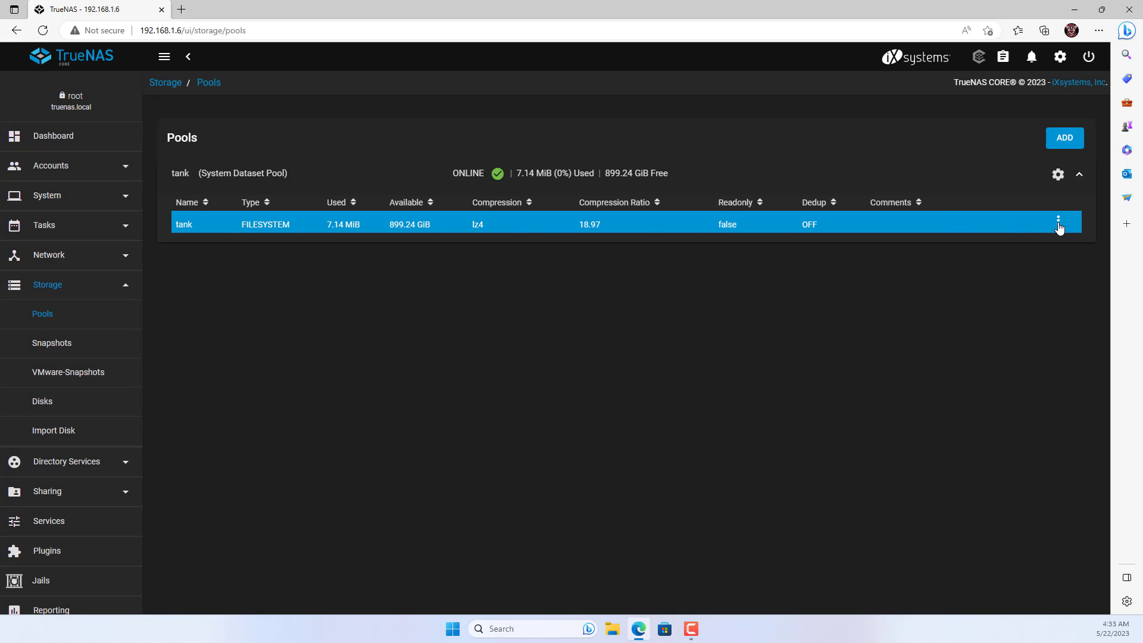
Step: From the tank row's menu, add a dataset named smb and submit it
left_click(1058, 224)
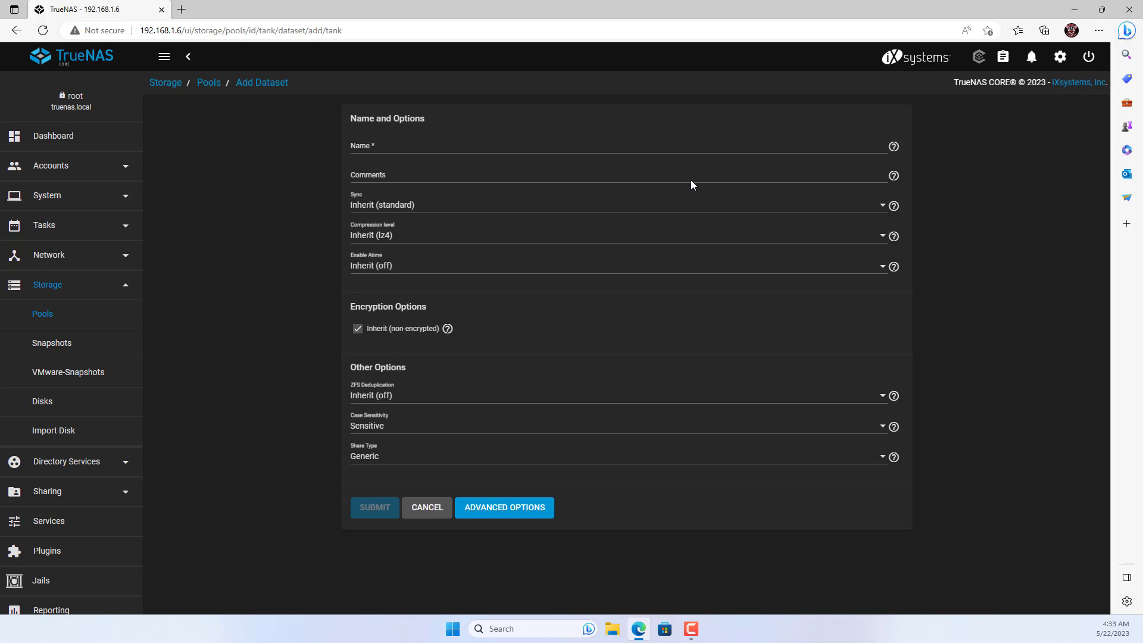
left_click(546, 146)
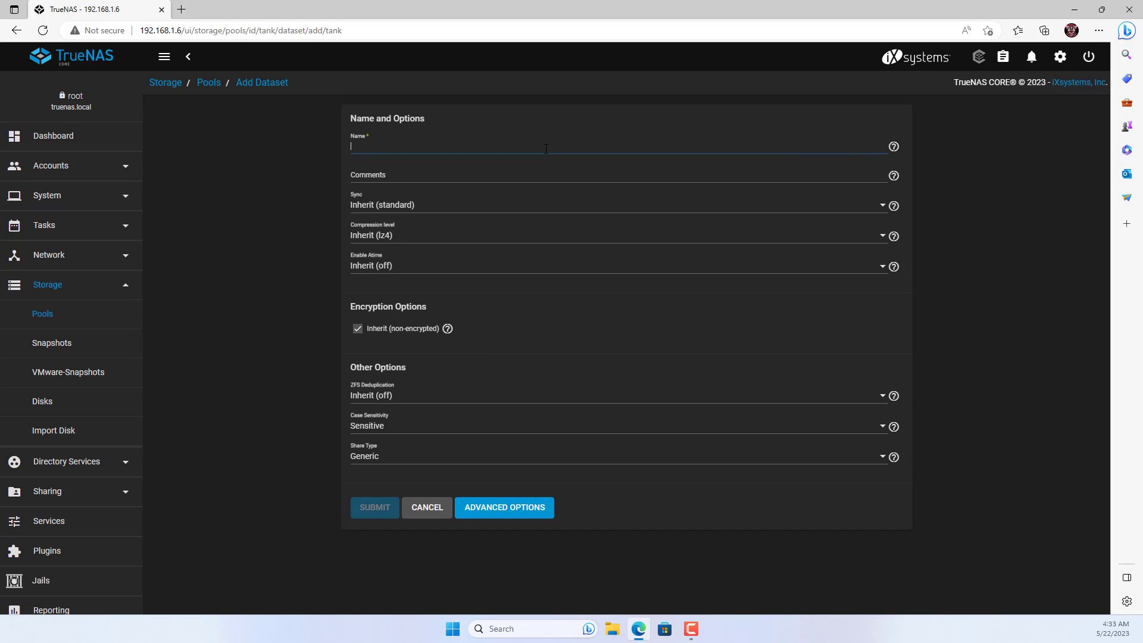
type("smb")
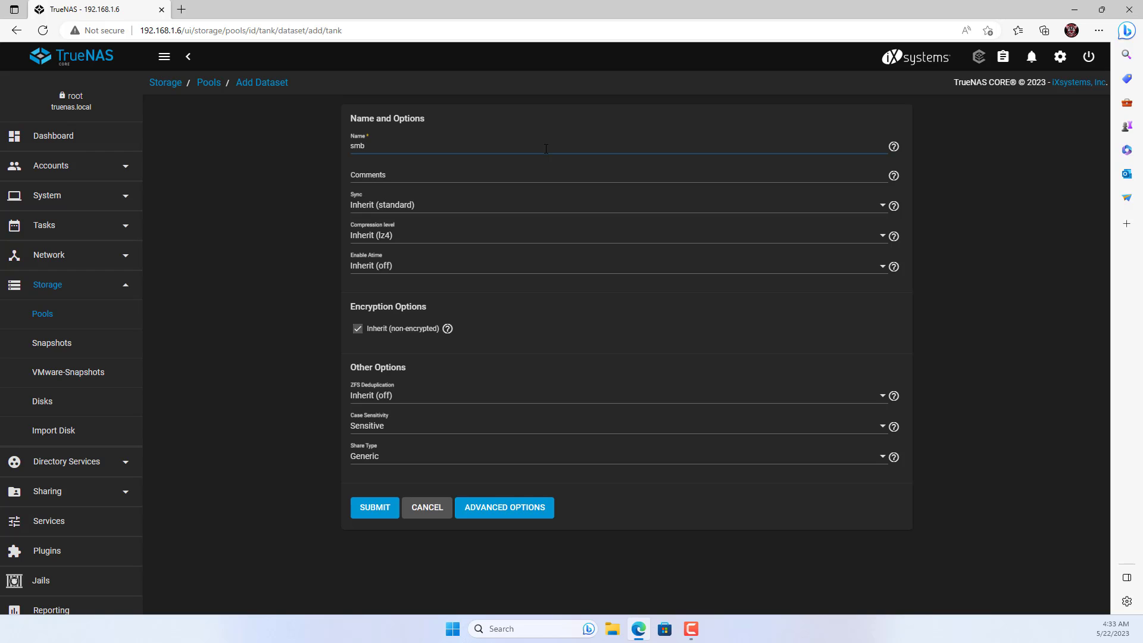
left_click(375, 508)
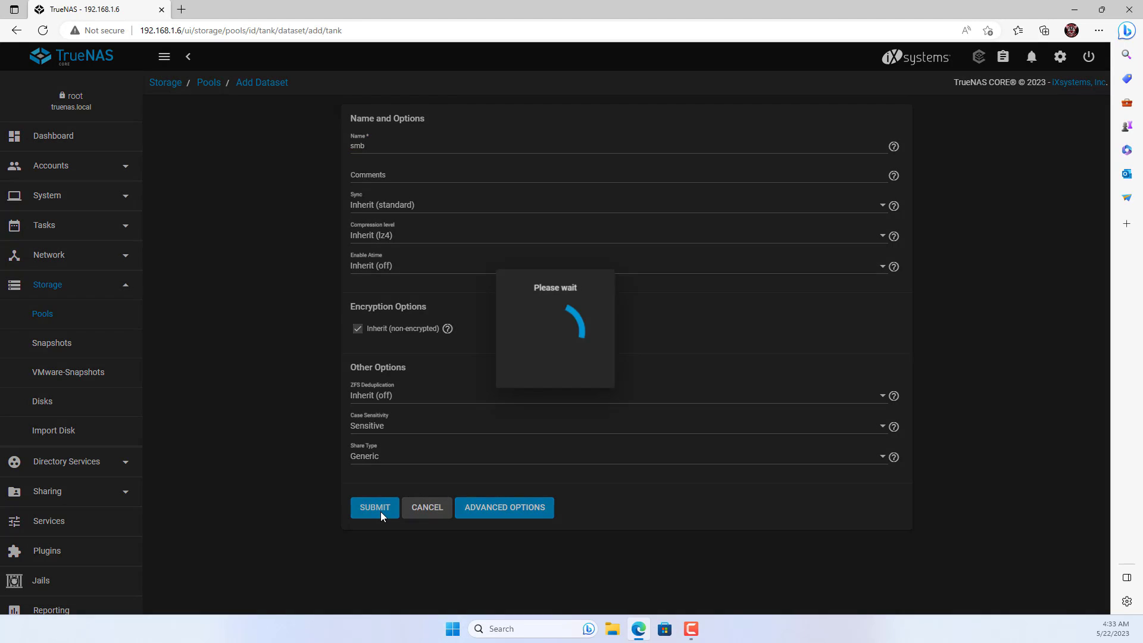
left_click(374, 507)
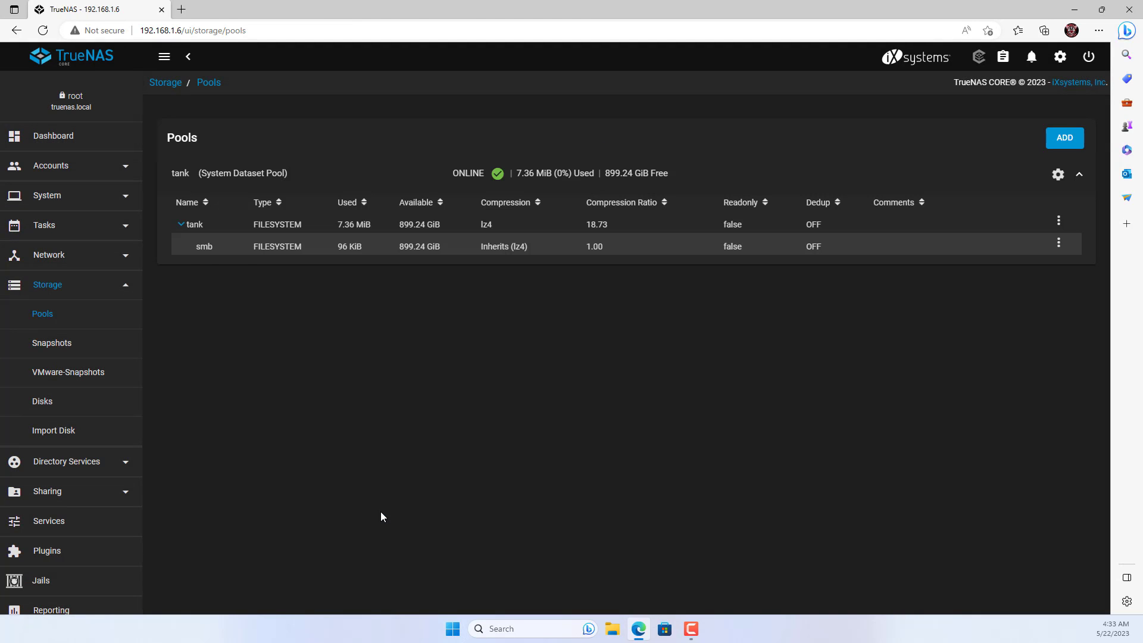
mouse_move(51, 496)
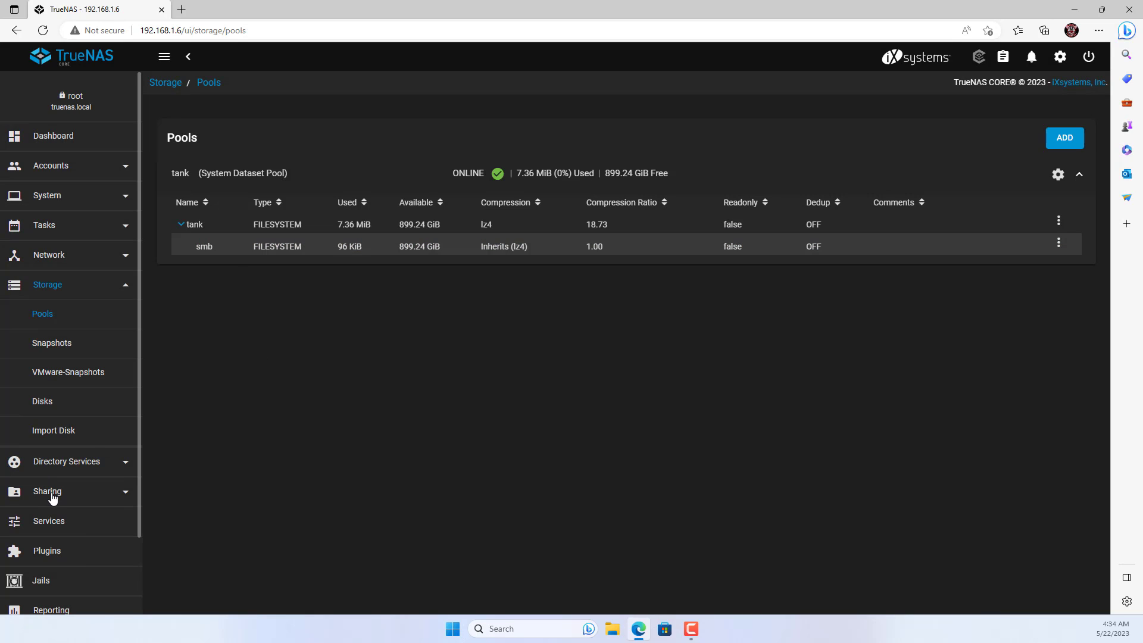
Step: Add a new Windows SMB share with the smb dataset /mnt/tank/smb as its path
left_click(46, 491)
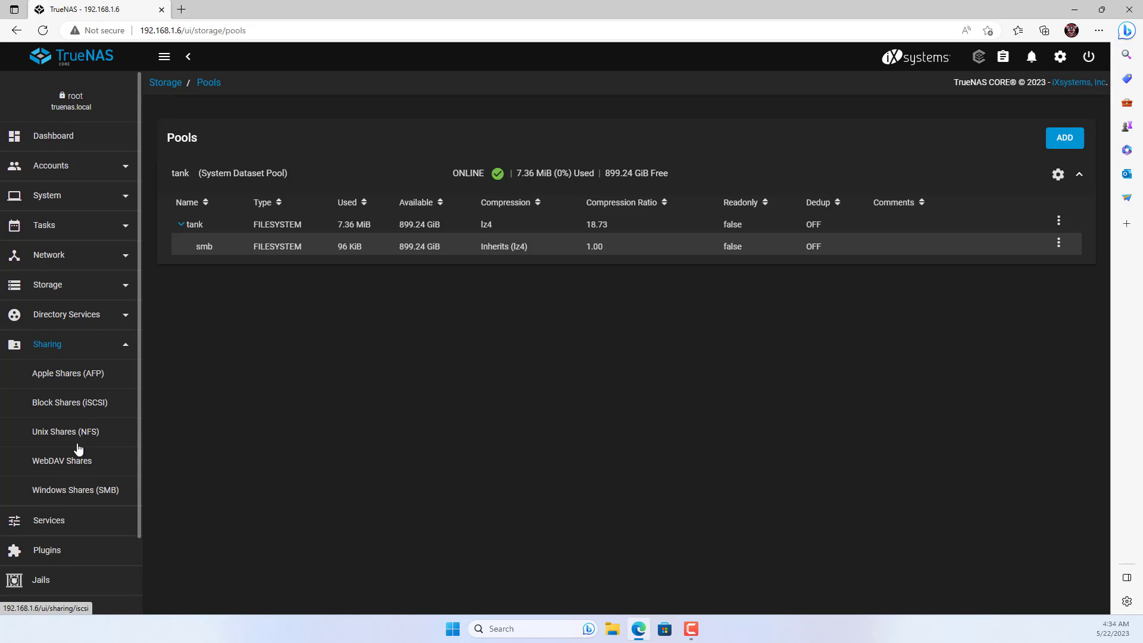
left_click(75, 490)
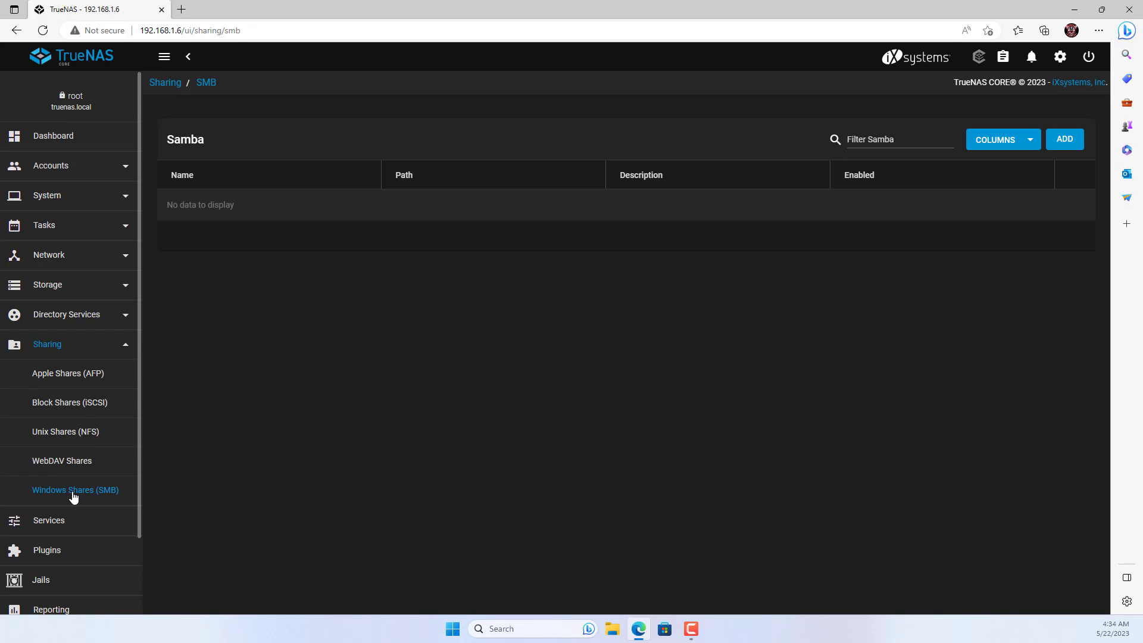
mouse_move(1065, 139)
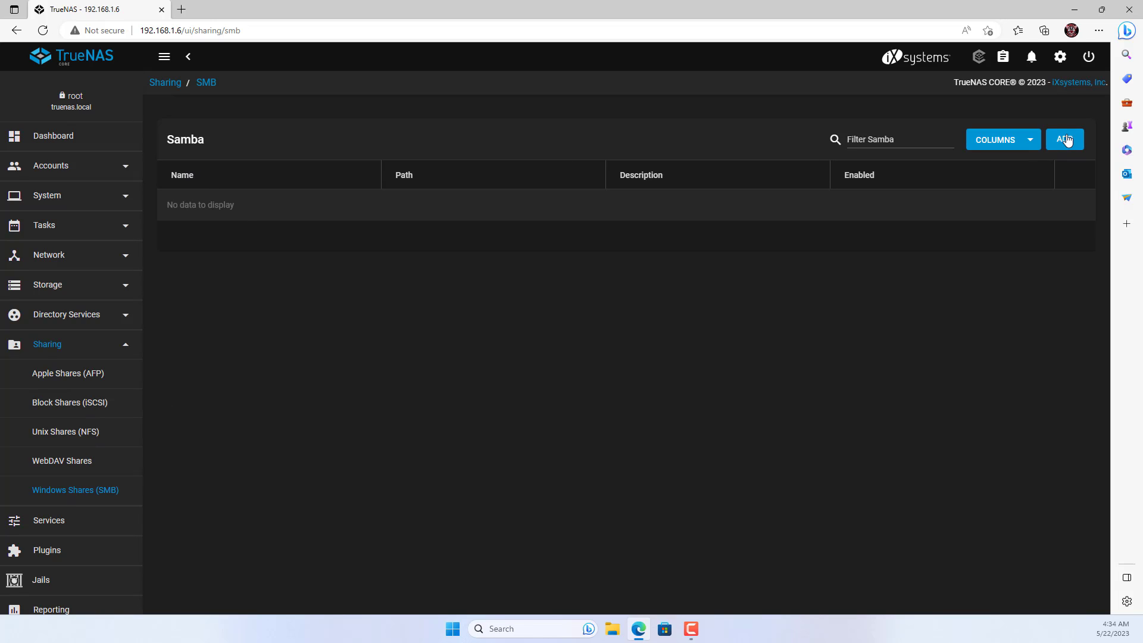
left_click(1064, 140)
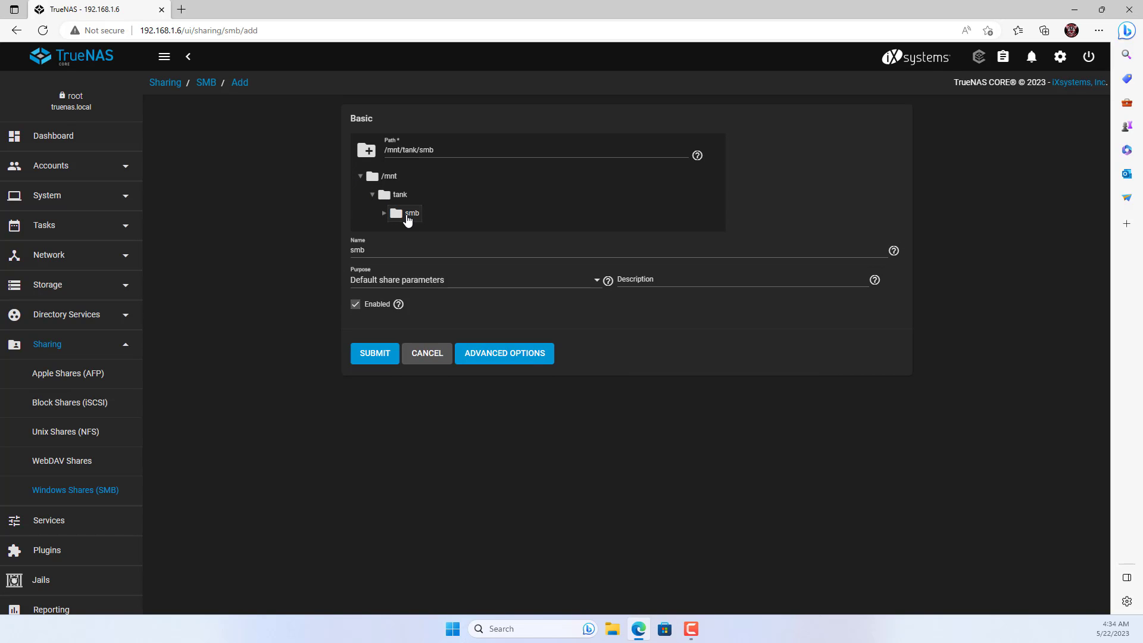
left_click(374, 353)
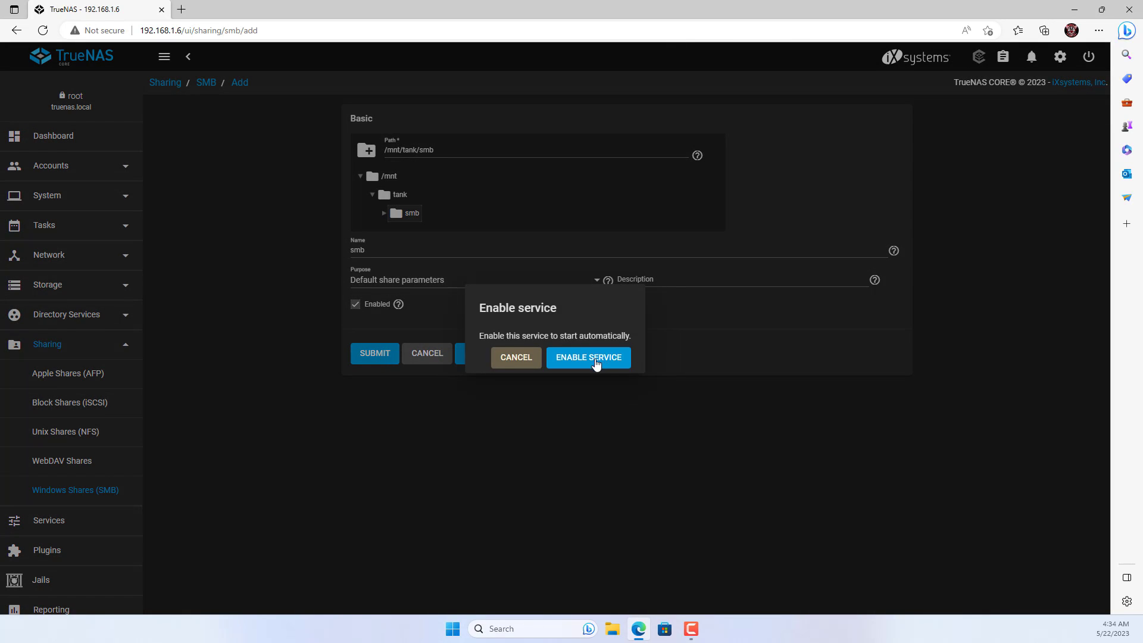
Step: Enable the SMB service, dismiss its notice, and choose Configure Now for the ACL
left_click(588, 357)
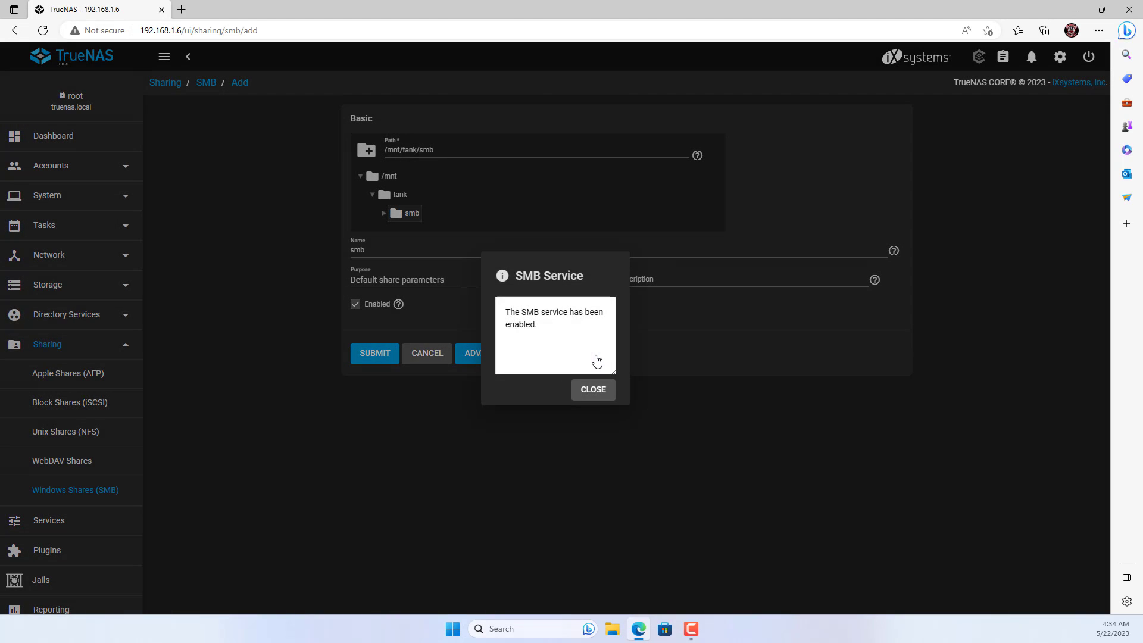
left_click(593, 389)
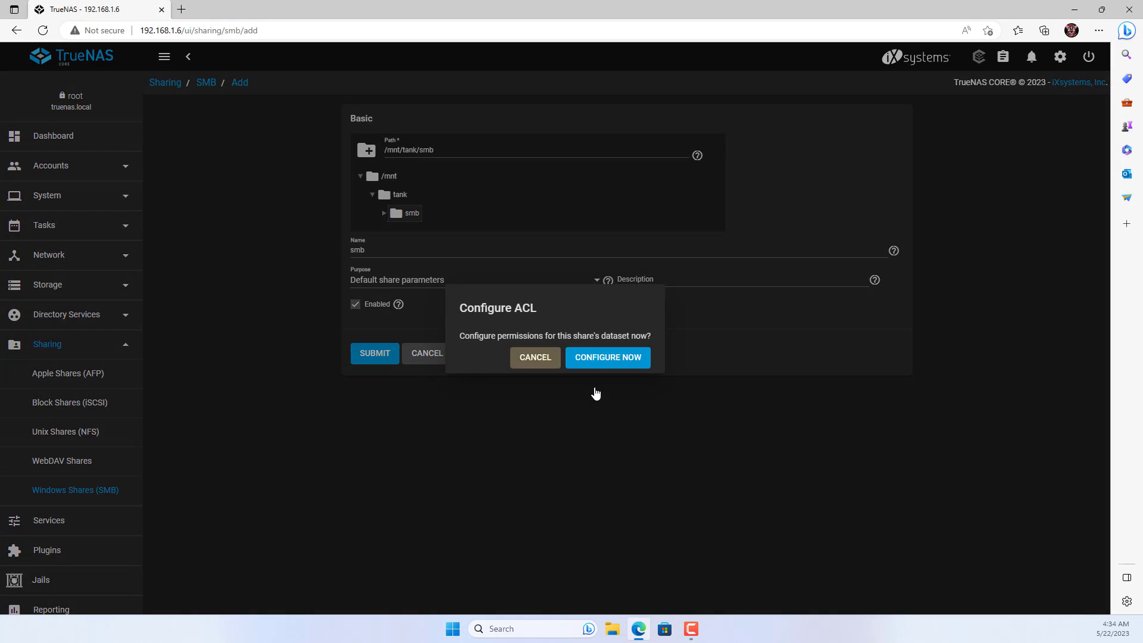
mouse_move(596, 363)
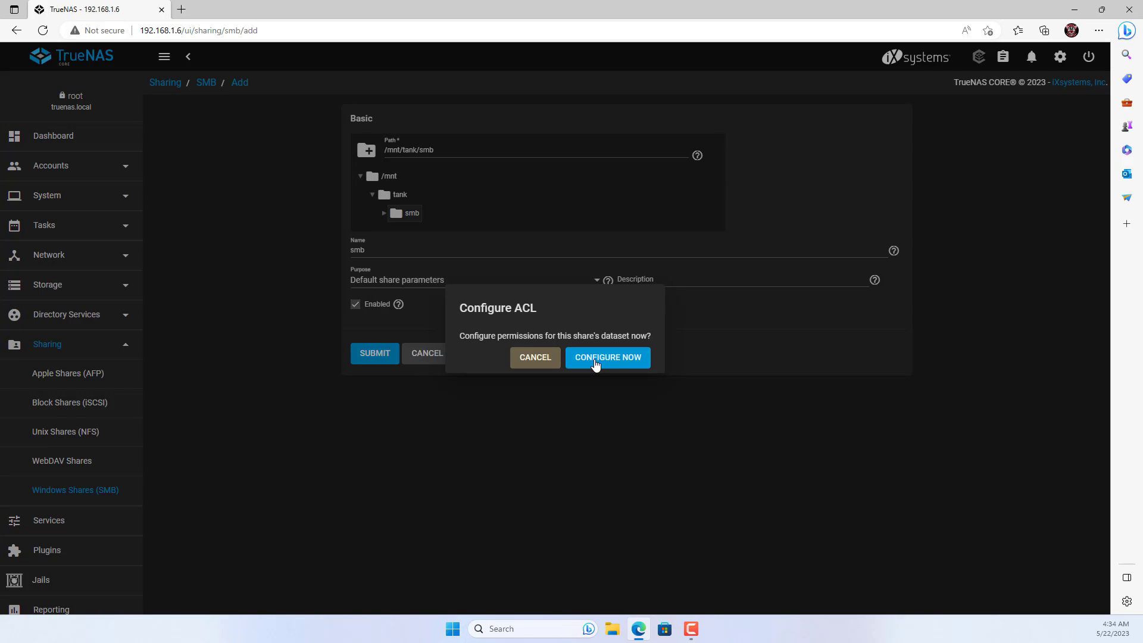
left_click(608, 357)
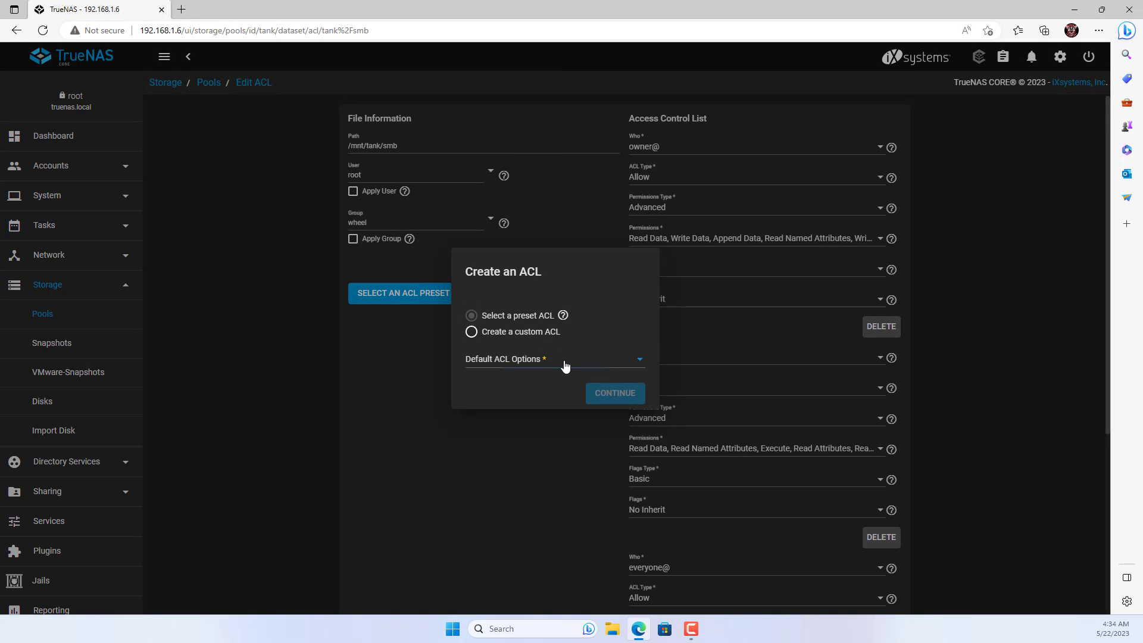
Step: Apply the OPEN Default ACL preset to the smb dataset, save, and return to Pools
left_click(555, 358)
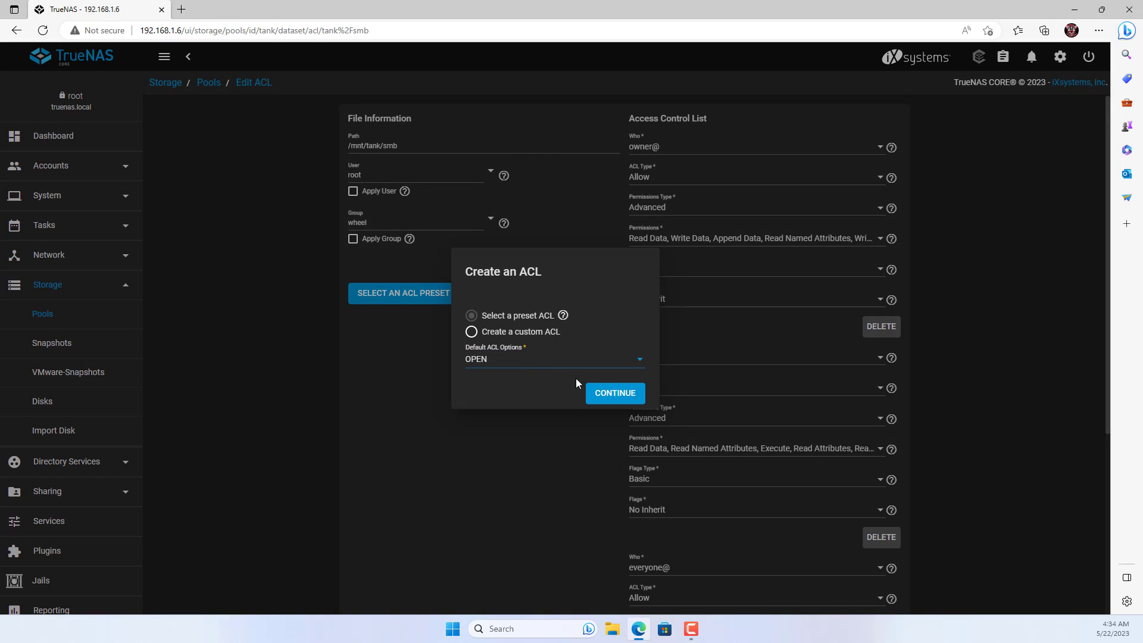
left_click(615, 393)
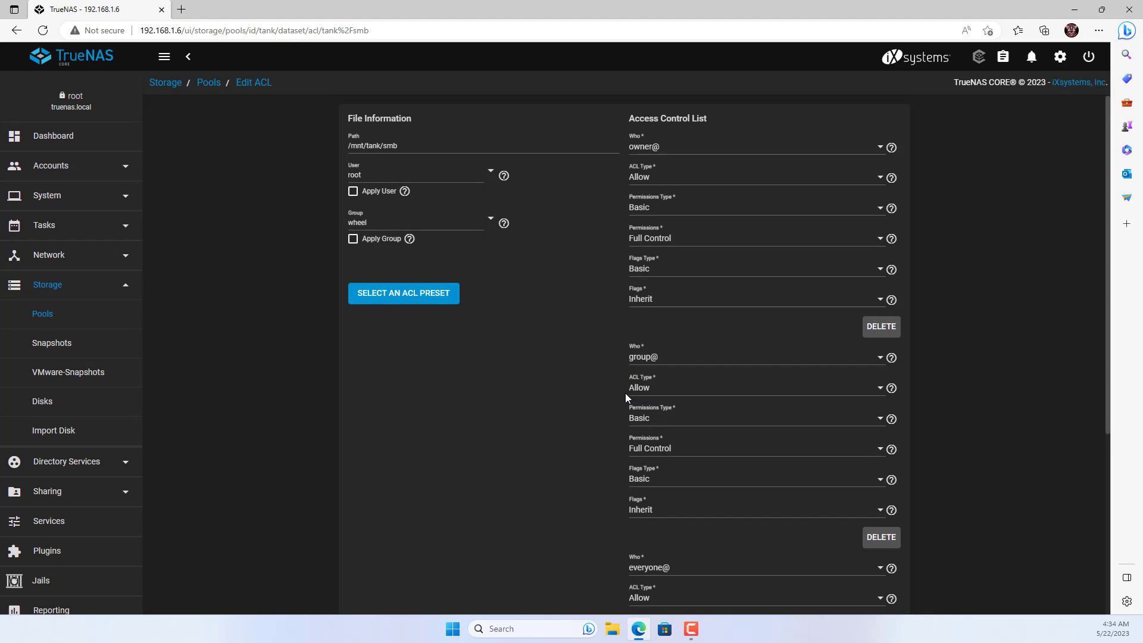
scroll("down", 3)
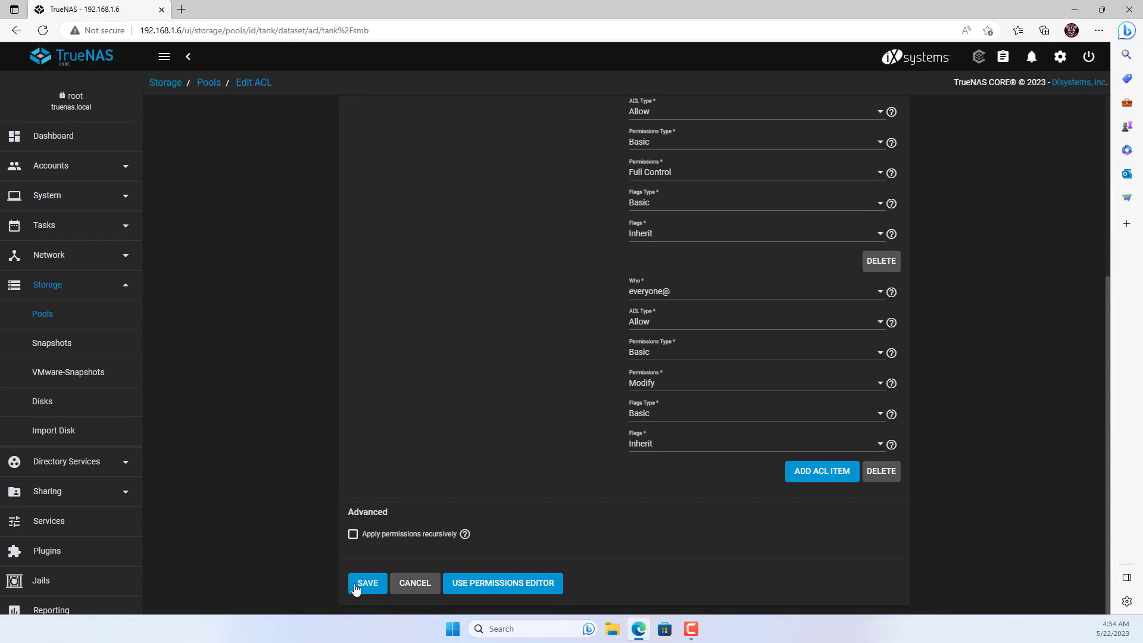
left_click(368, 583)
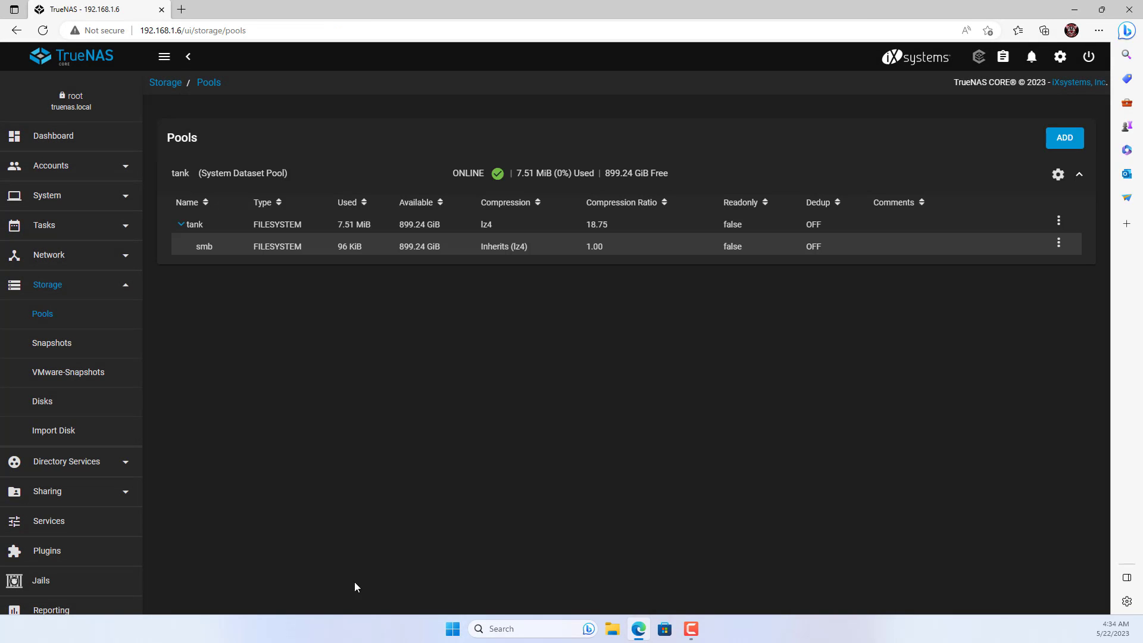
left_click(277, 246)
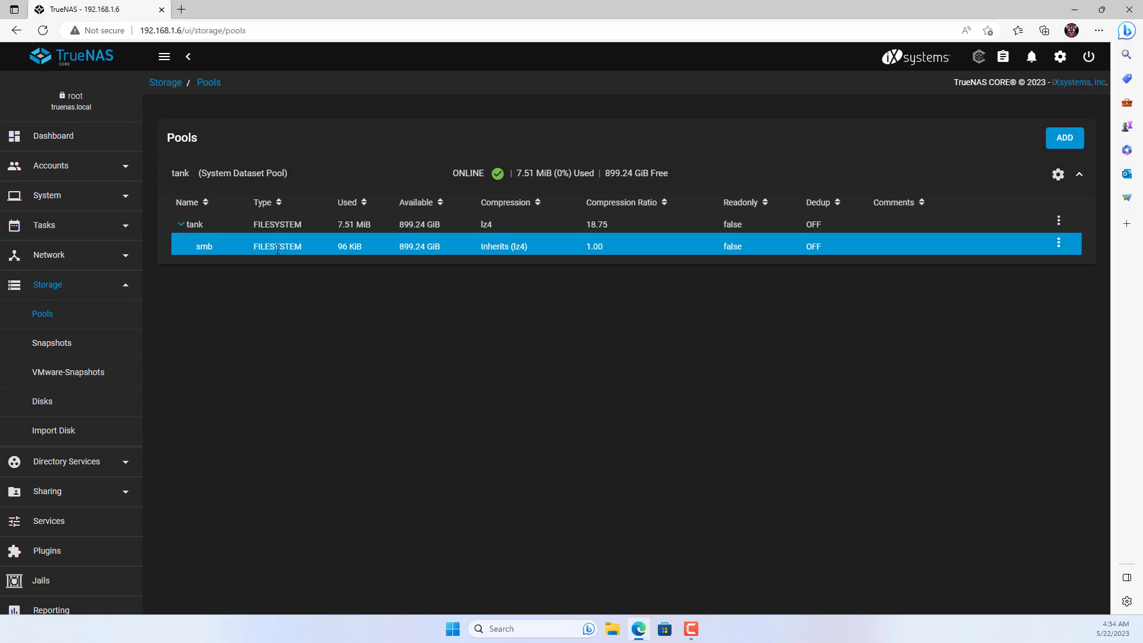
Step: Go to Accounts > Users, dismiss the built-in users note, and start adding a user
left_click(50, 165)
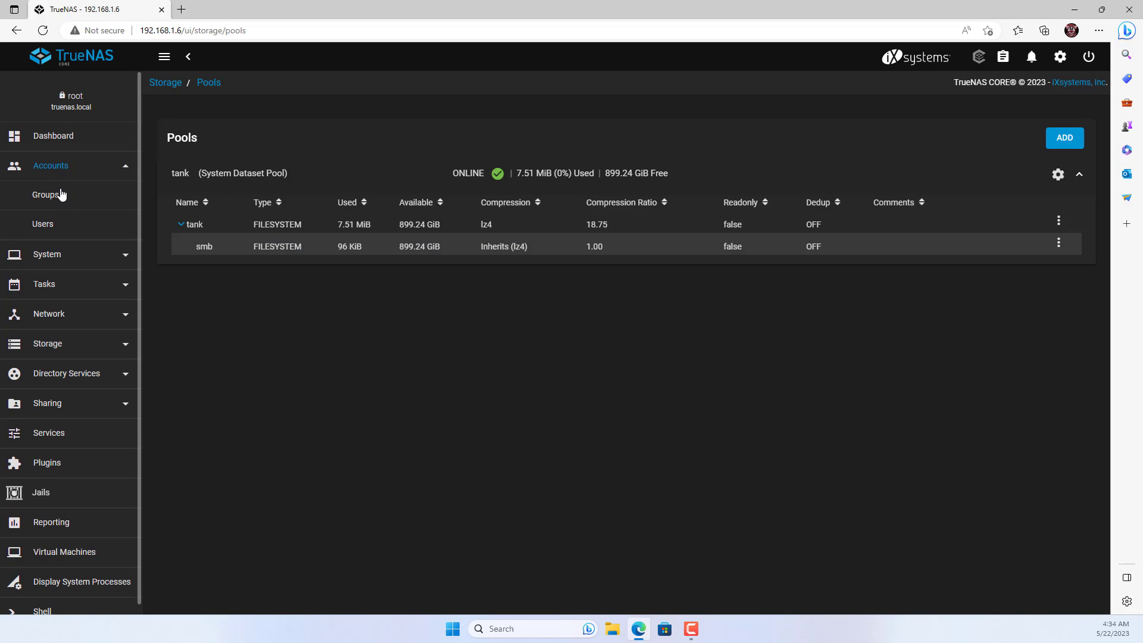
left_click(42, 224)
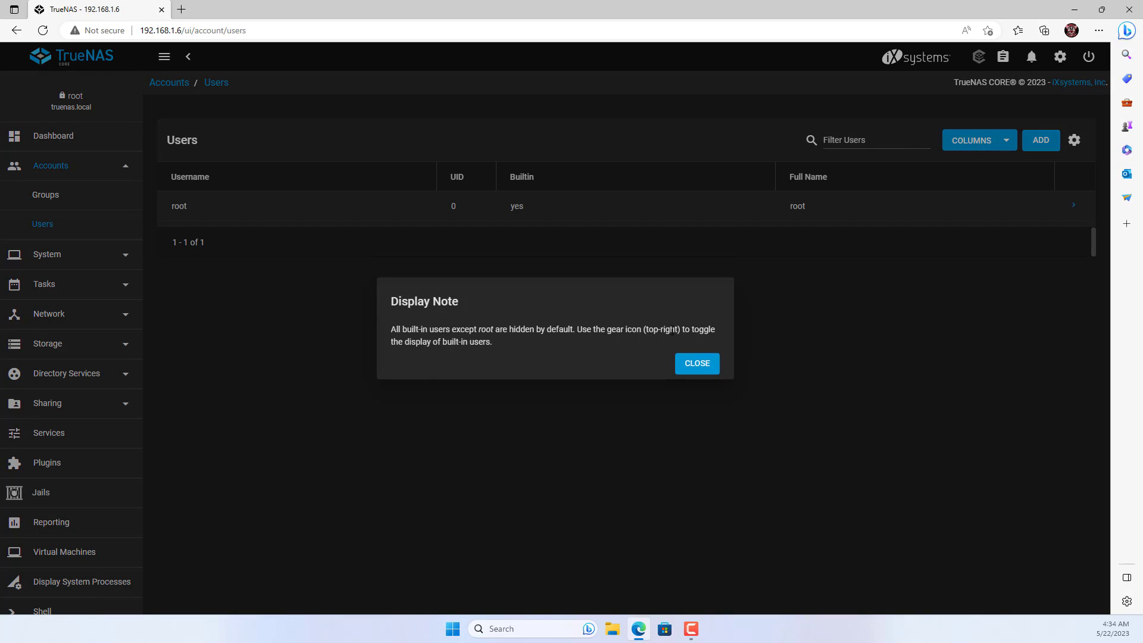
left_click(696, 363)
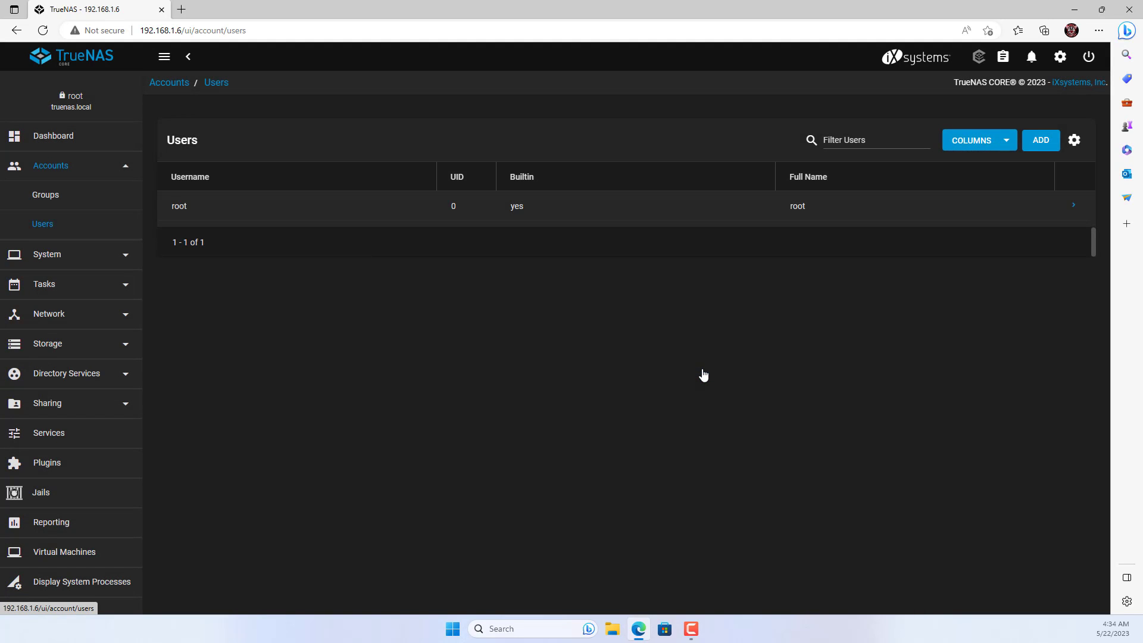
left_click(1041, 140)
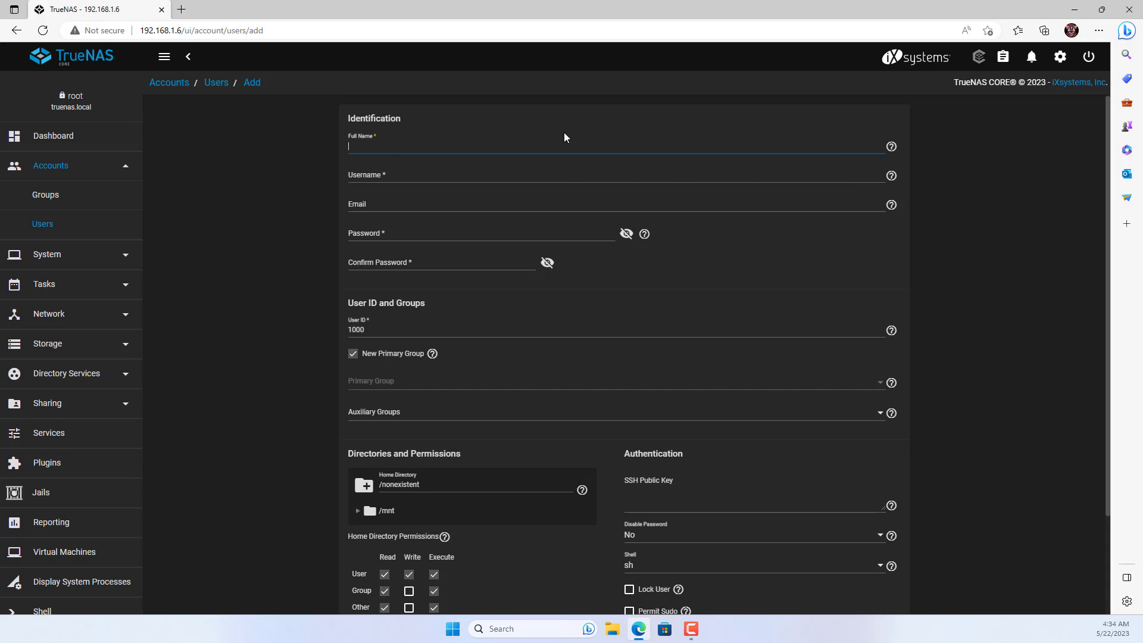
Step: Enter netvn as the user, set home directory /mnt/tank/smb, and grant others write access
type("netvn")
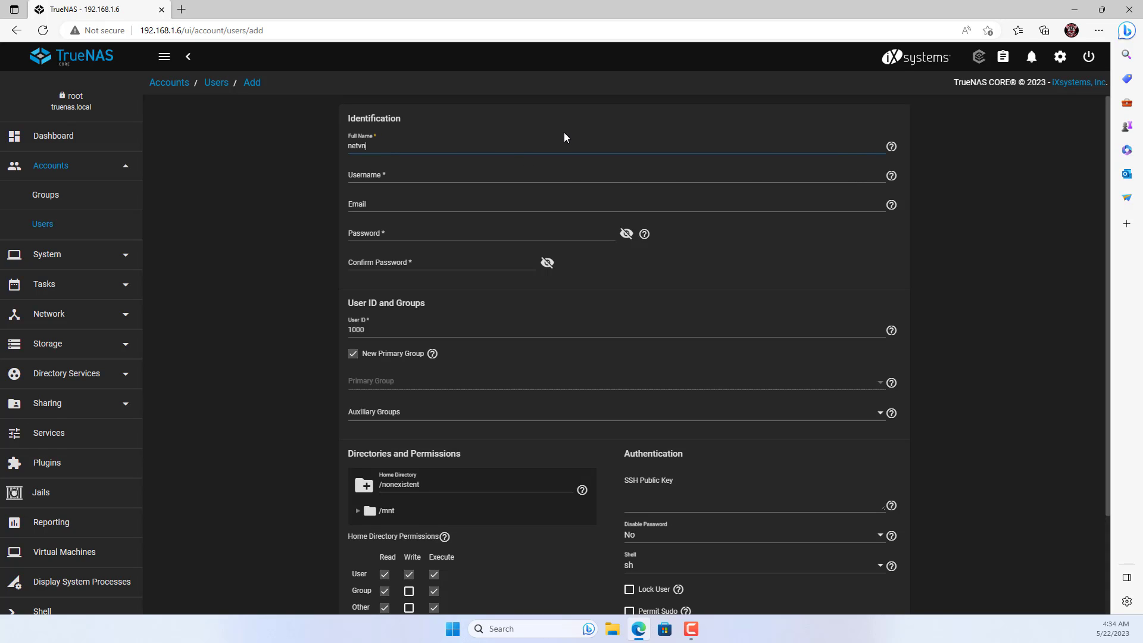
left_click(481, 234)
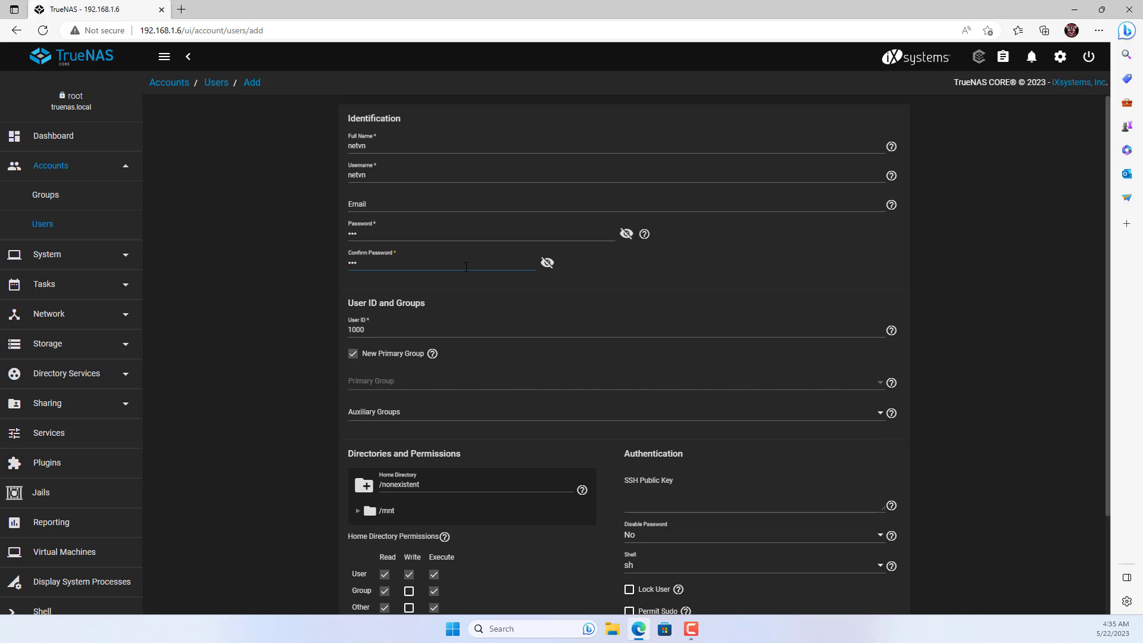
scroll("down", 3)
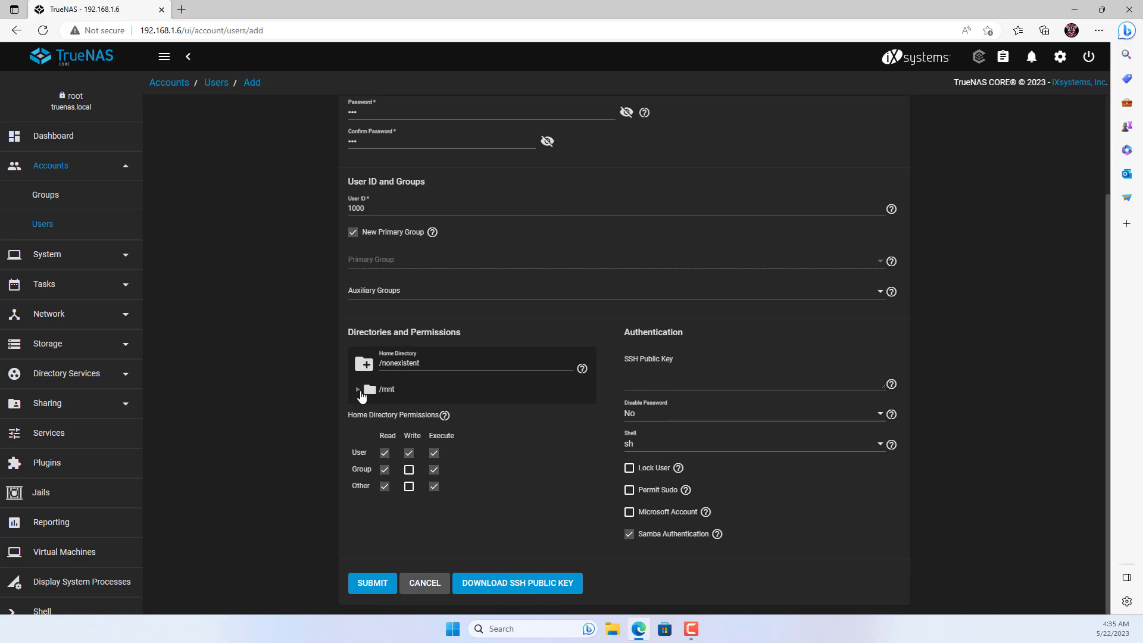
left_click(358, 389)
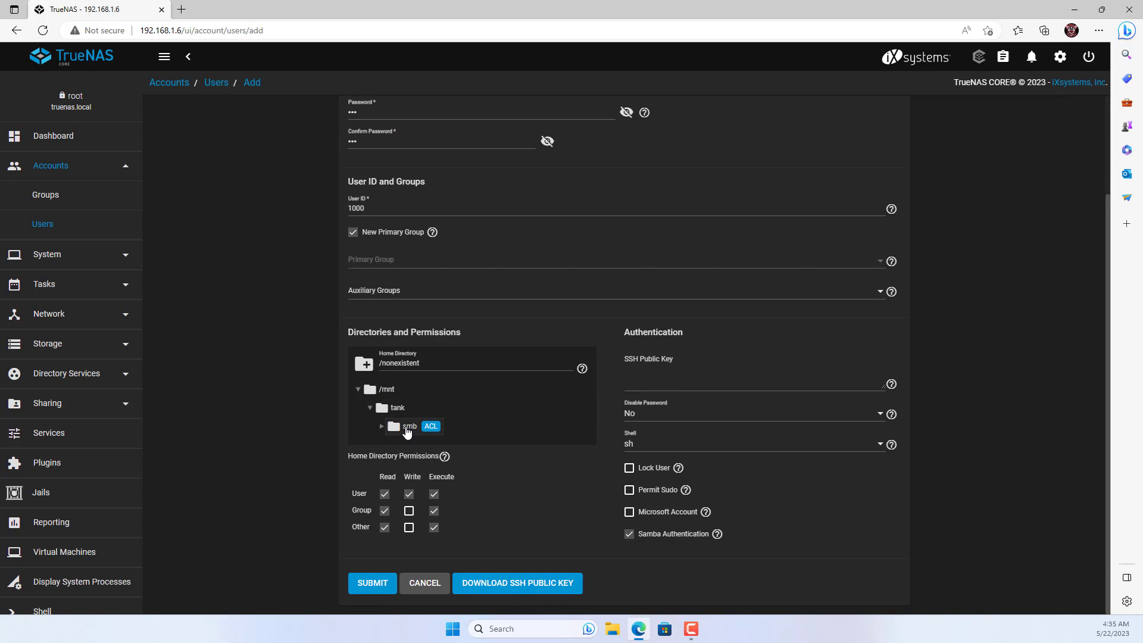
left_click(410, 426)
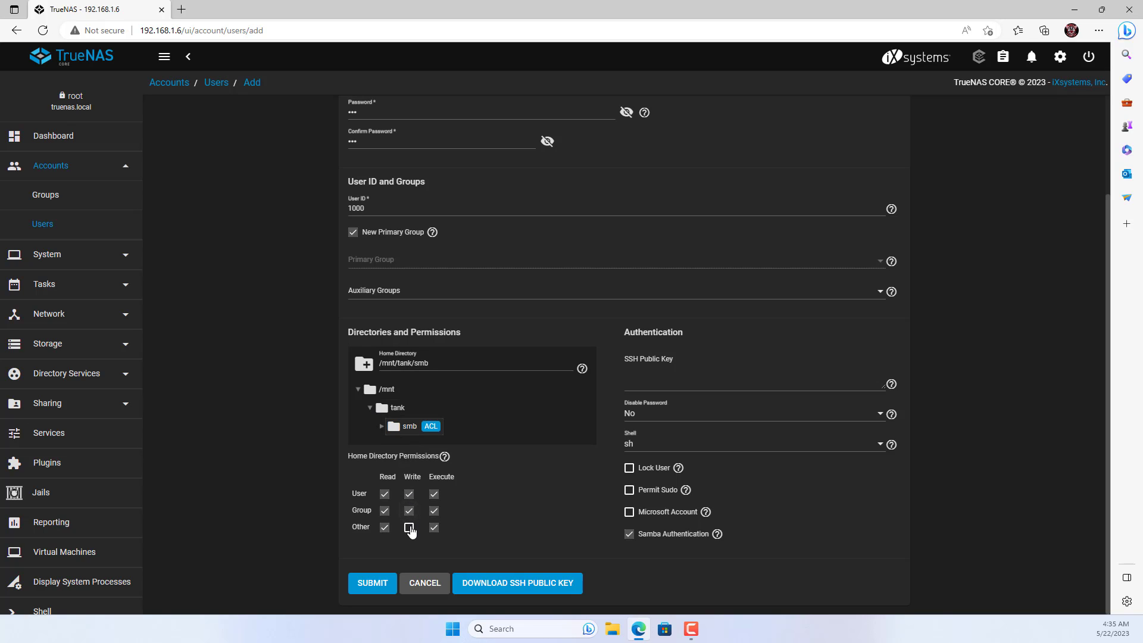
left_click(371, 583)
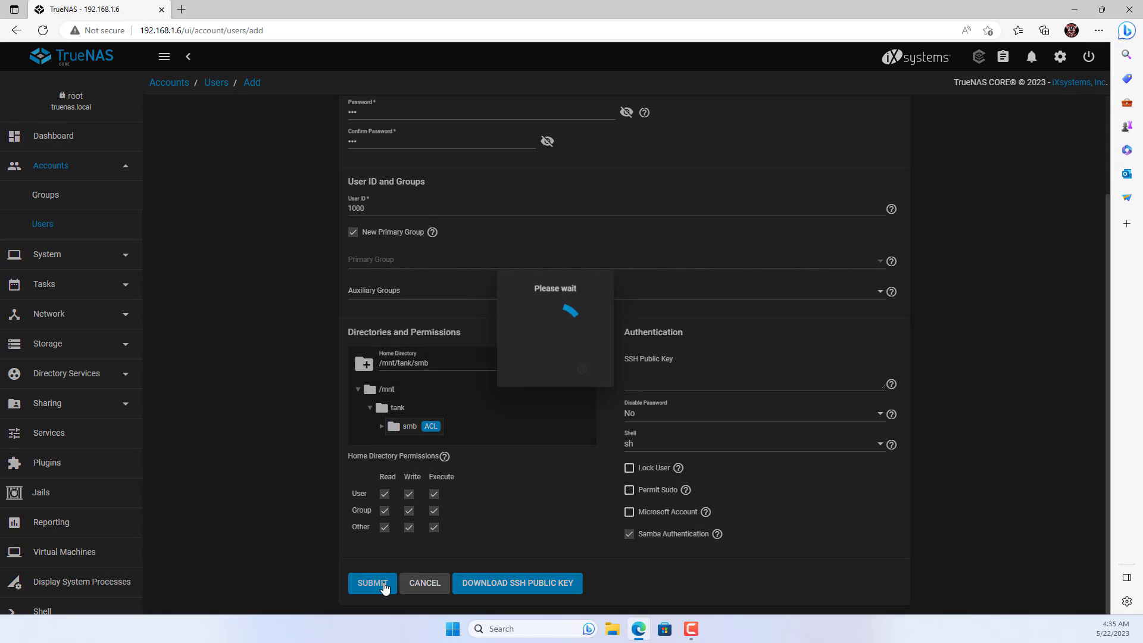
Step: Save user netvn, then fill \\192.168.1.6\ into the Windows Run dialog
left_click(372, 582)
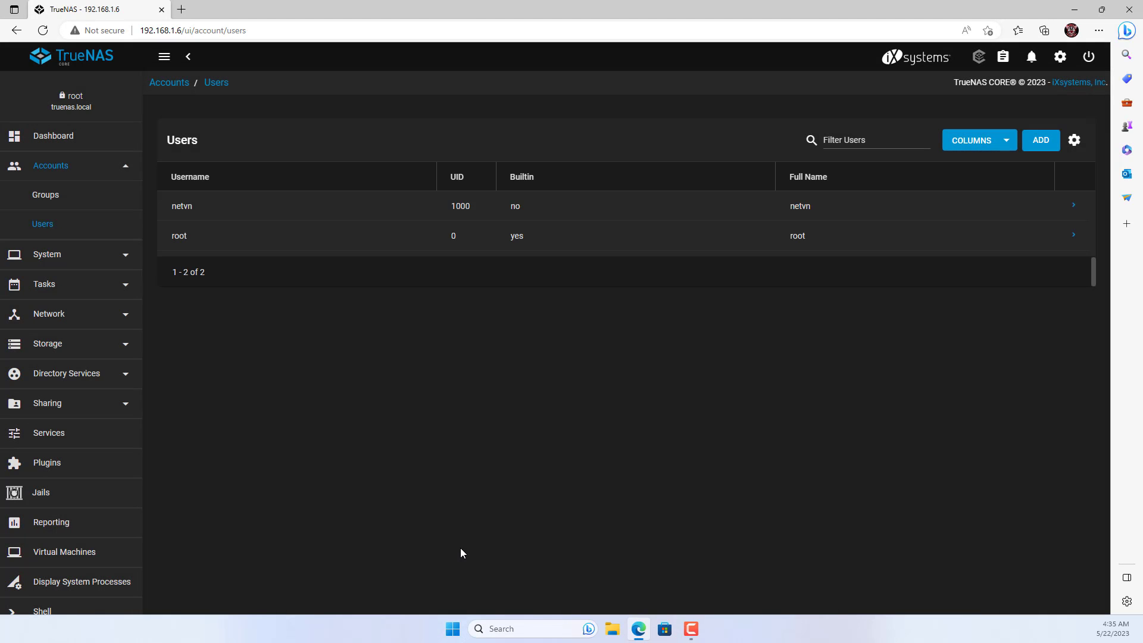
mouse_move(1087, 14)
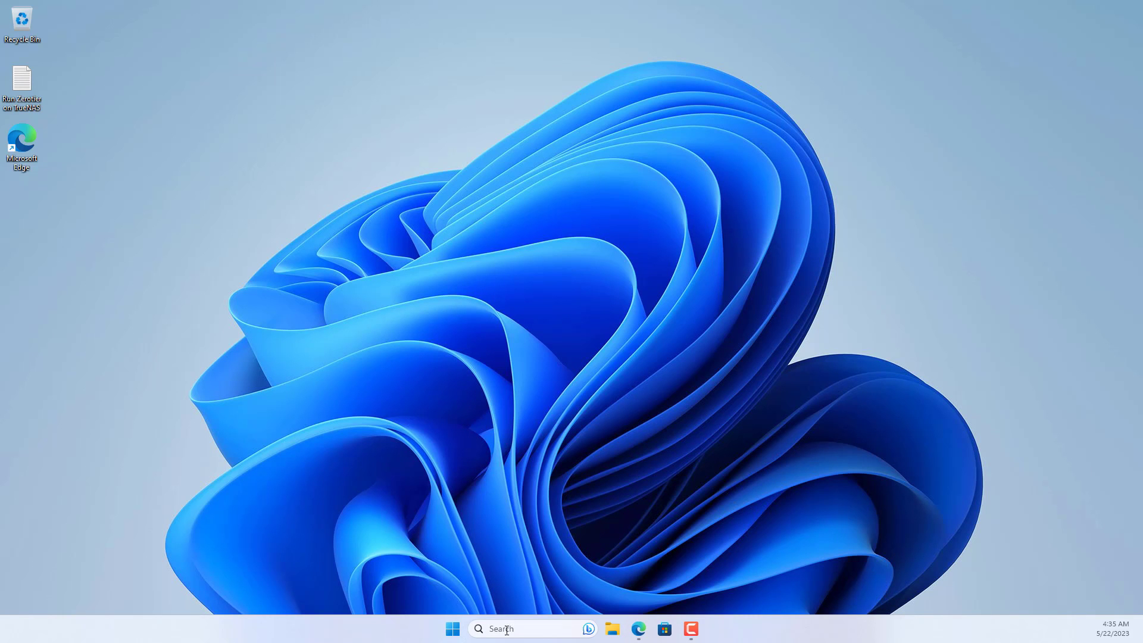
left_click(533, 628)
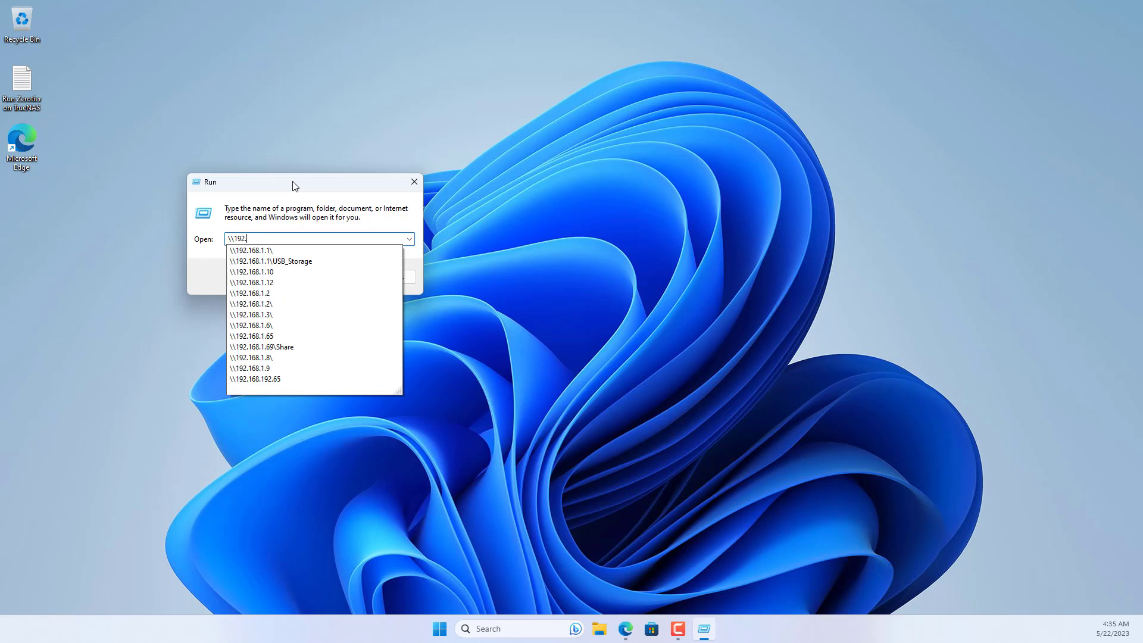
type("168.1")
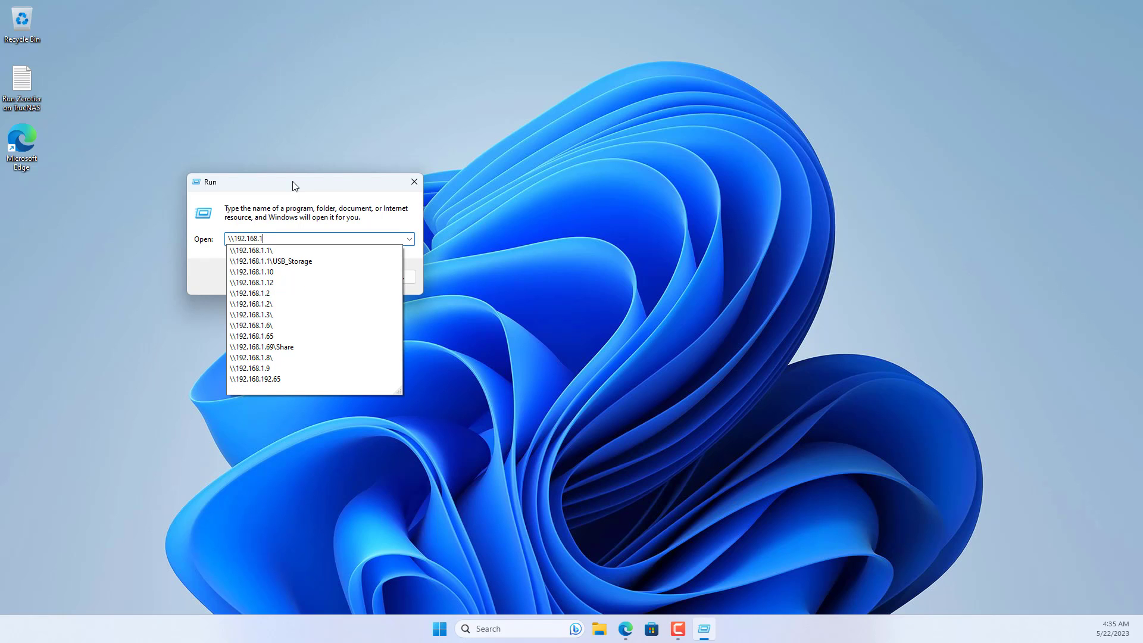
type("6")
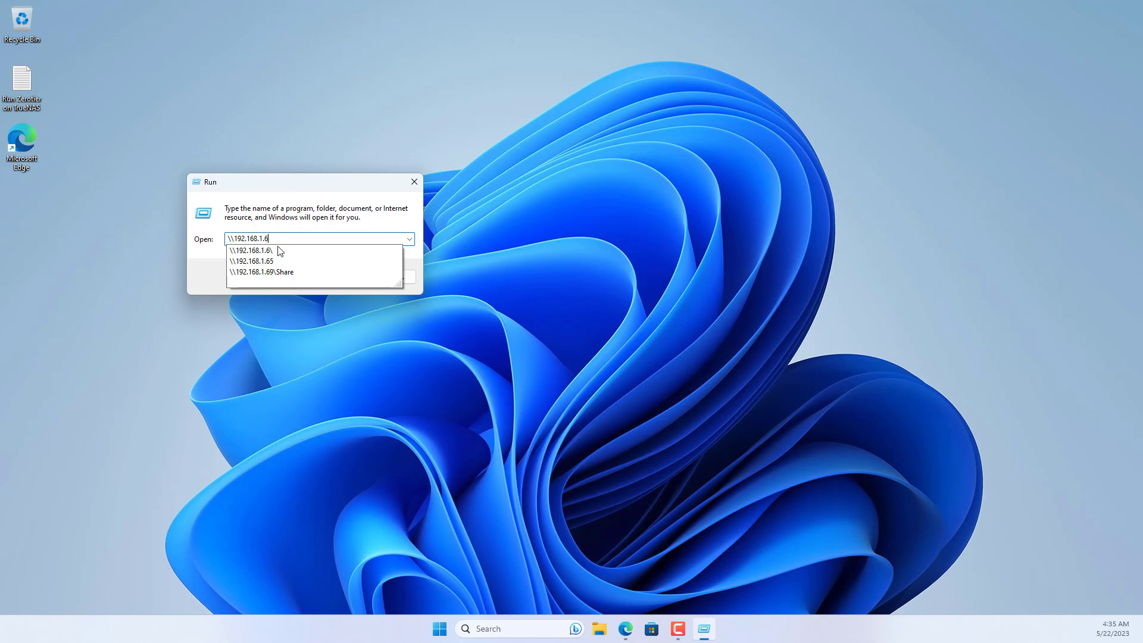
left_click(251, 250)
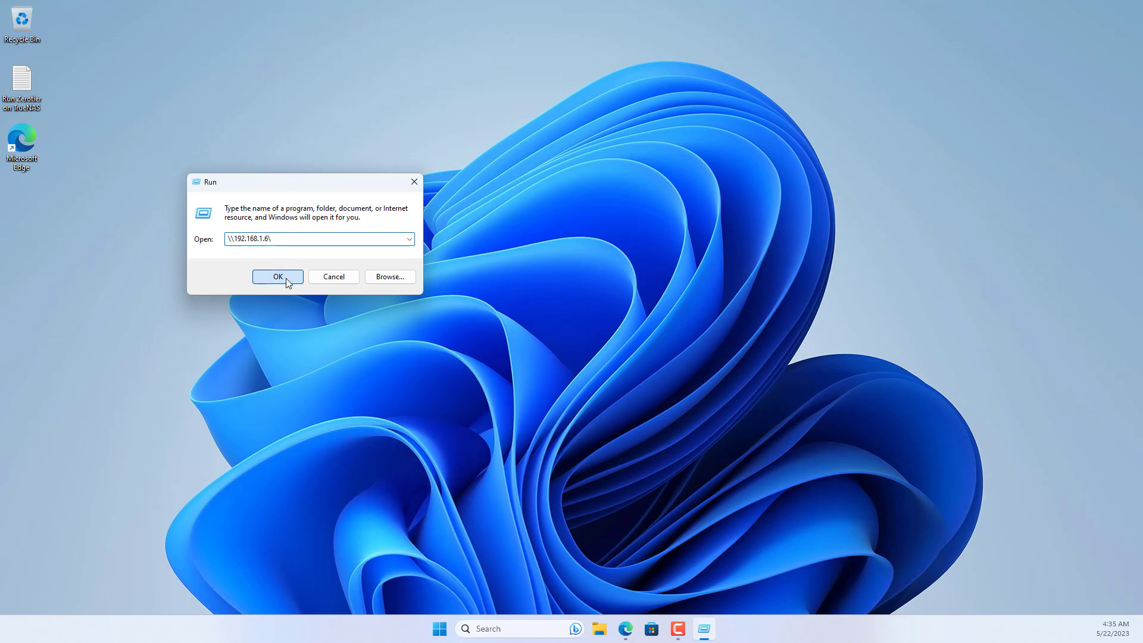
Step: Open \\192.168.1.6, sign in as netvn, and open the netvn folder
left_click(277, 276)
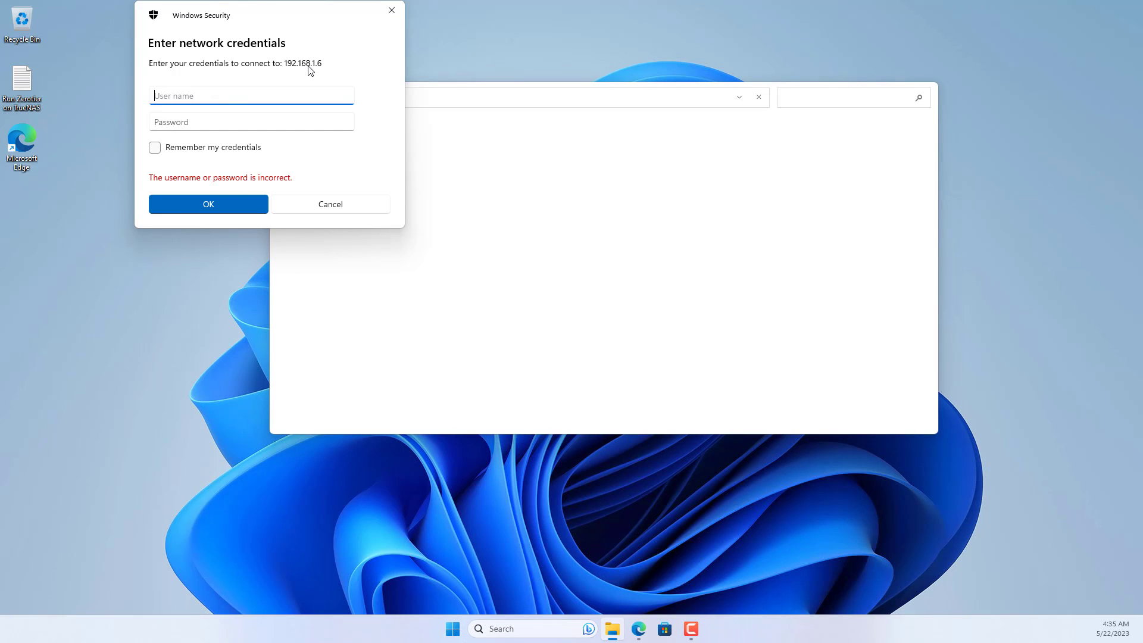
type("netvn")
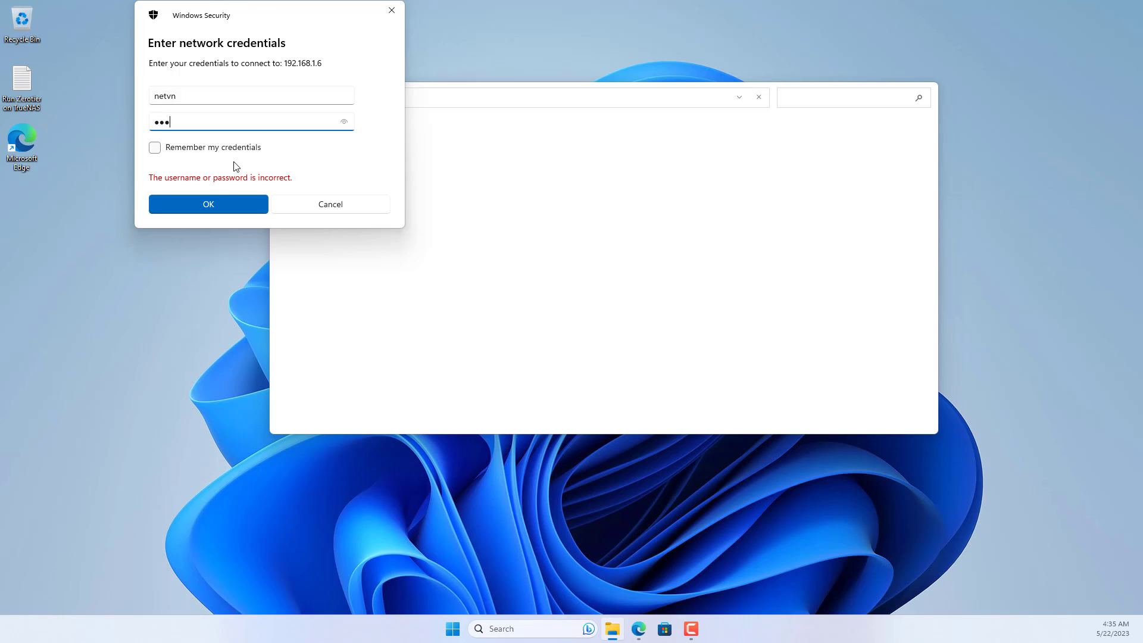
left_click(208, 204)
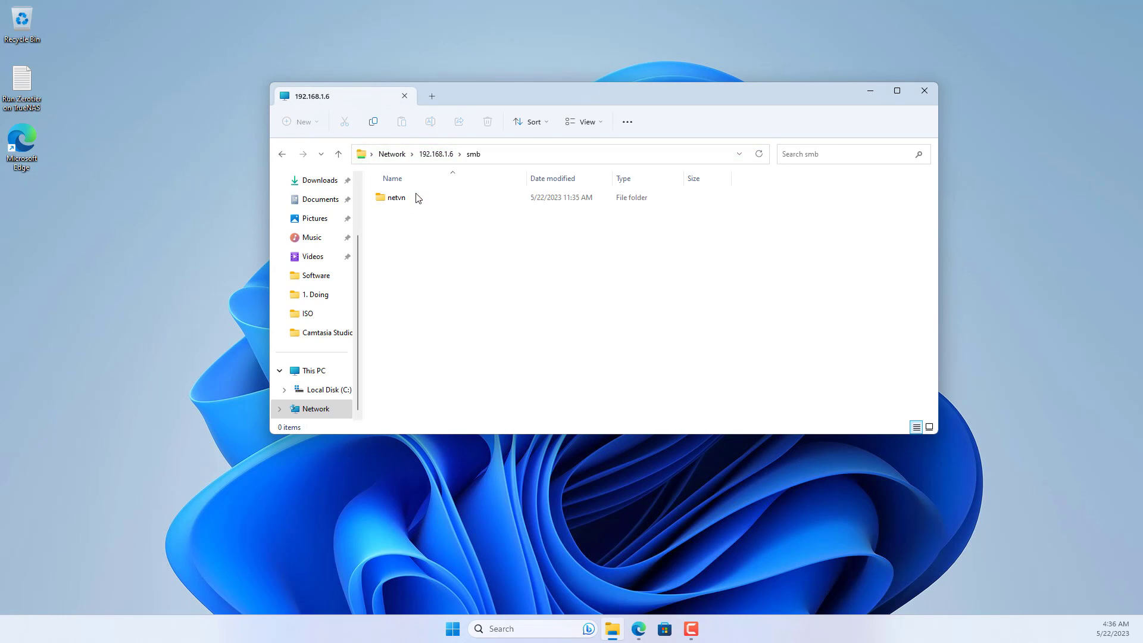
double_click(396, 197)
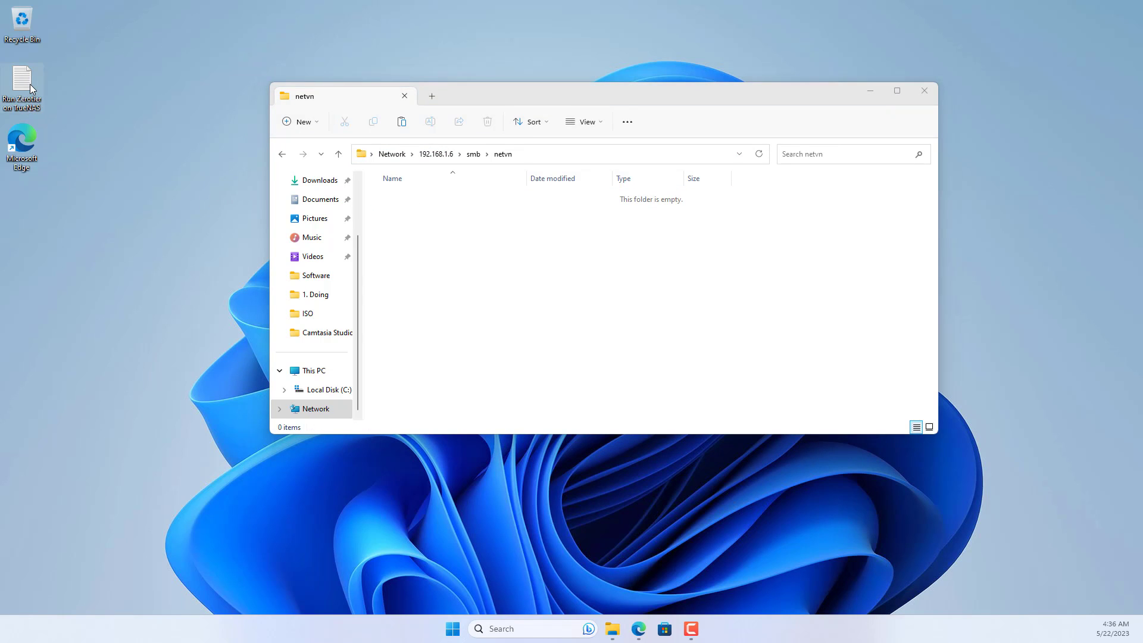
Step: Paste the Run Zerotier on TrueNAS text file into the netvn folder and close Explorer
right_click(20, 81)
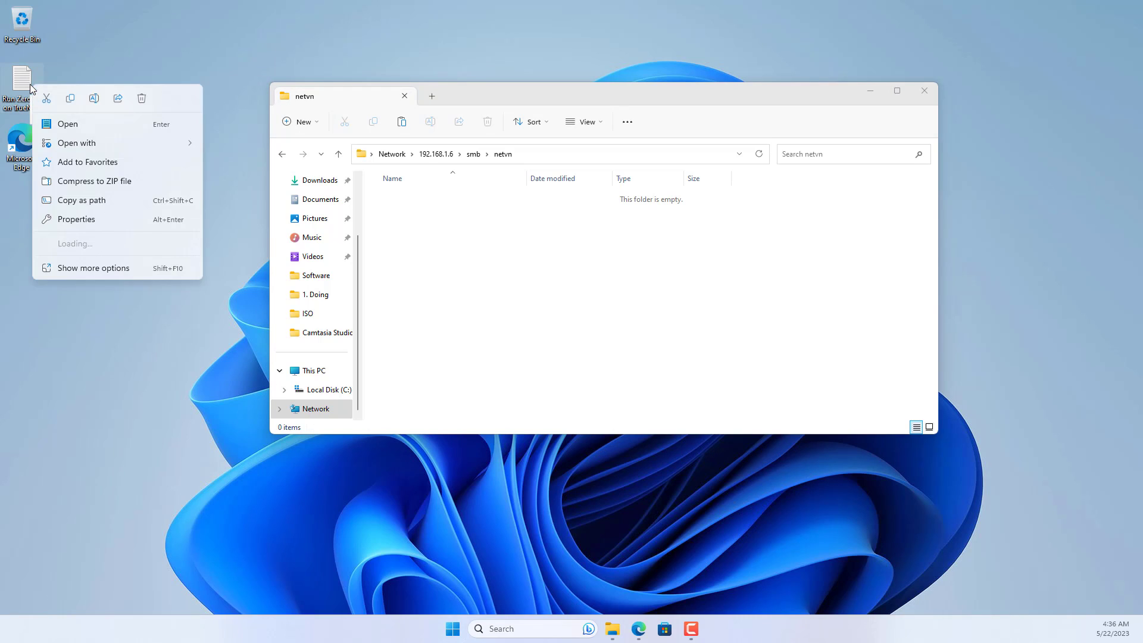
left_click(501, 217)
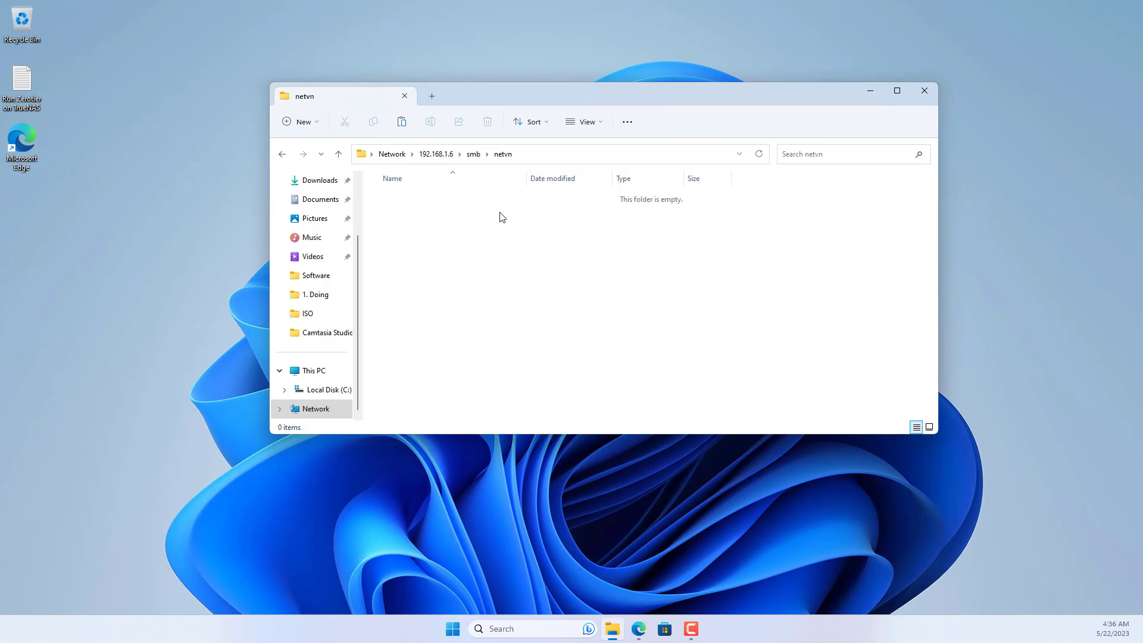
mouse_move(488, 269)
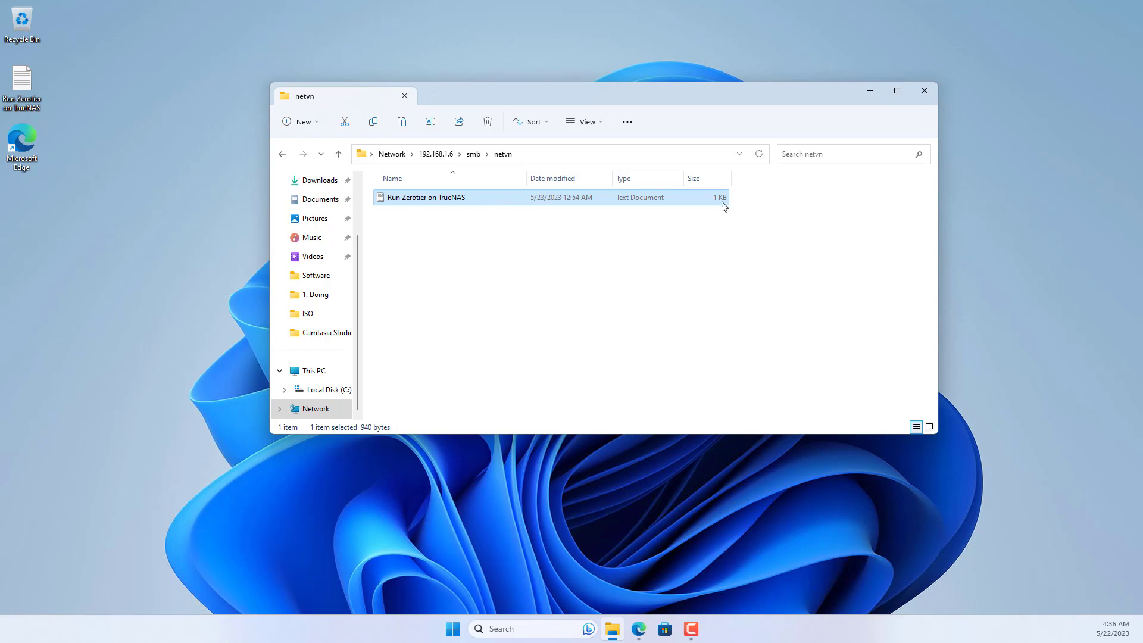
left_click(924, 90)
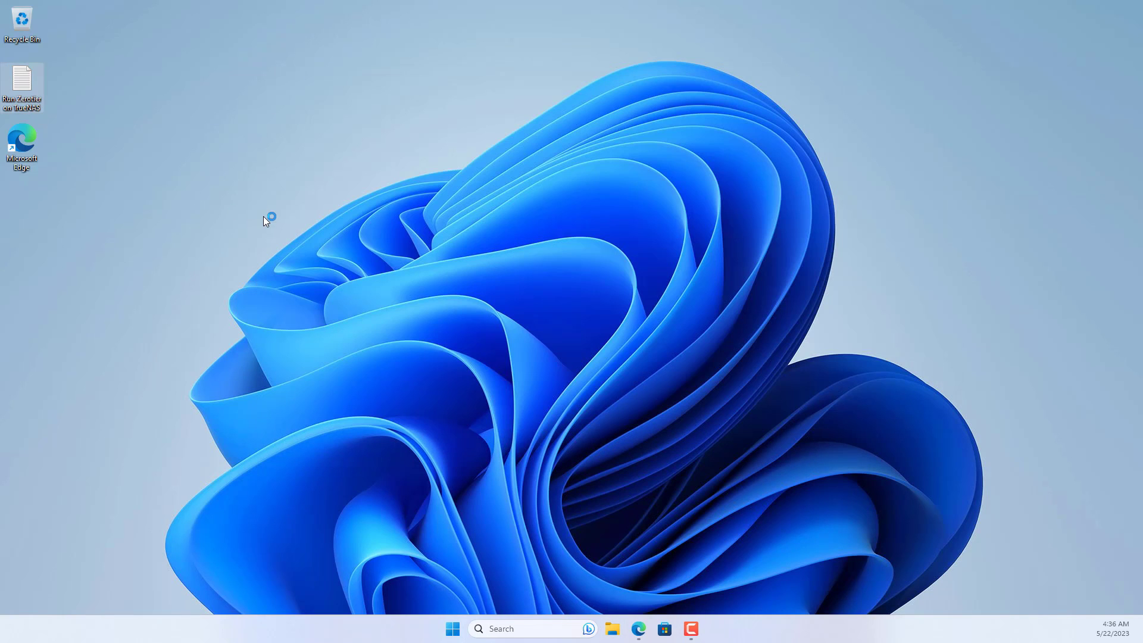
Step: Open the Run Zerotier on TrueNAS notes in Notepad, minimize them, and return to Edge
double_click(21, 82)
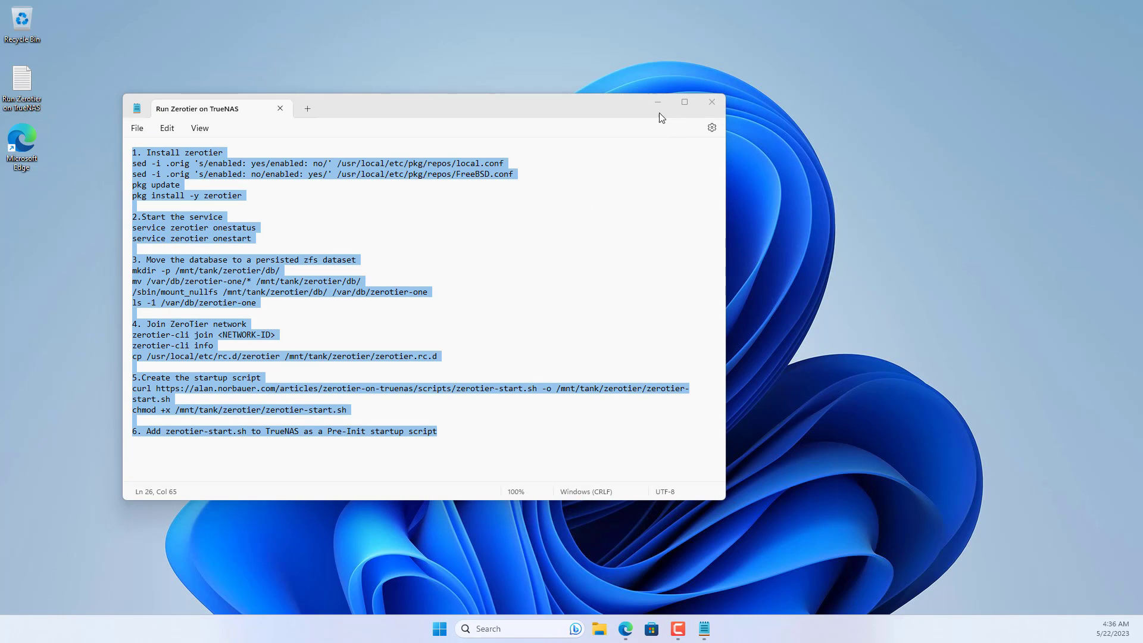
left_click(711, 101)
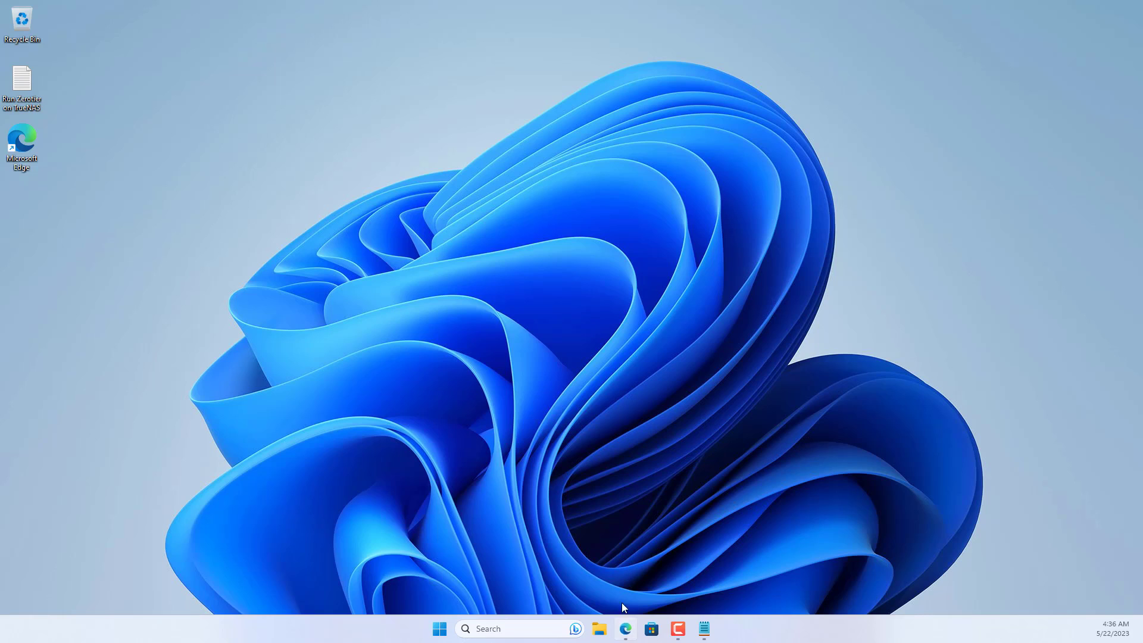
left_click(625, 629)
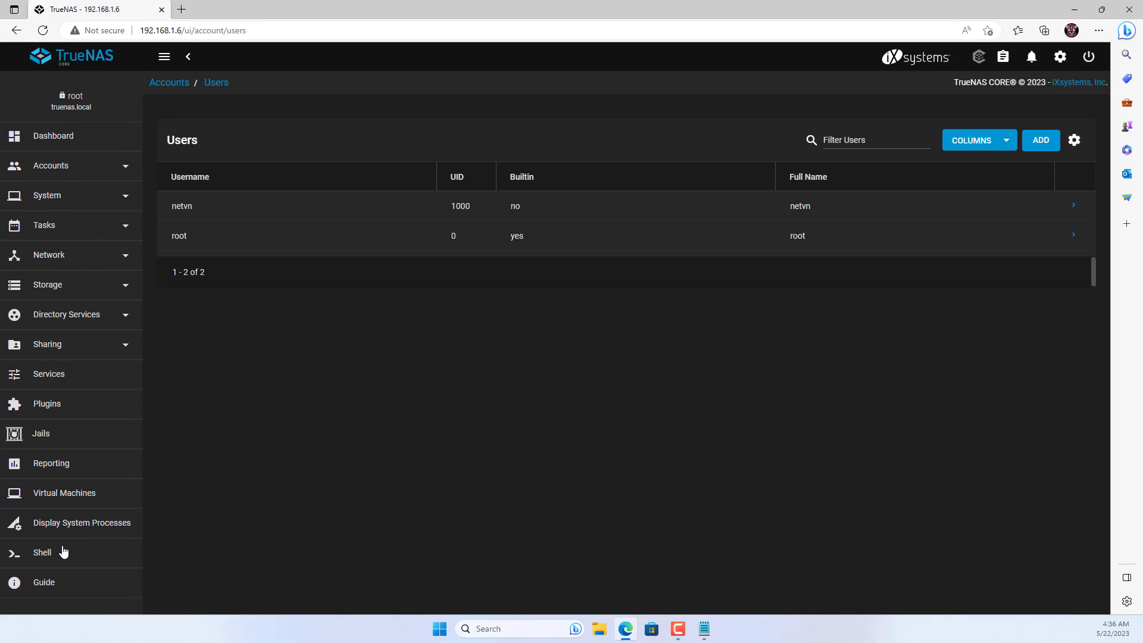
Step: Open the TrueNAS Shell and restore down Edge to sit beside Notepad
left_click(41, 552)
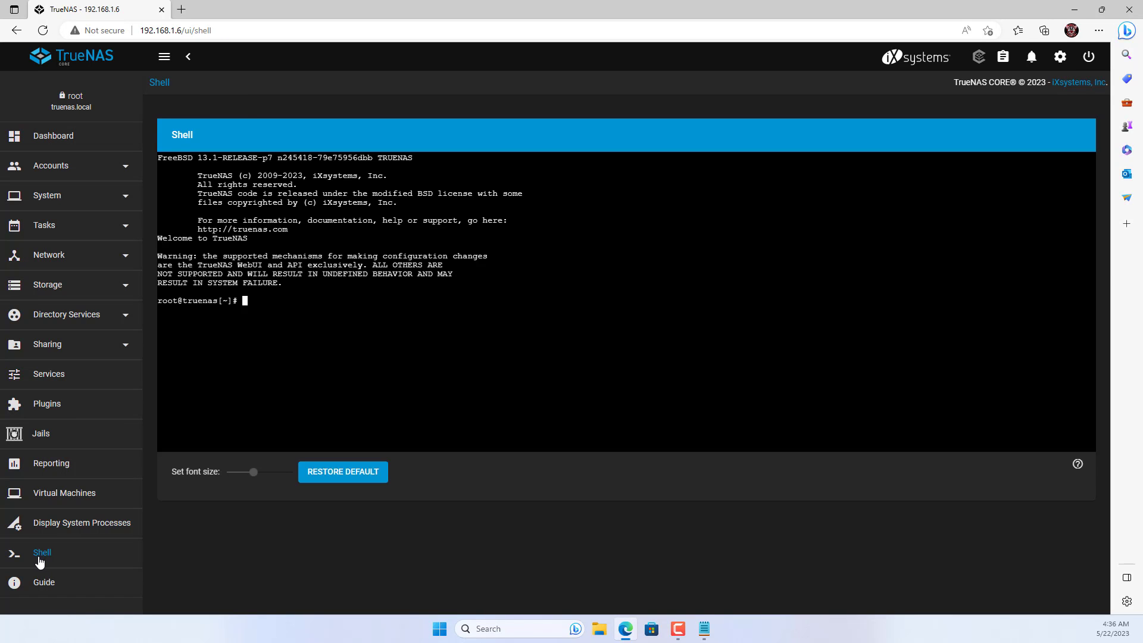
mouse_move(290, 350)
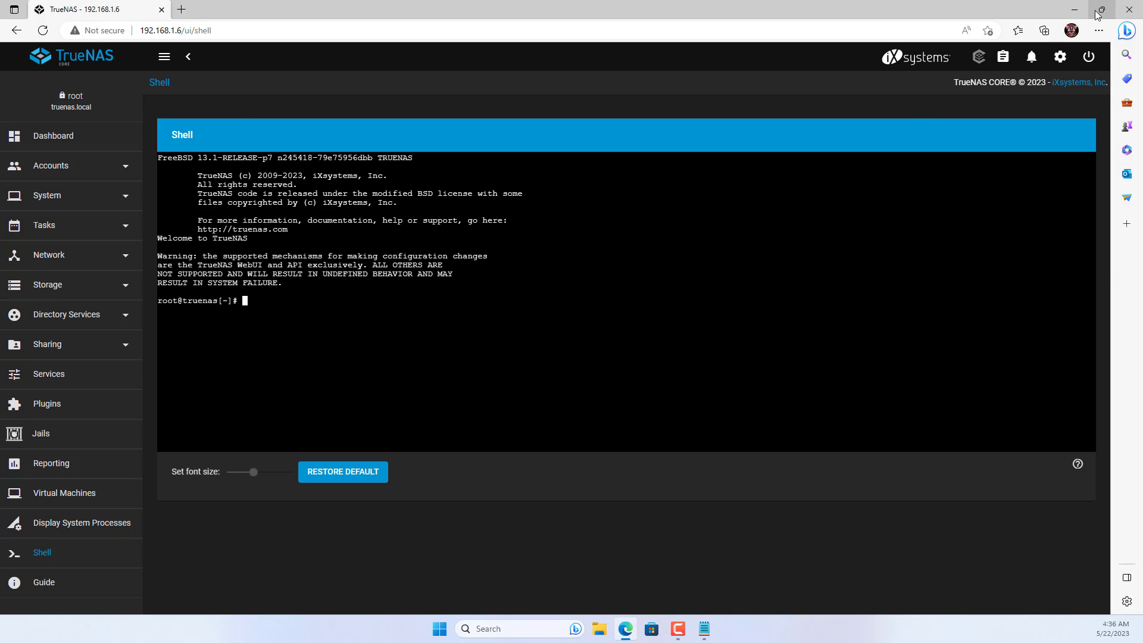
left_click(1102, 10)
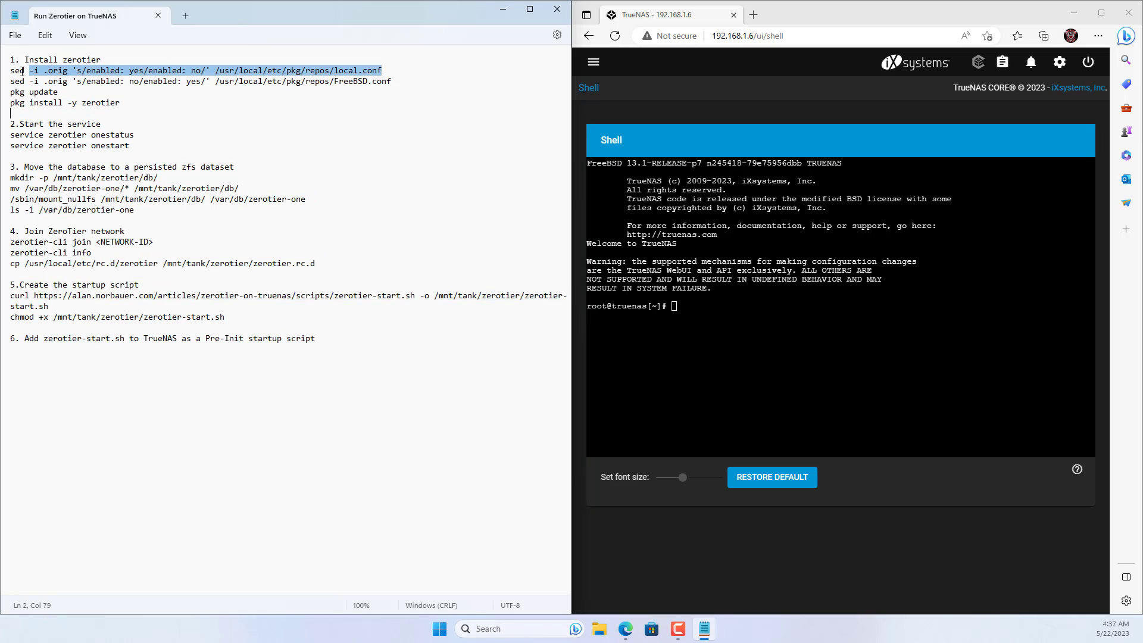
Step: Run the sed command disabling the local repository in /usr/local/etc/pkg/repos/local.conf
right_click(72, 70)
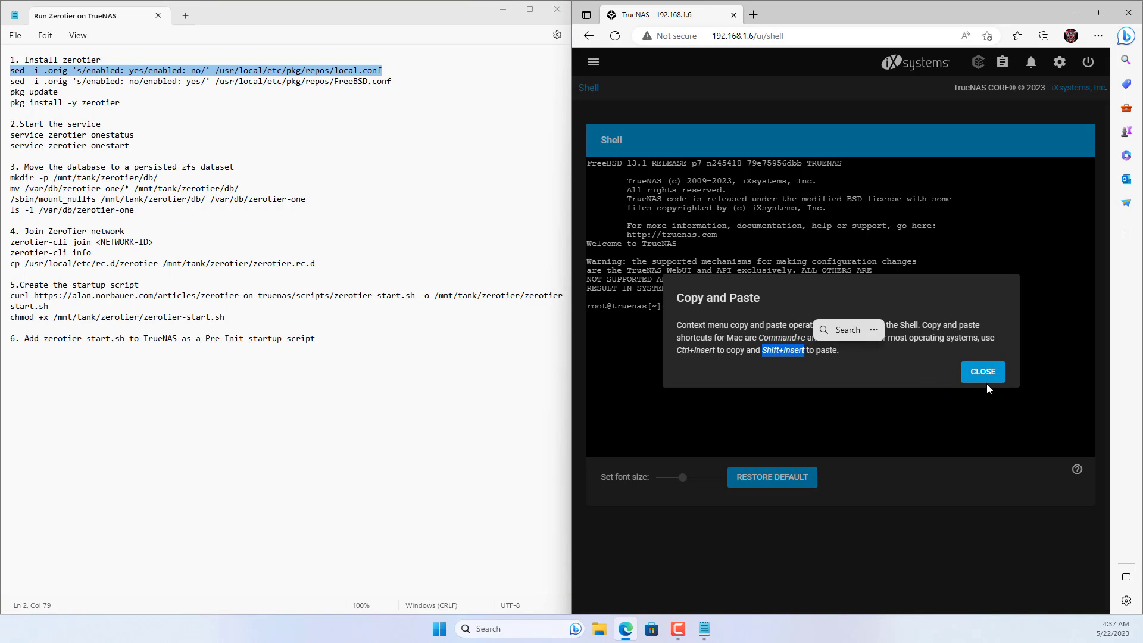
left_click(982, 371)
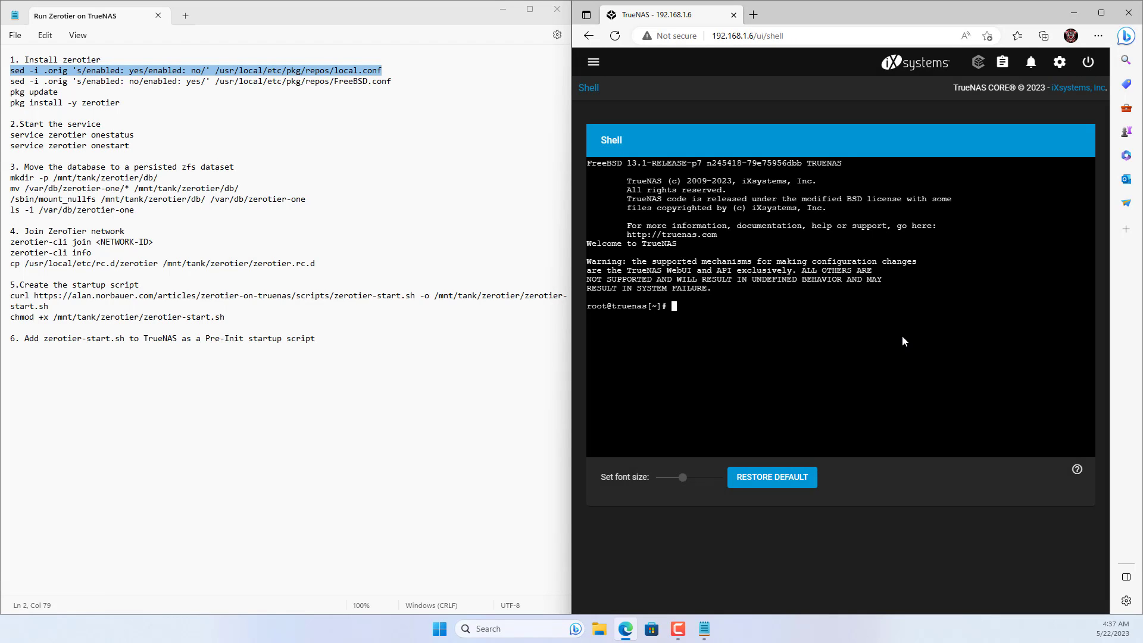
type("sed -i .orig 's/enabled: yes/enabled: no/' /usr/local/etc/pkg/repos/local.conf")
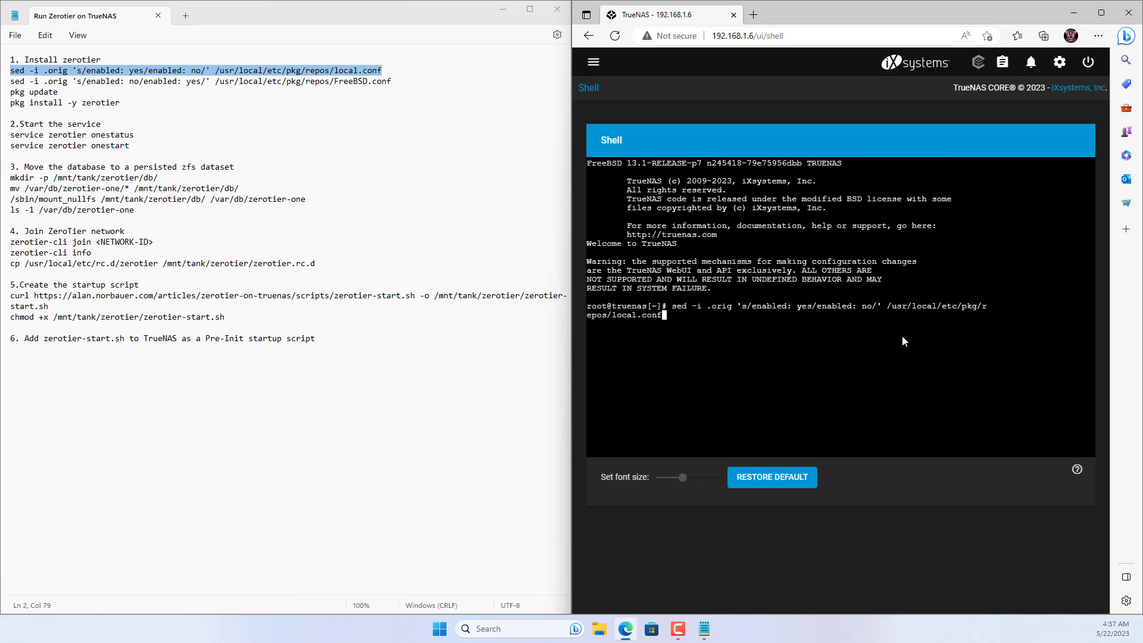
key("Return")
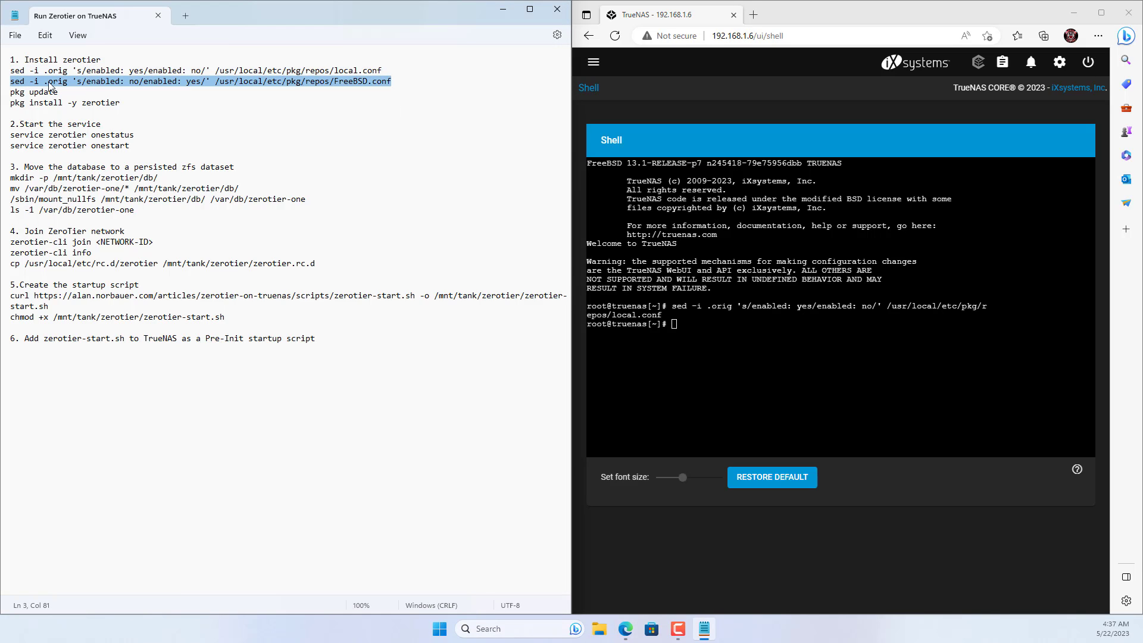
mouse_move(835, 367)
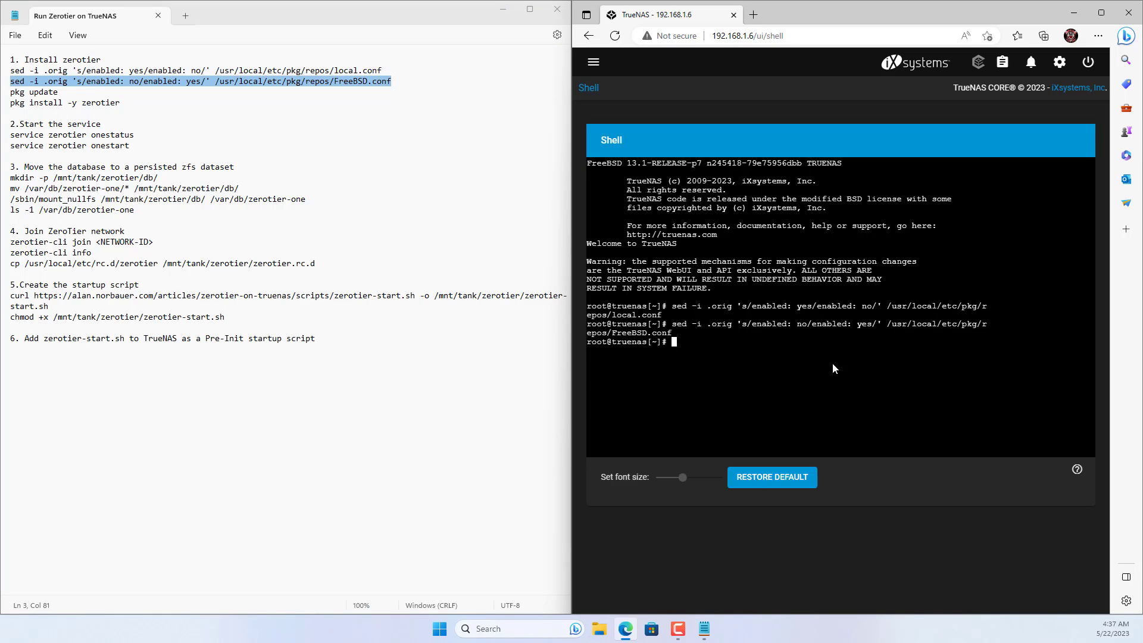
Step: Refresh the package catalogue with pkg update and install ZeroTier with pkg install -y zerotier
type("pkg u")
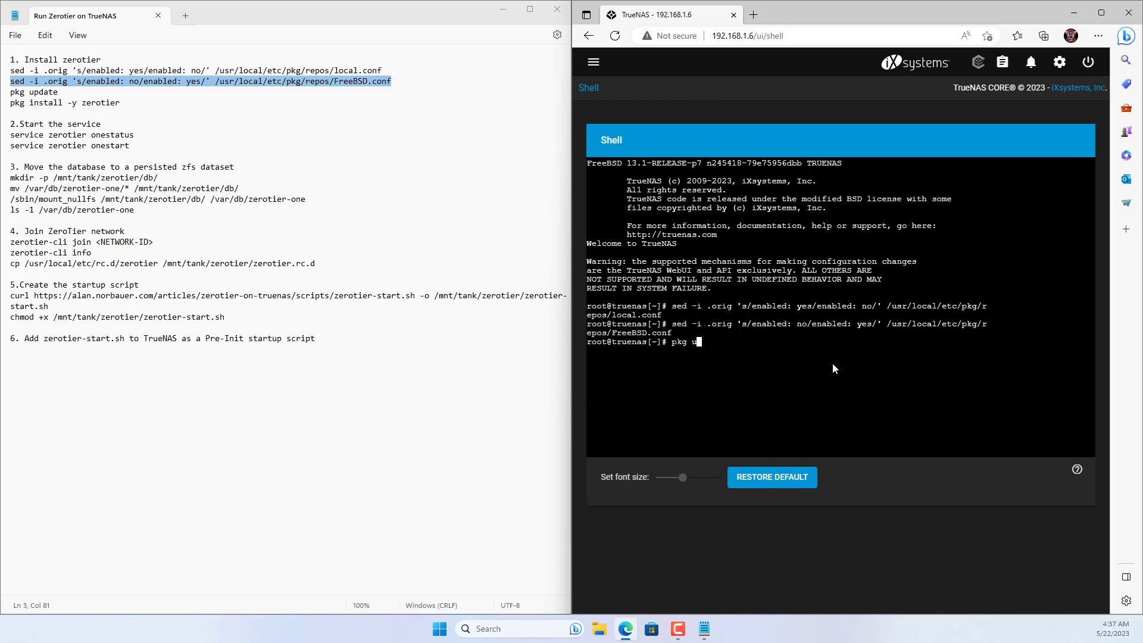
key("Return")
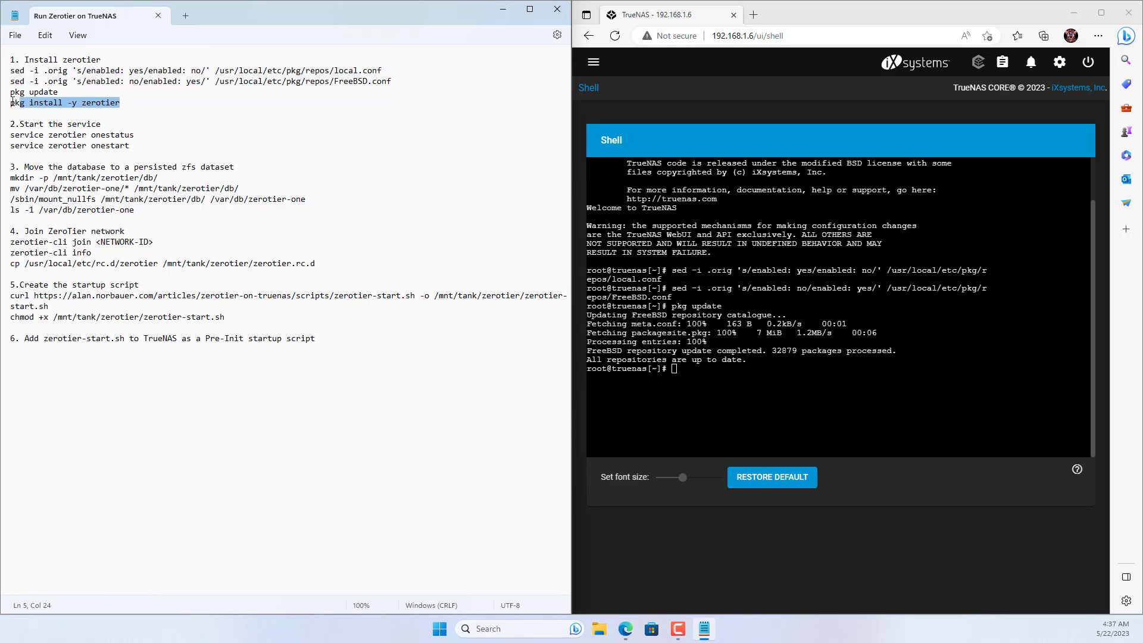
right_click(62, 103)
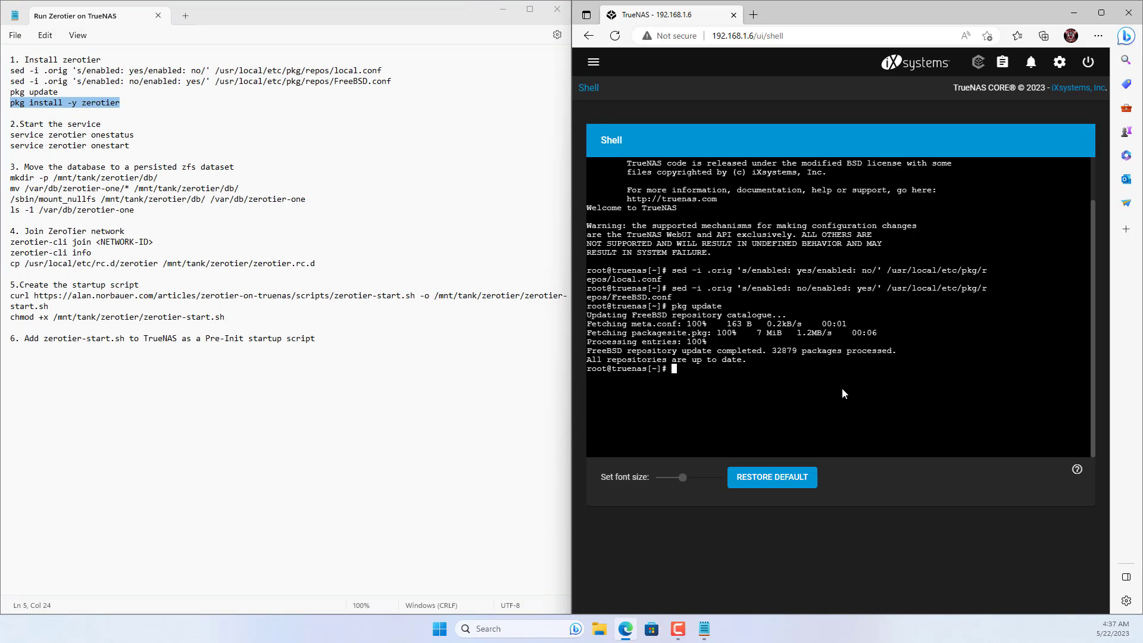
type("pkg install -y zerotier")
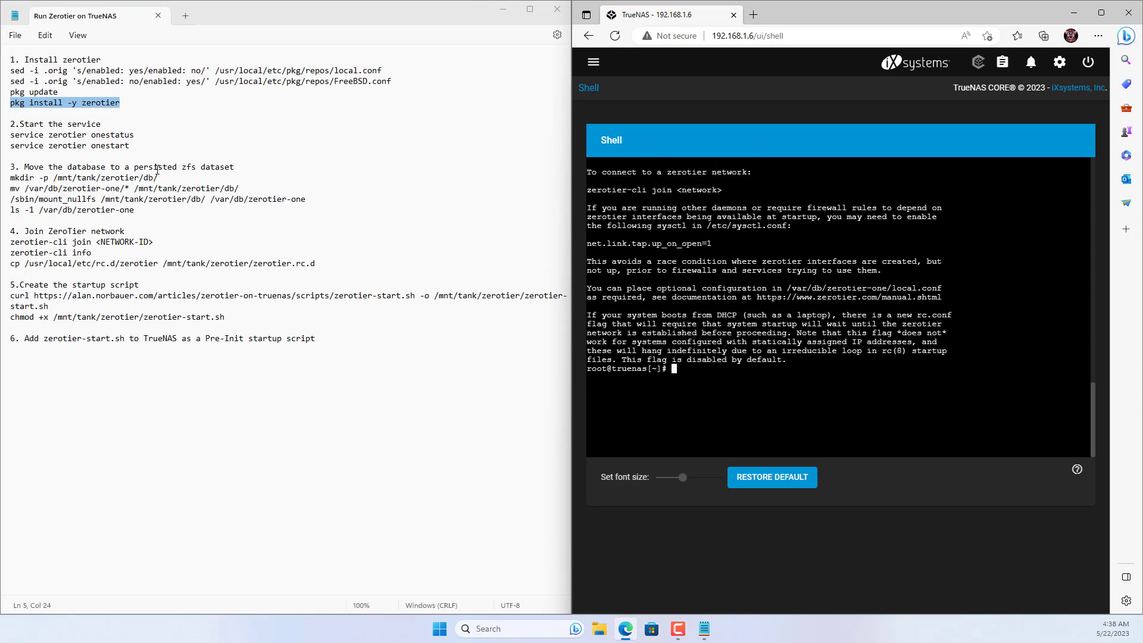
Step: Run 'service zerotier onestatus' to confirm it's stopped, then start it with onestart
double_click(72, 135)
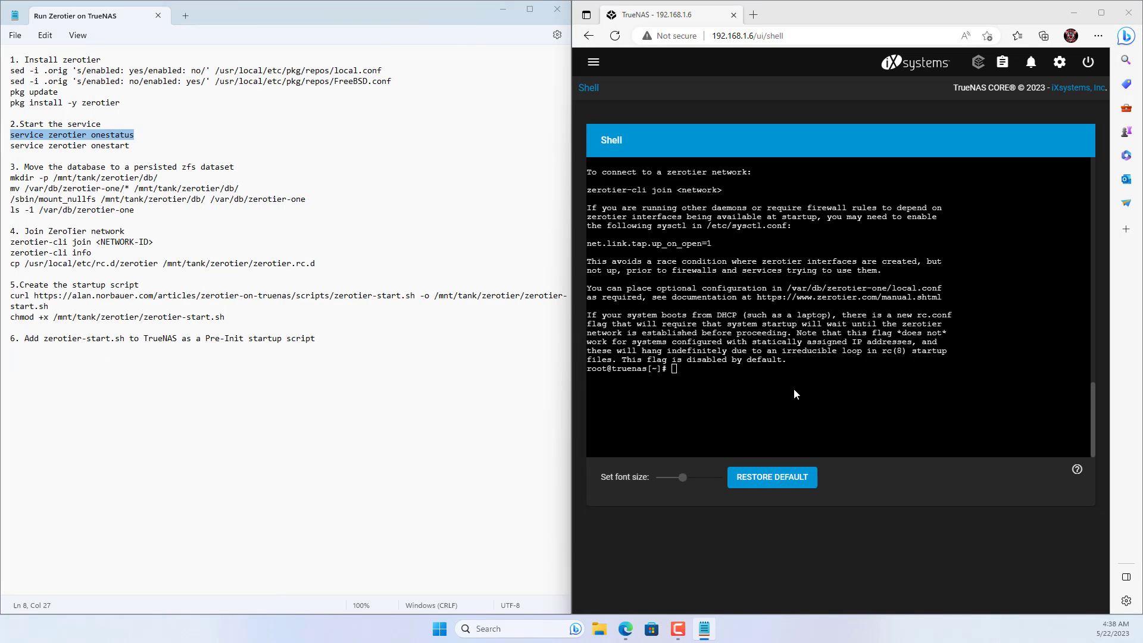
type("service zerotier onestatus")
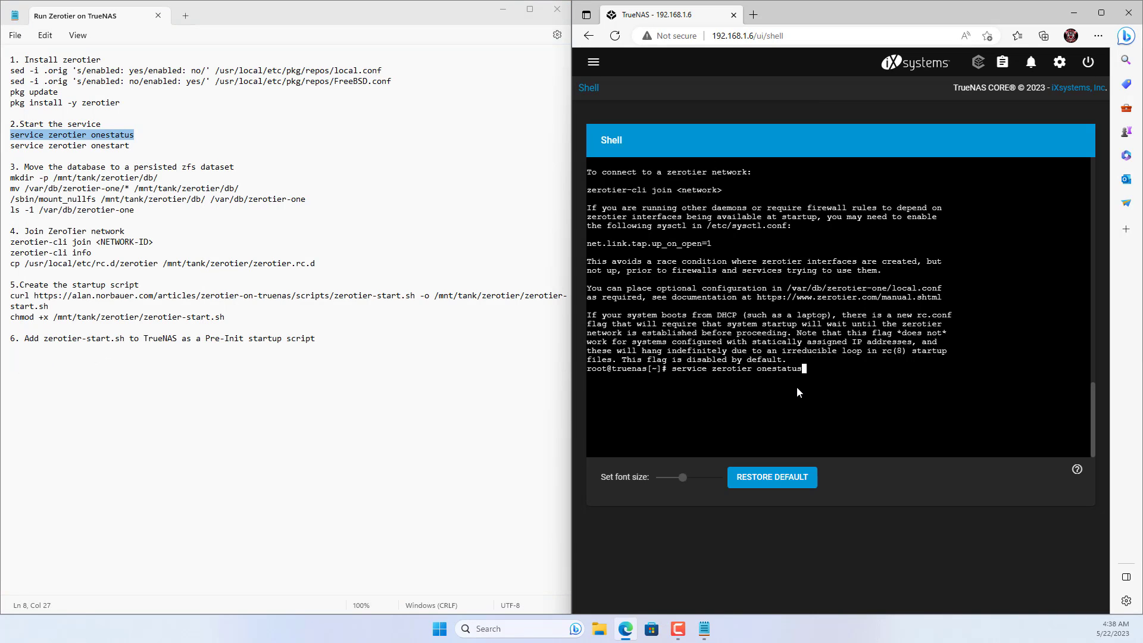
key("Return")
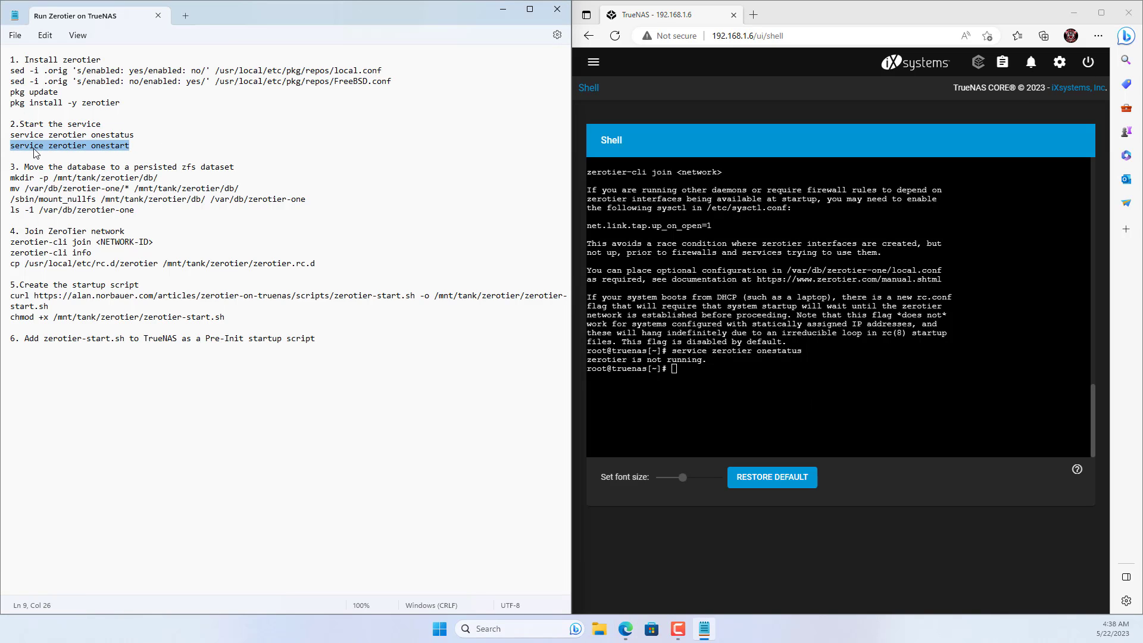
mouse_move(756, 398)
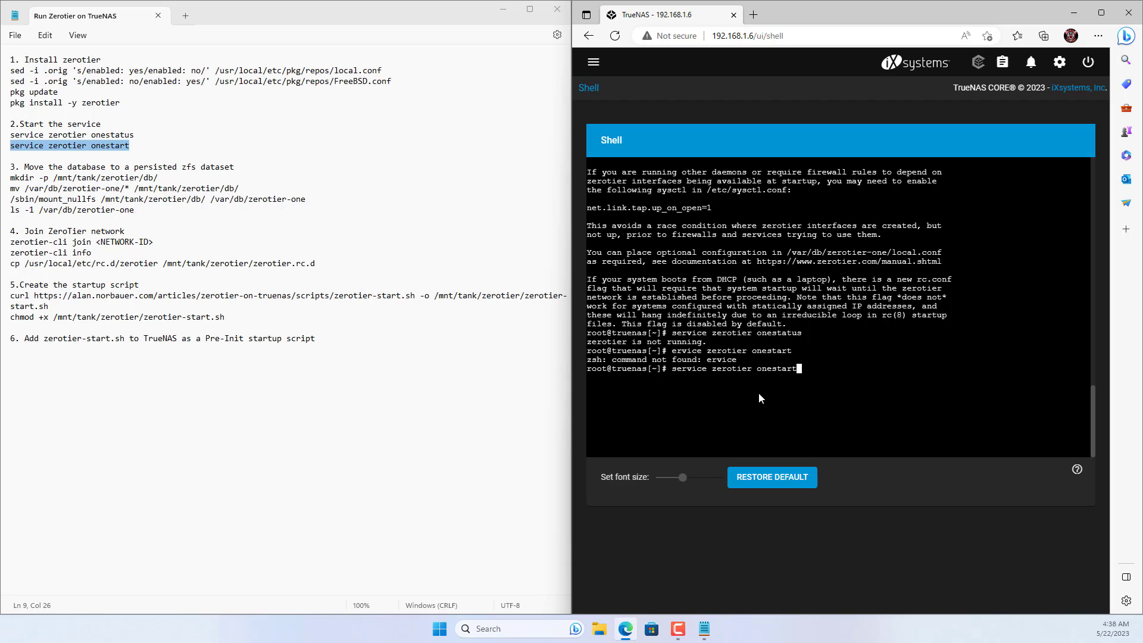
key("Return")
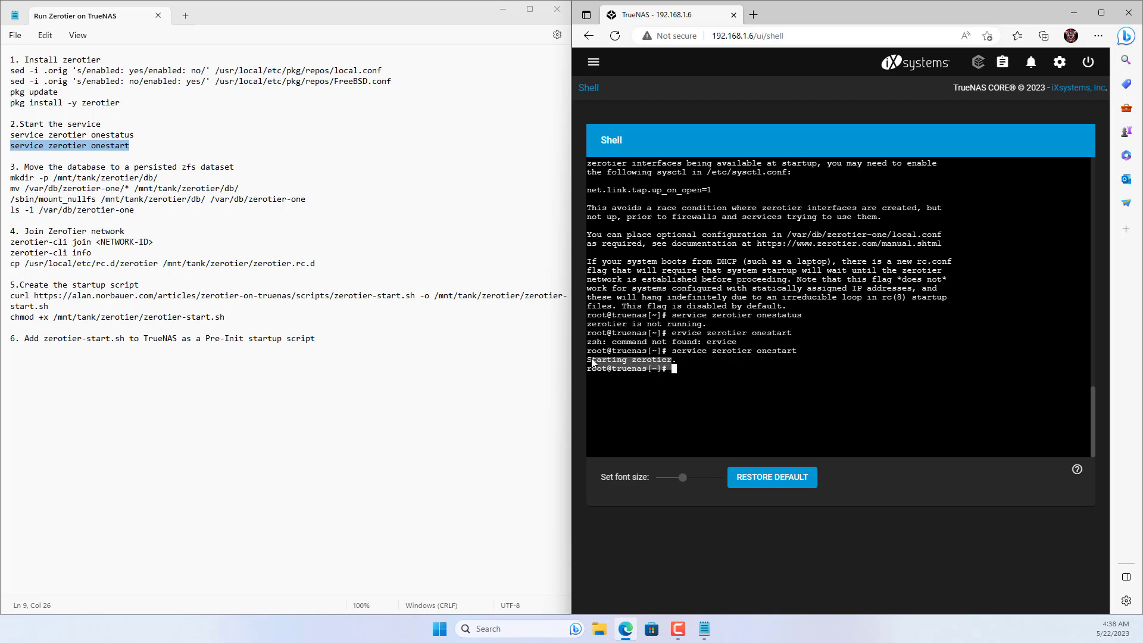
mouse_move(224, 234)
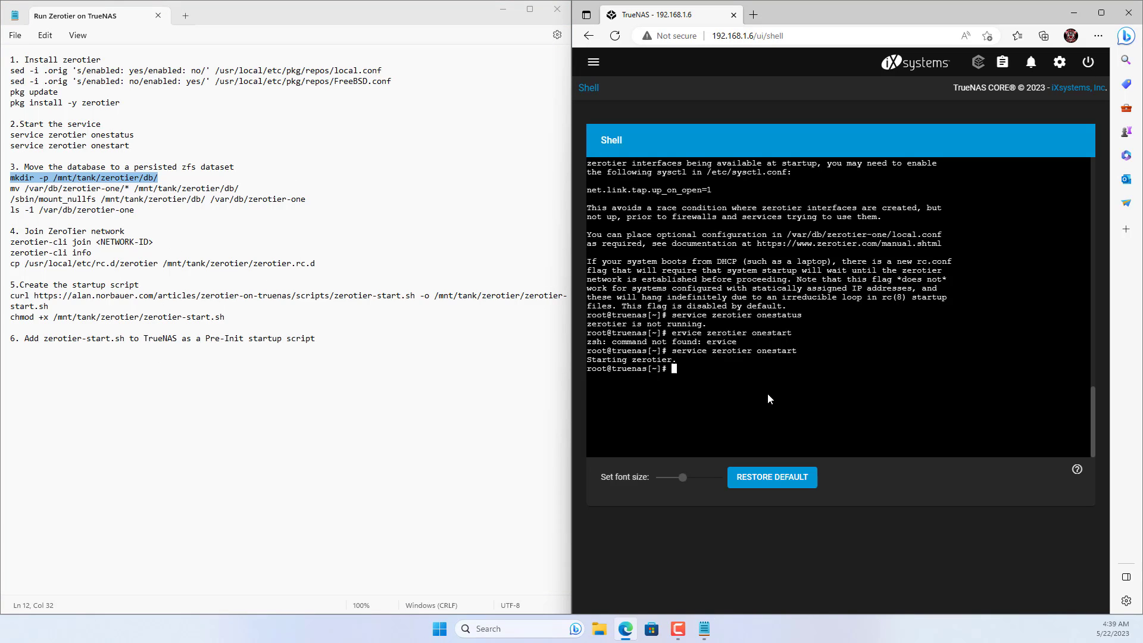
Step: Create /mnt/tank/zerotier/db and move the ZeroTier database files from /var/db/zerotier-one into it
type("kdir -p /mnt/tank/zerotier/db/")
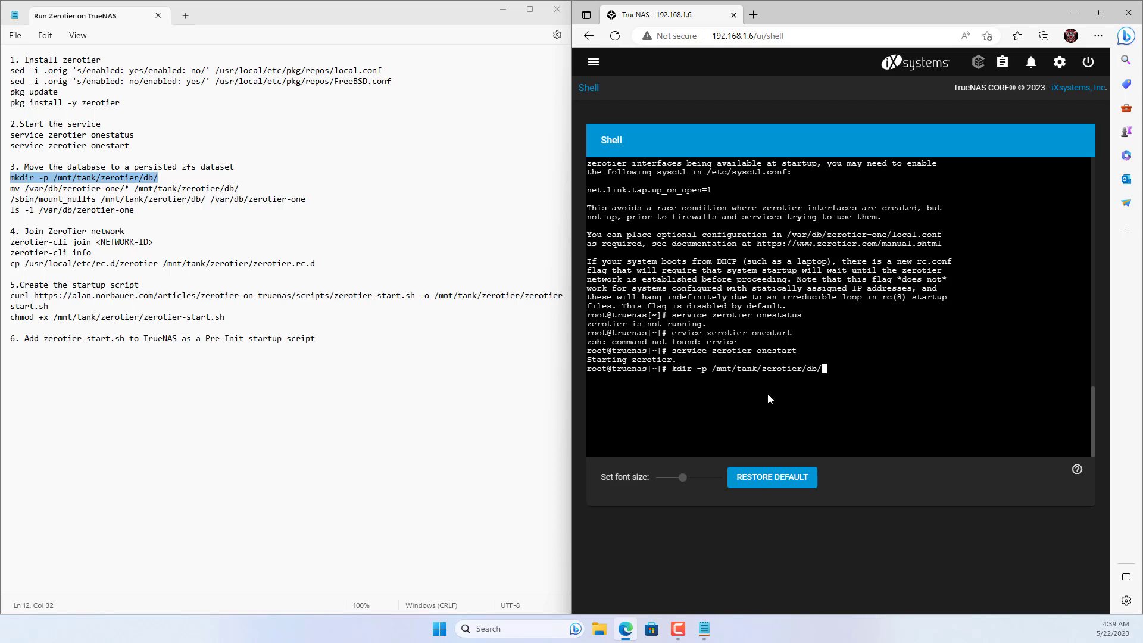
key("Home")
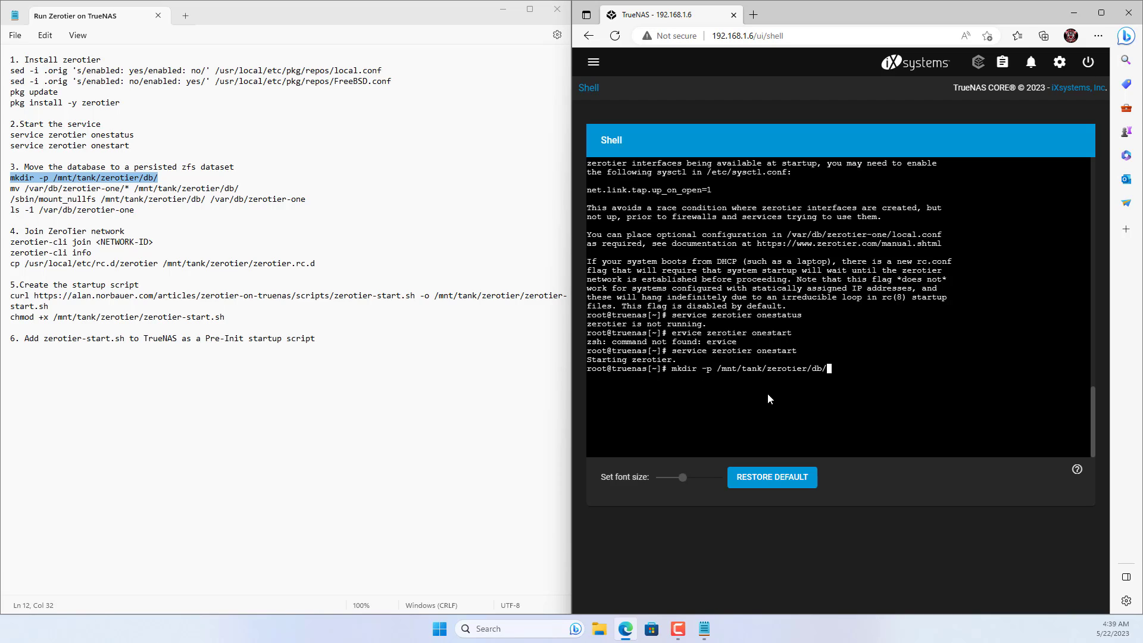
key("Return")
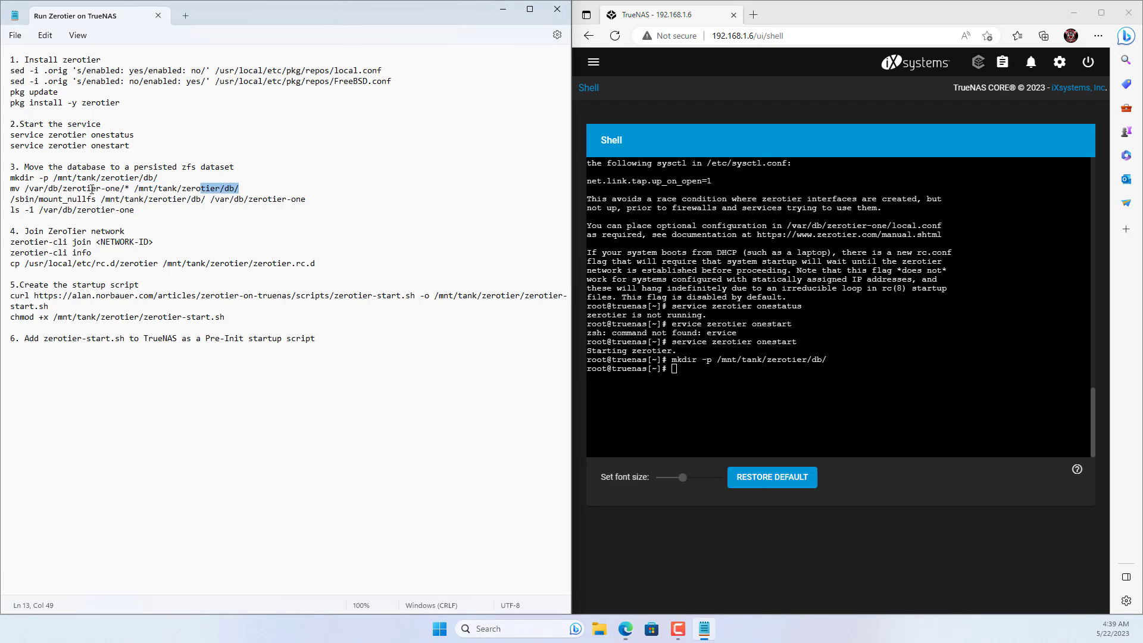
right_click(110, 188)
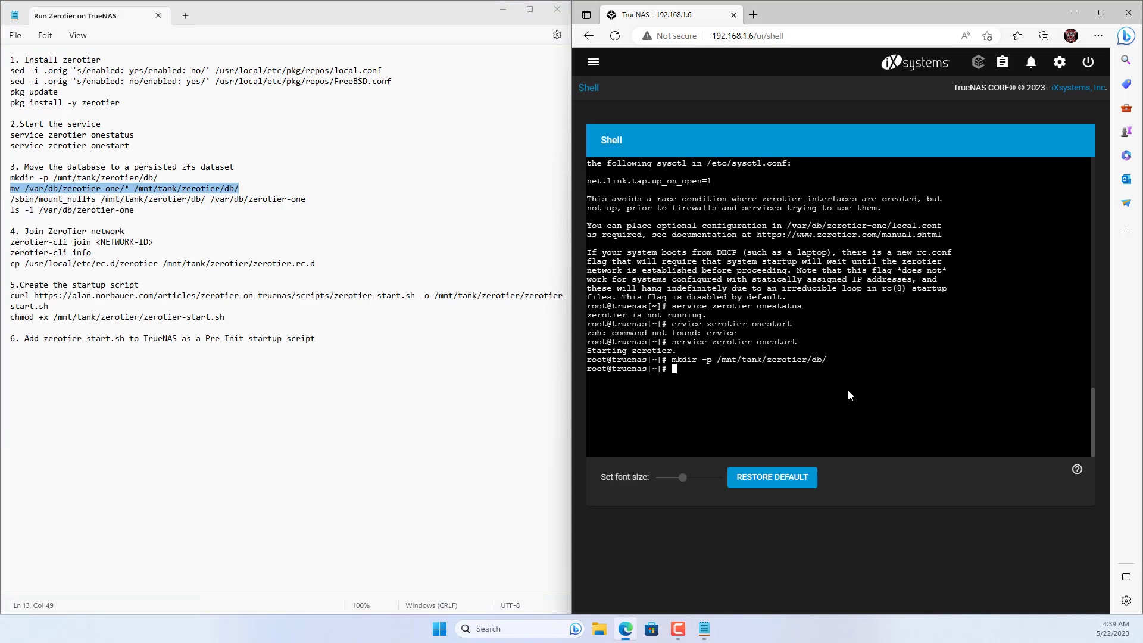
type("mv /var/db/zerotier-one/* /mnt/tank/zerotier/db/")
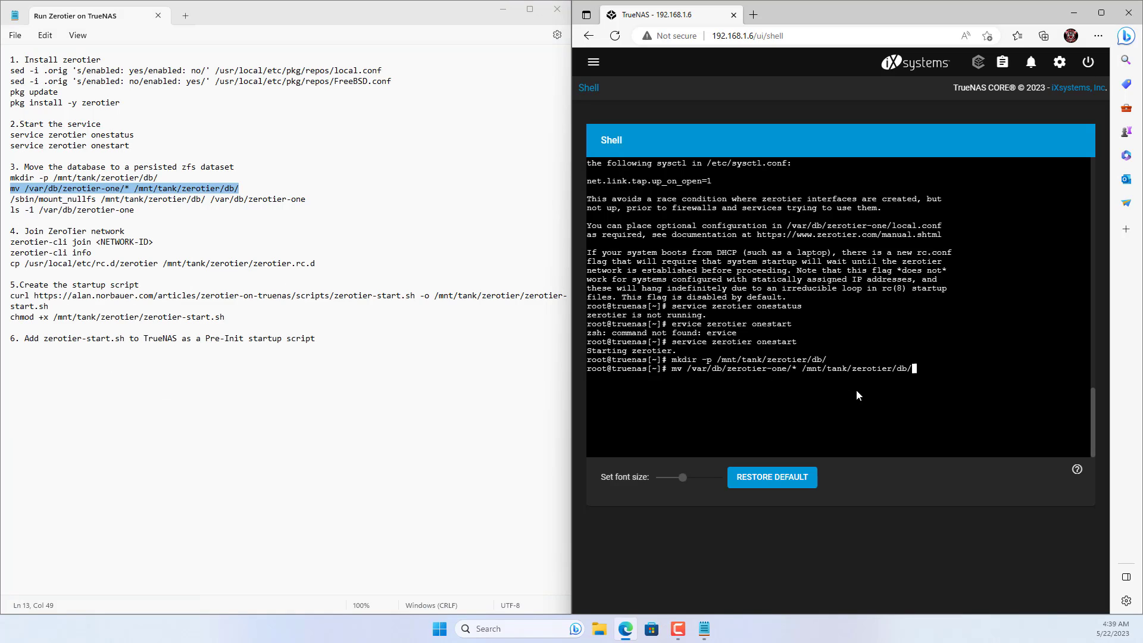
key("Return")
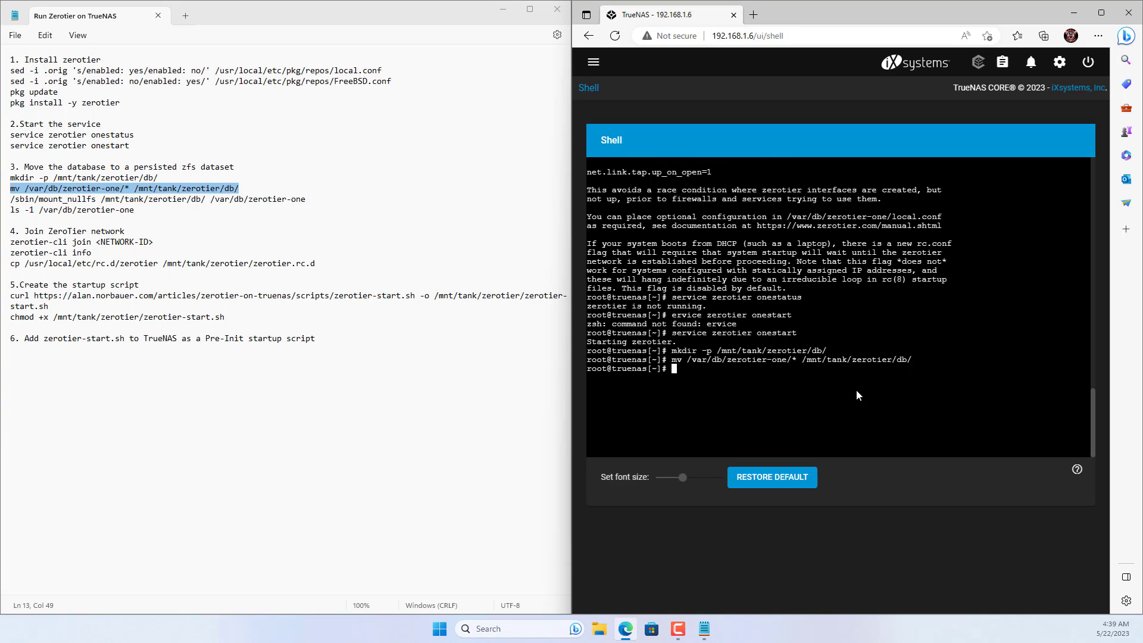
mouse_move(315, 197)
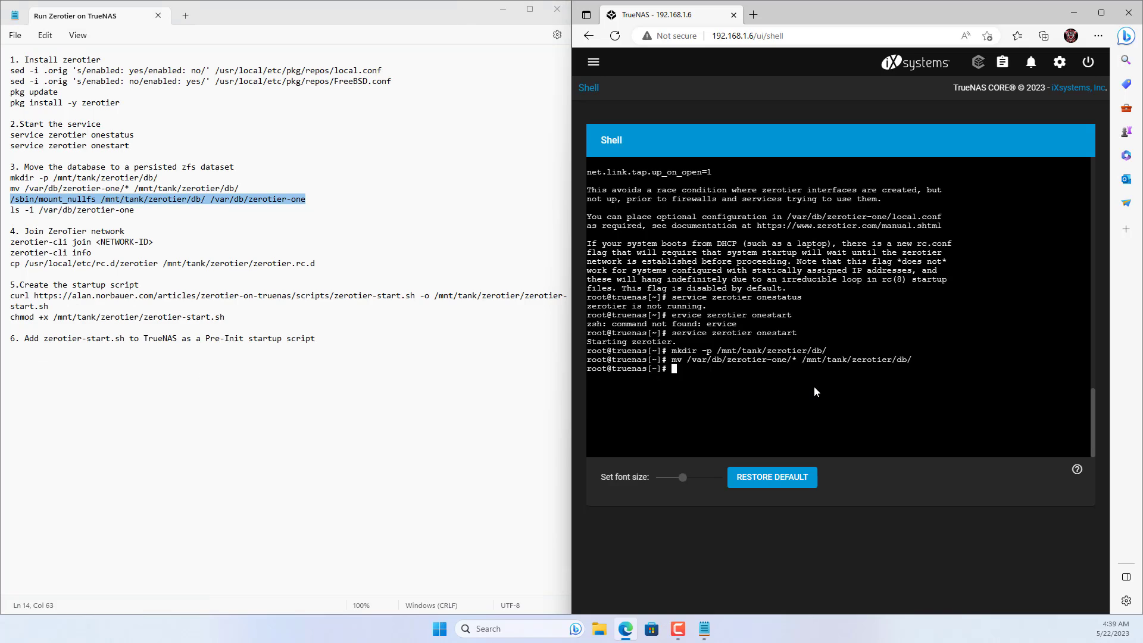
Step: Nullfs-mount /mnt/tank/zerotier/db at /var/db/zerotier-one and list that folder with ls -1
type("/sbin/mount_nullfs /mnt/tank/zerotier/db/ /var/db/zerotier-one")
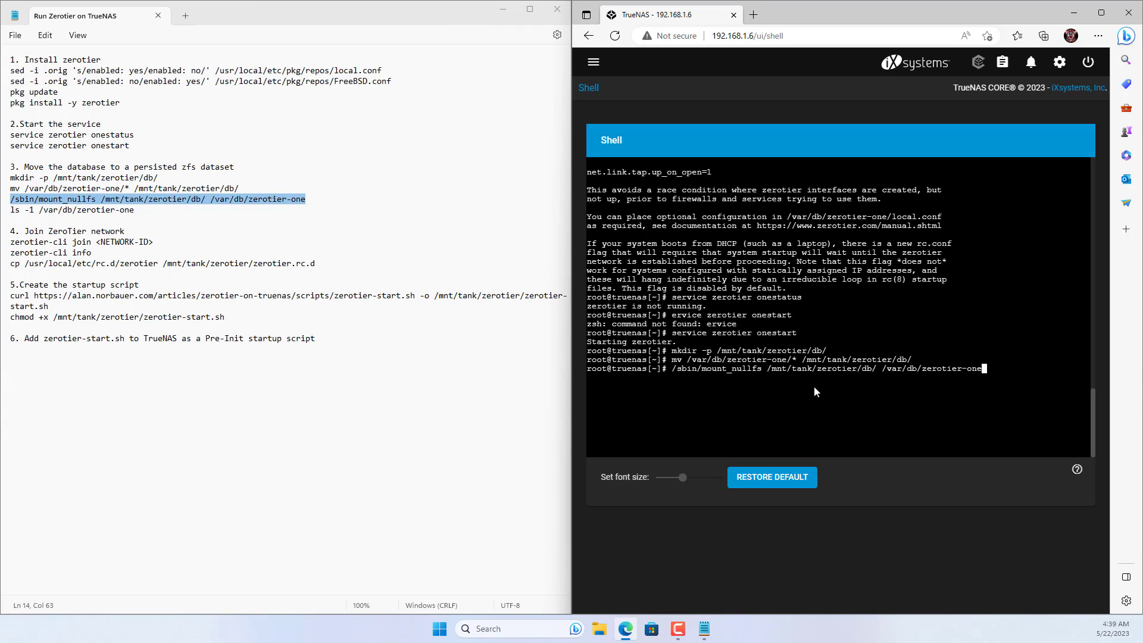
key("Return")
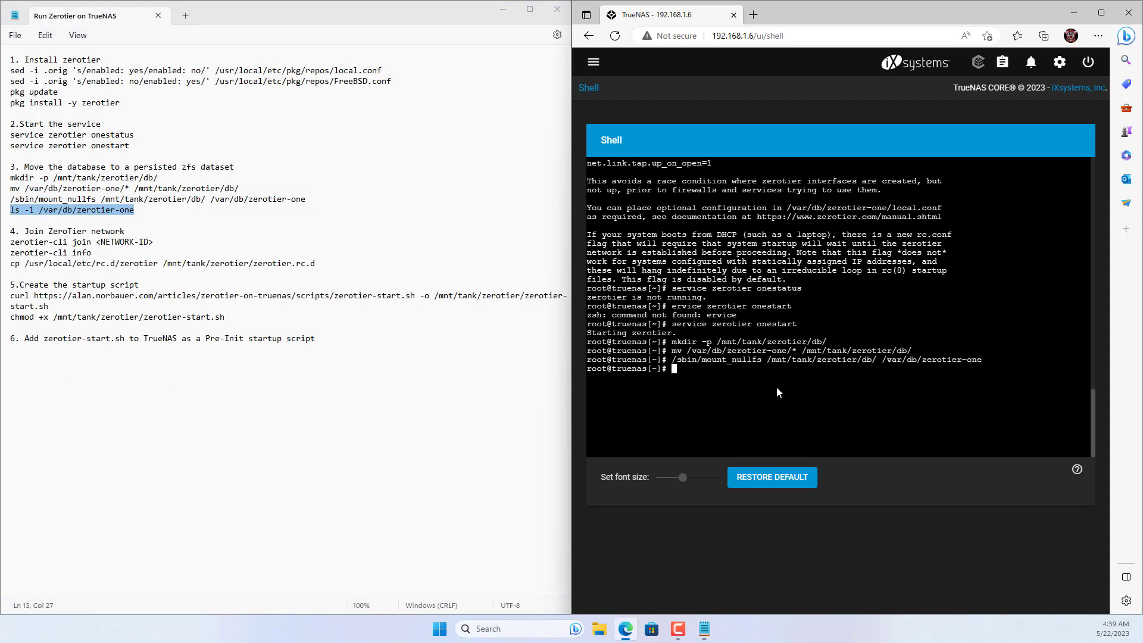
type("ls -1 /var/db/zerotier-one")
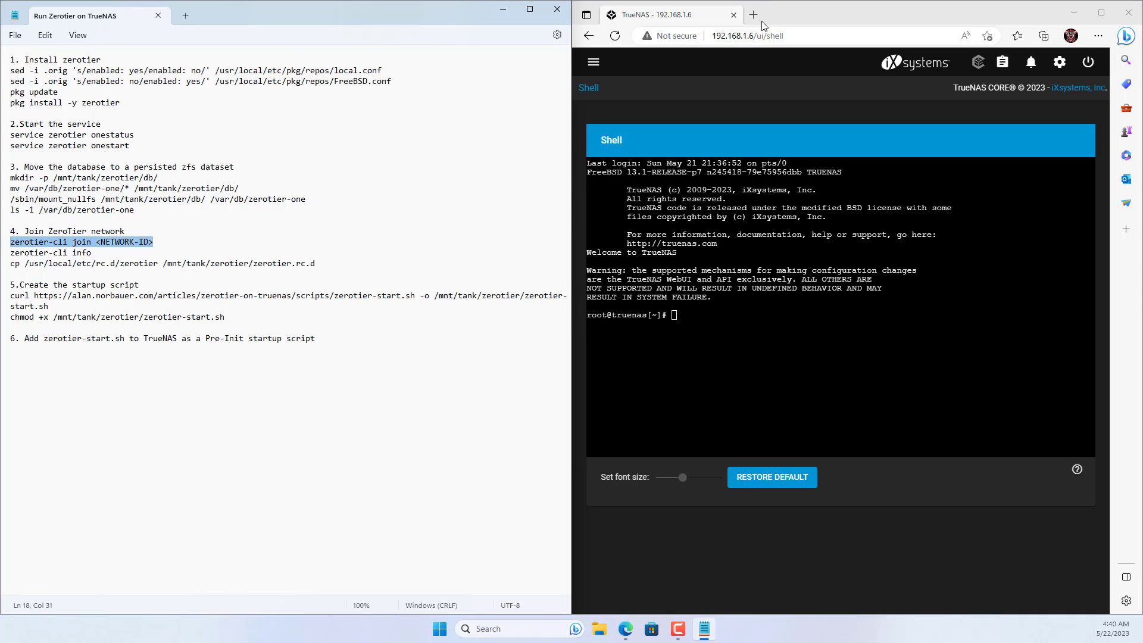
Step: In a new tab, search for 'zerotier download' and open the official ZeroTier website
left_click(753, 13)
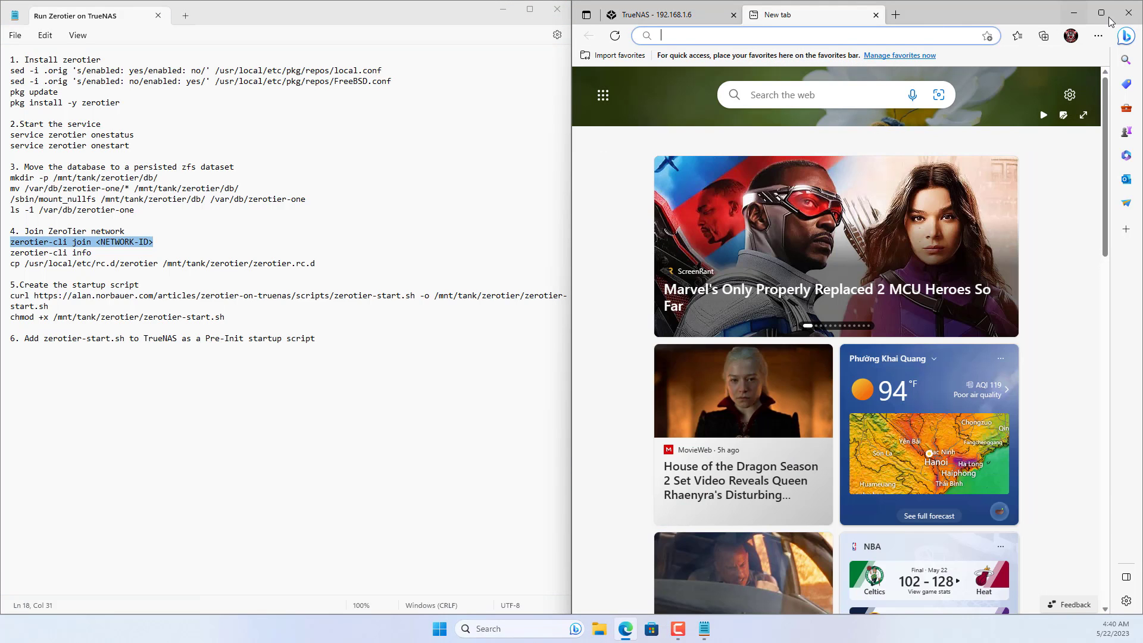
type("z")
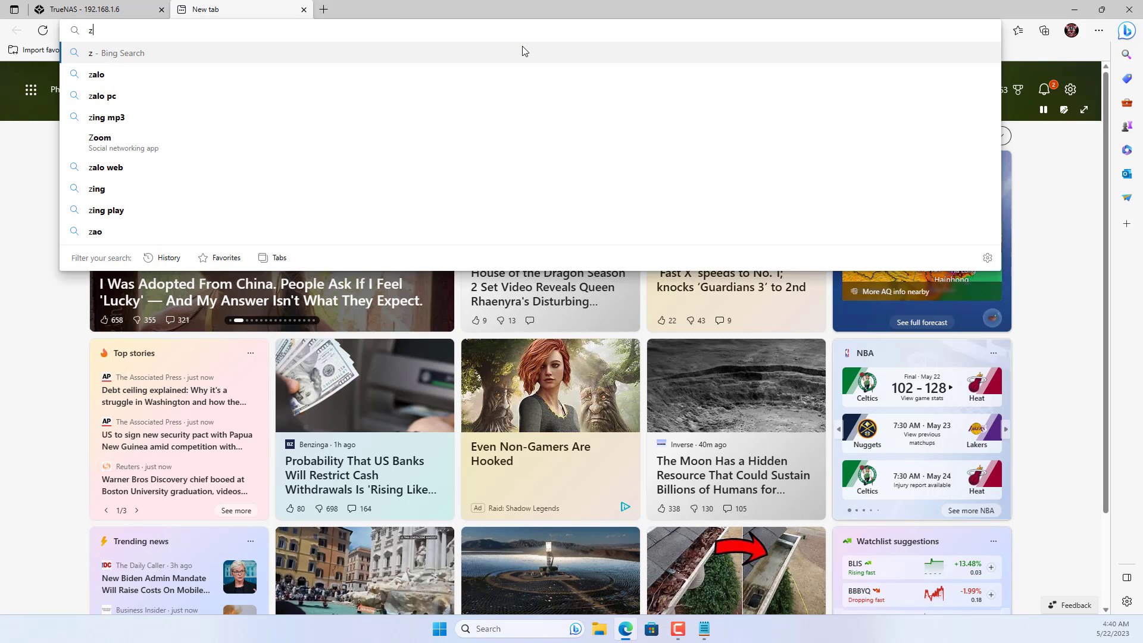
type("erotier download")
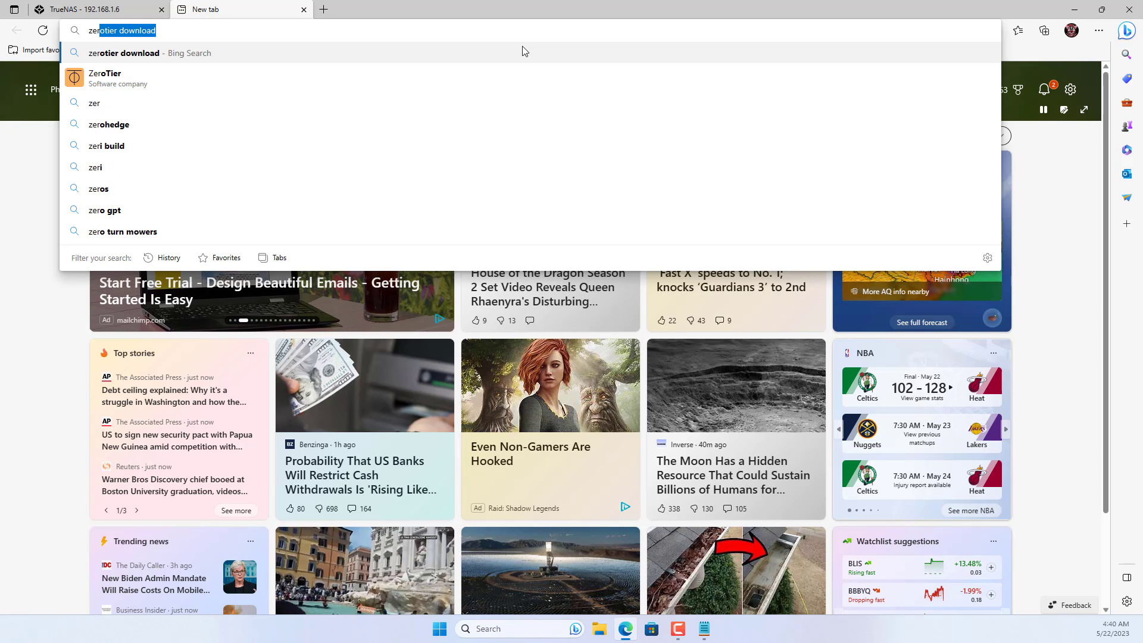
key("Return")
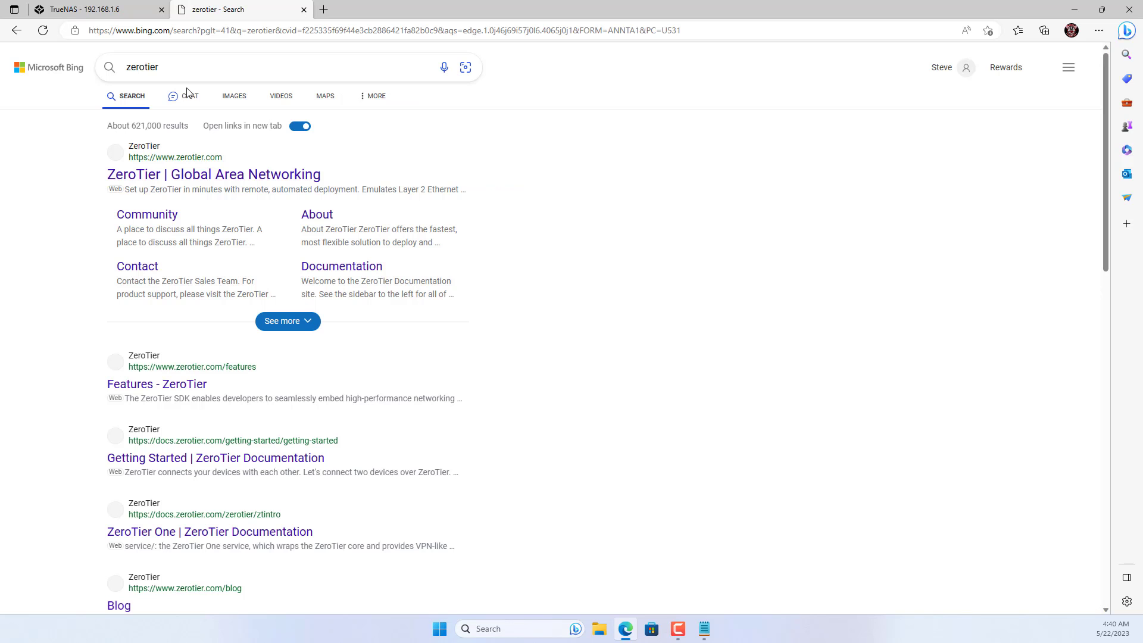
left_click(213, 174)
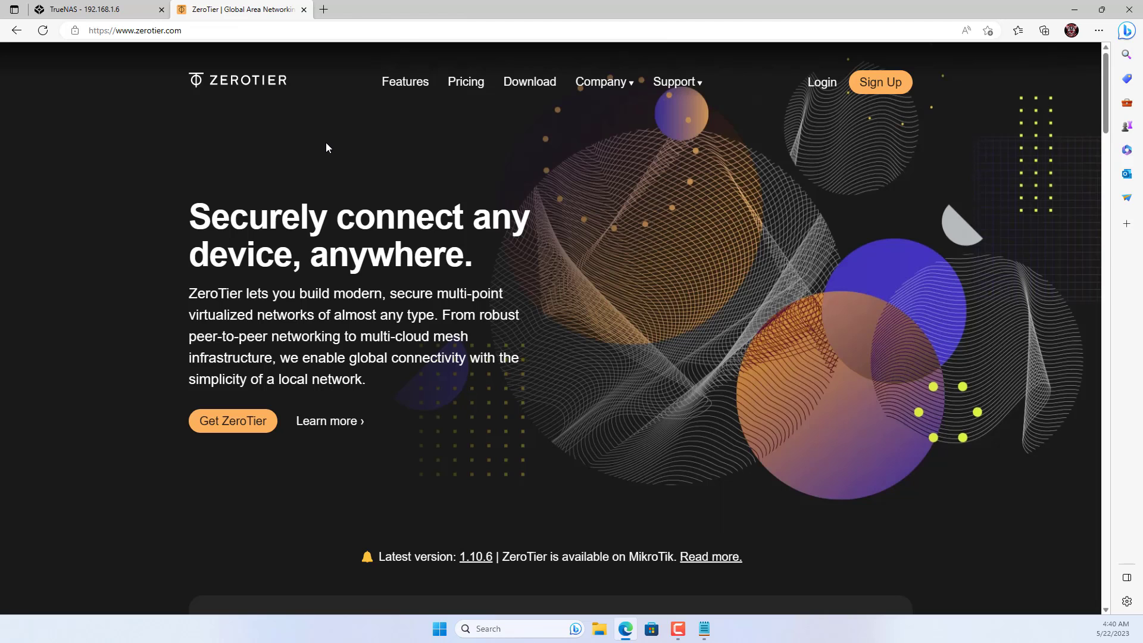
left_click(821, 82)
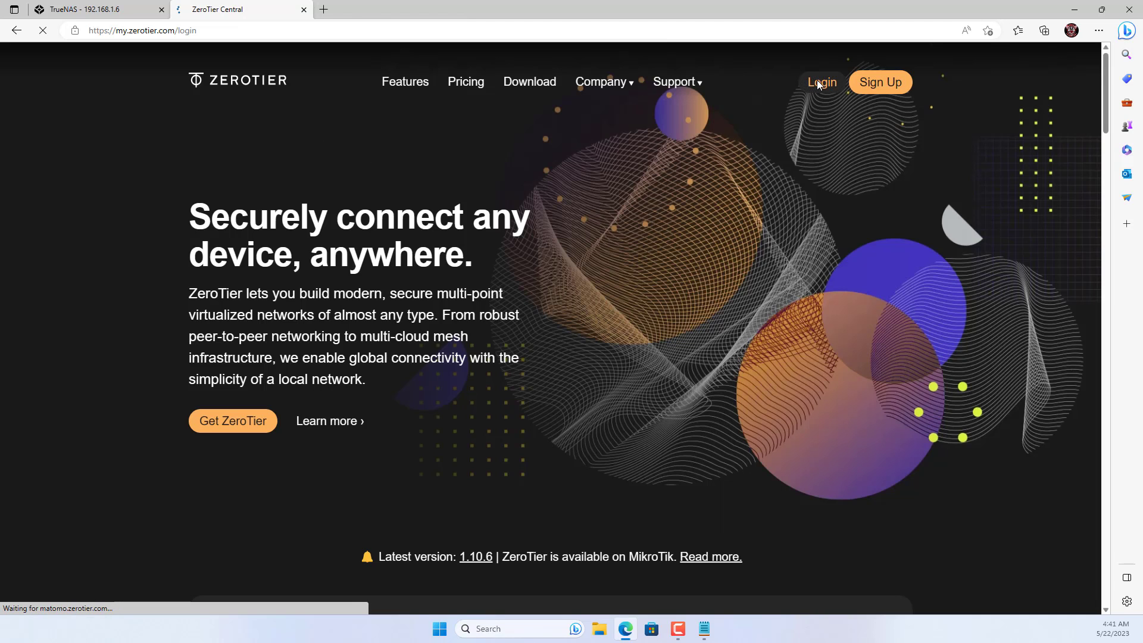
left_click(820, 82)
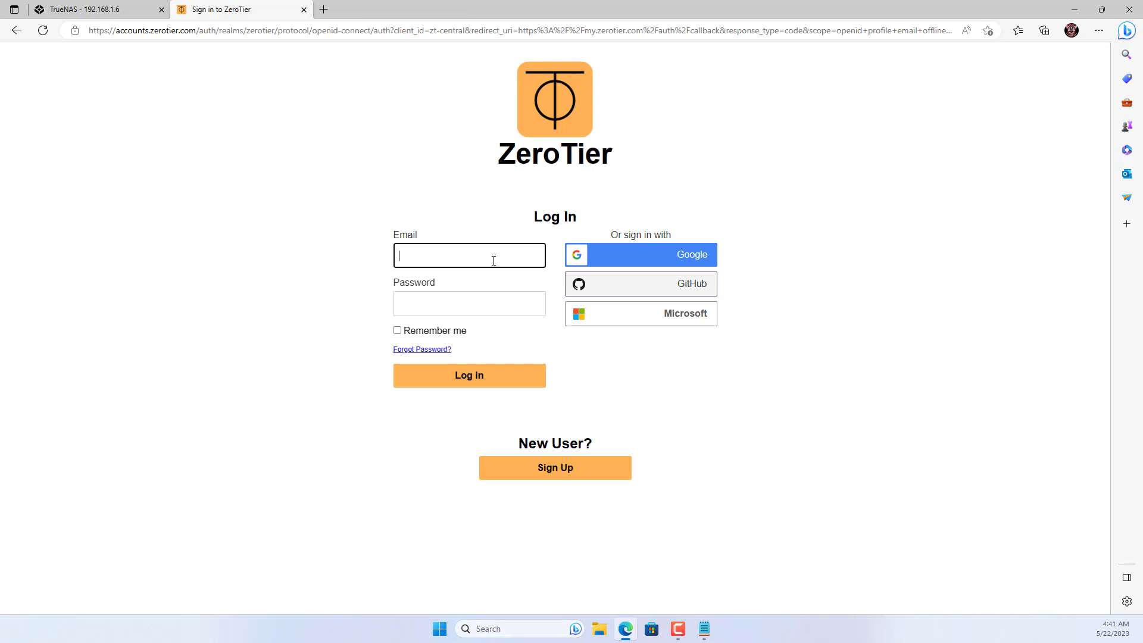
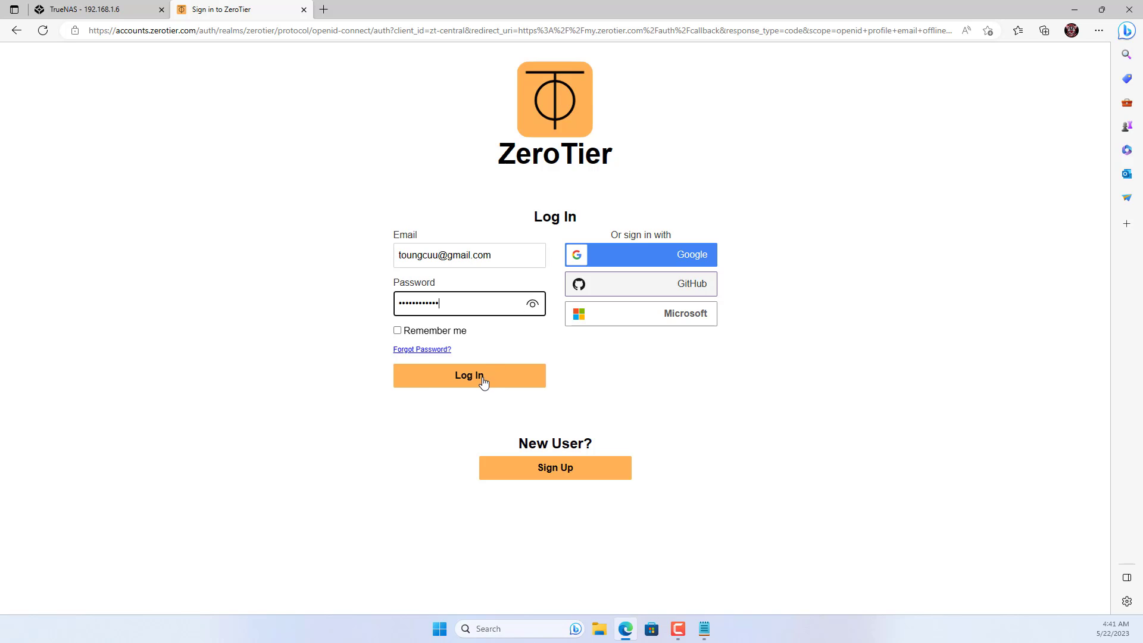
left_click(468, 376)
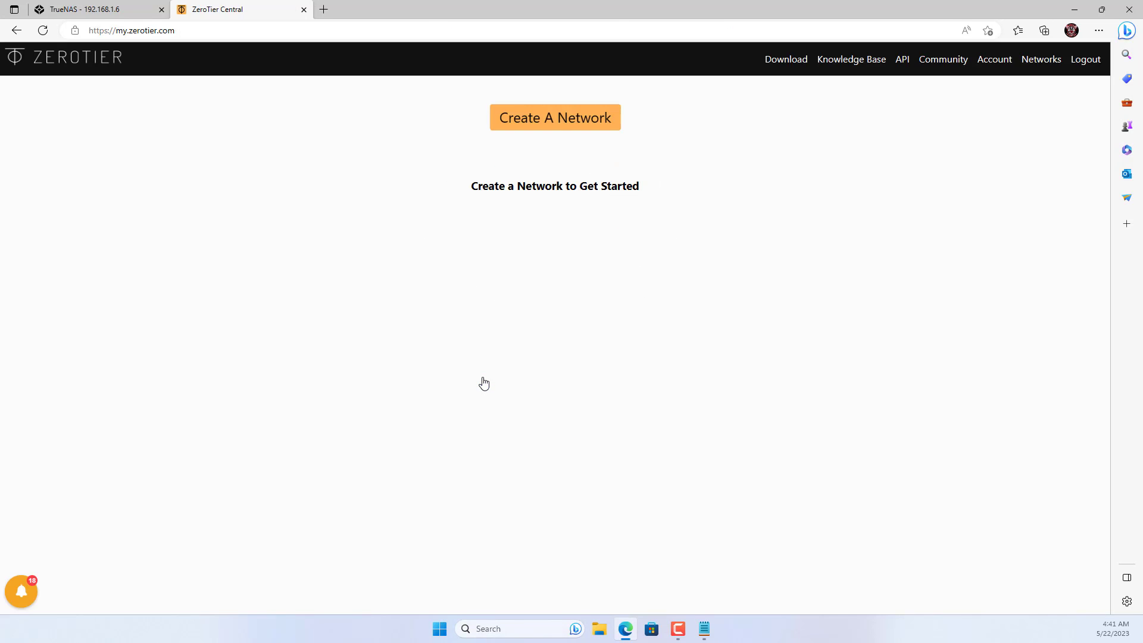
Step: Create a ZeroTier network named TrueNAS and copy its ID b15644912e6d0068
left_click(554, 117)
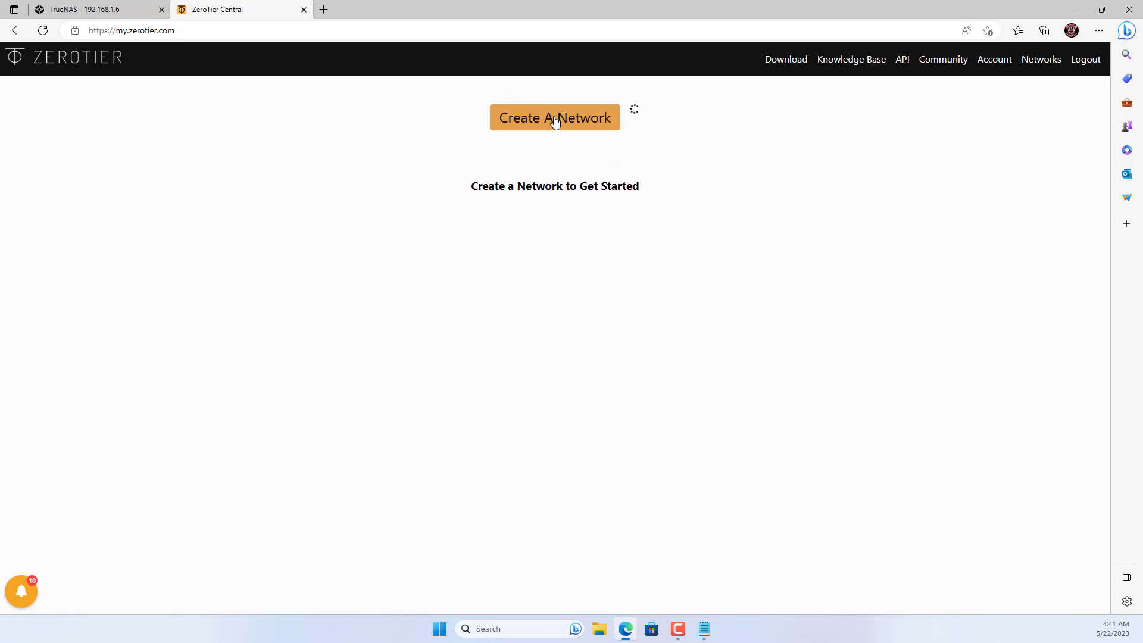
left_click(554, 117)
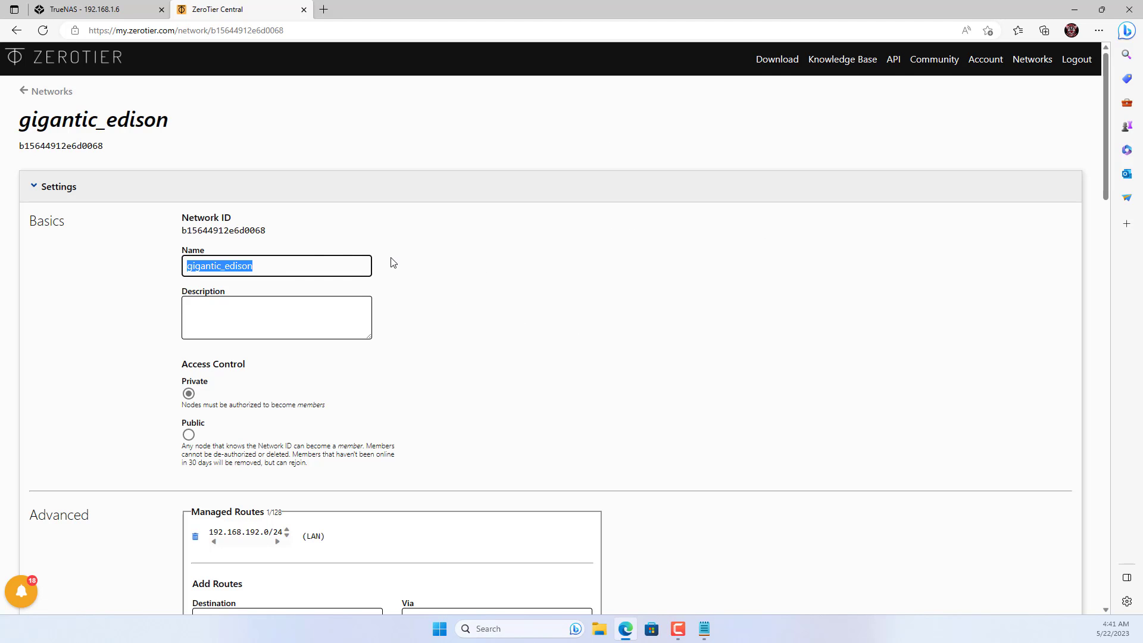
type("TrueNAS")
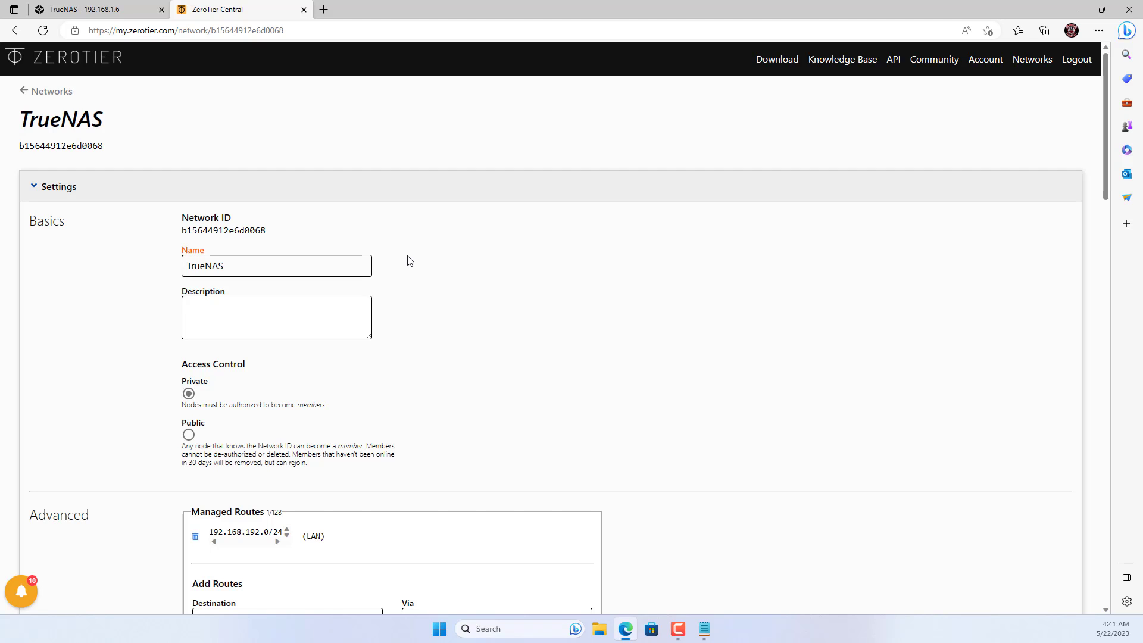
double_click(223, 230)
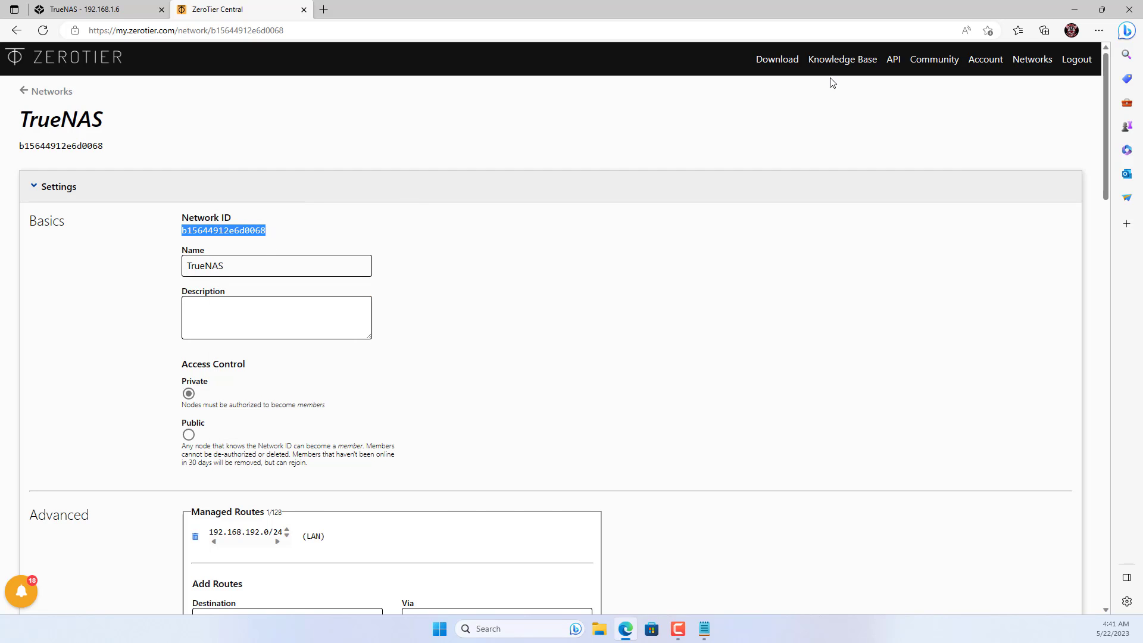
mouse_move(980, 26)
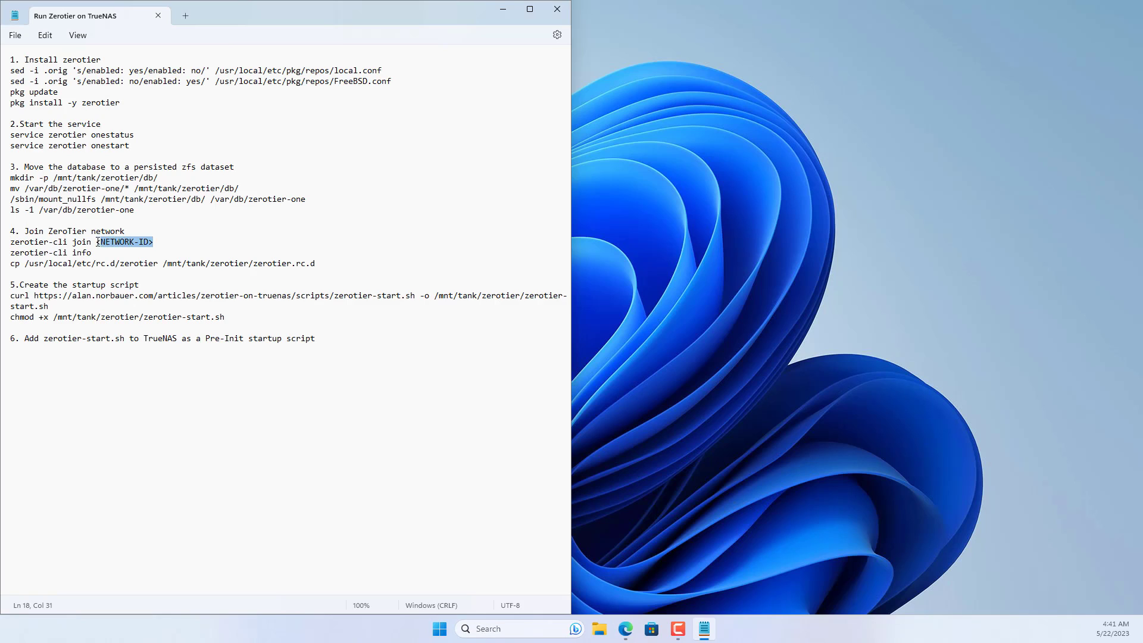
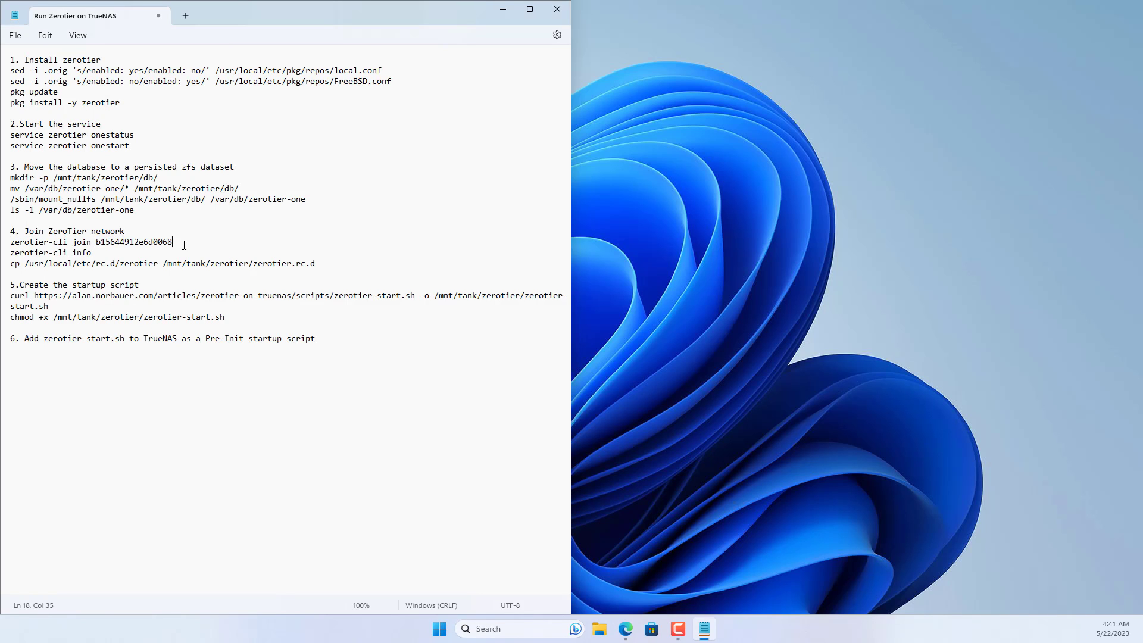
Step: Complete the note as 'zerotier-cli join b15644912e6d0068' and copy that line
triple_click(91, 241)
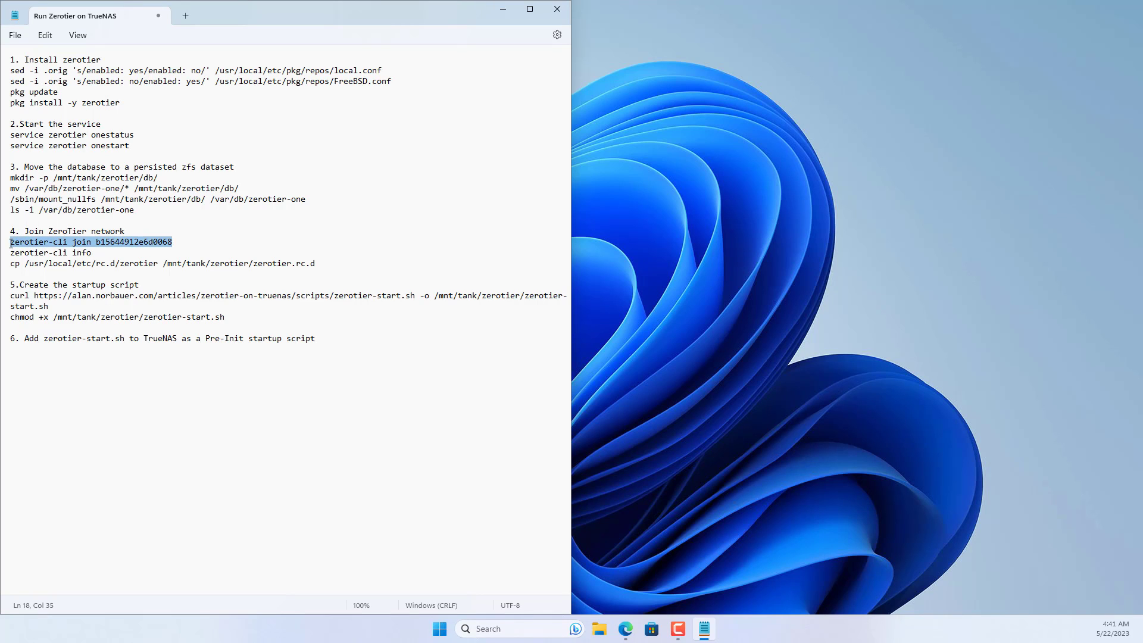
mouse_move(614, 529)
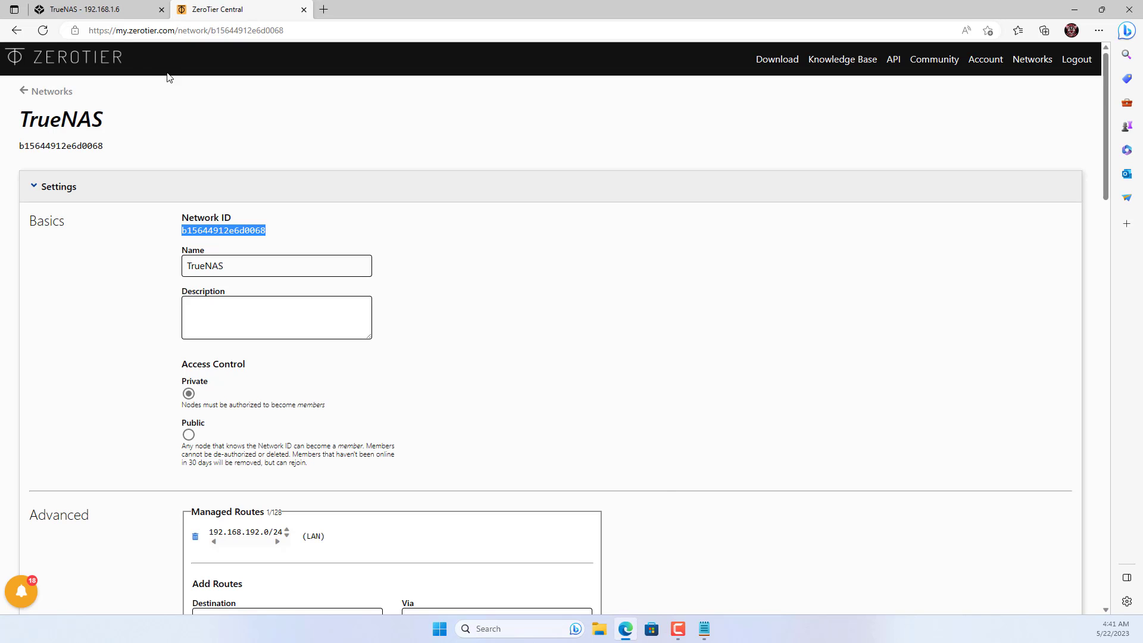
left_click(95, 9)
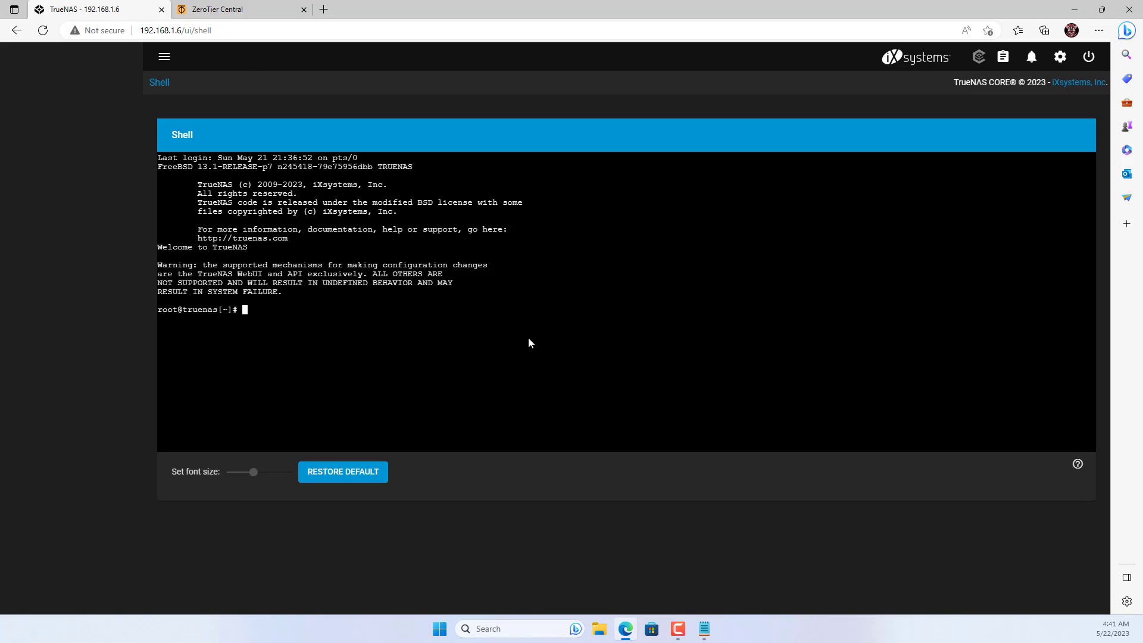
type("zerotier-cli join b15644912e6d0068")
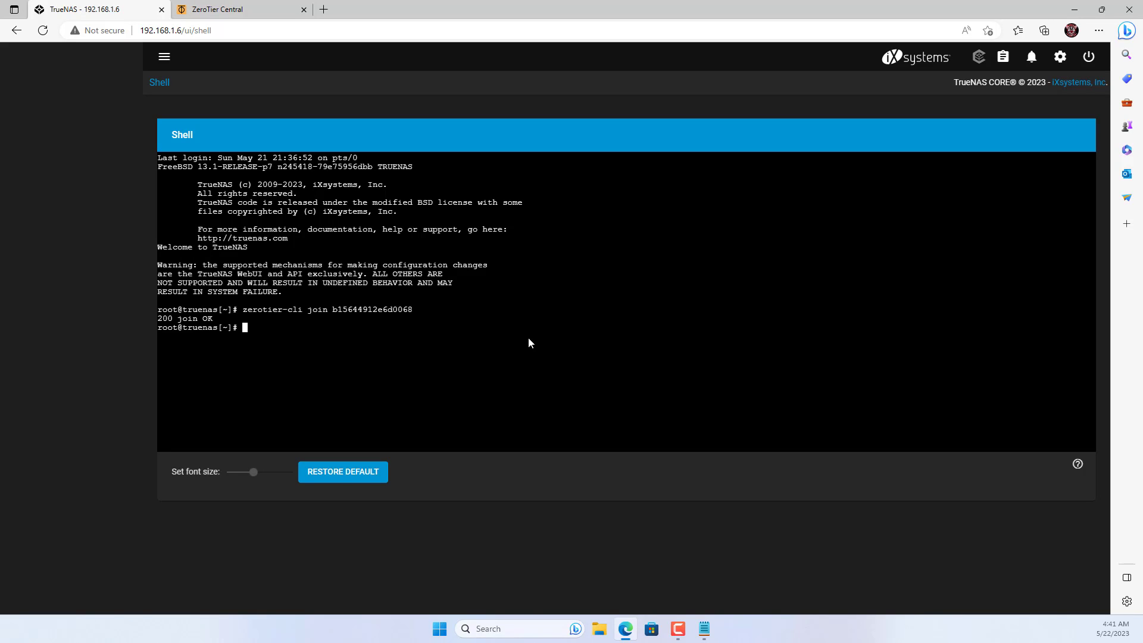
mouse_move(172, 328)
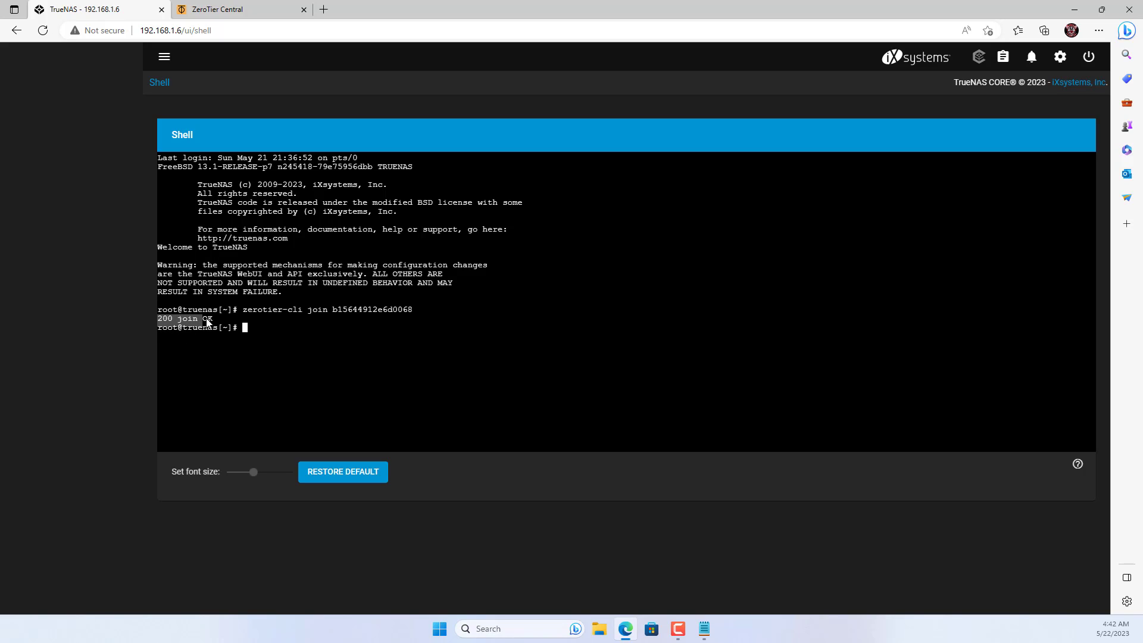
left_click(233, 8)
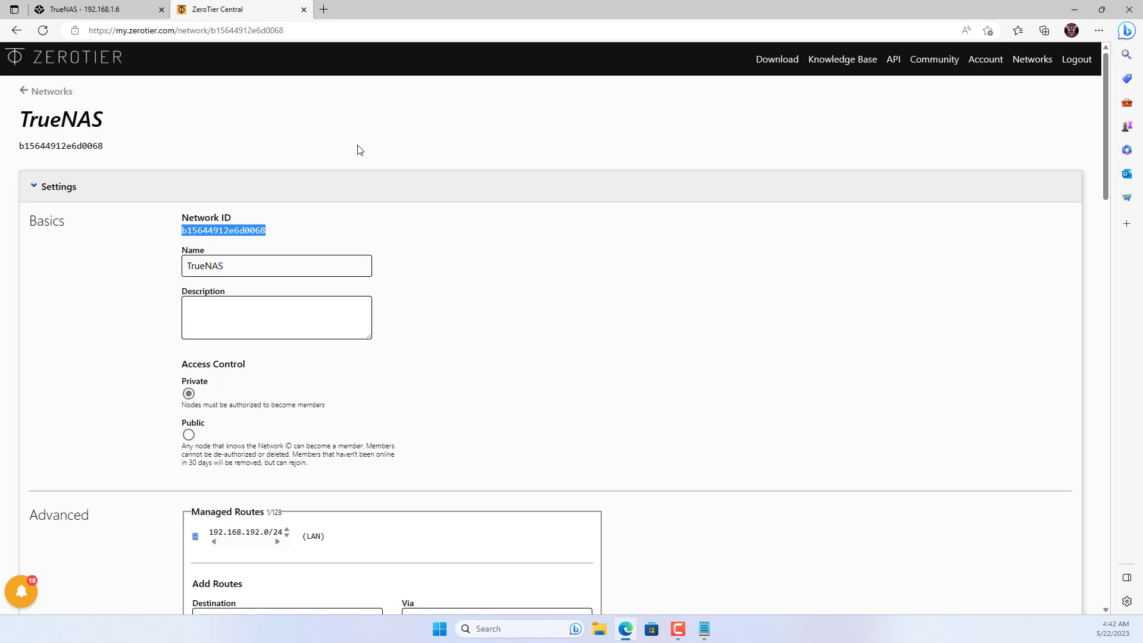
Step: Authorize member 84b8d8c1c7 in the Members list and name it TrueNAS
scroll("down", 3)
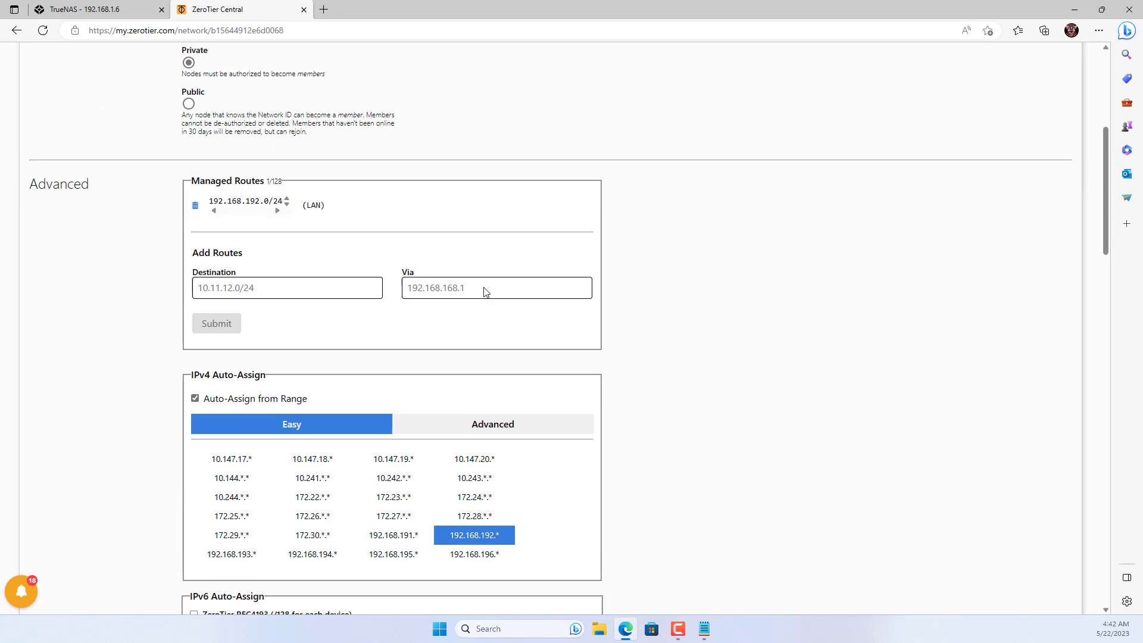
scroll("down", 3)
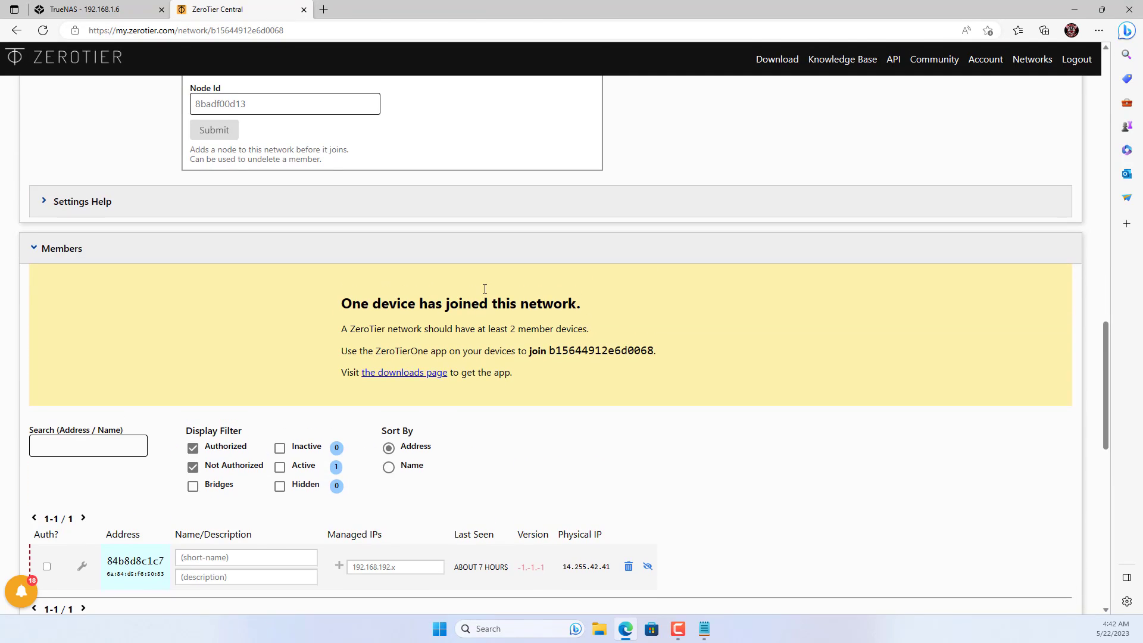
scroll("down", 3)
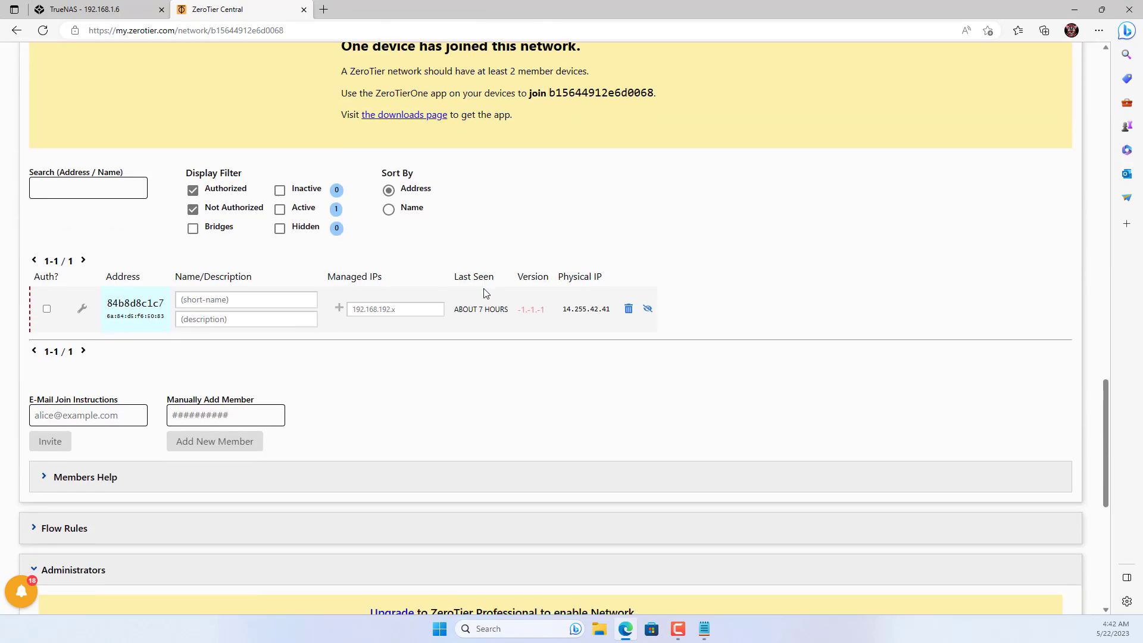
left_click(46, 309)
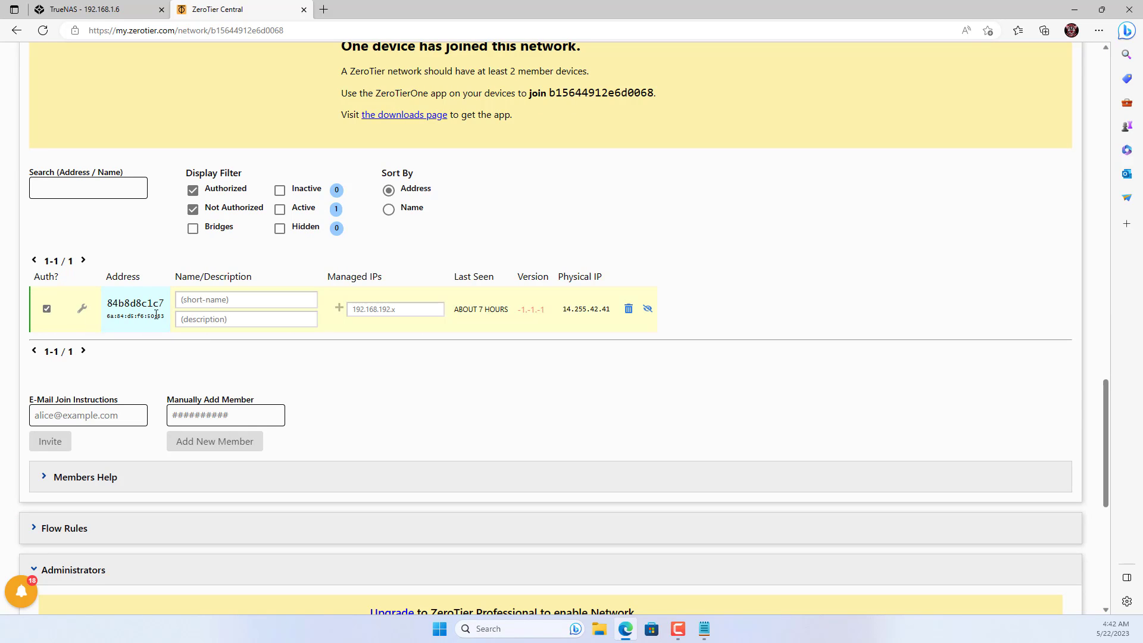
type("T")
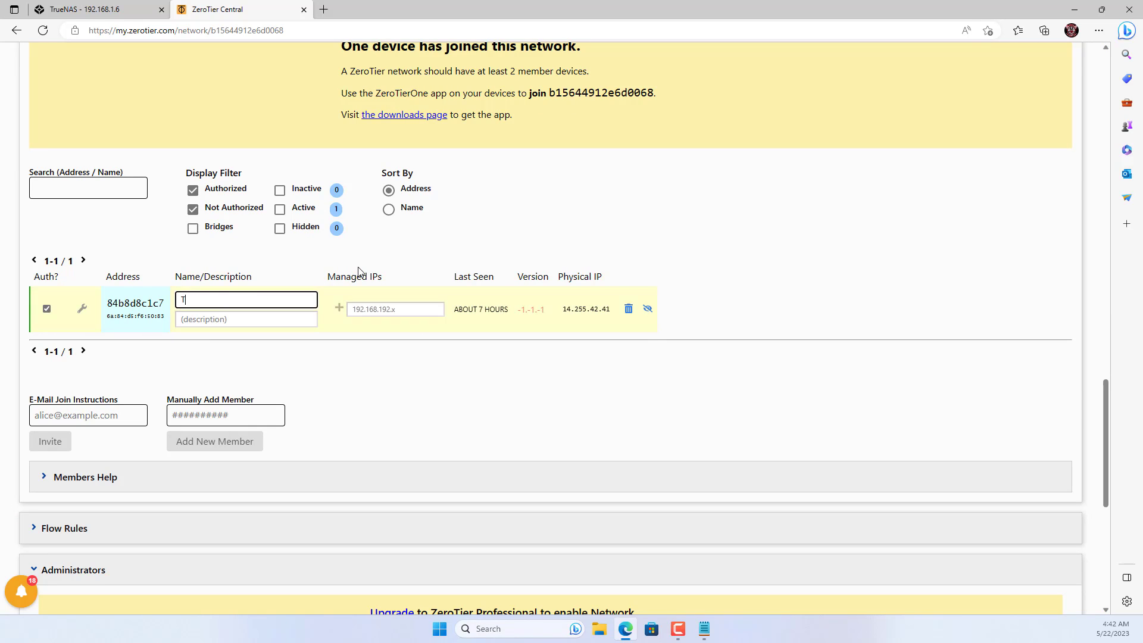
type("rueNAS")
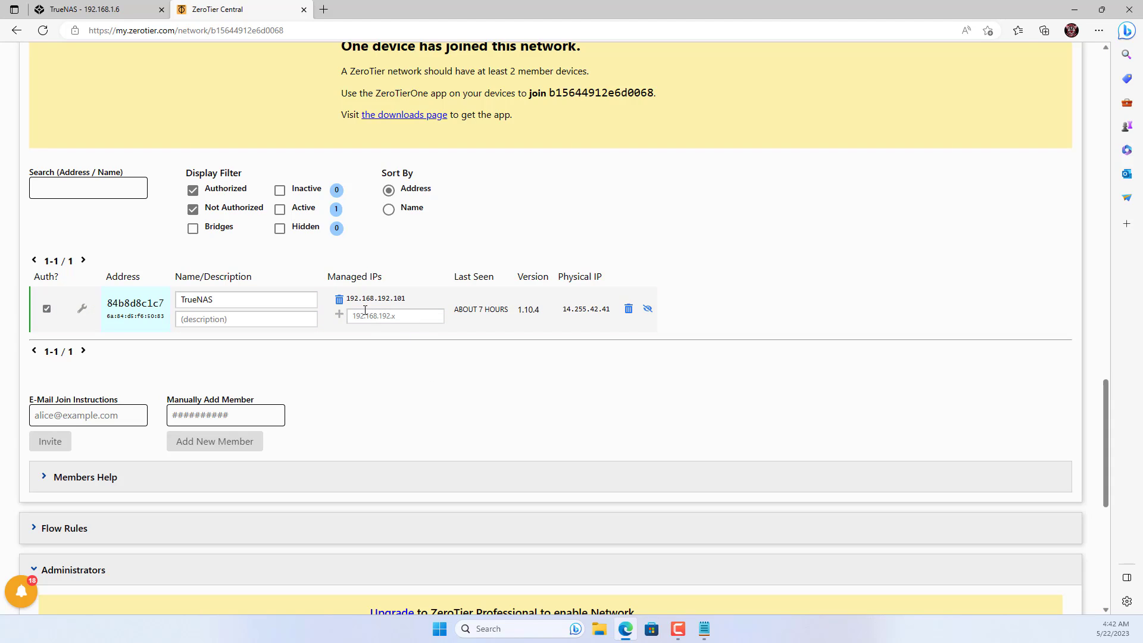
double_click(374, 298)
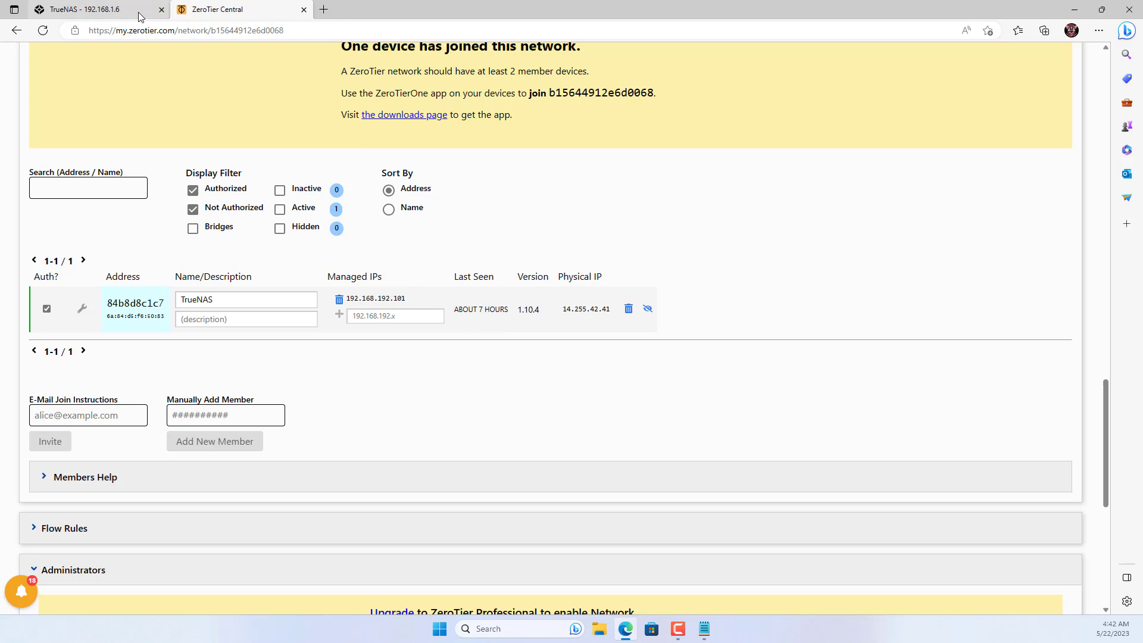
left_click(80, 9)
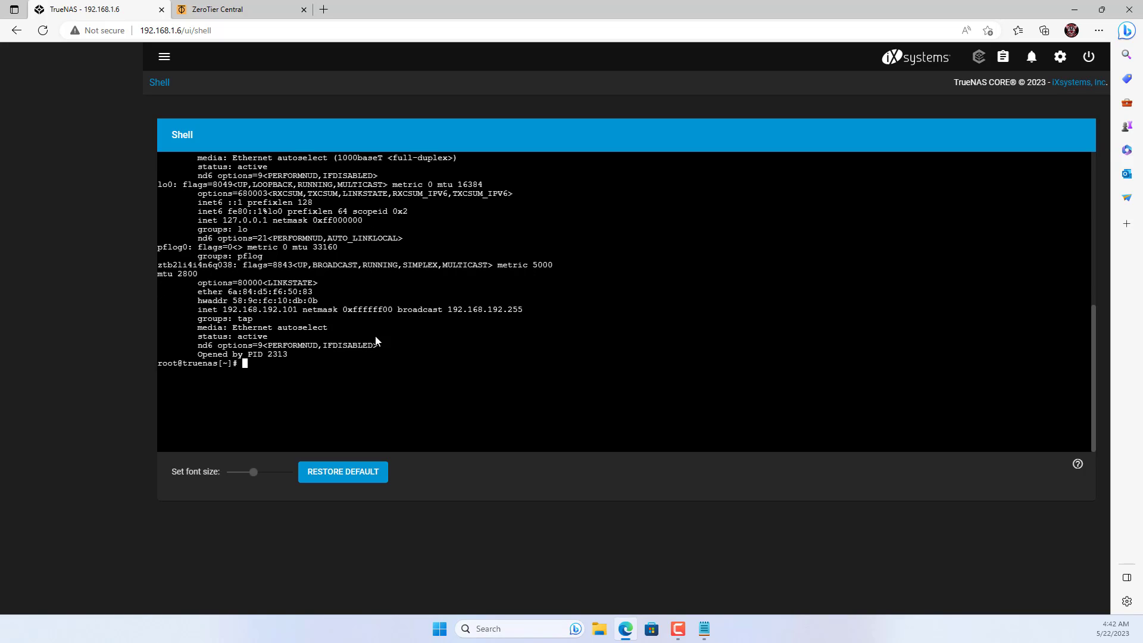
mouse_move(379, 326)
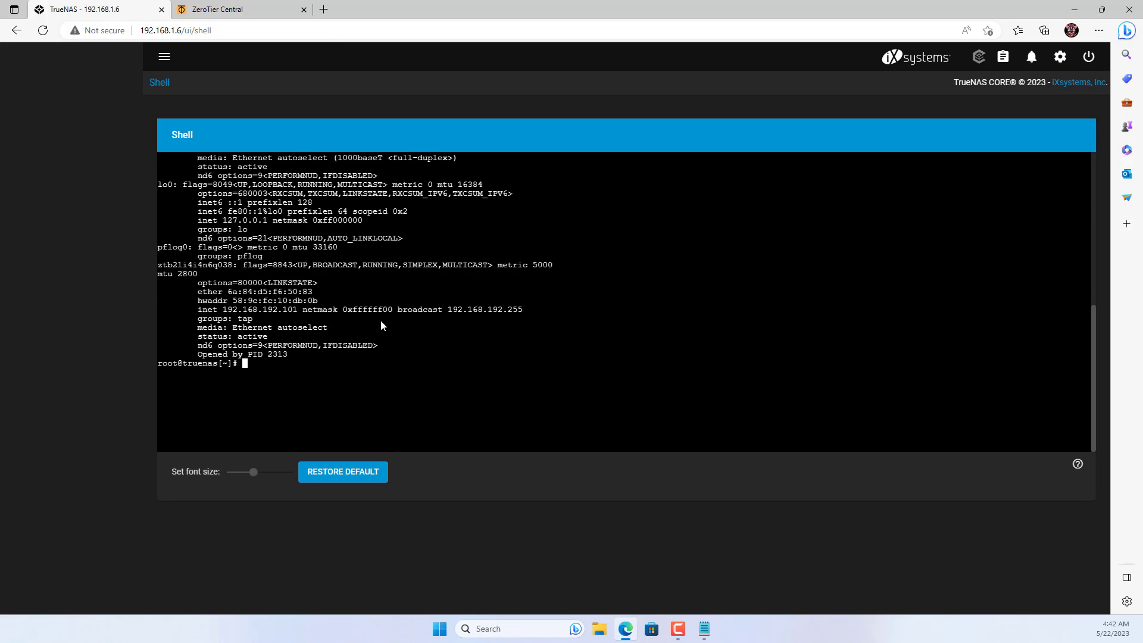
Step: Select the ztb interface's inet address 192.168.192.101 in the ifconfig output
double_click(228, 309)
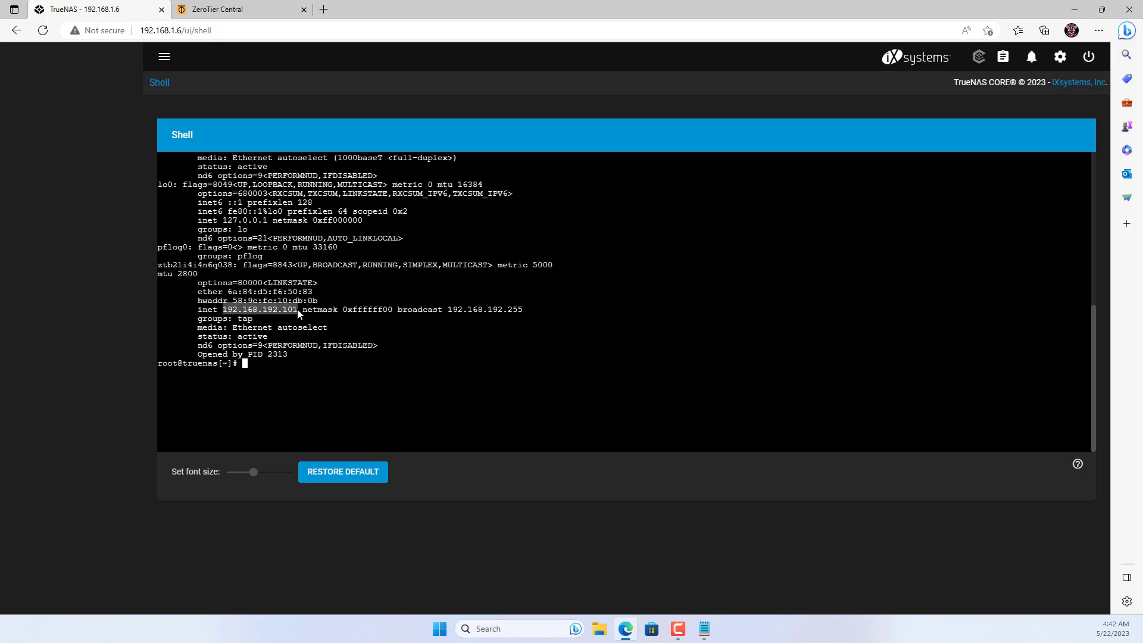
mouse_move(440, 343)
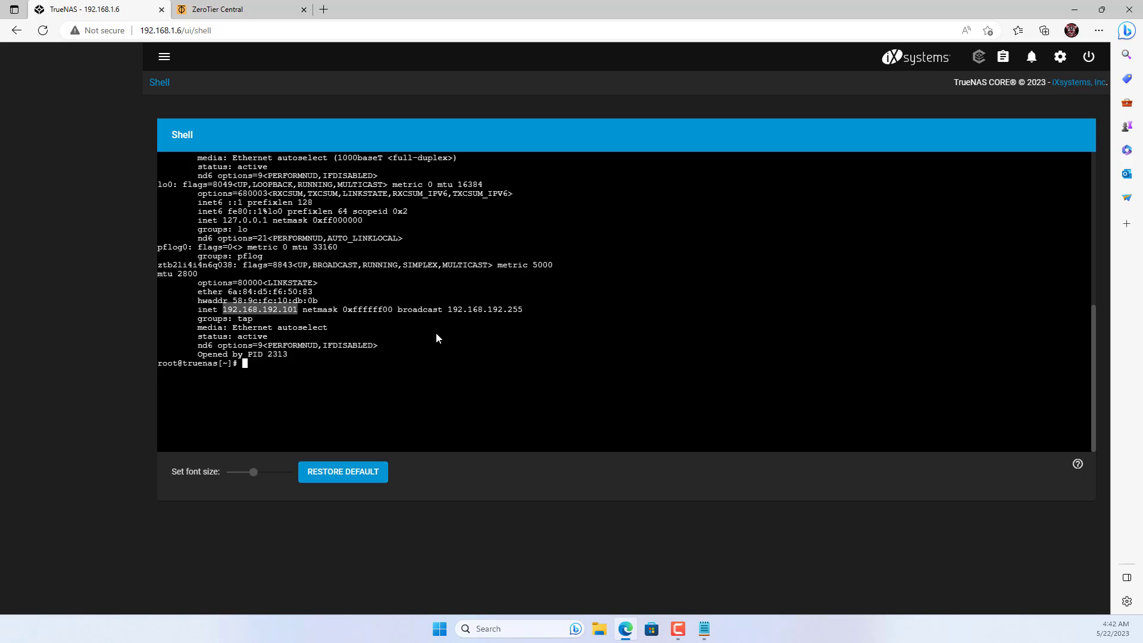
left_click(241, 9)
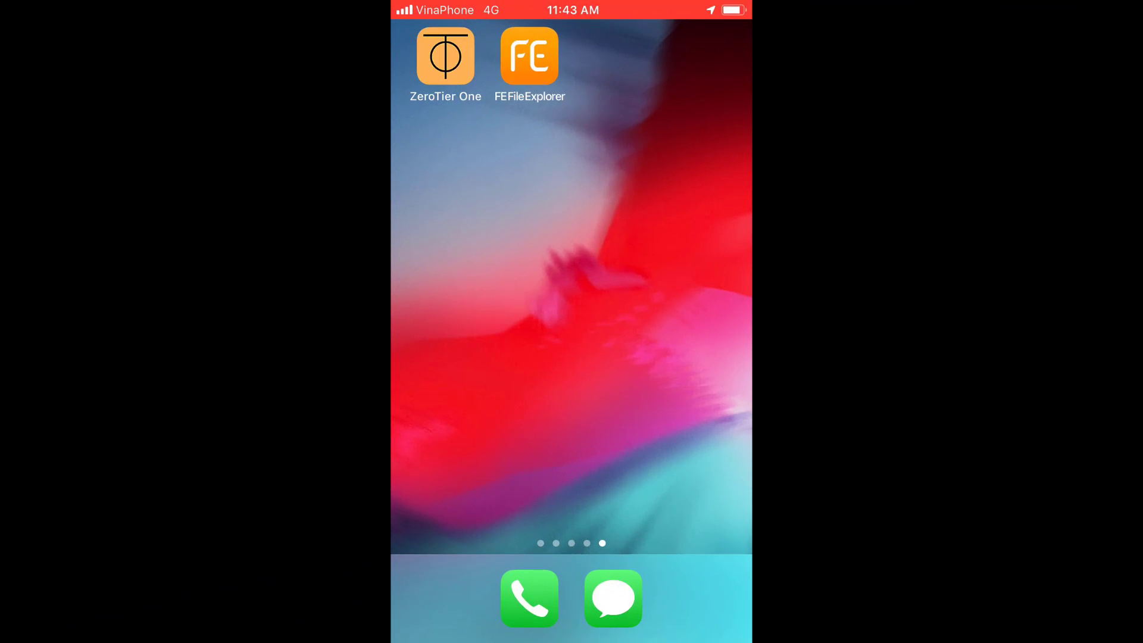
Step: Launch ZeroTier One and accept the privacy policy and data collection terms
left_click(445, 56)
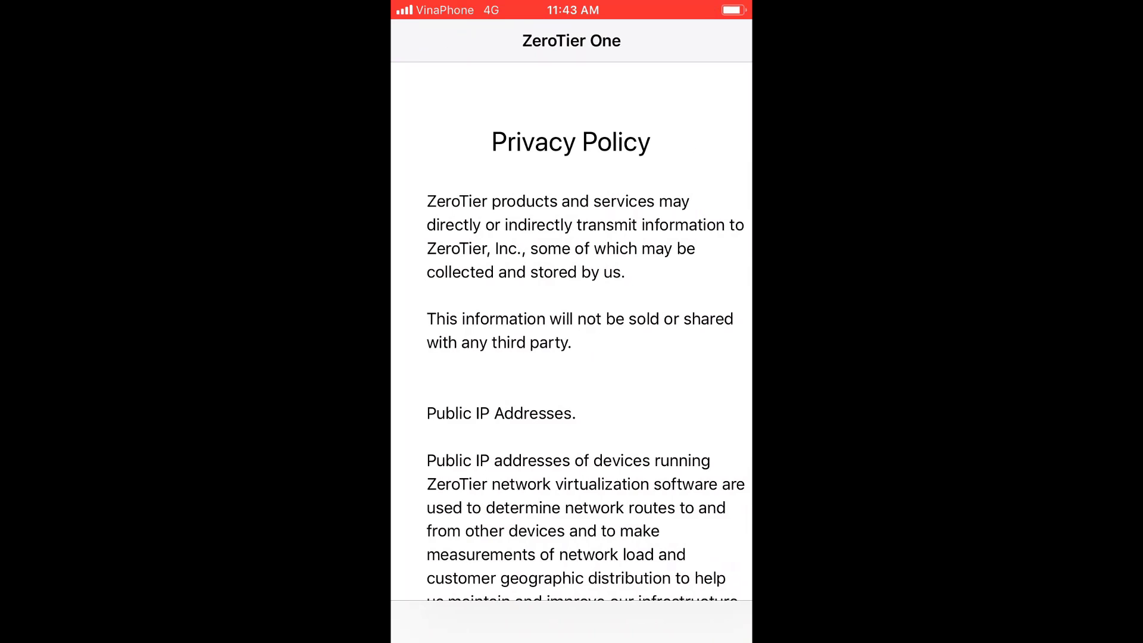
scroll("down", 3)
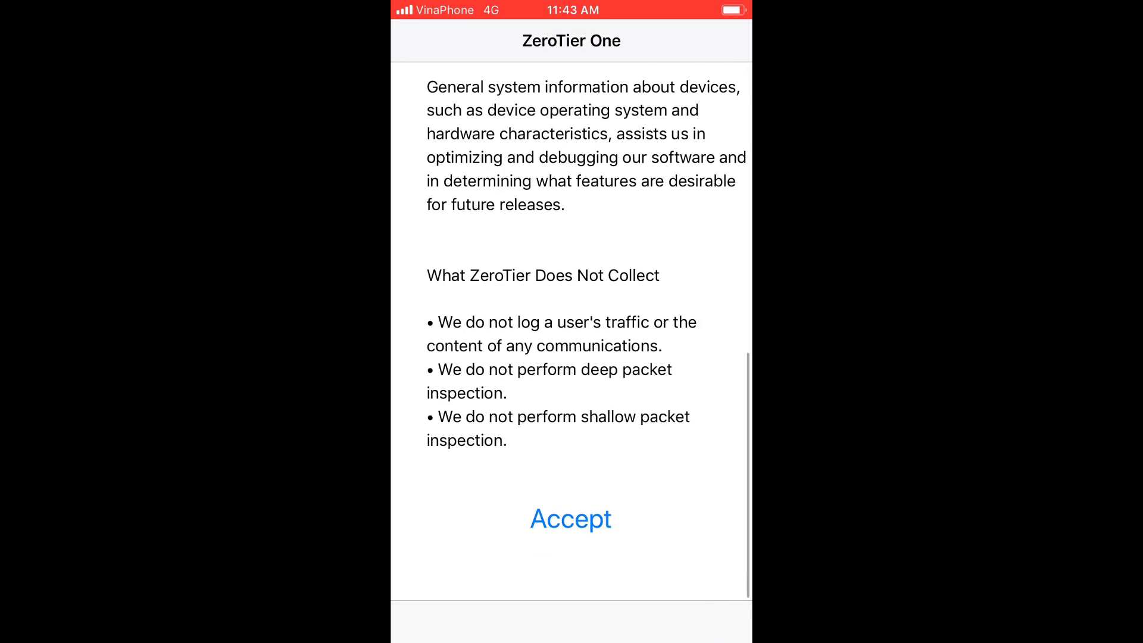
left_click(571, 520)
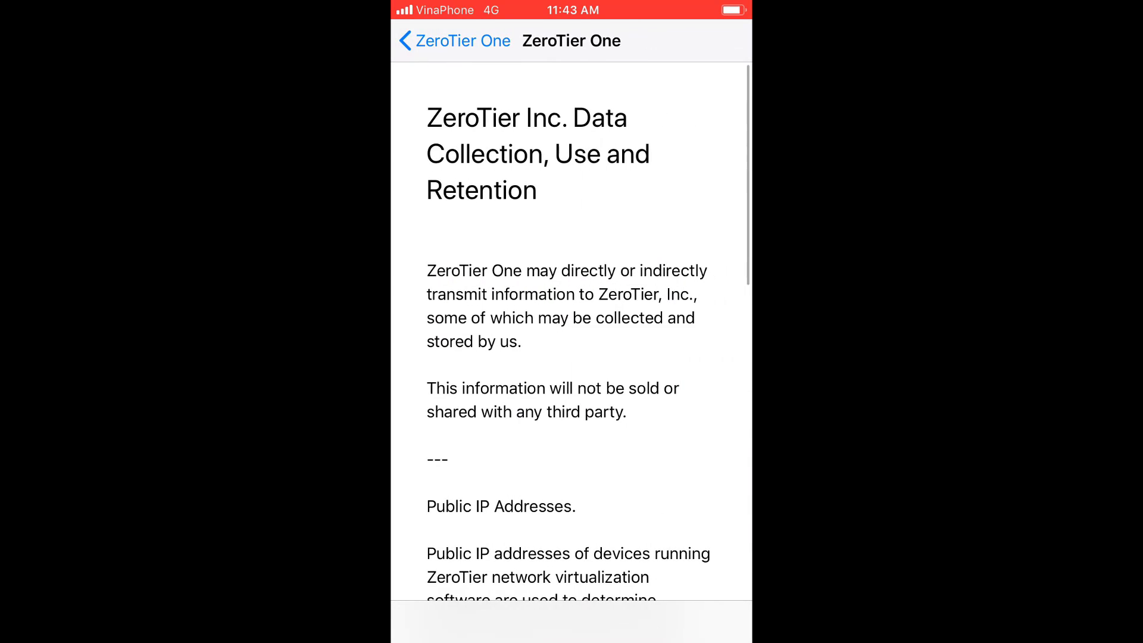
scroll("down", 3)
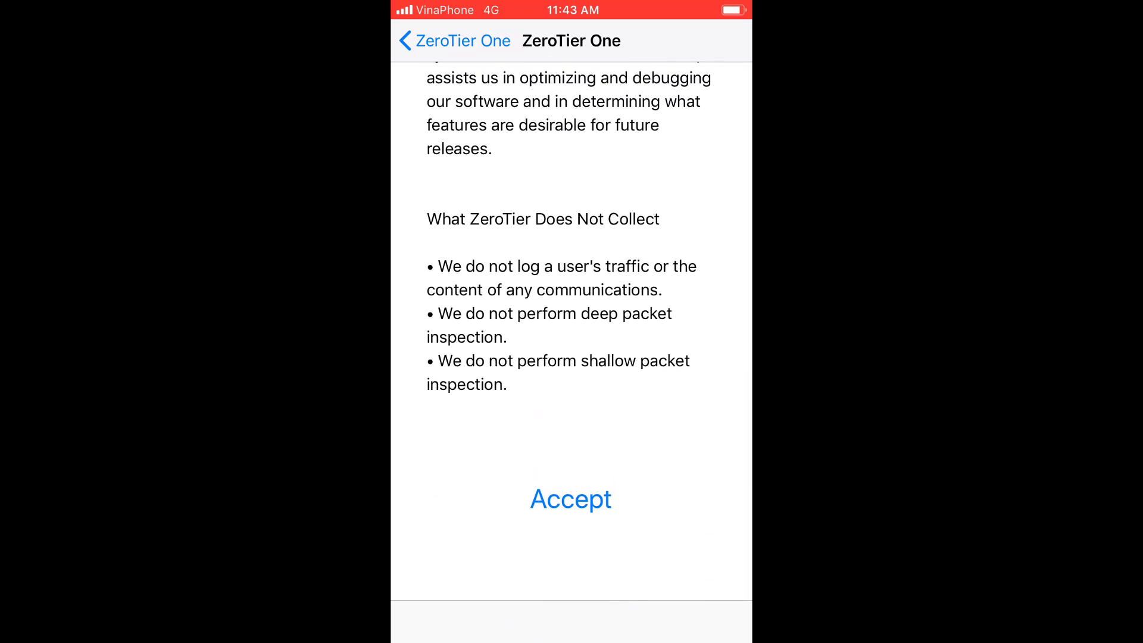
left_click(571, 499)
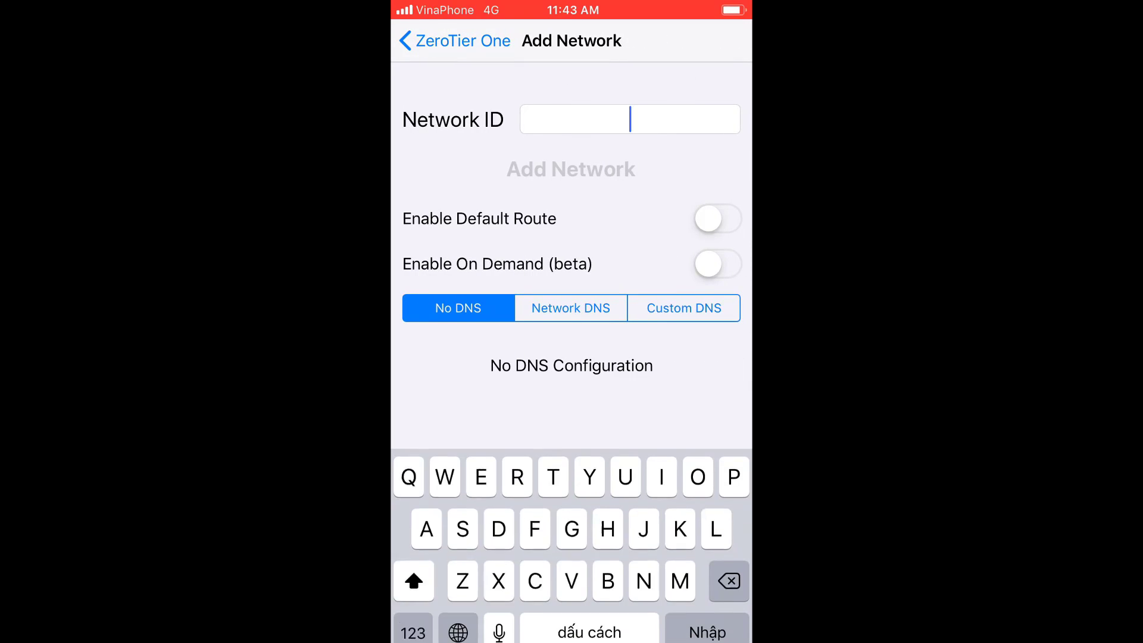
Step: Add network b15644912e6d0068, allow the VPN configuration, and switch the connection on
type("b15644912e6d0068")
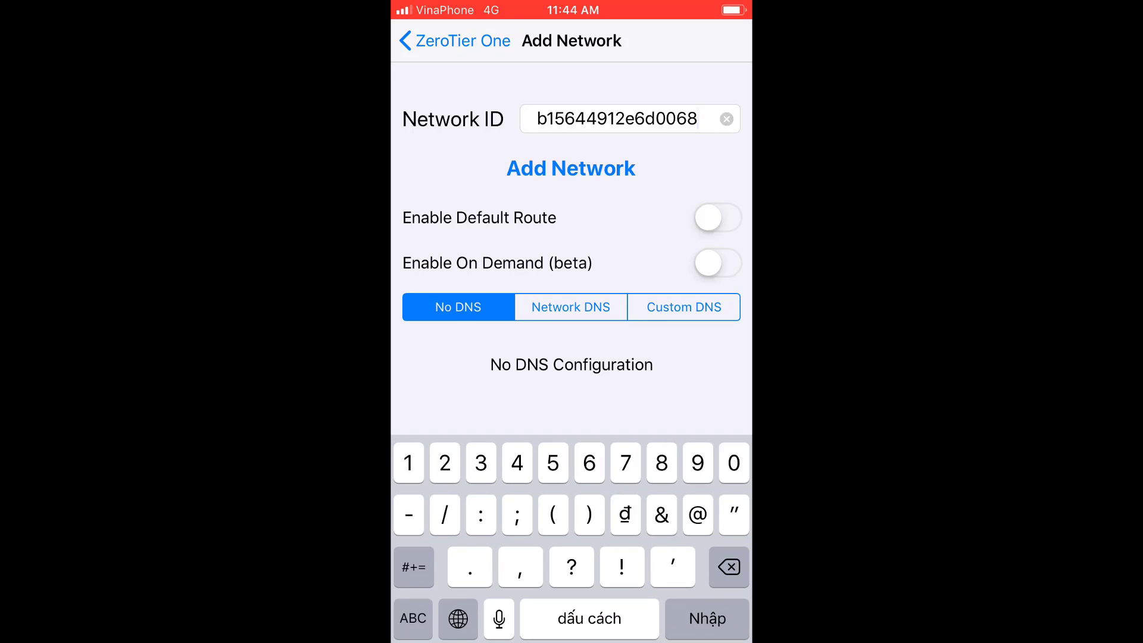
left_click(571, 168)
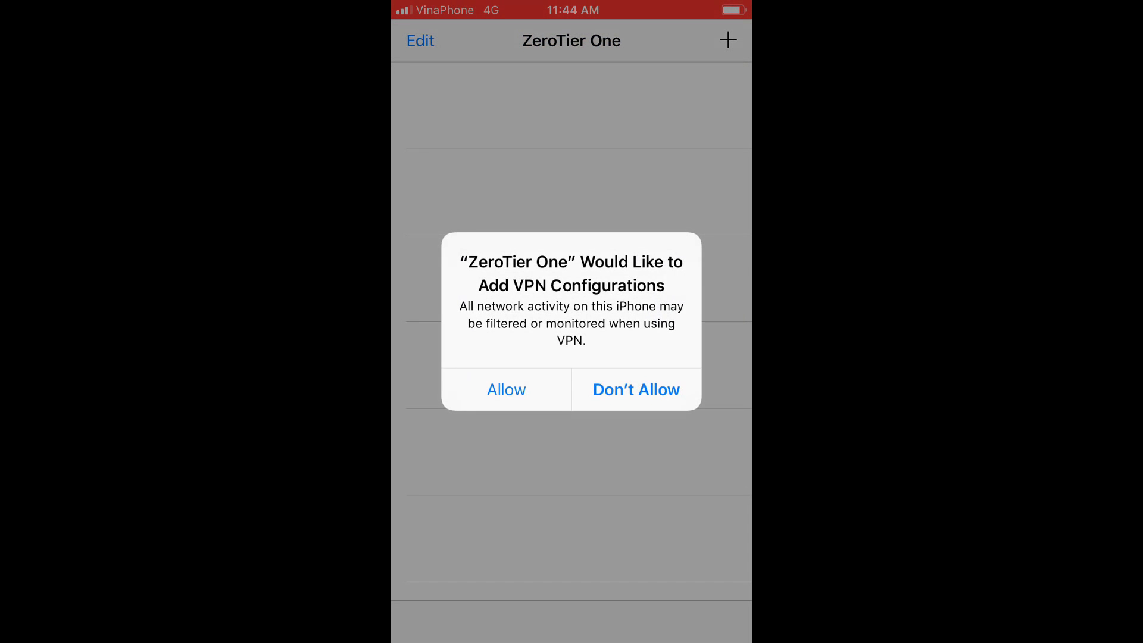
left_click(506, 390)
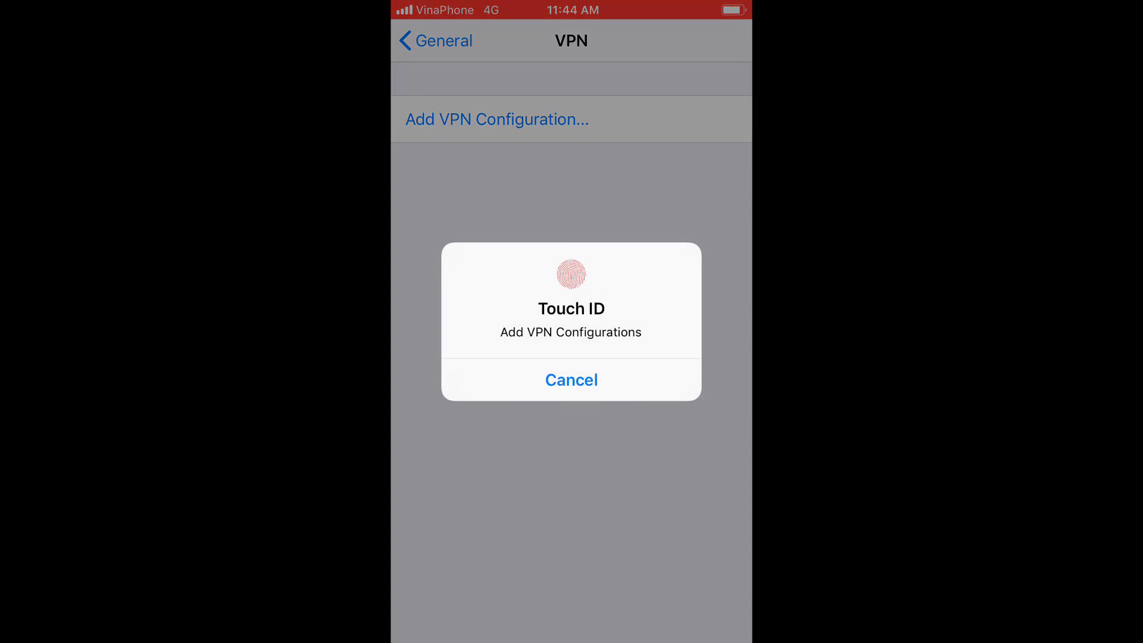
left_click(571, 380)
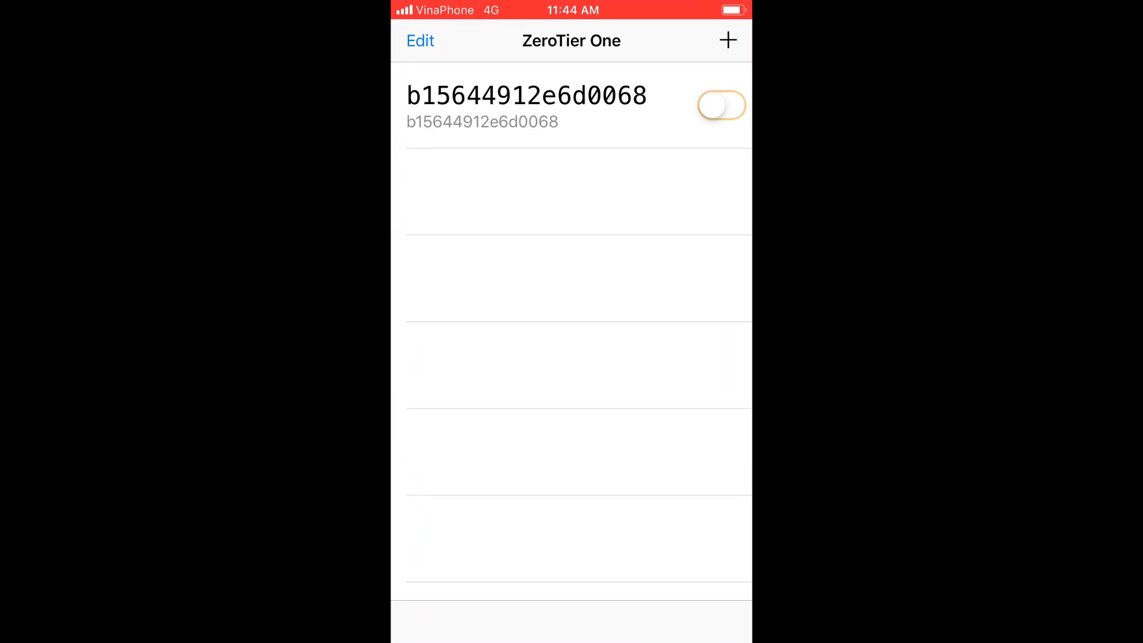
left_click(721, 104)
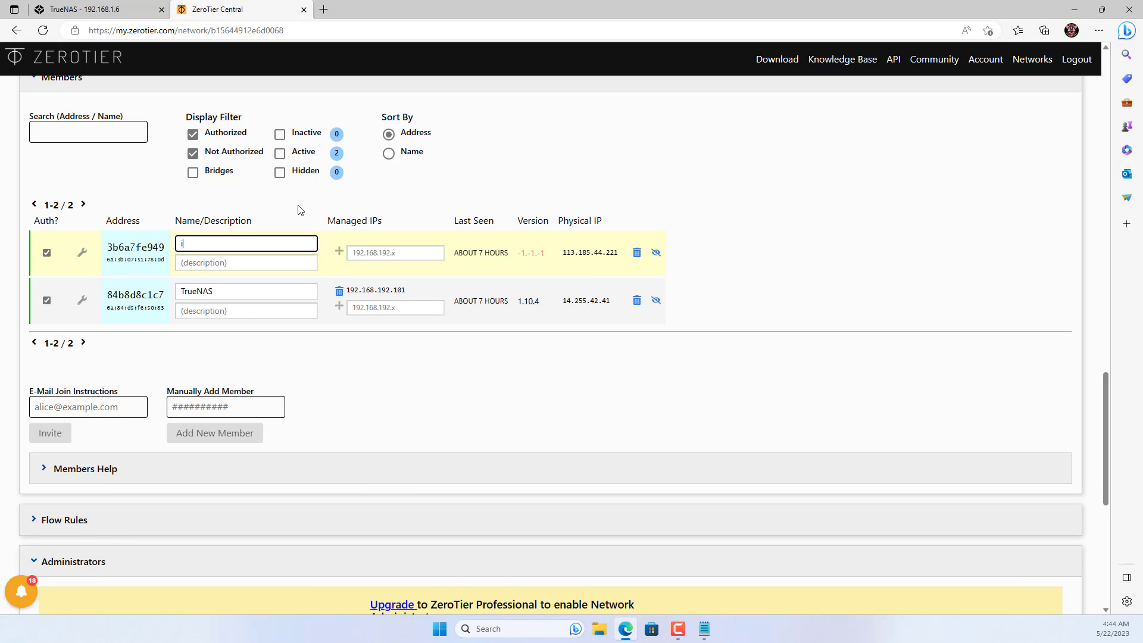
Step: Name member 3b6a7fe949 'iphone' and select its managed IP 192.168.192.224
type("iphone")
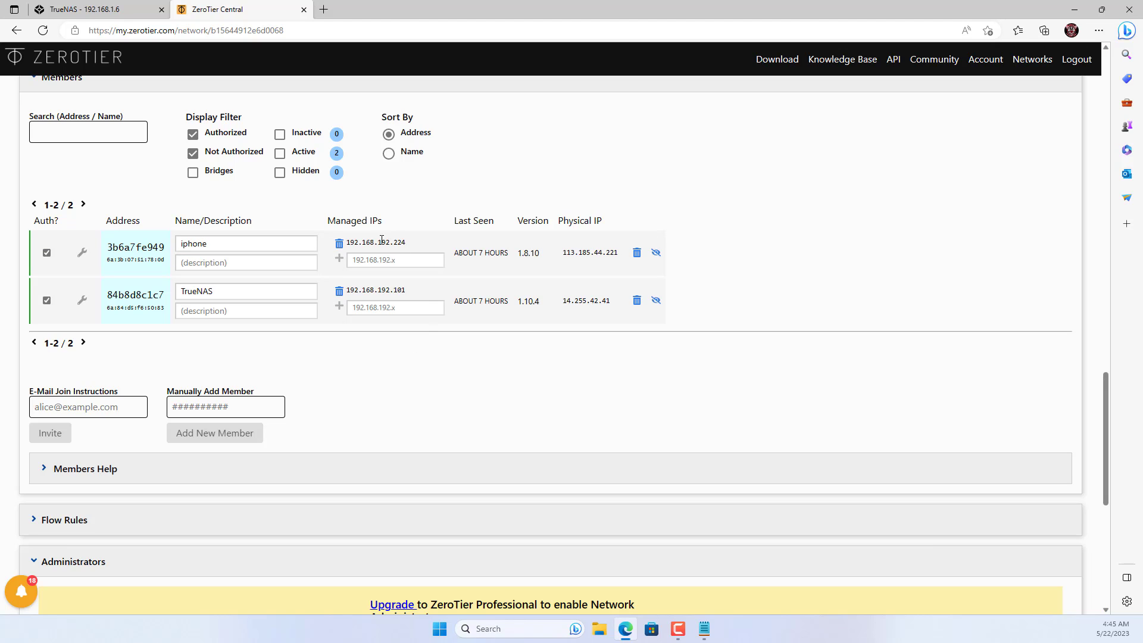
double_click(376, 242)
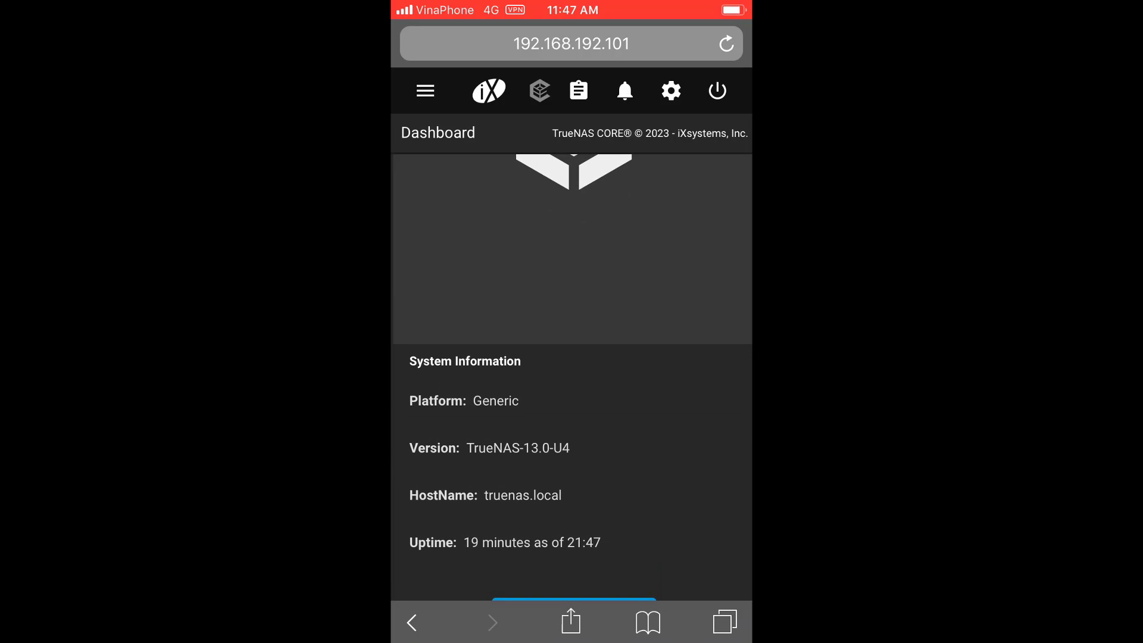
Step: Leave the Safari TrueNAS dashboard for the home screen and launch FE File Explorer
key("home")
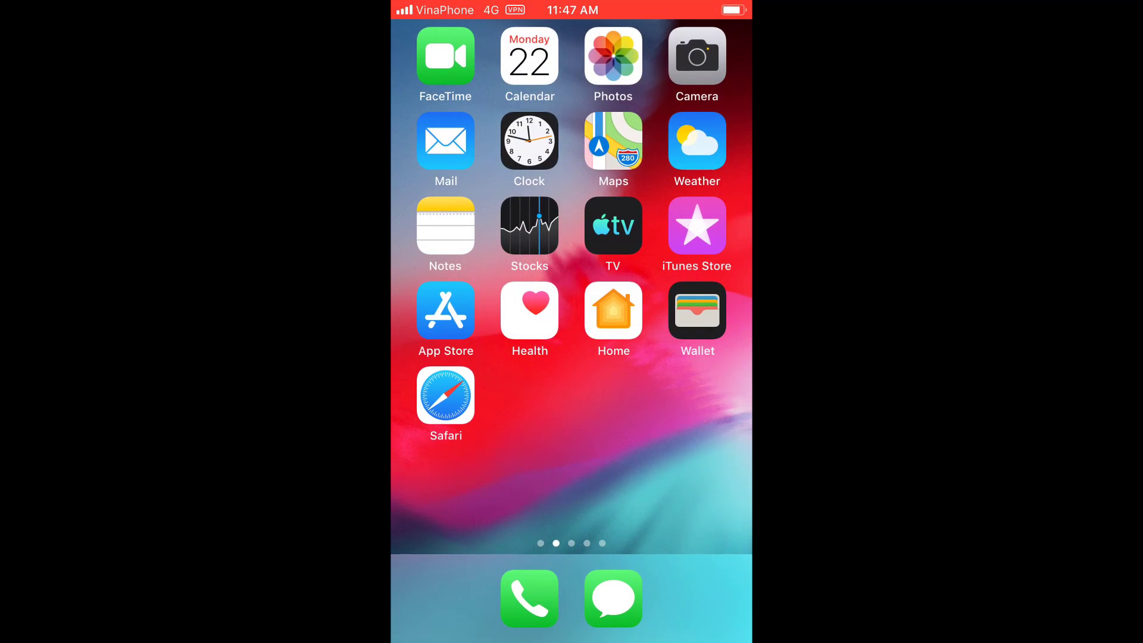
scroll("left", 3)
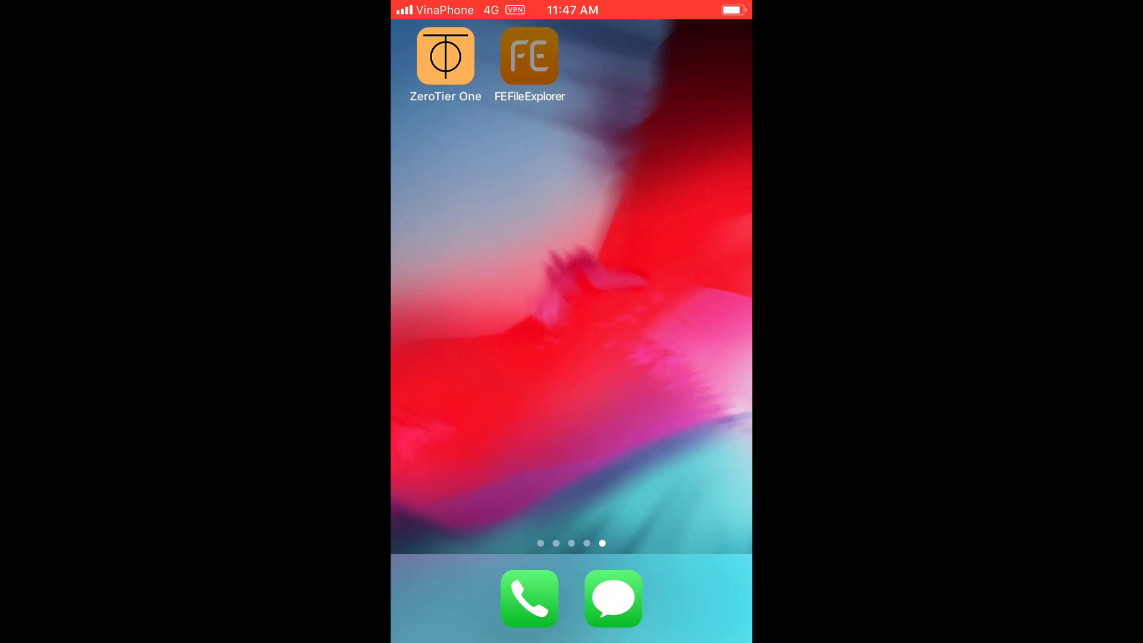
left_click(530, 56)
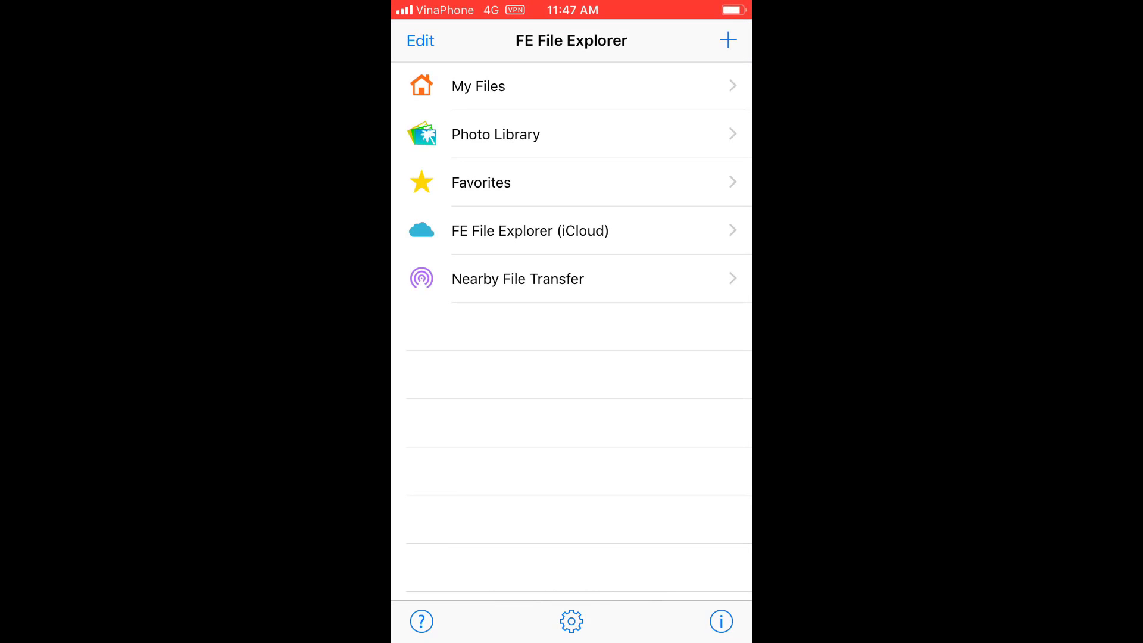
Step: Start a new Windows share connection in FE File Explorer named TrueNAS
left_click(728, 40)
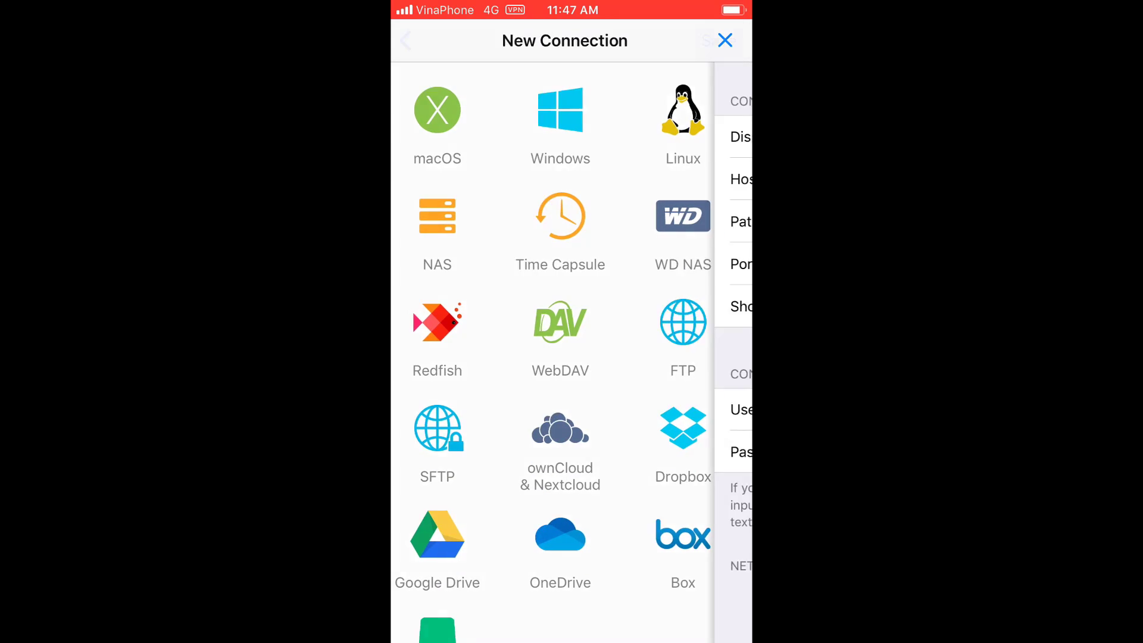
left_click(559, 124)
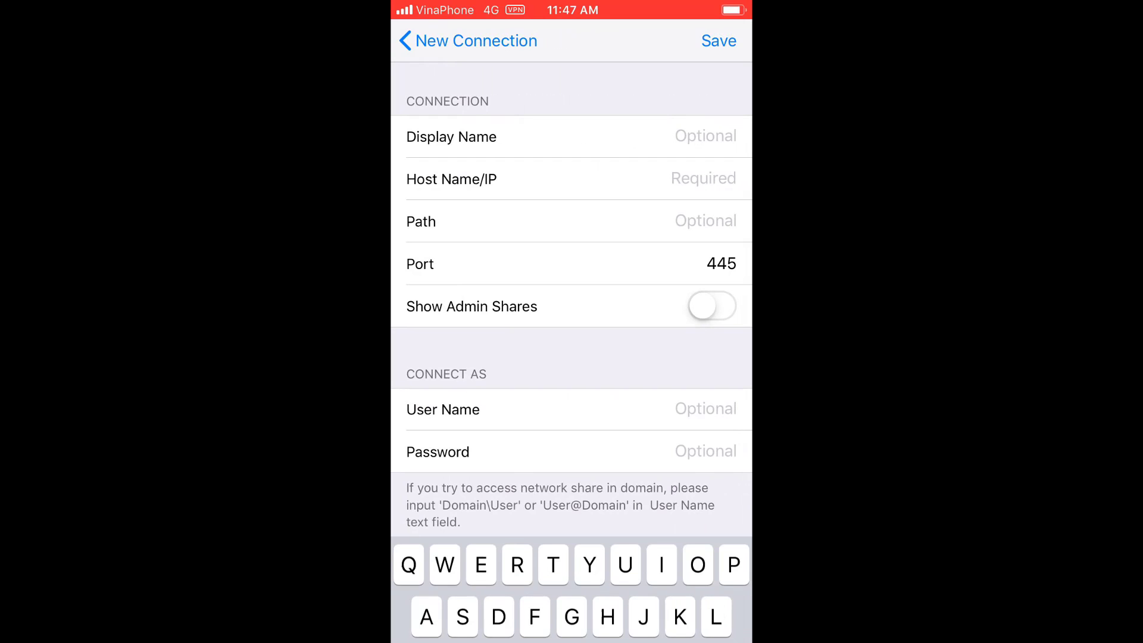
type("Tr")
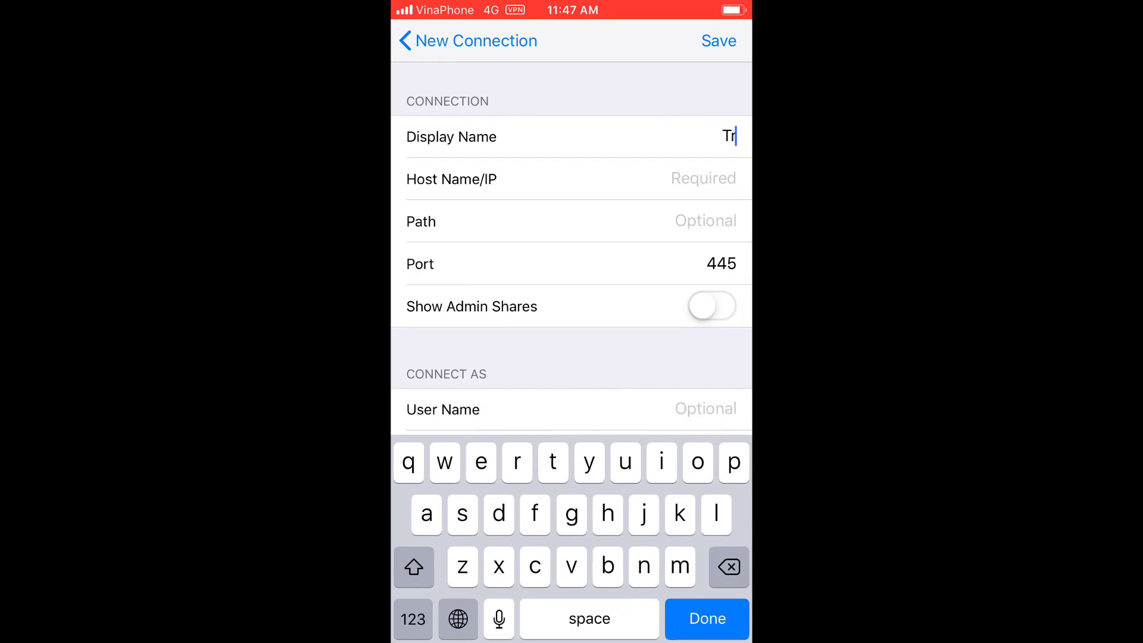
type("ue")
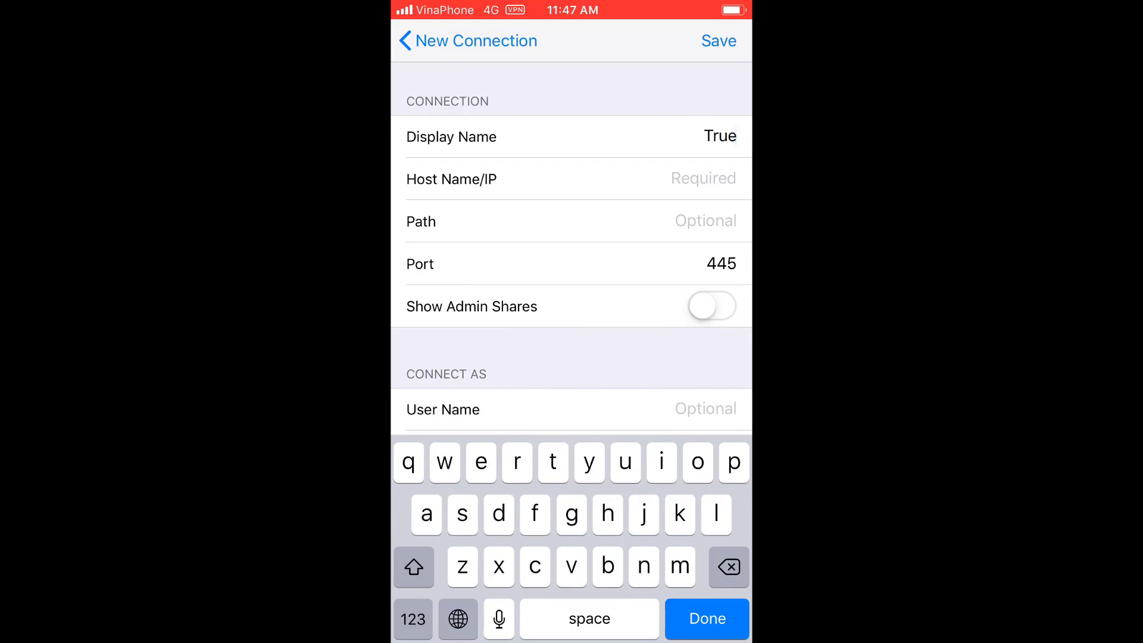
left_click(414, 568)
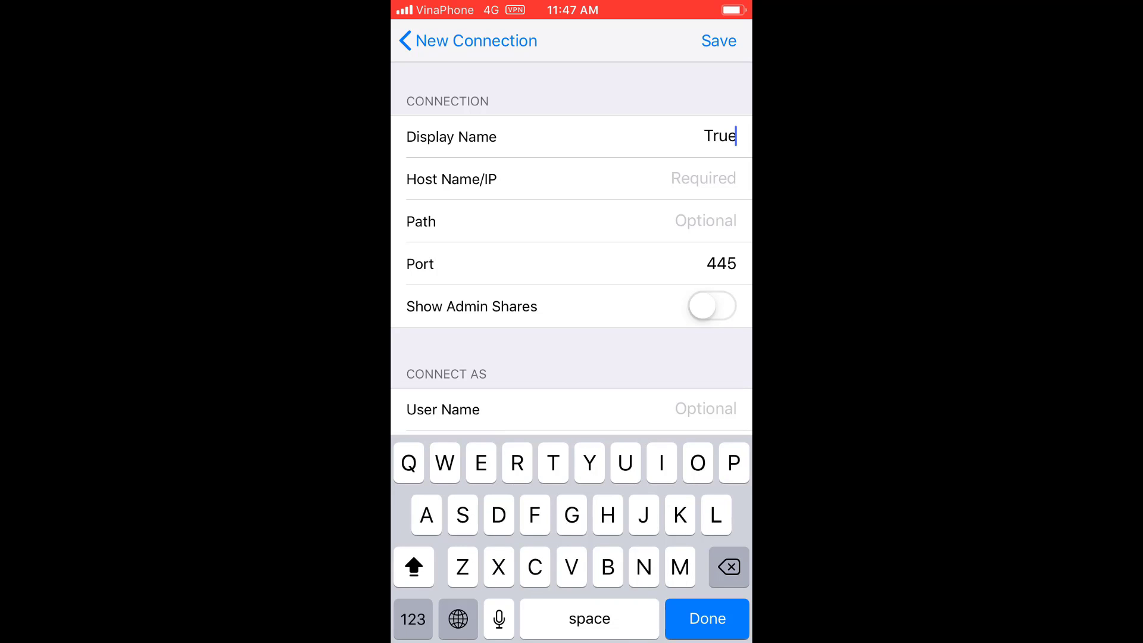
type("NAS")
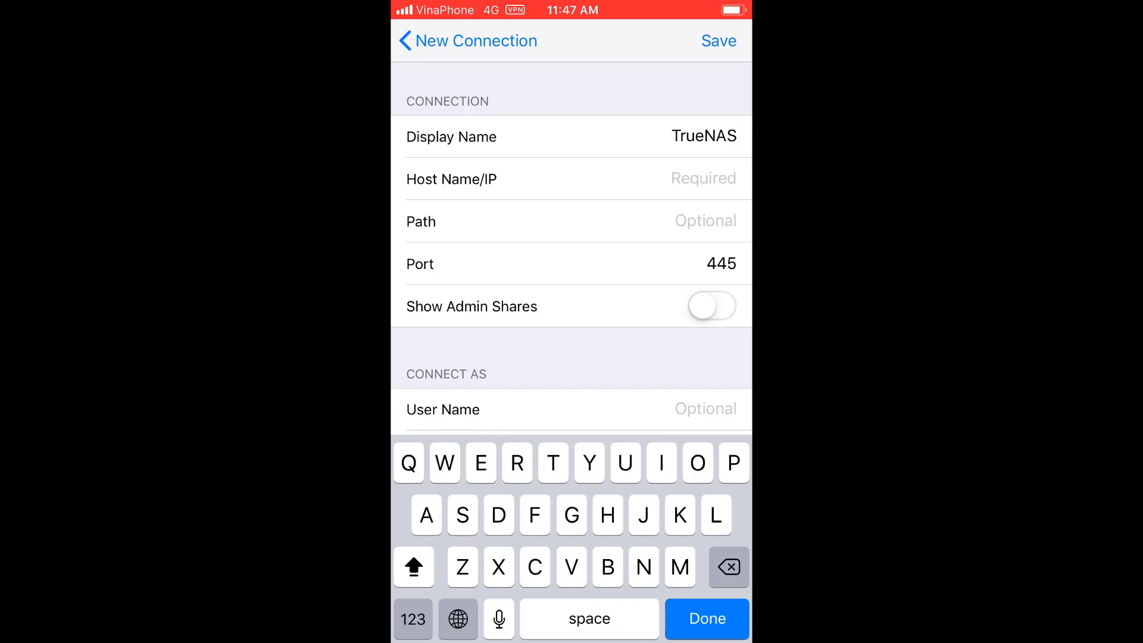
Step: Enter host 192.168.192.101, path smb and the password, then open the share
left_click(413, 567)
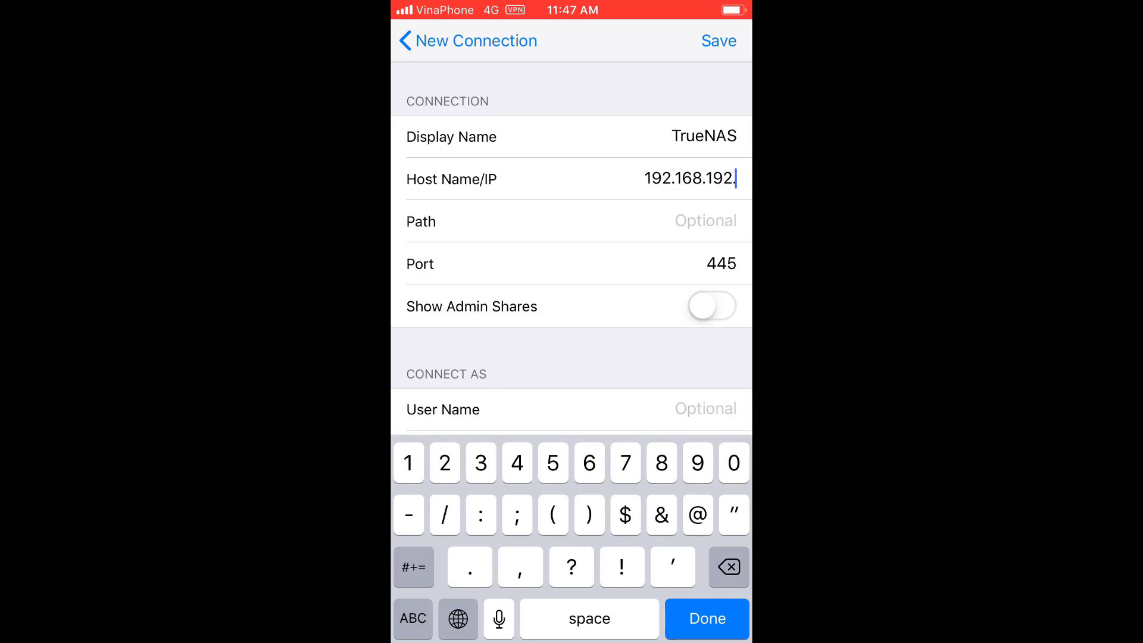
type("101")
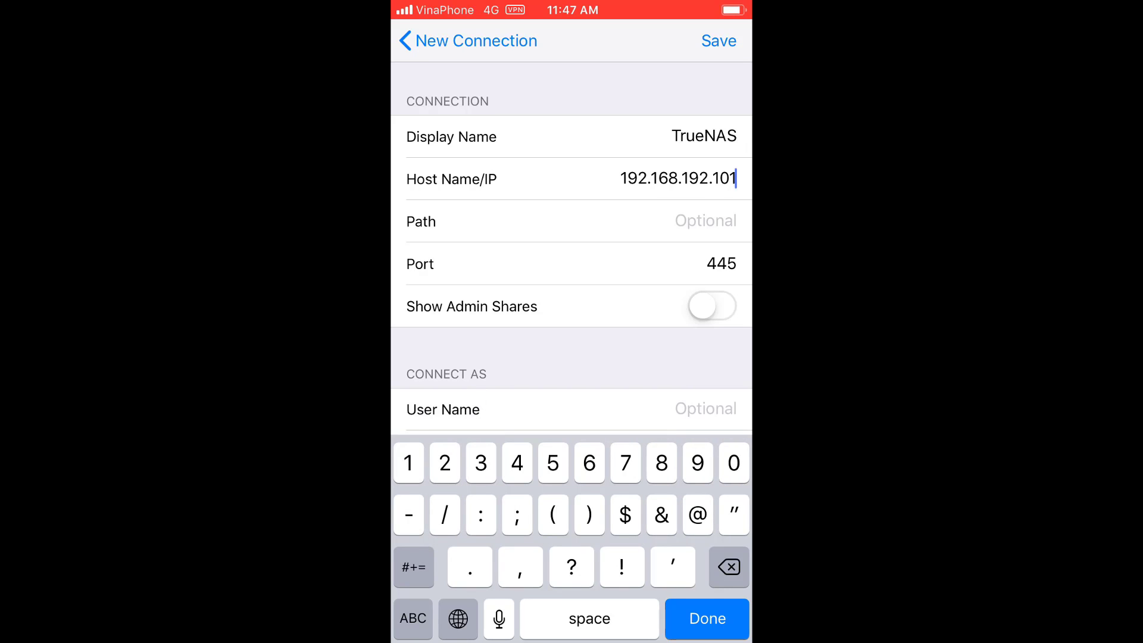
left_click(414, 618)
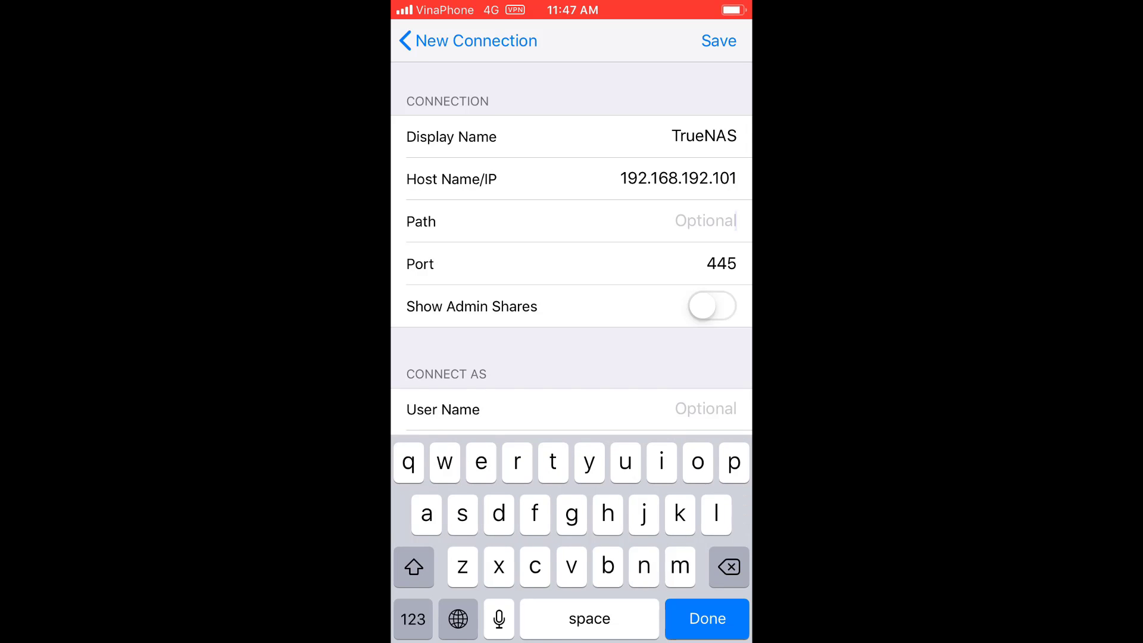
type("smb")
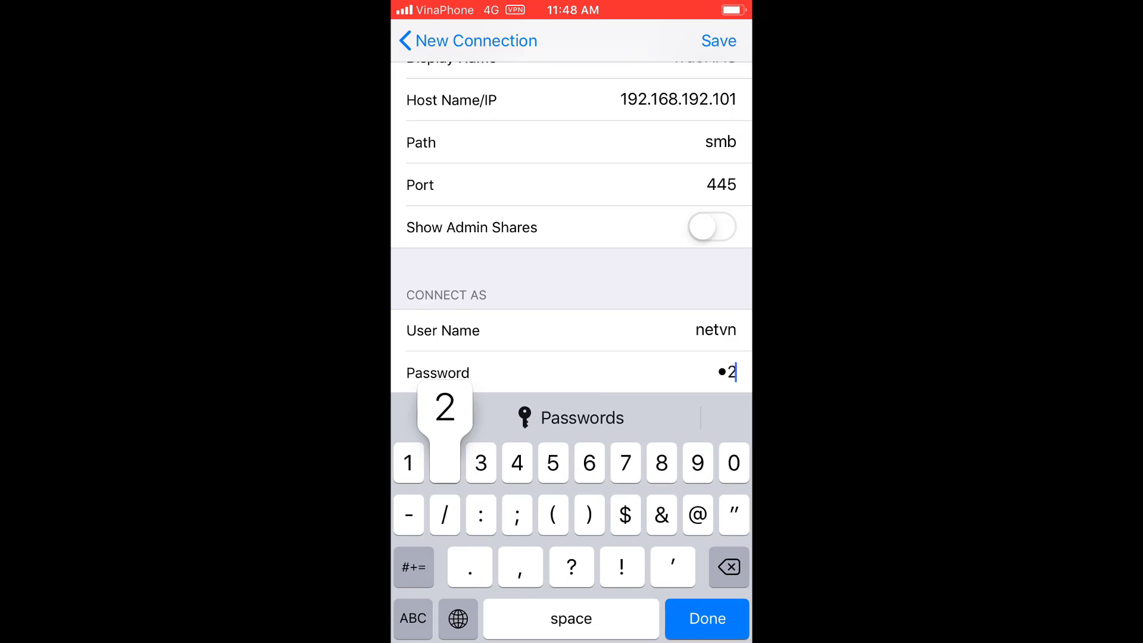
left_click(481, 463)
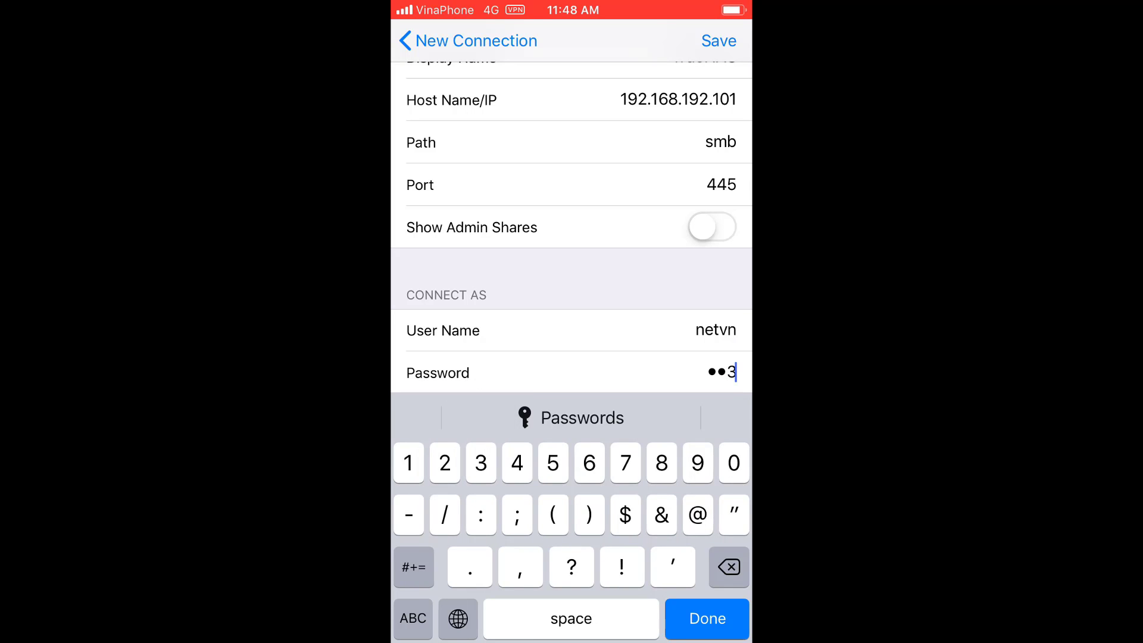
left_click(705, 618)
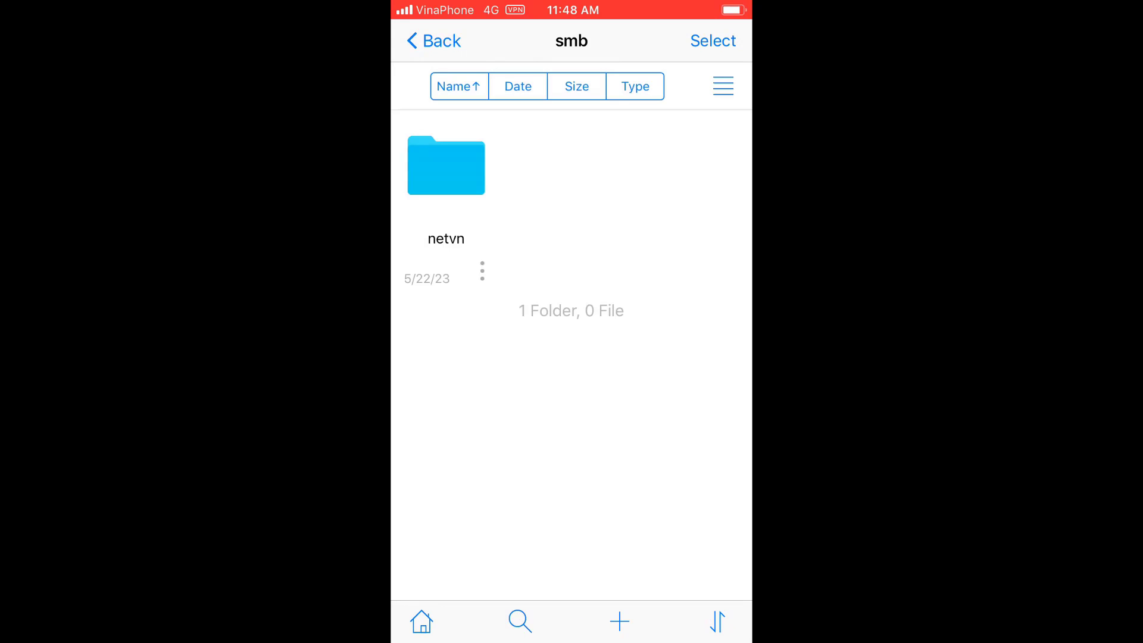
left_click(445, 165)
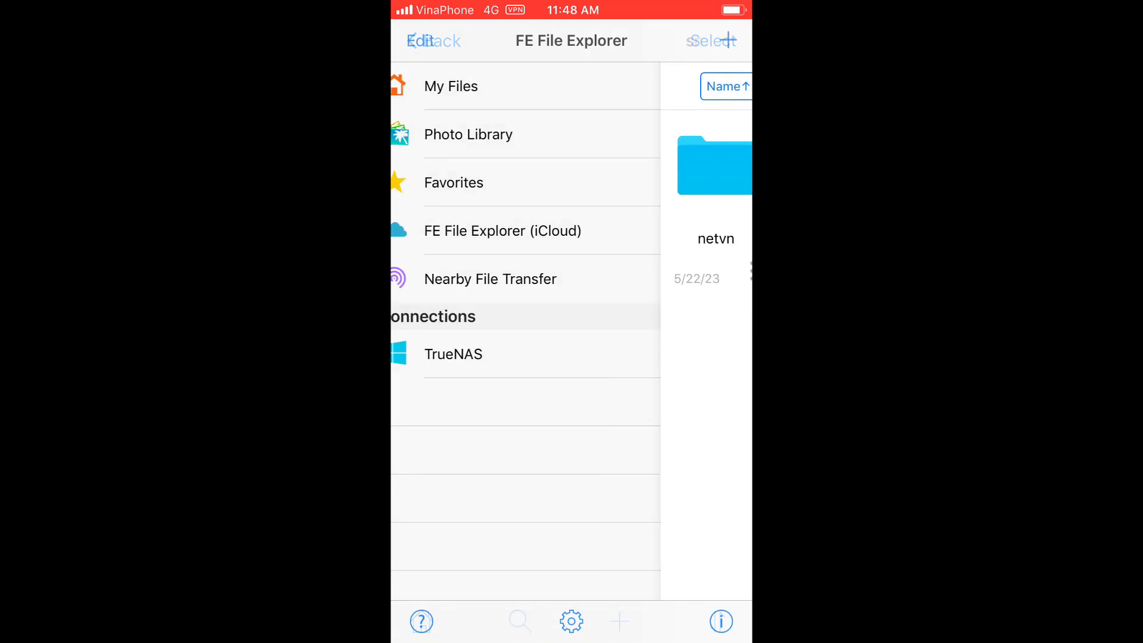
Step: Copy IMG_1848 and IMG_1849 from All Photos into the netvn folder
left_click(468, 134)
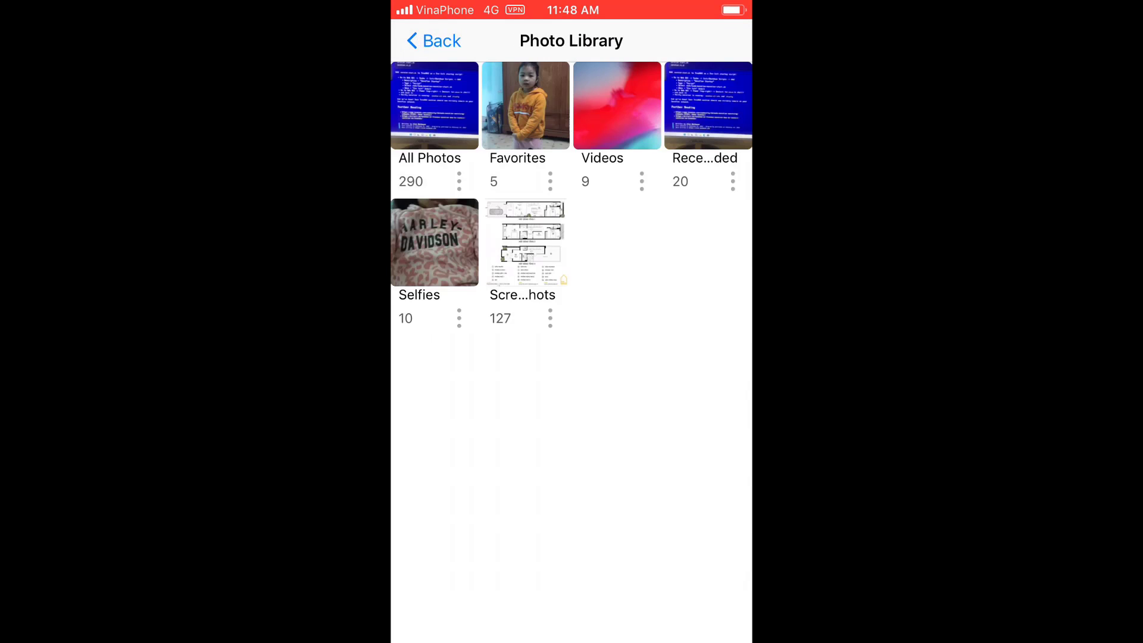
scroll("right", 3)
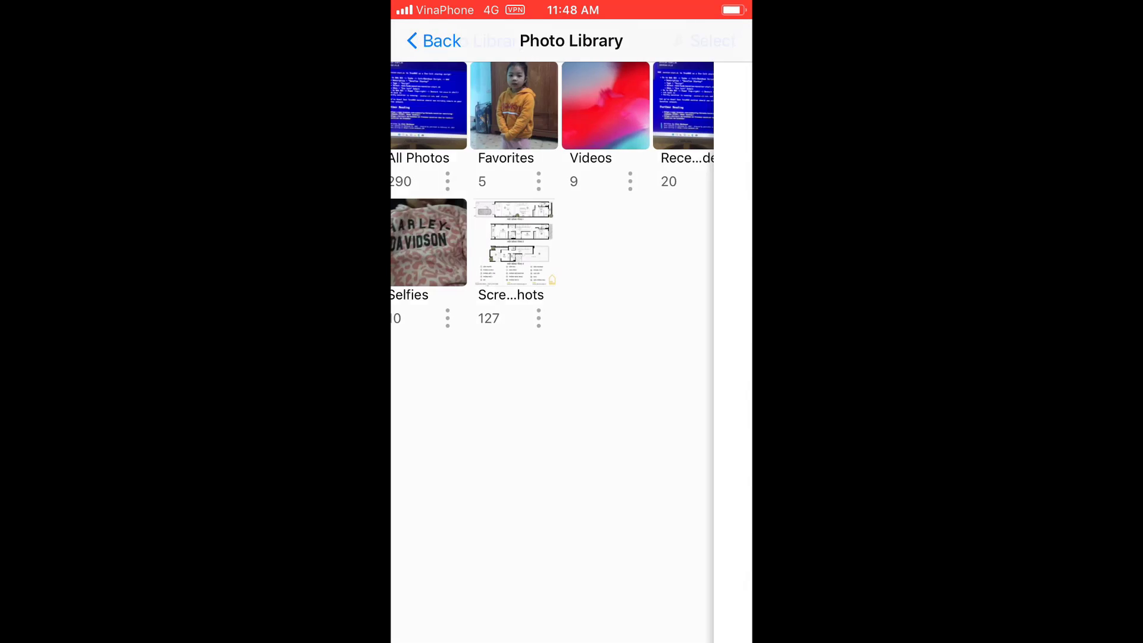
left_click(419, 106)
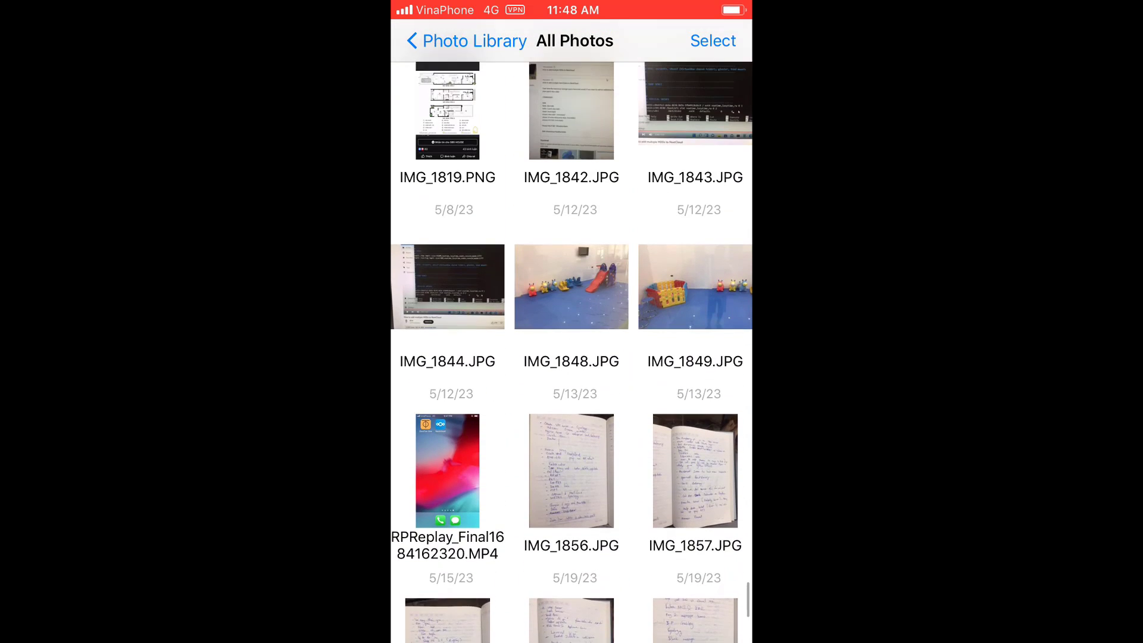
left_click(571, 286)
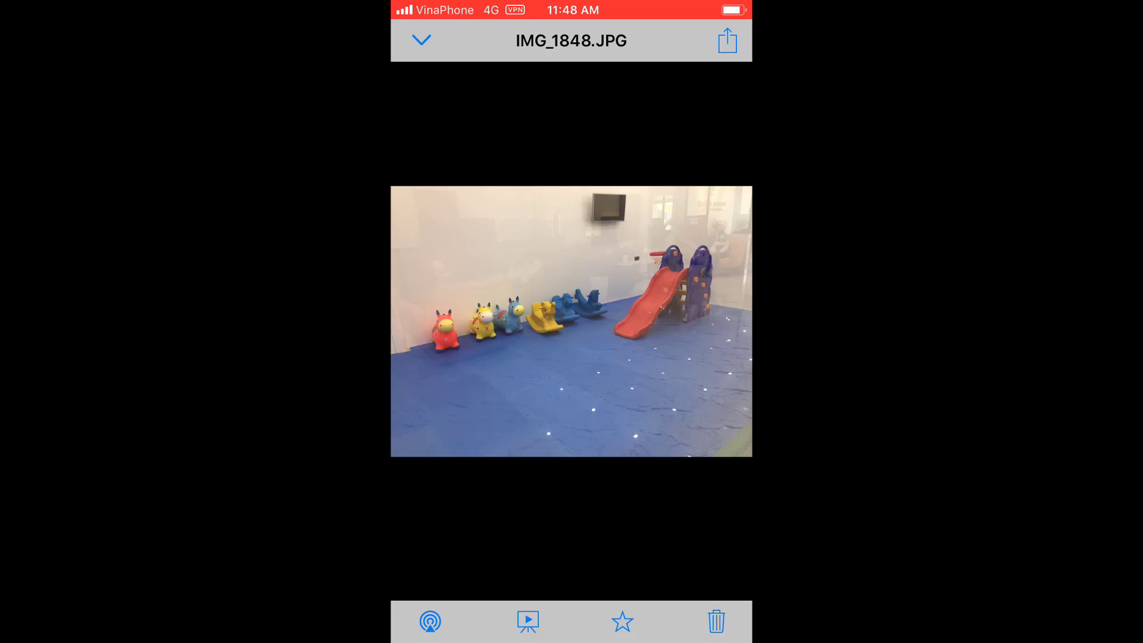
left_click(422, 40)
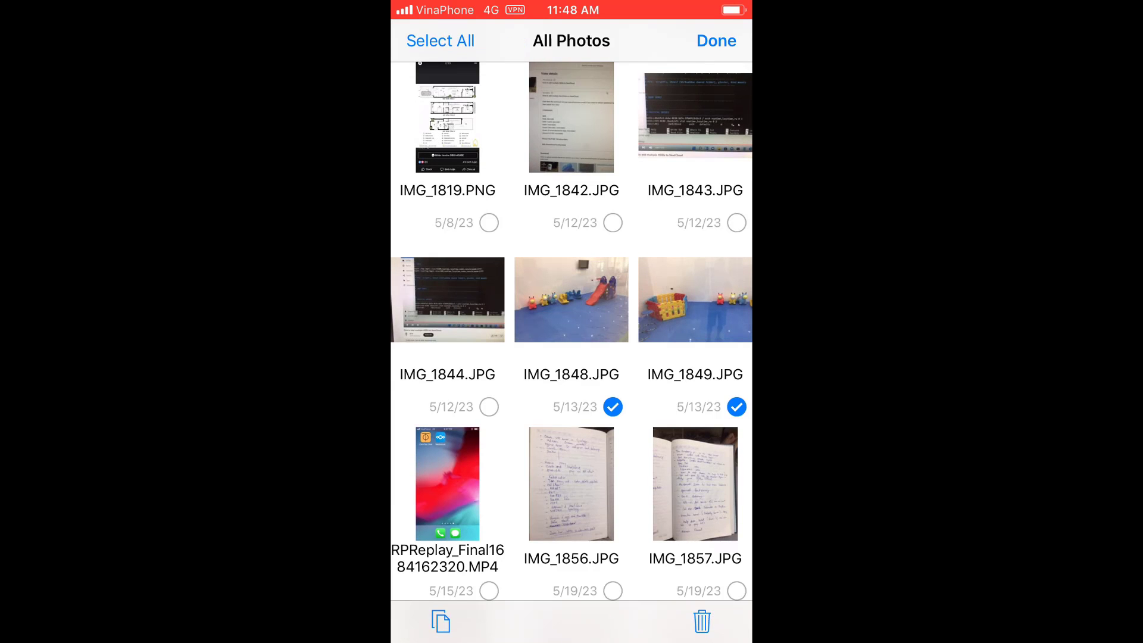
left_click(441, 621)
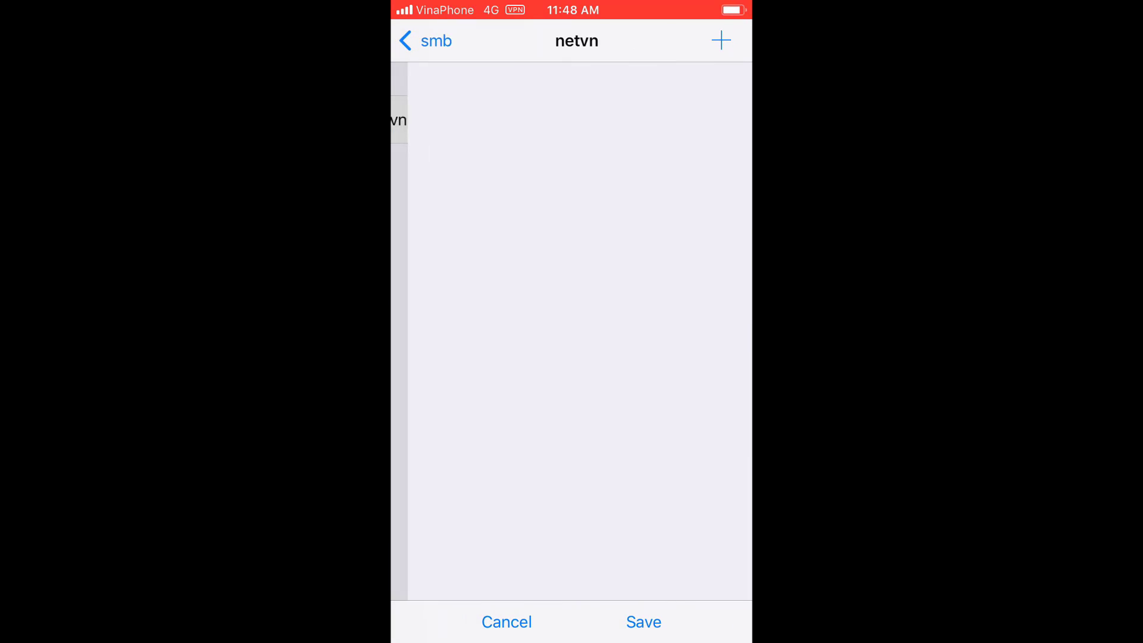
left_click(721, 39)
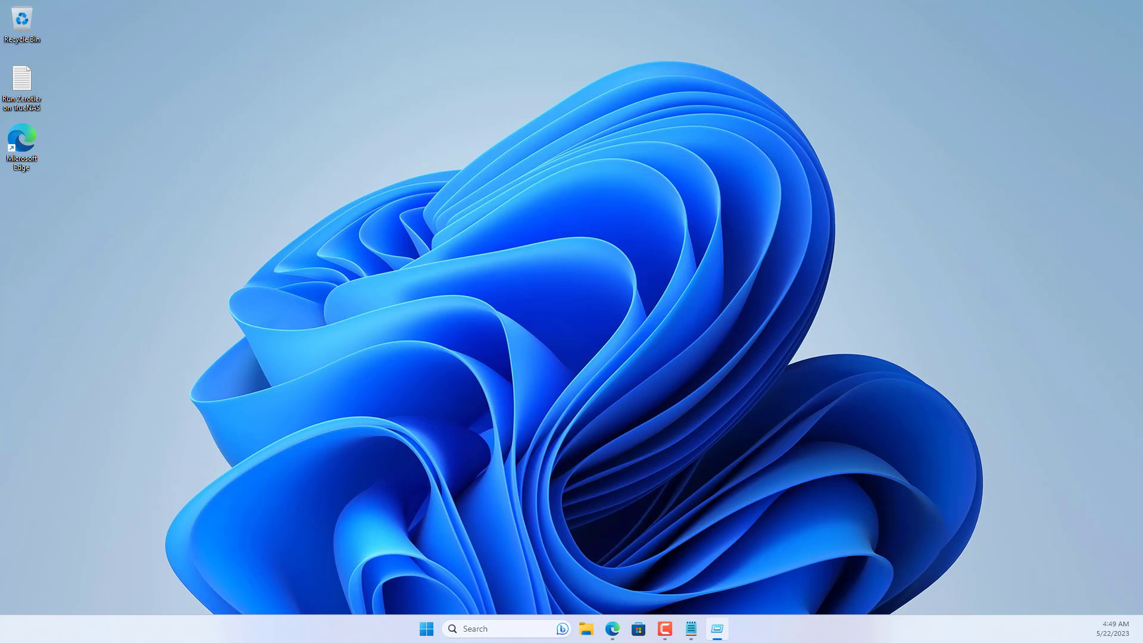
key("Win+r")
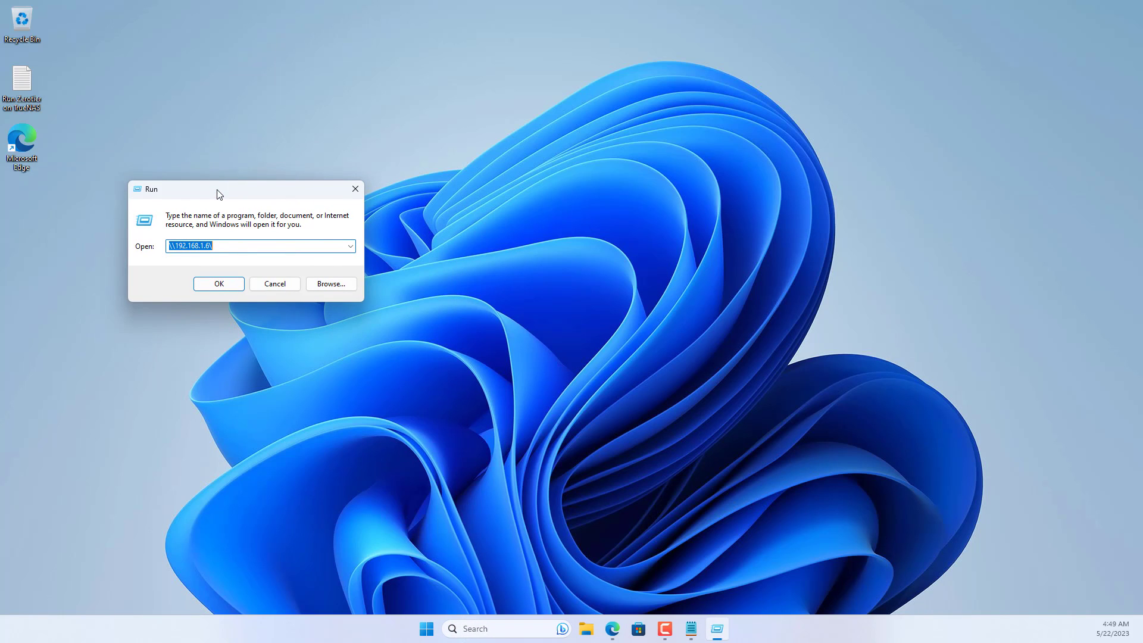
left_click(218, 283)
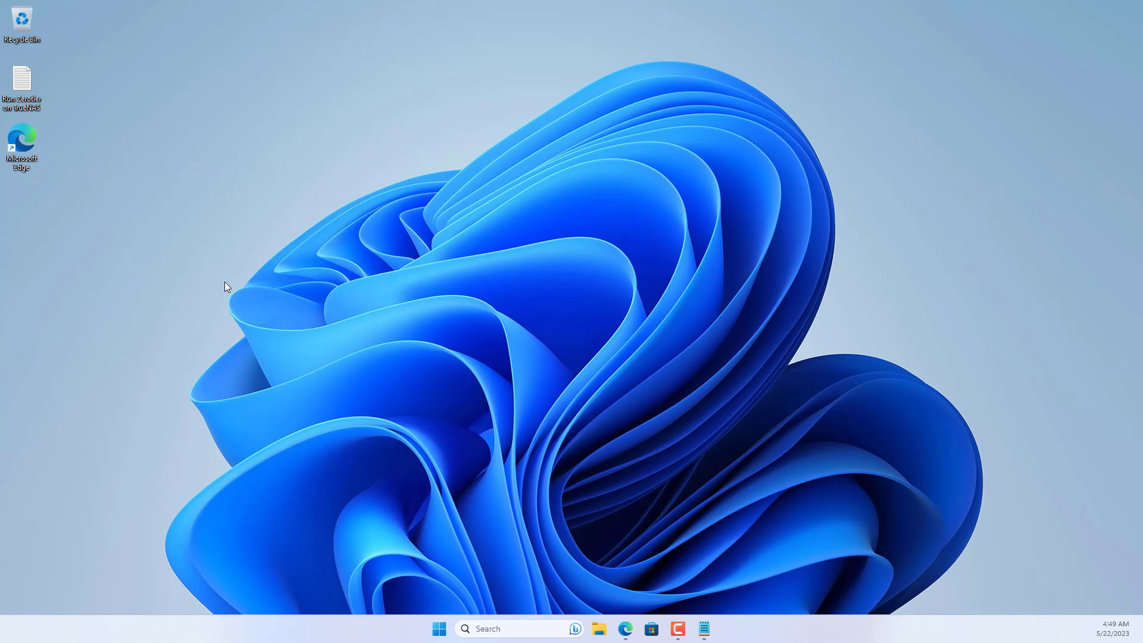
left_click(597, 629)
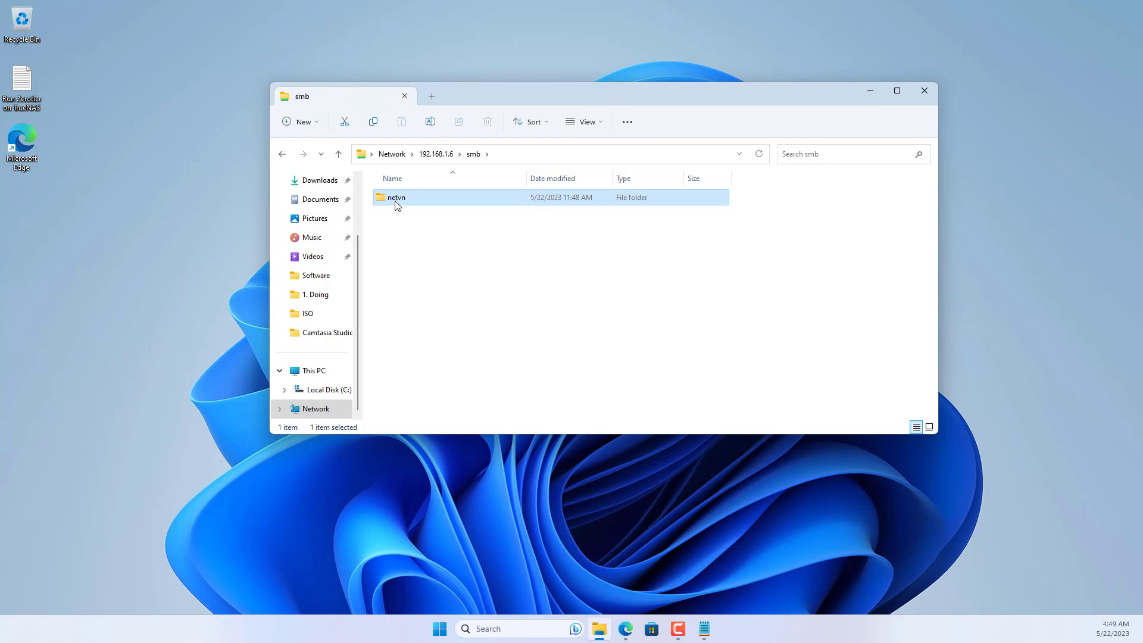
double_click(397, 198)
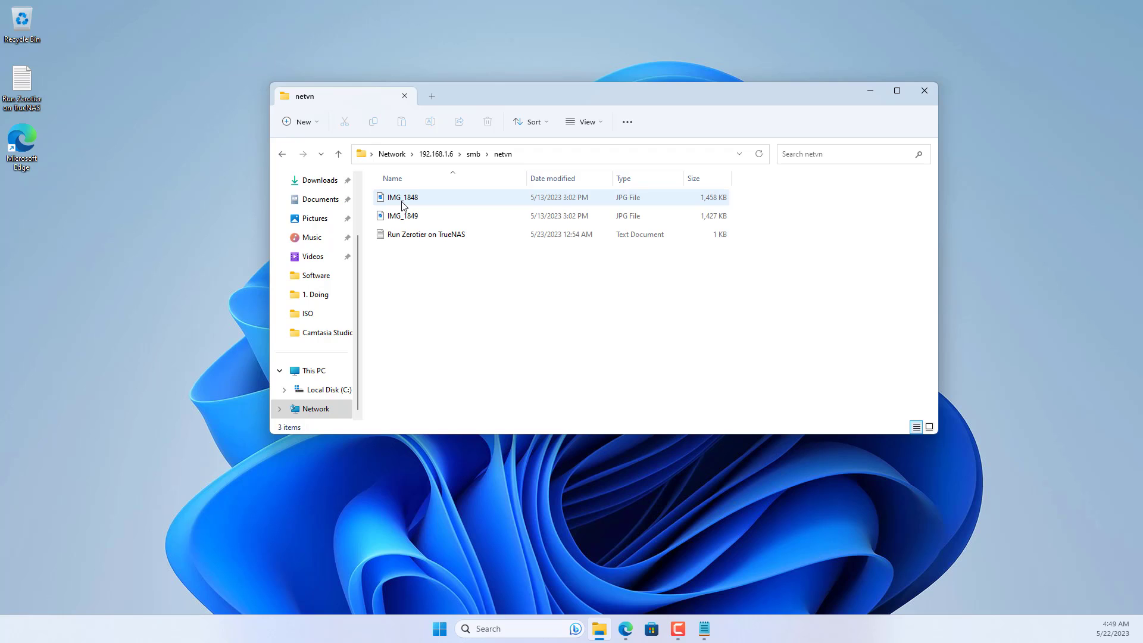
left_click(402, 215)
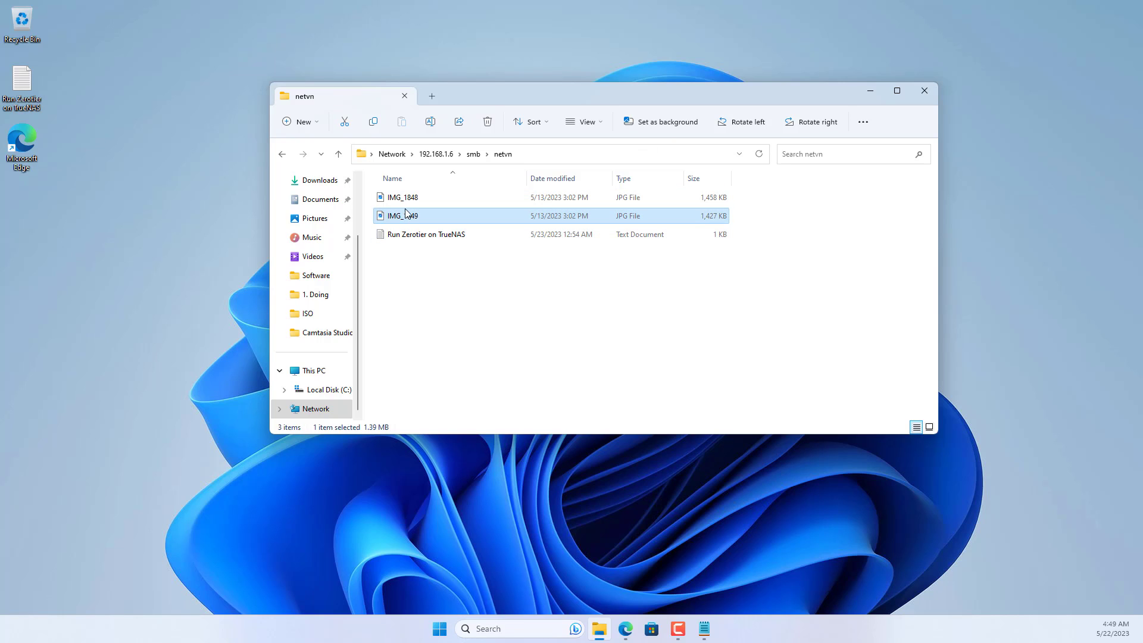
left_click(401, 197)
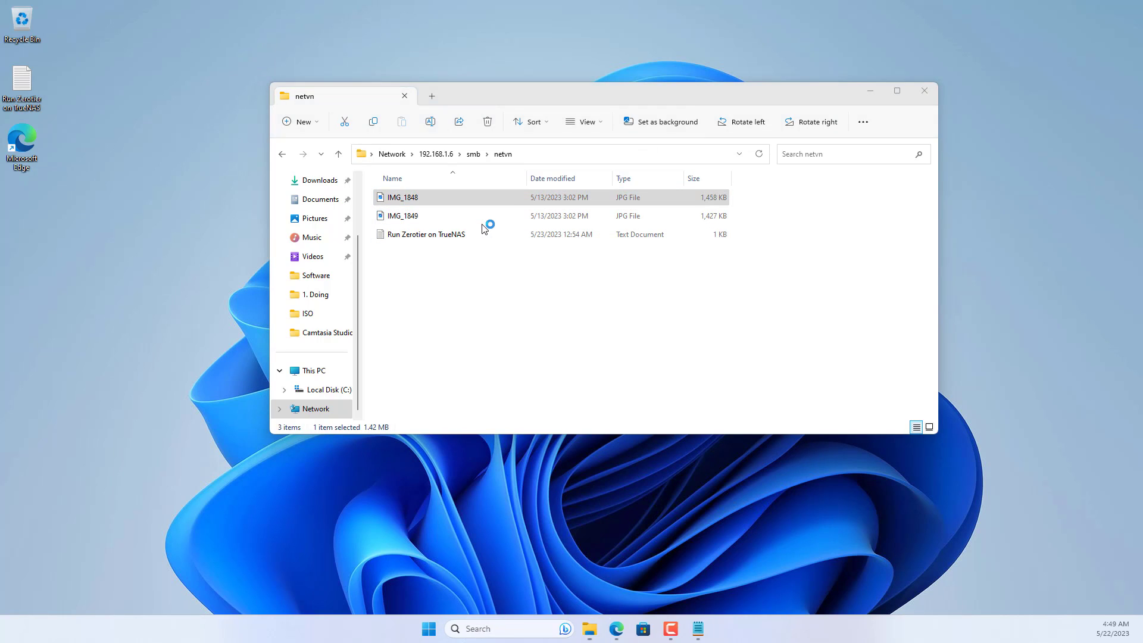
double_click(402, 197)
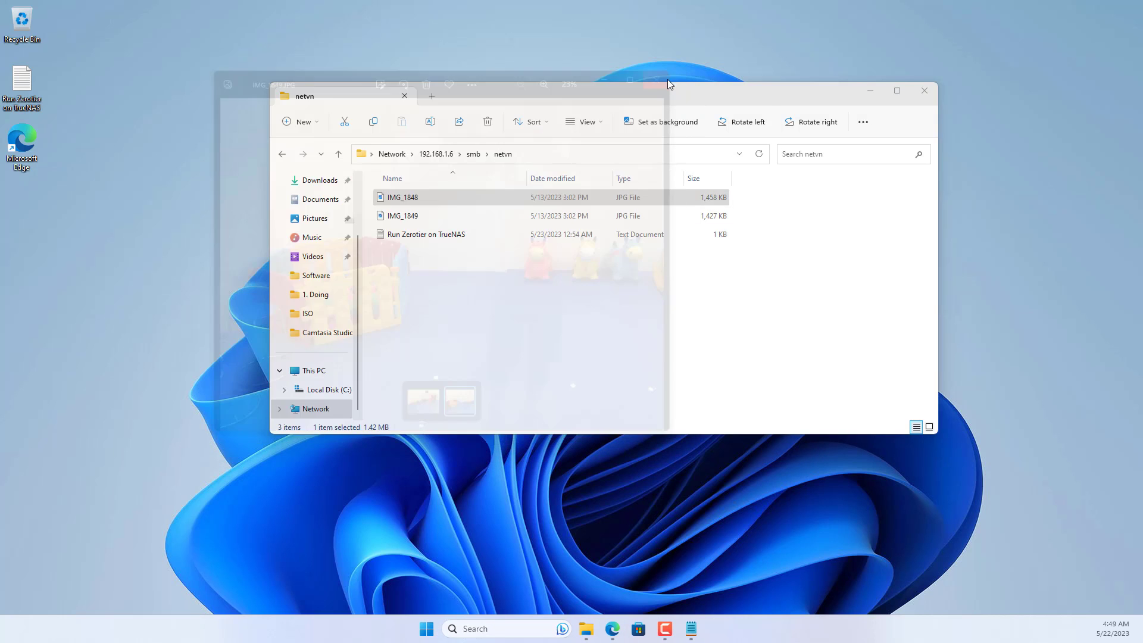
left_click(923, 90)
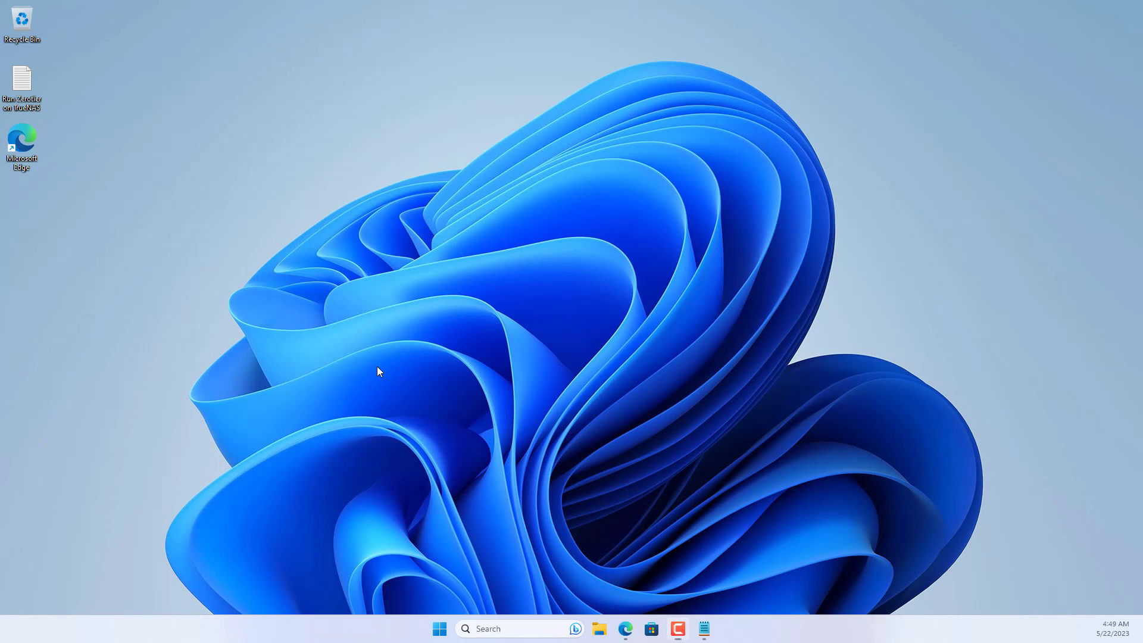
Step: Return to the TrueNAS web interface and select 'zerotier-cli info' in the Notepad notes
left_click(625, 629)
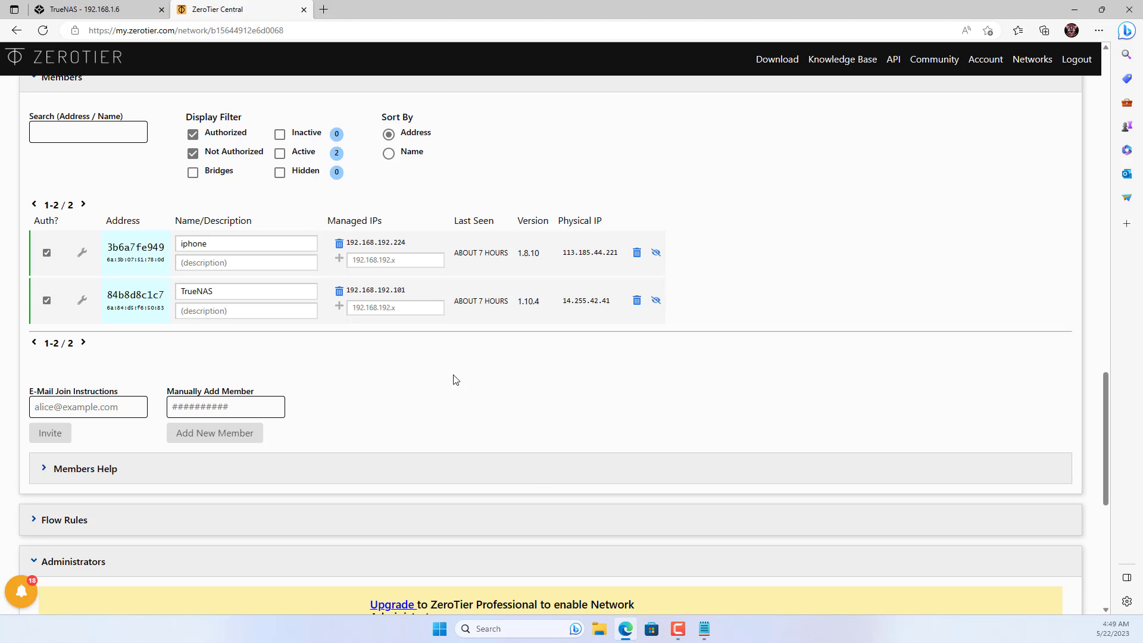
left_click(81, 9)
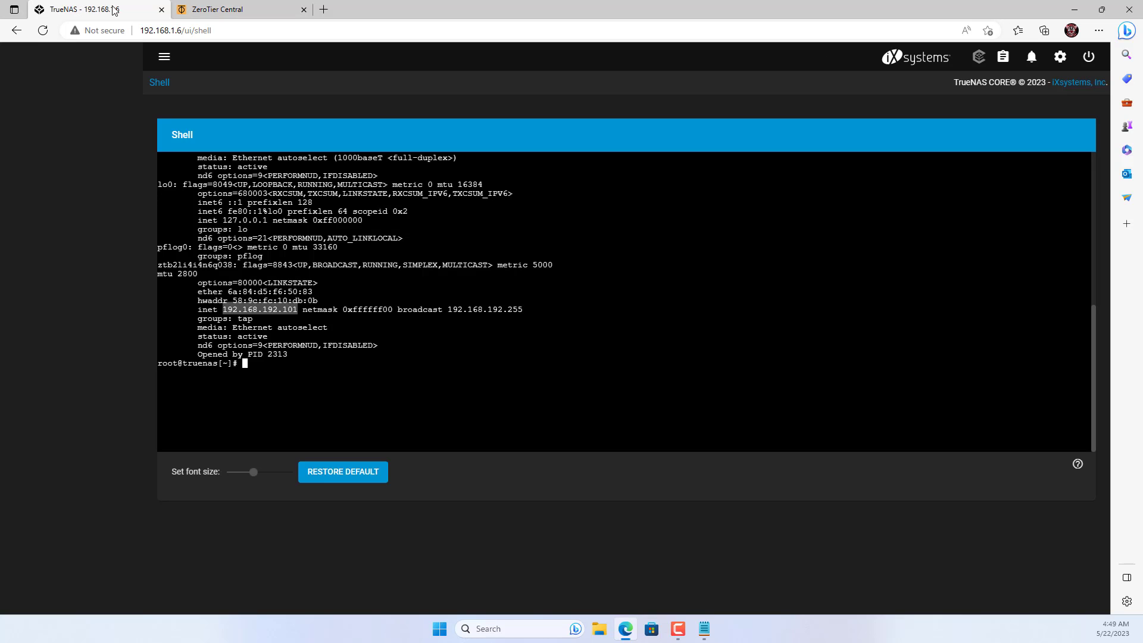
mouse_move(649, 451)
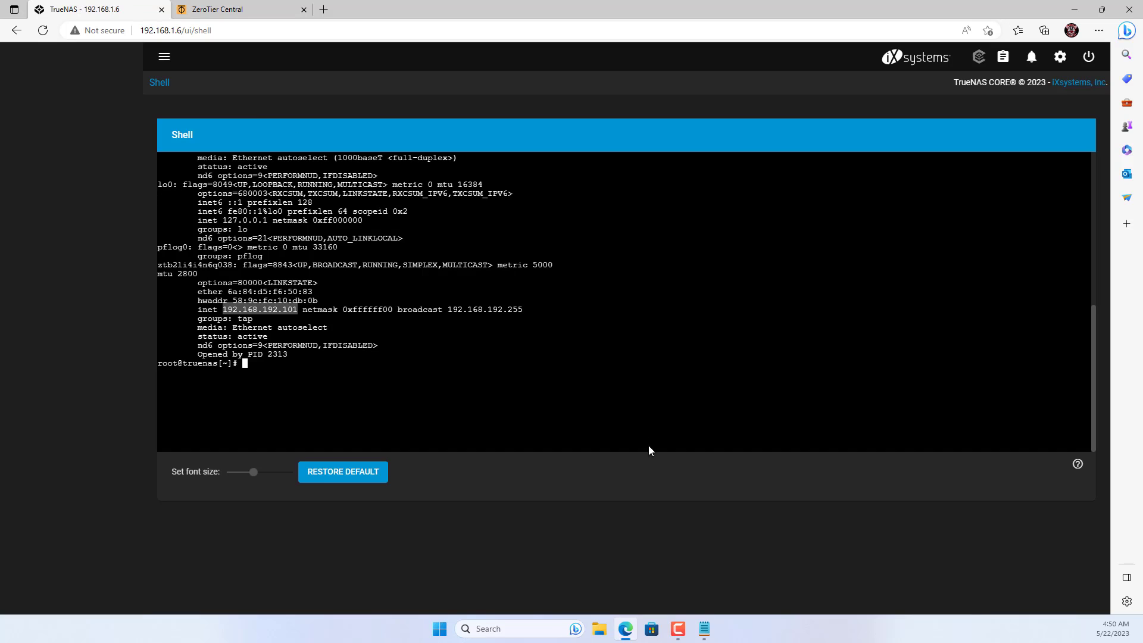
left_click(702, 629)
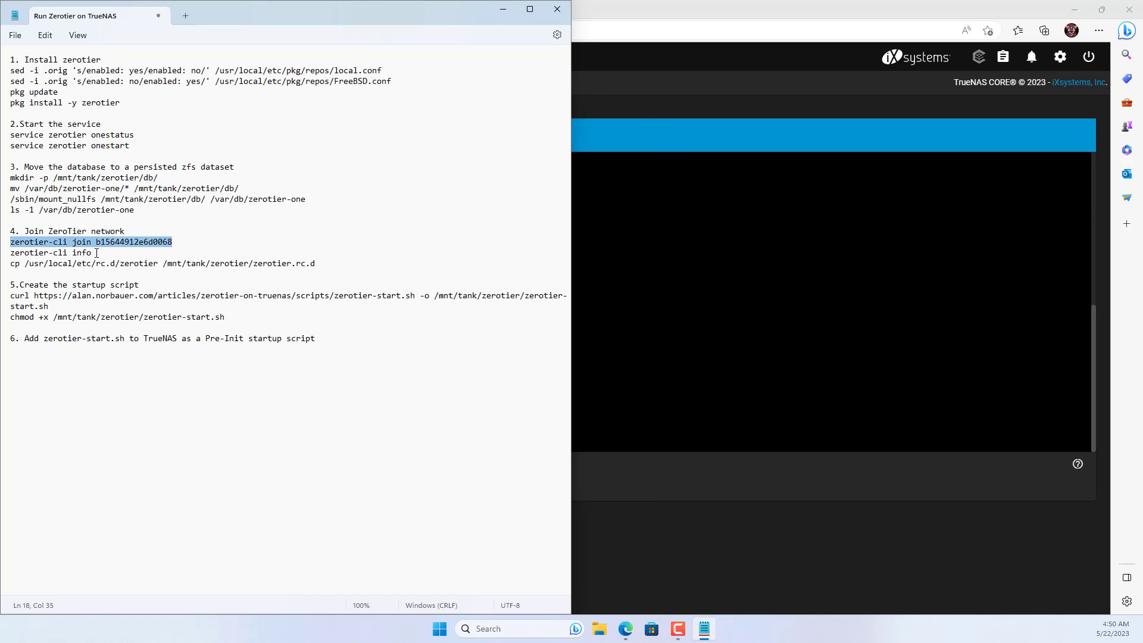
double_click(29, 253)
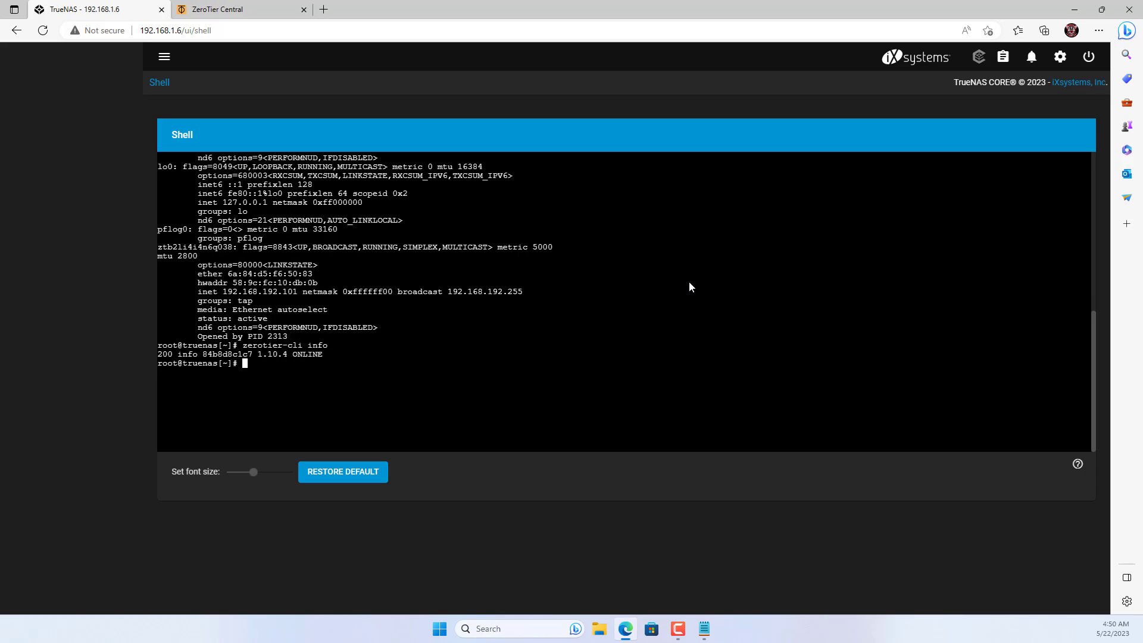
mouse_move(325, 361)
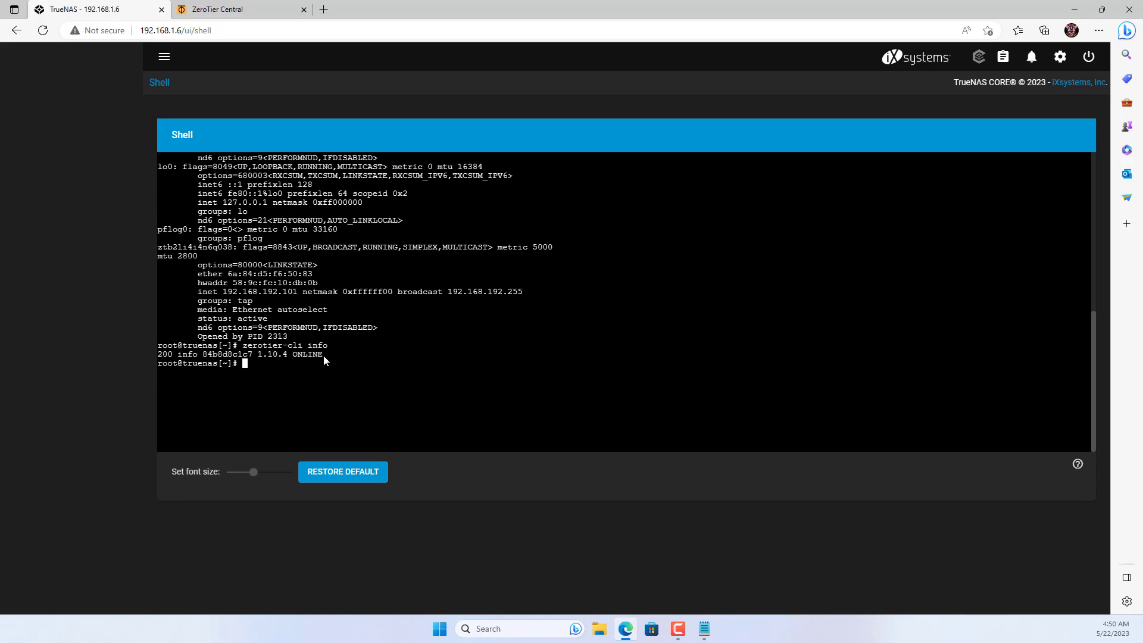
mouse_move(316, 373)
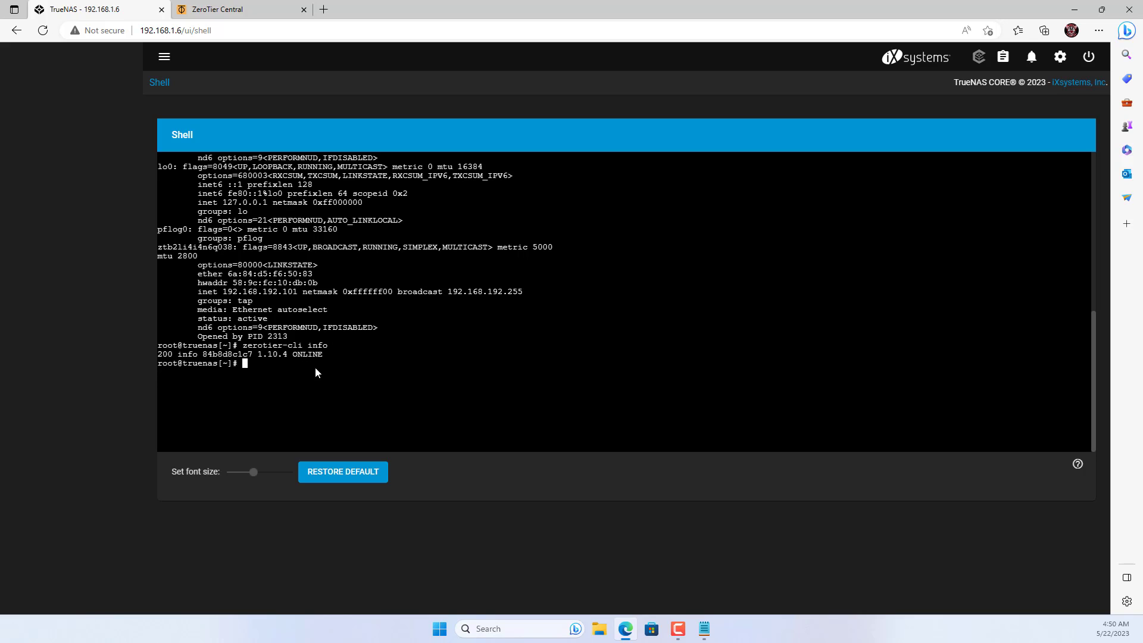
mouse_move(1102, 13)
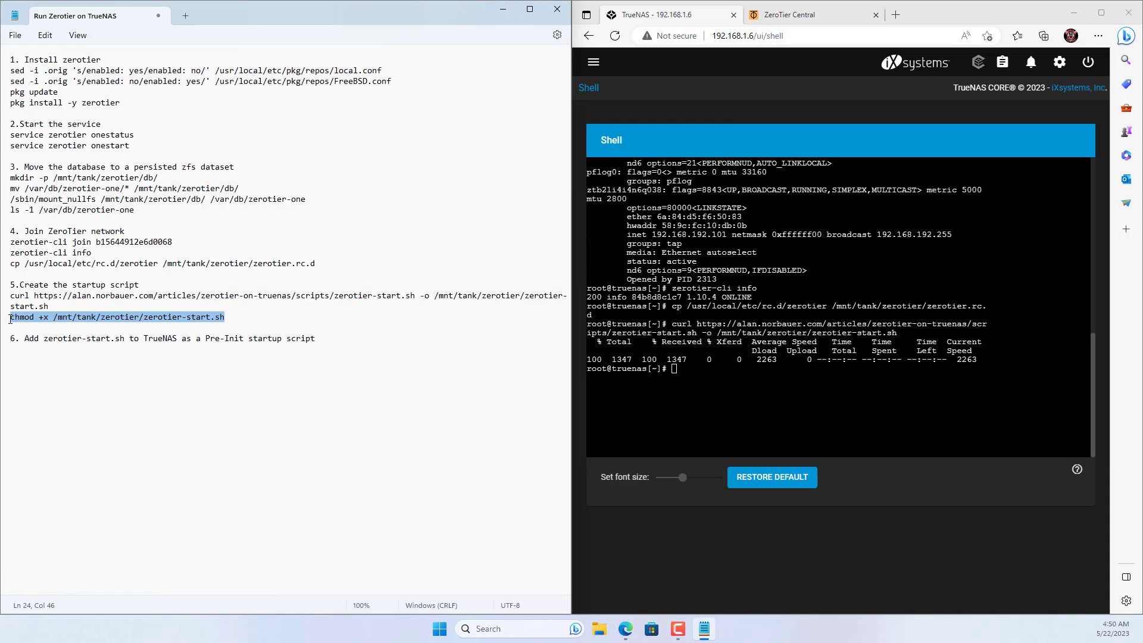
Step: Run chmod +x /mnt/tank/zerotier/zerotier-start.sh to make the start script executable
right_click(117, 316)
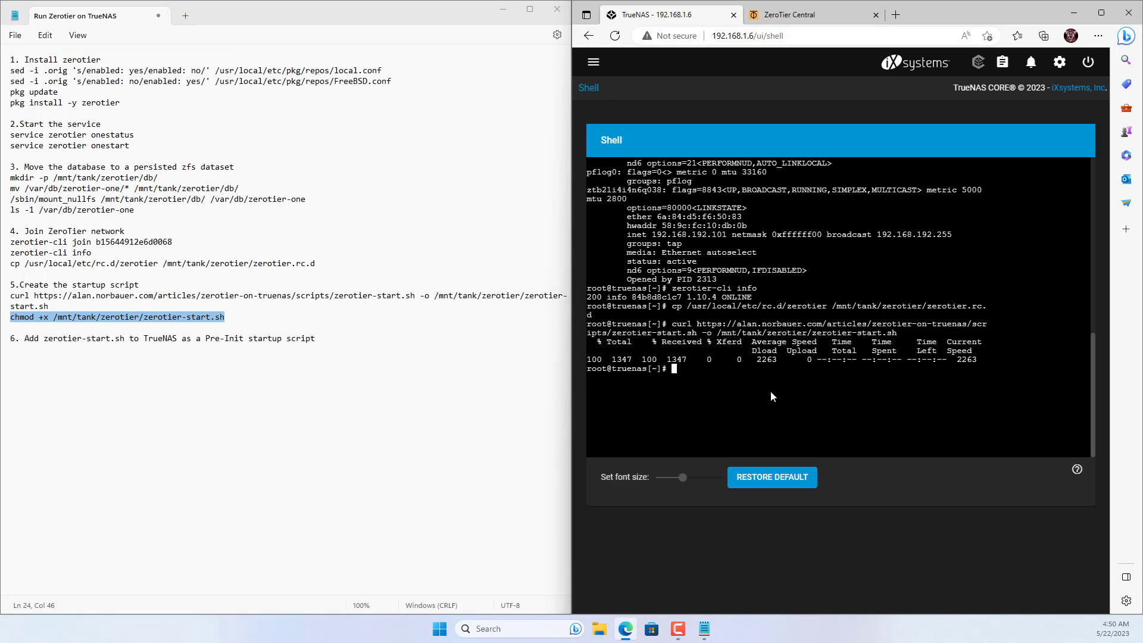
type("chmod +x /mnt/tank/zerotier/zerotier-start.sh")
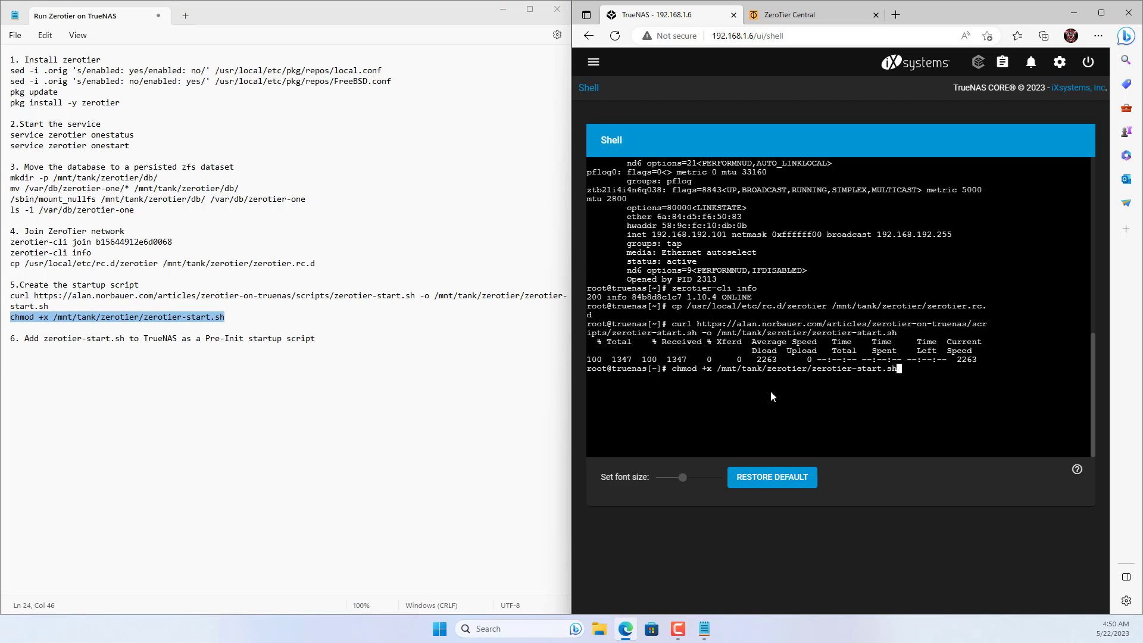
key("Return")
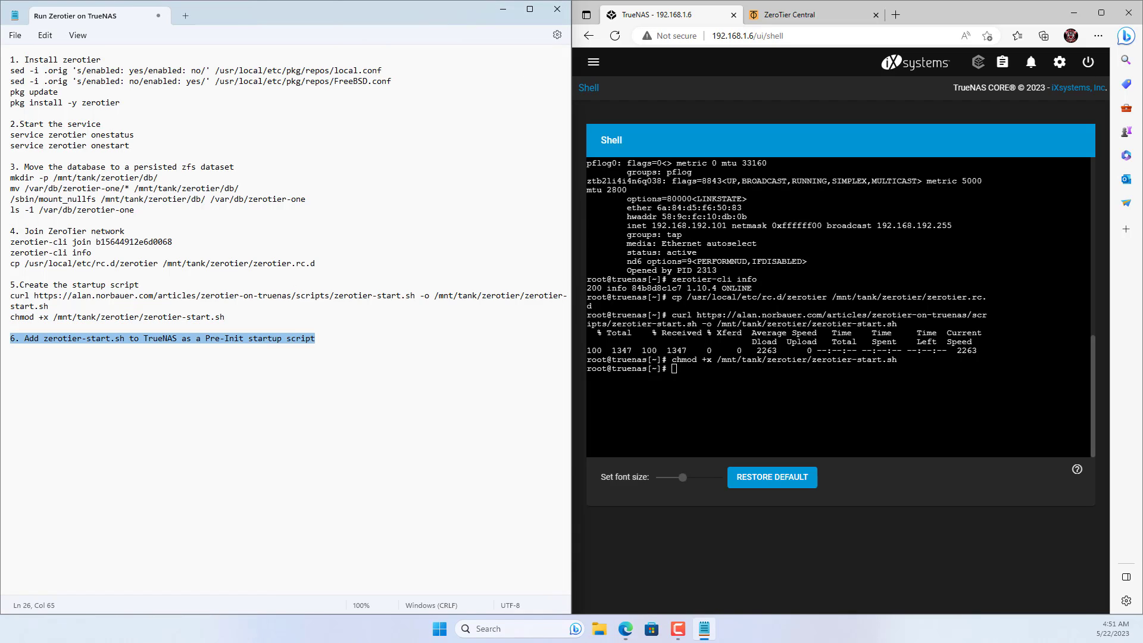
mouse_move(594, 62)
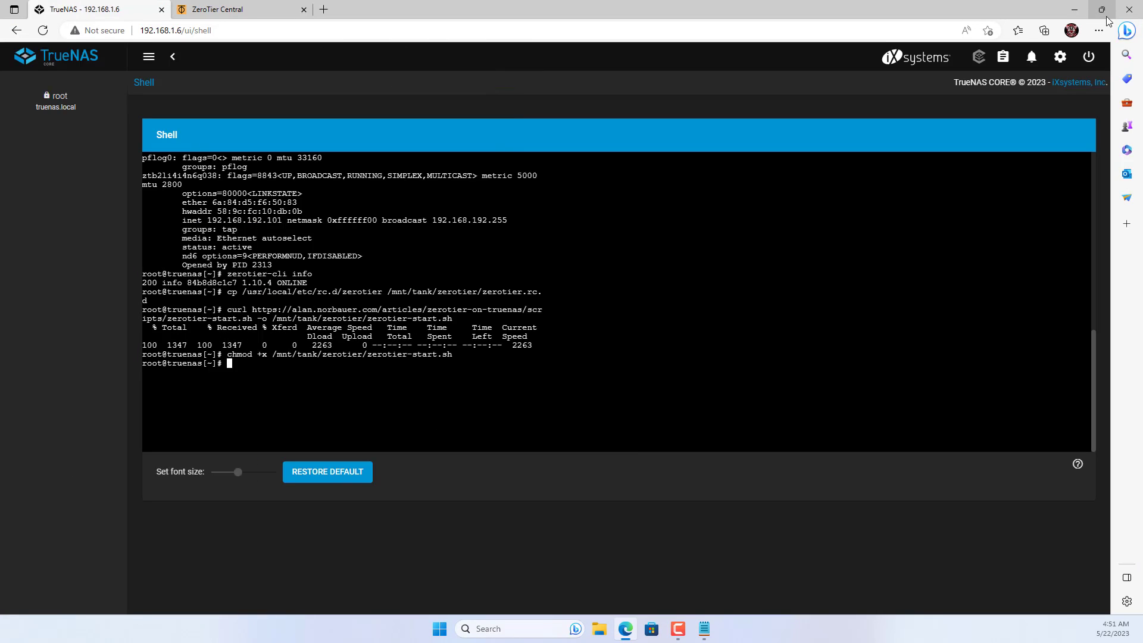
Step: Start a new entry from Tasks > Init/Shutdown Scripts with ADD
left_click(149, 56)
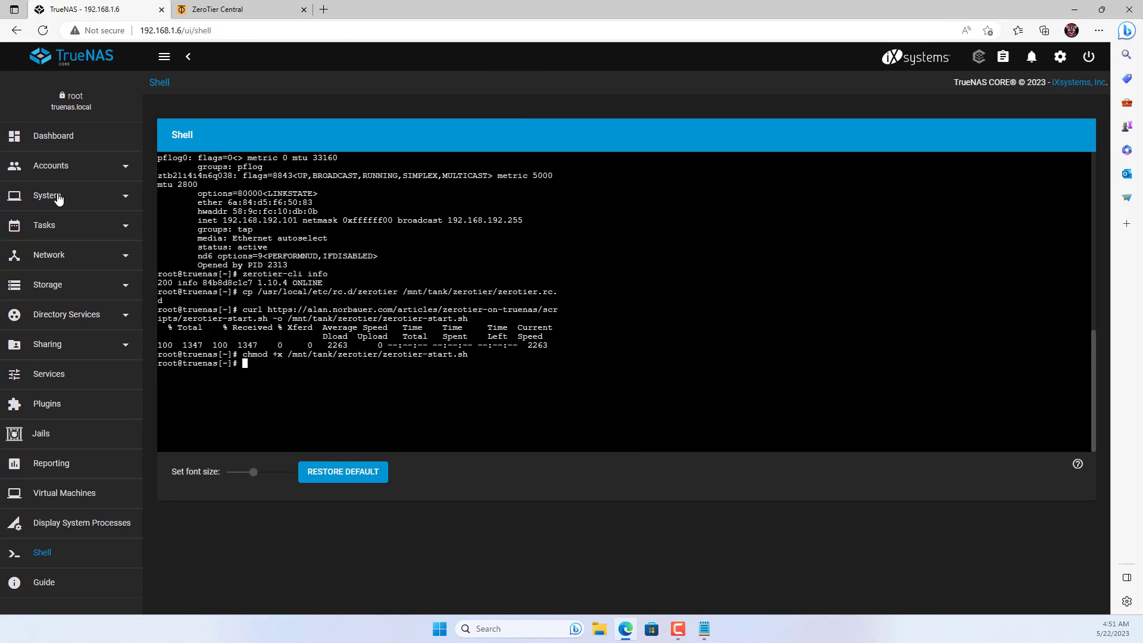
left_click(43, 225)
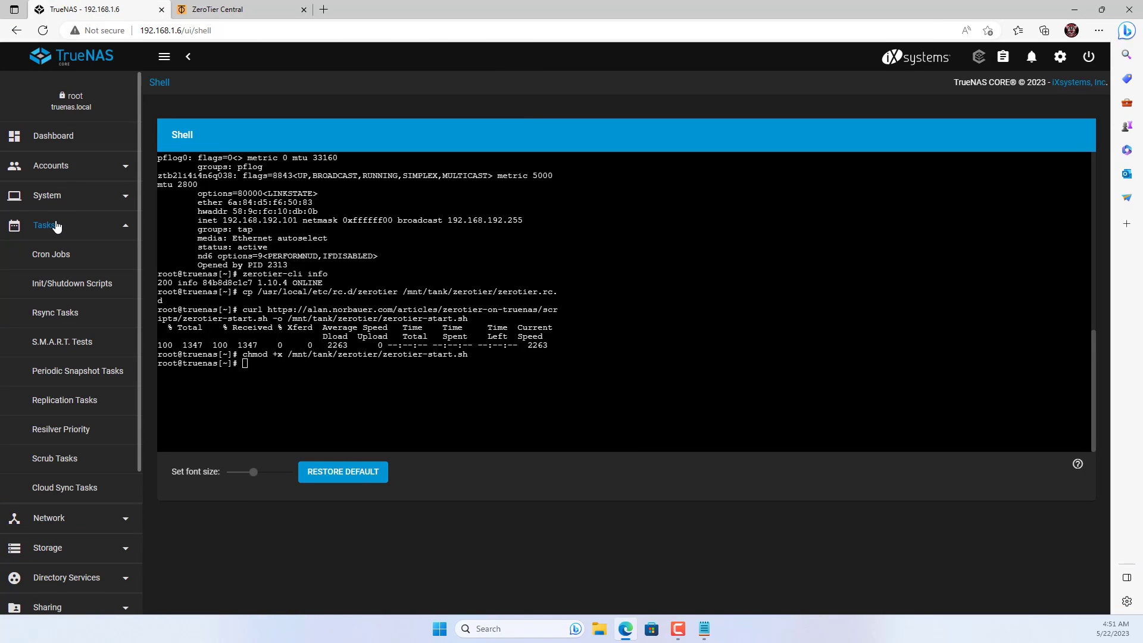
left_click(72, 283)
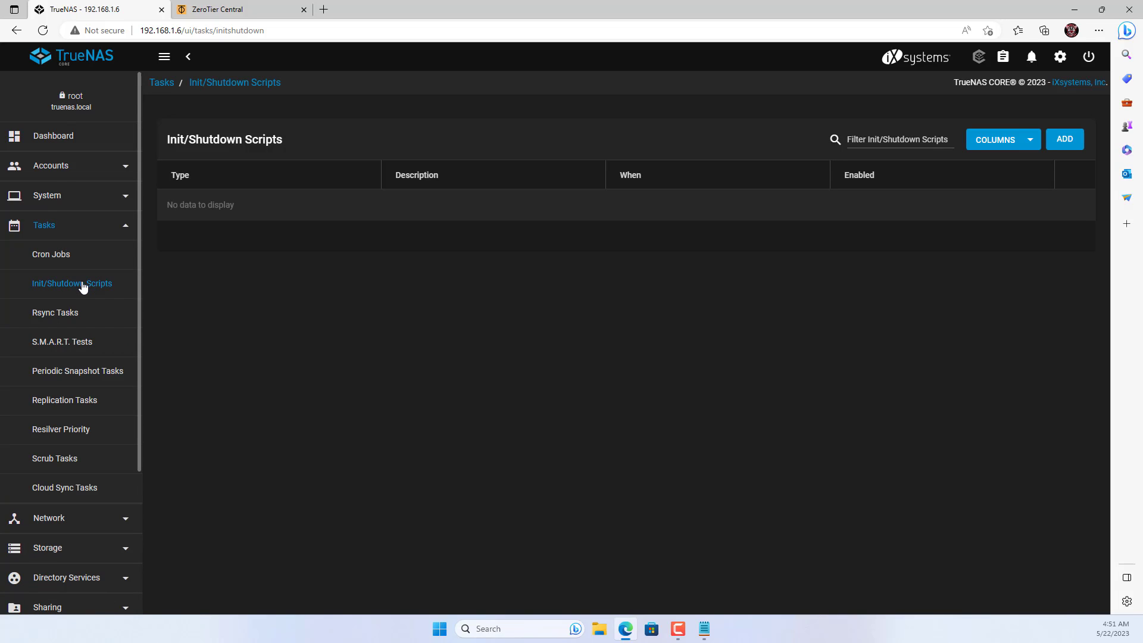
left_click(1065, 139)
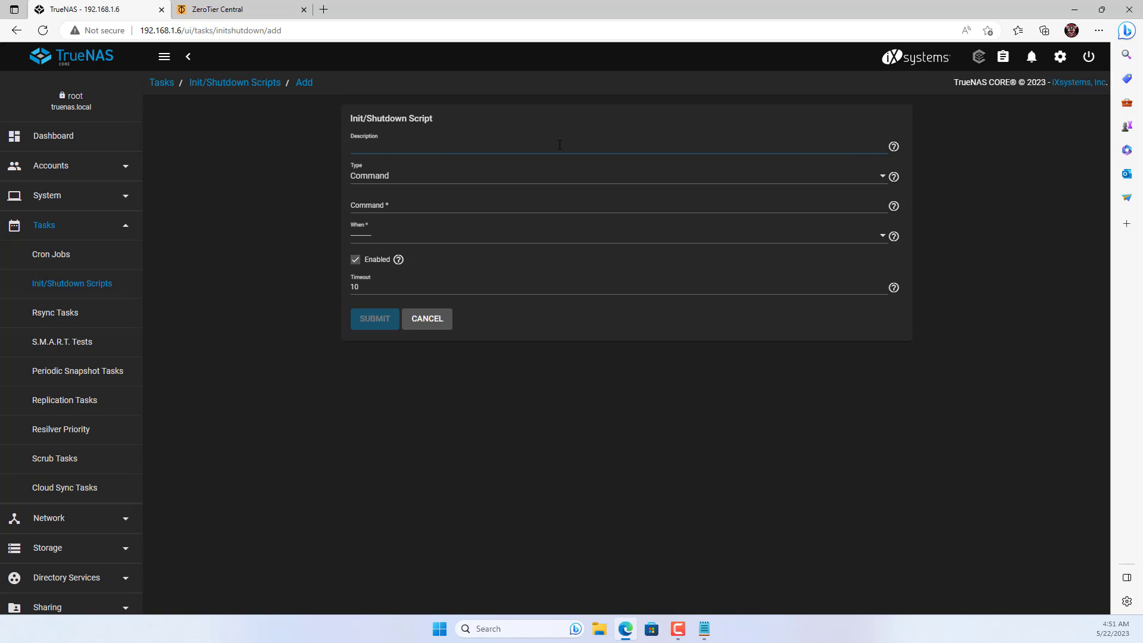
Step: Save a 'Zerotier' script task running /mnt/tank/zerotier/zerotier-start.sh at Pre Init
type("Z")
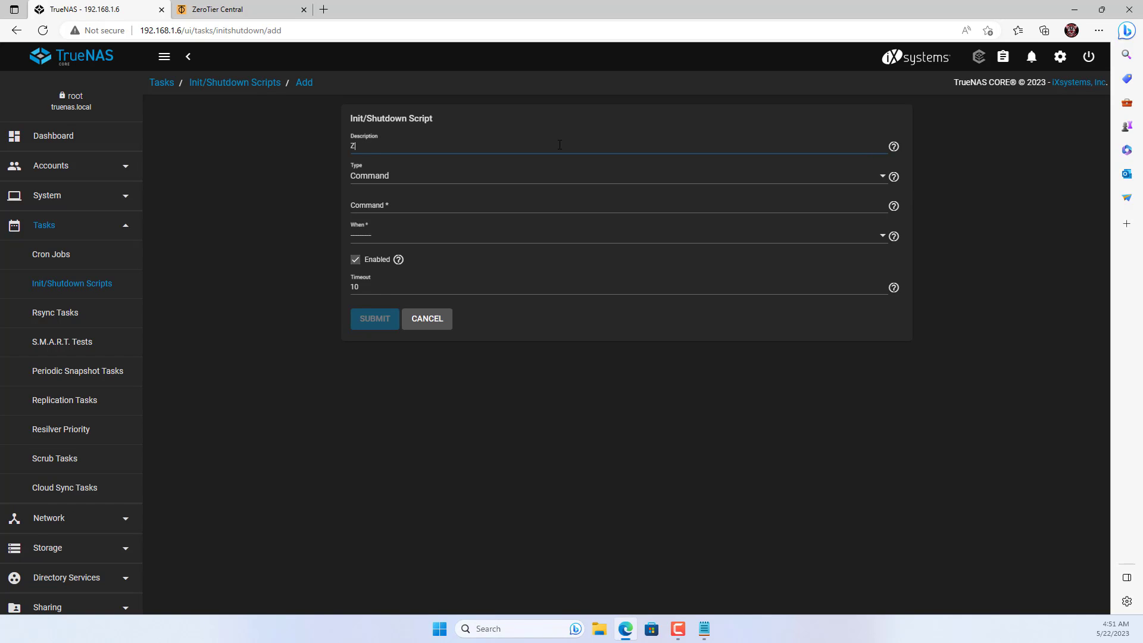
type("erotier")
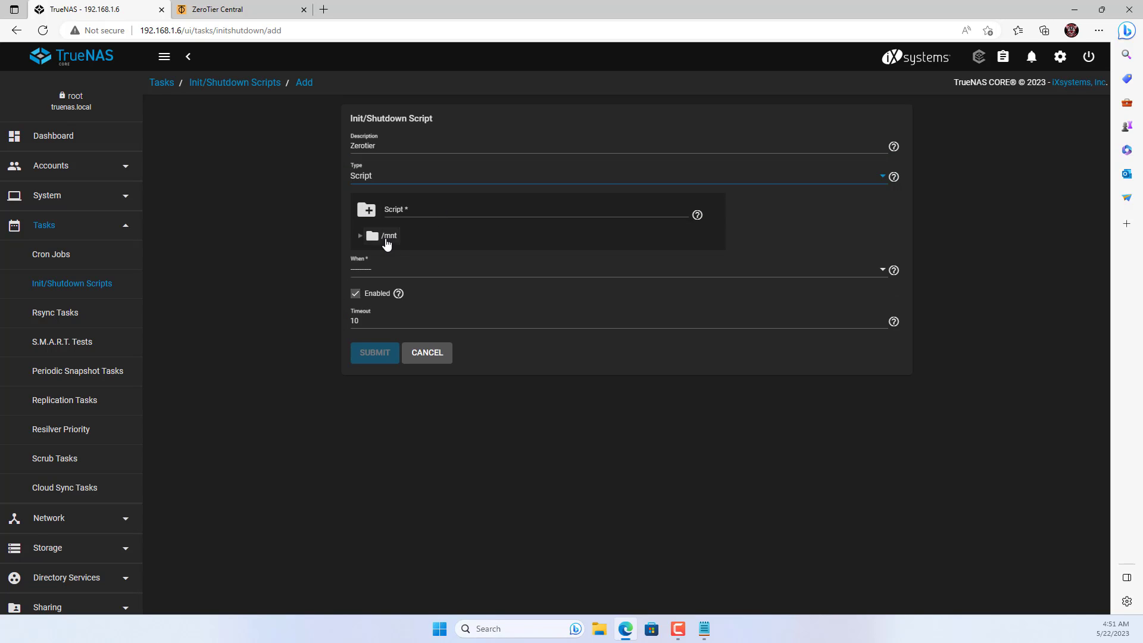
left_click(361, 236)
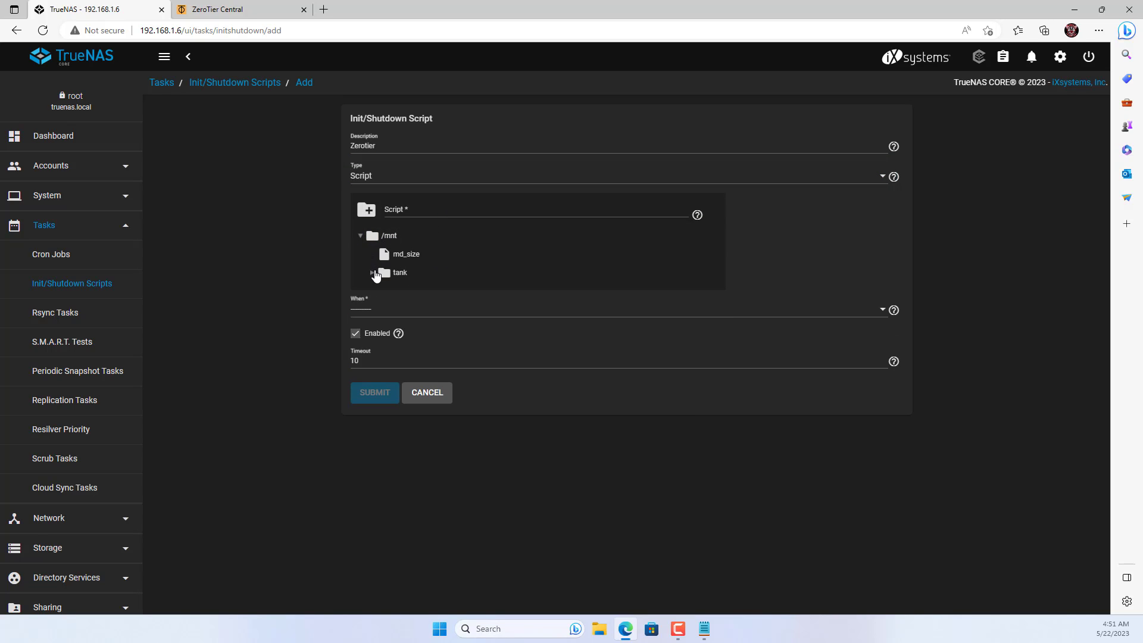
left_click(373, 272)
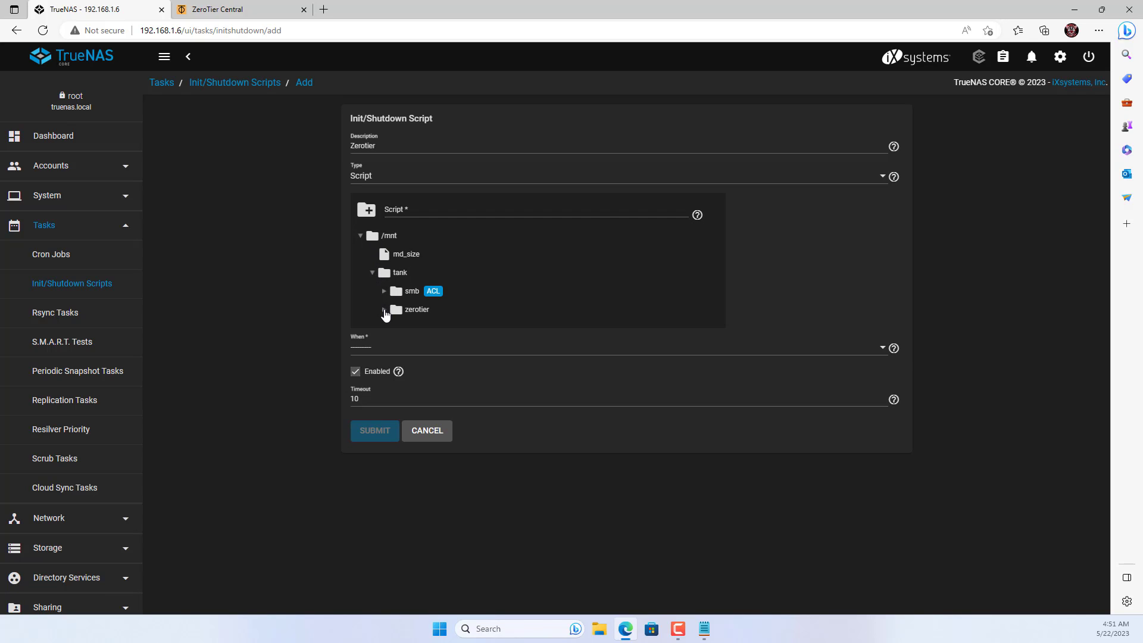
left_click(384, 309)
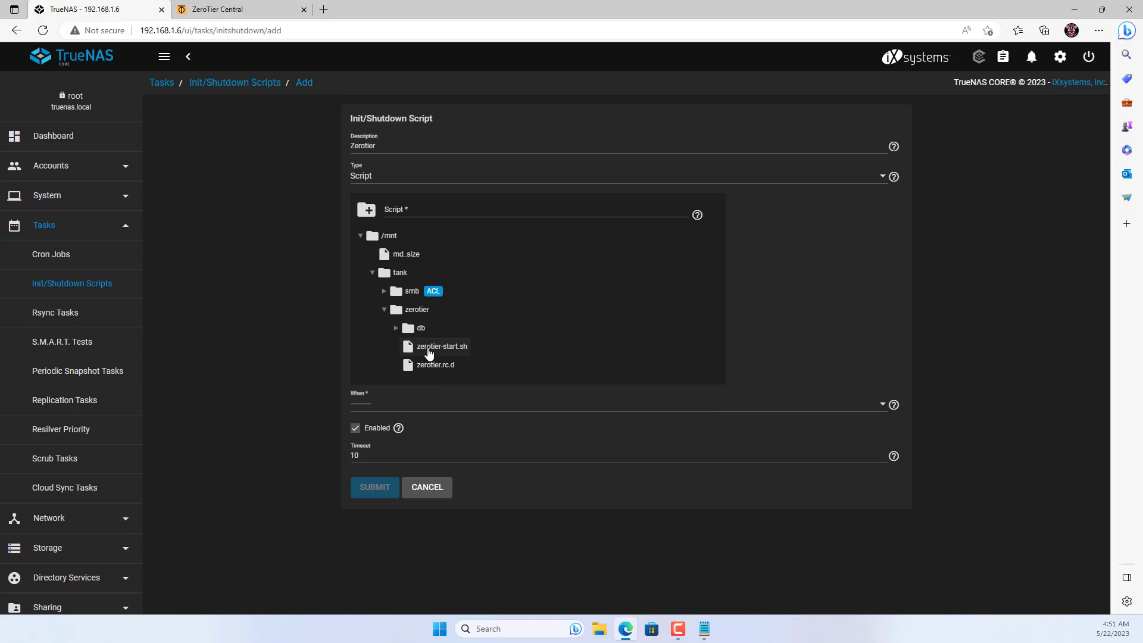
left_click(441, 347)
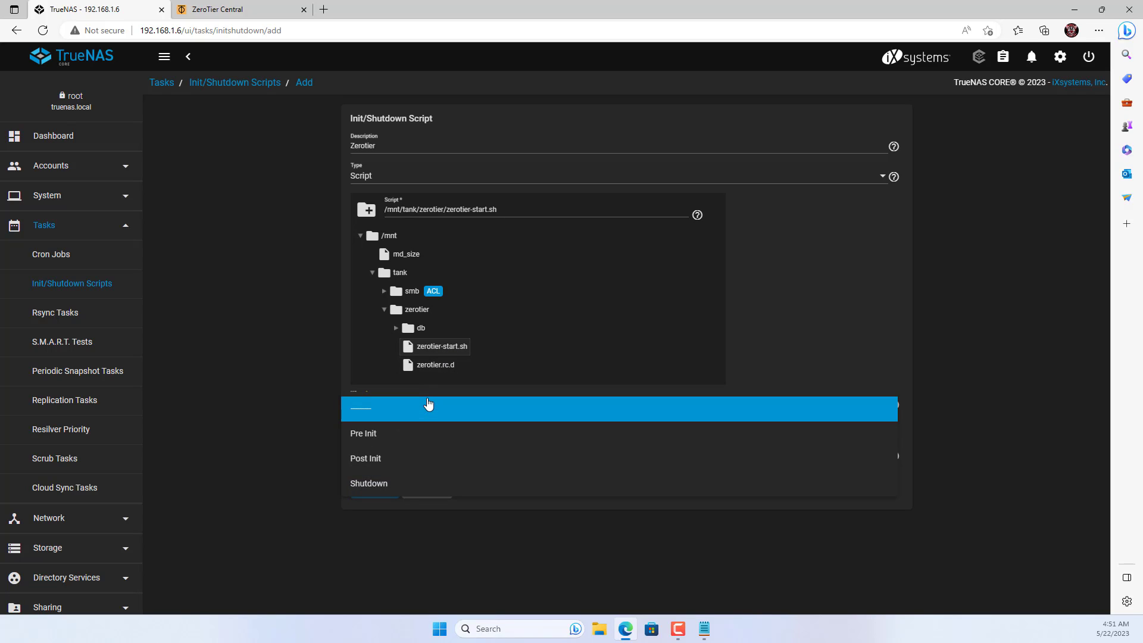
mouse_move(387, 450)
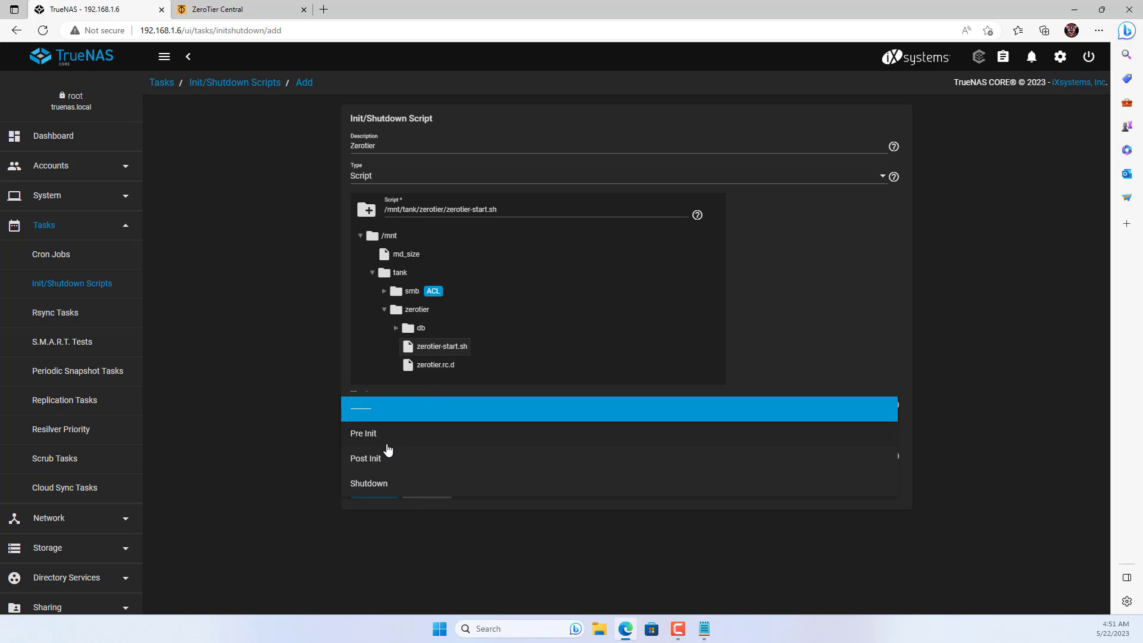
left_click(363, 433)
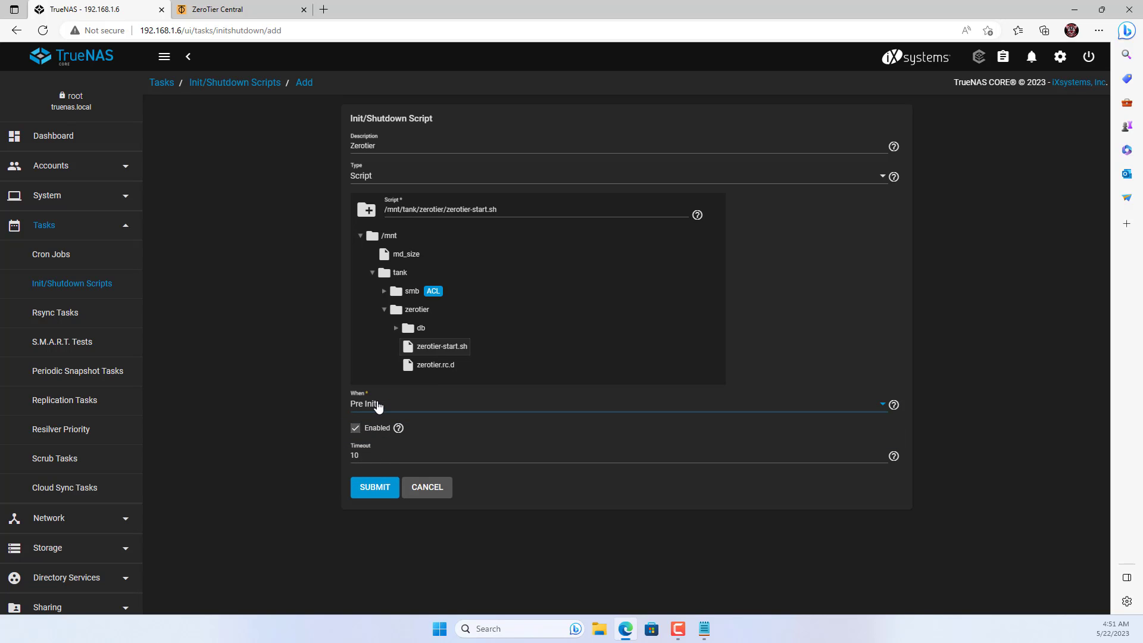
left_click(374, 487)
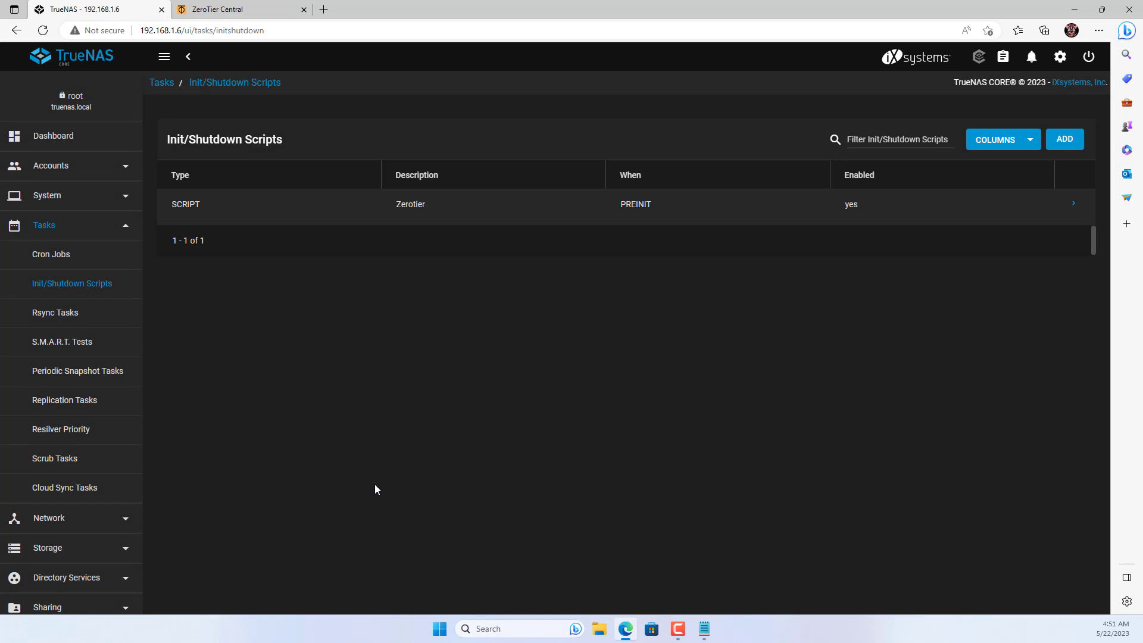
mouse_move(851, 212)
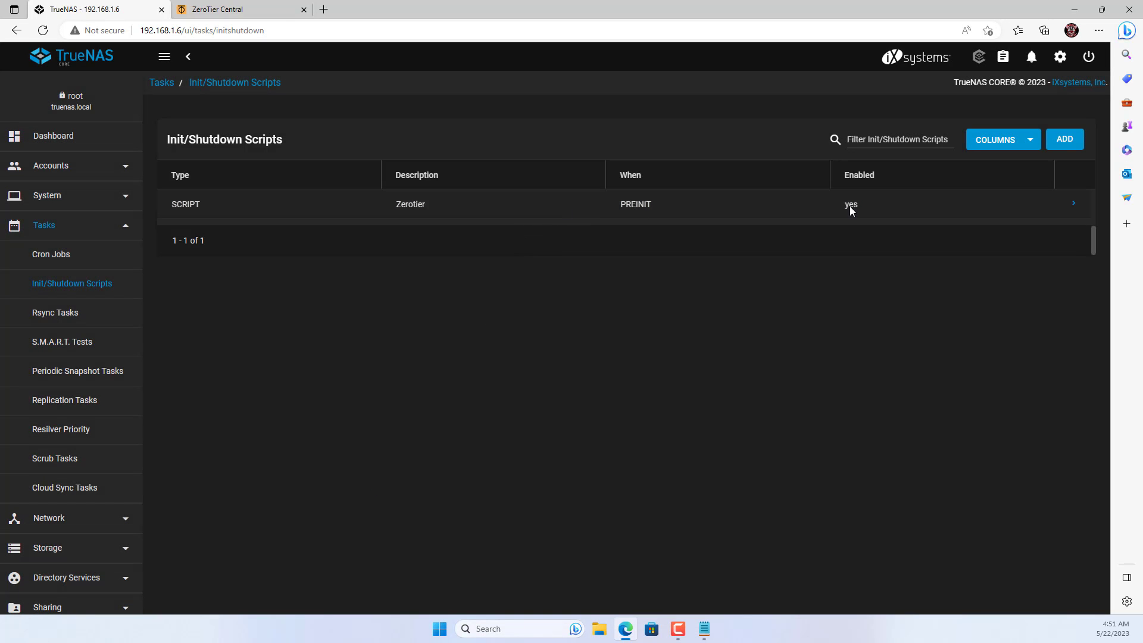
mouse_move(784, 325)
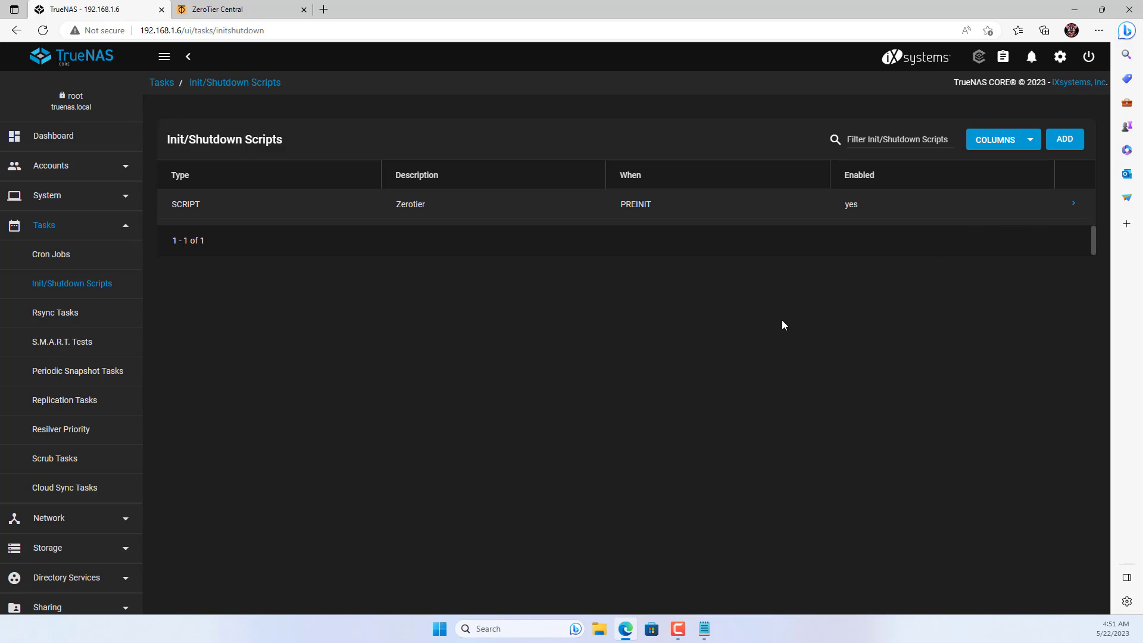
mouse_move(1091, 72)
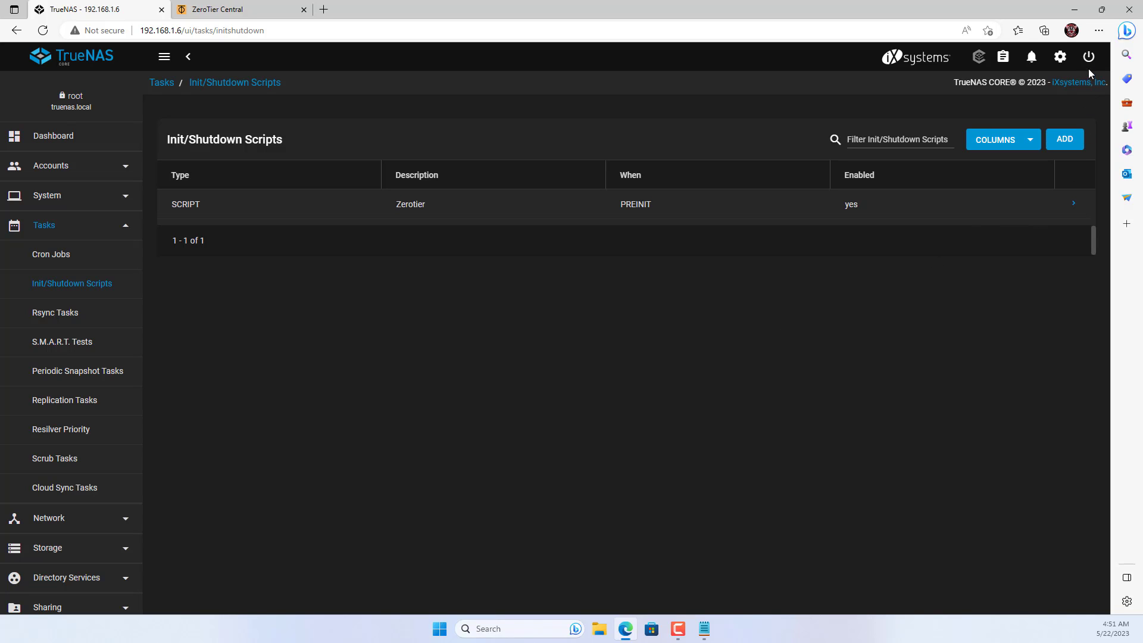
Step: Confirm a system restart from the power menu, then log back in as root
left_click(1088, 56)
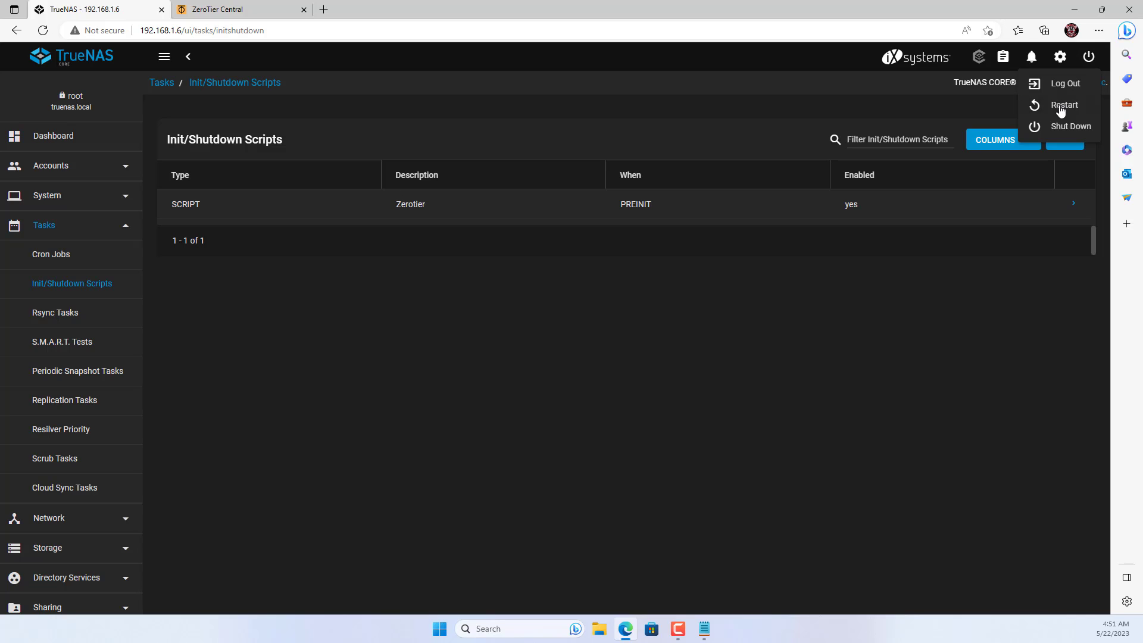
left_click(1064, 105)
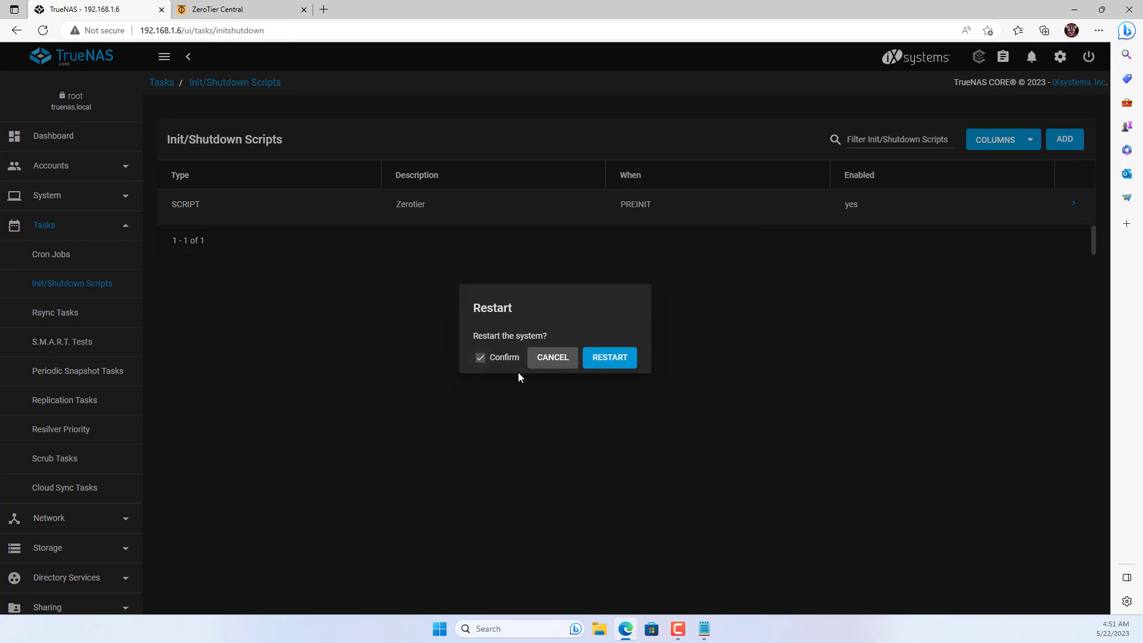
left_click(609, 357)
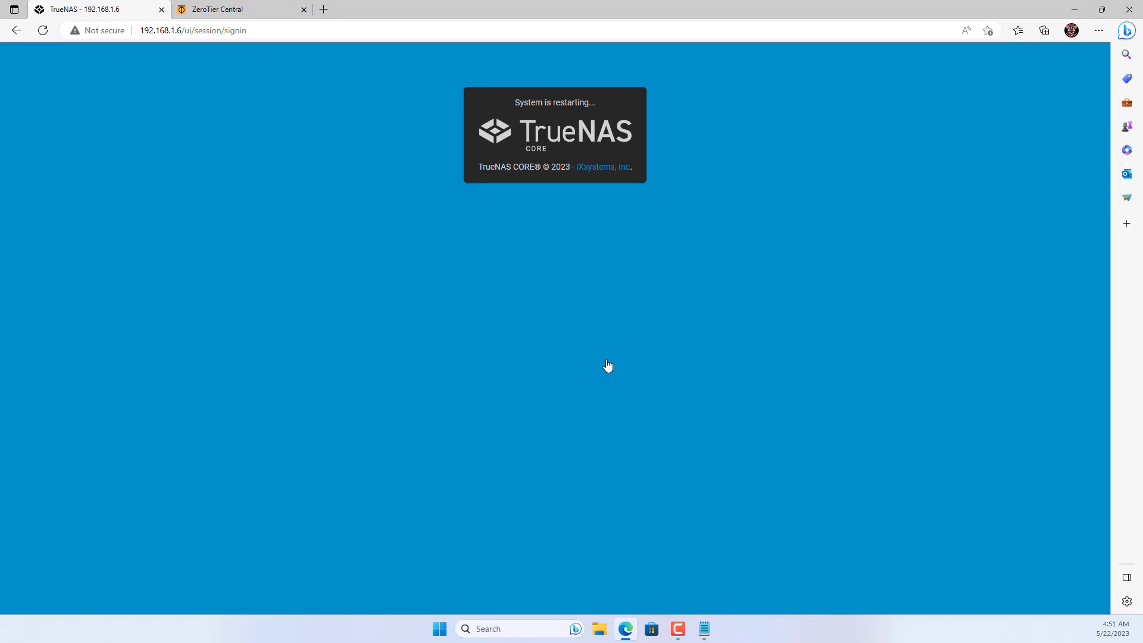
mouse_move(608, 359)
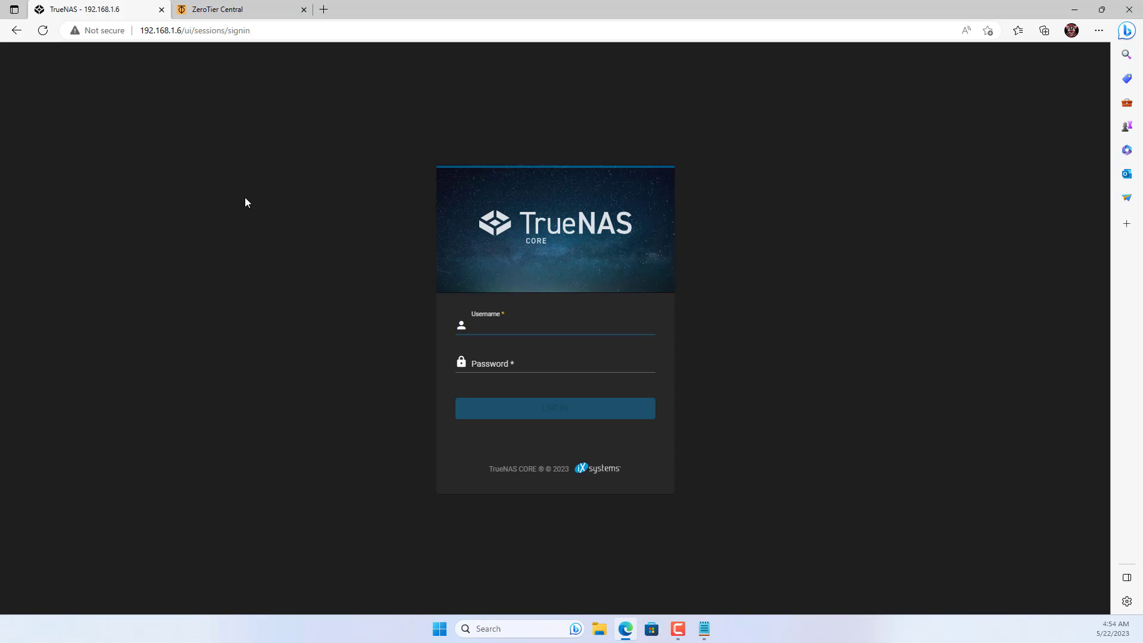
type("root")
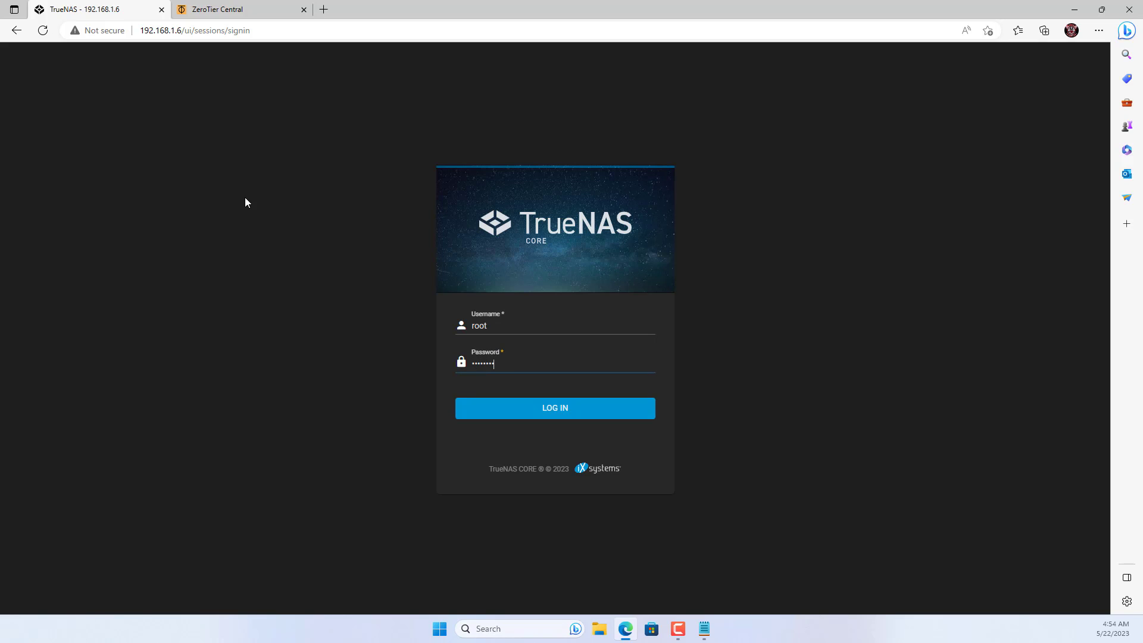
left_click(555, 407)
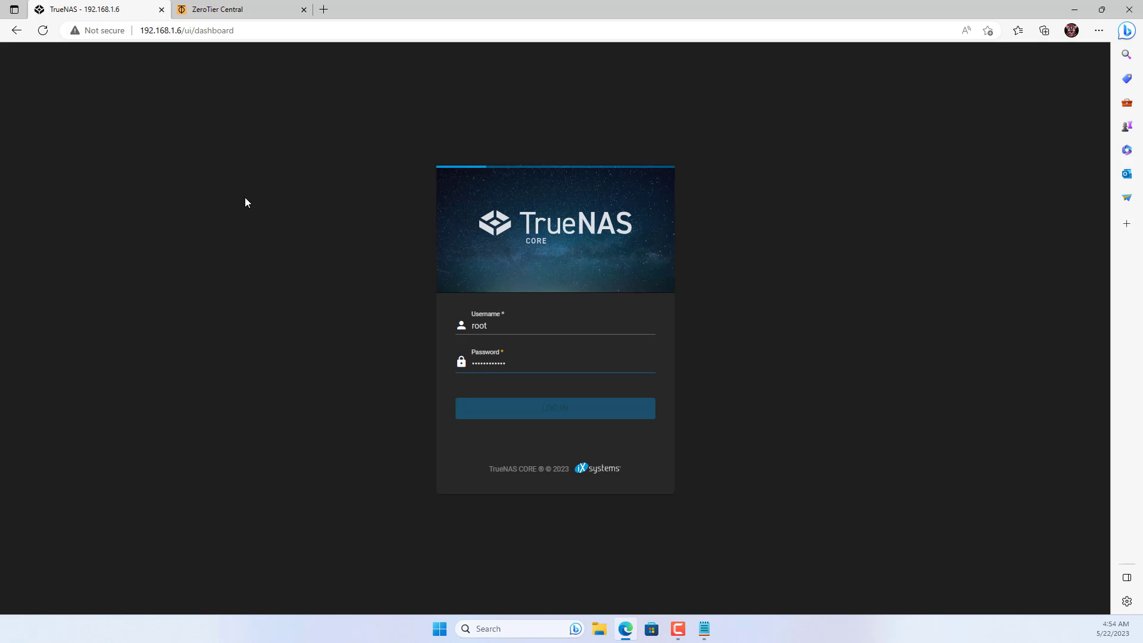
left_click(554, 407)
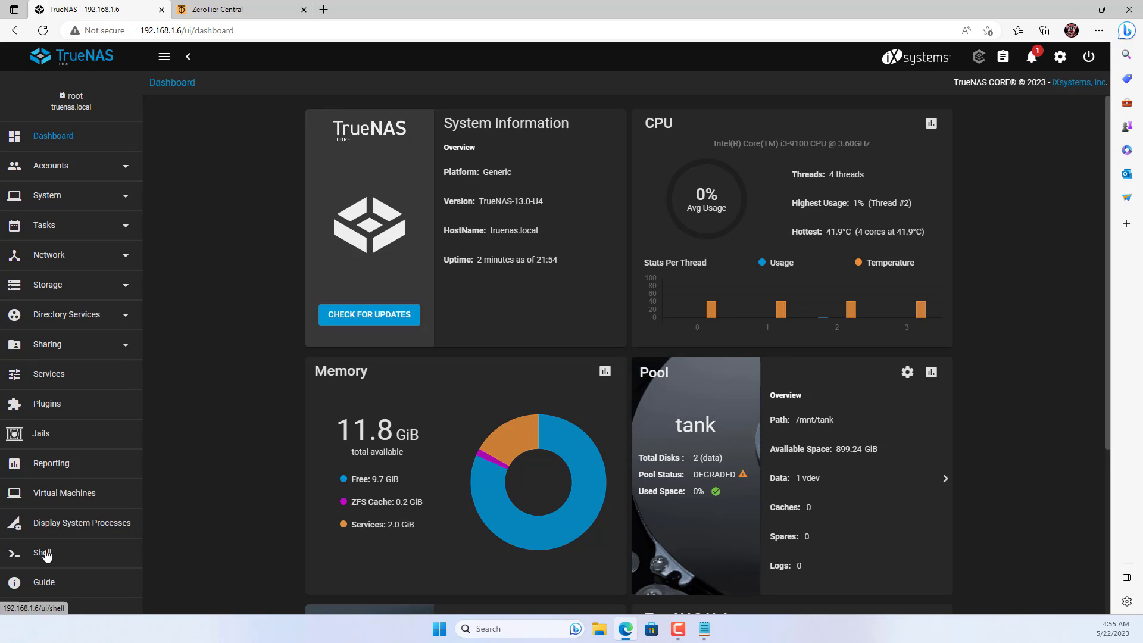
Step: Run zerotier-cli info in the Shell twice, going from OFFLINE to ONLINE
left_click(41, 552)
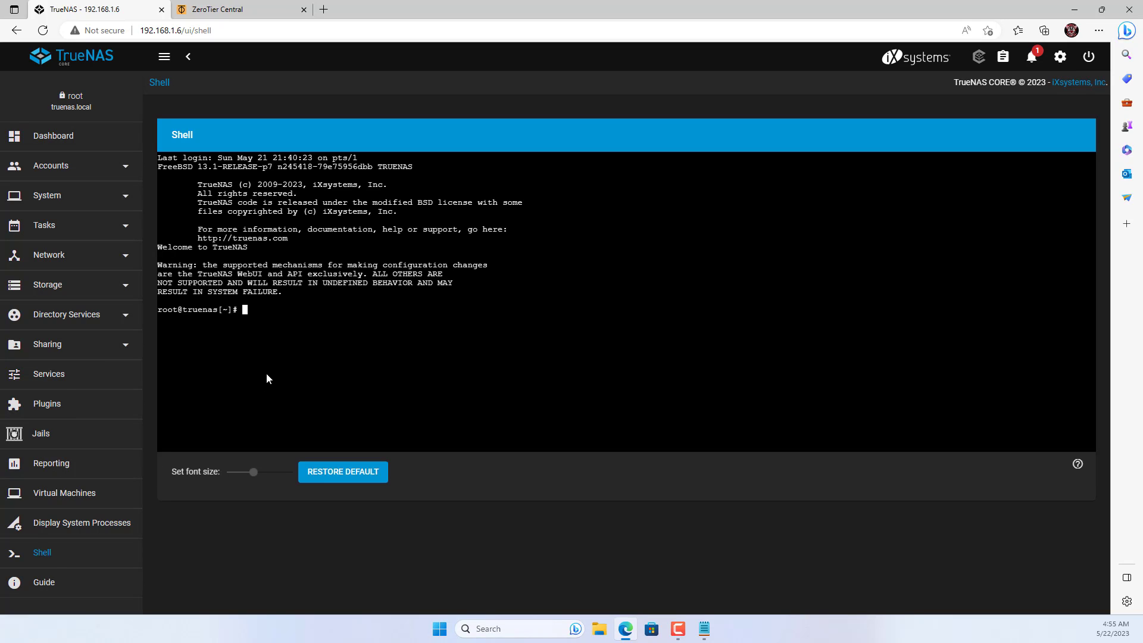
mouse_move(270, 362)
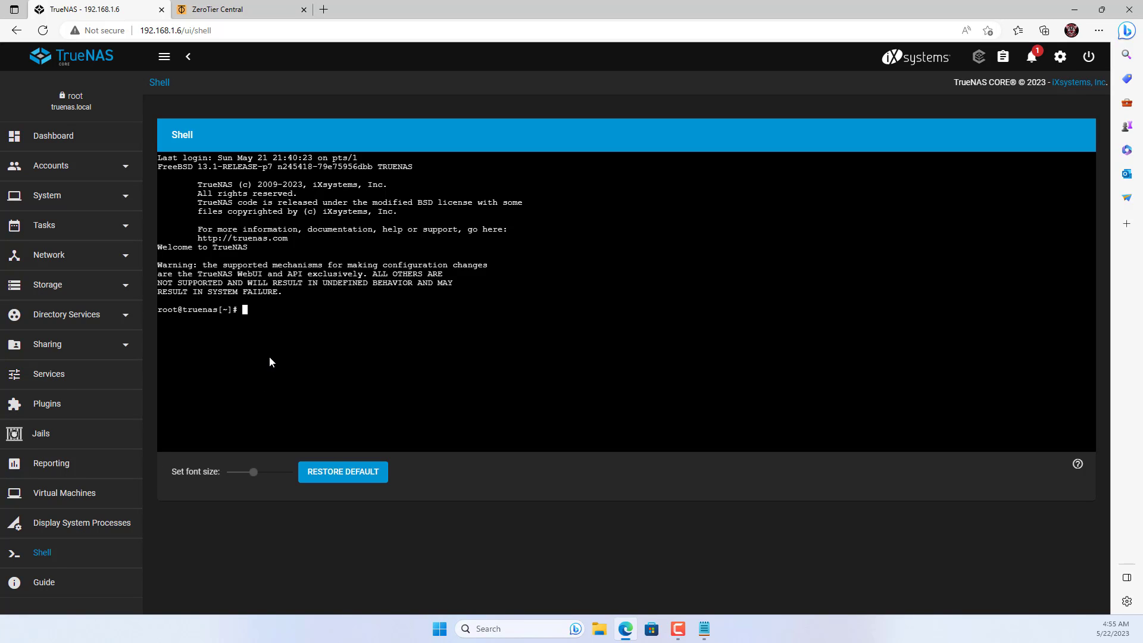
type("zerotier-")
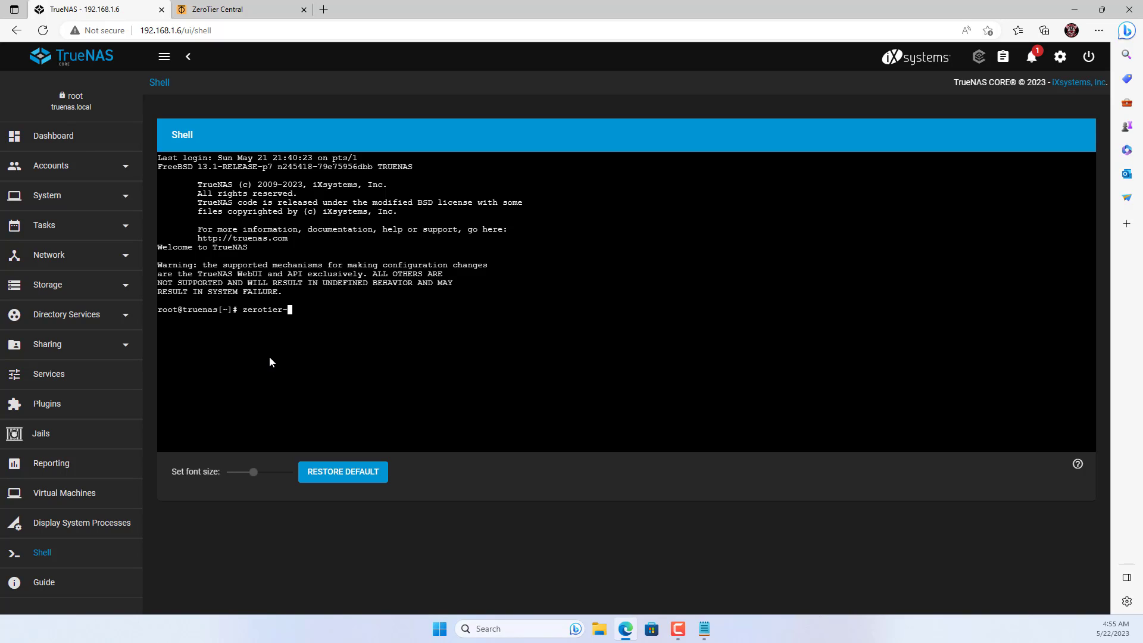
key("Return")
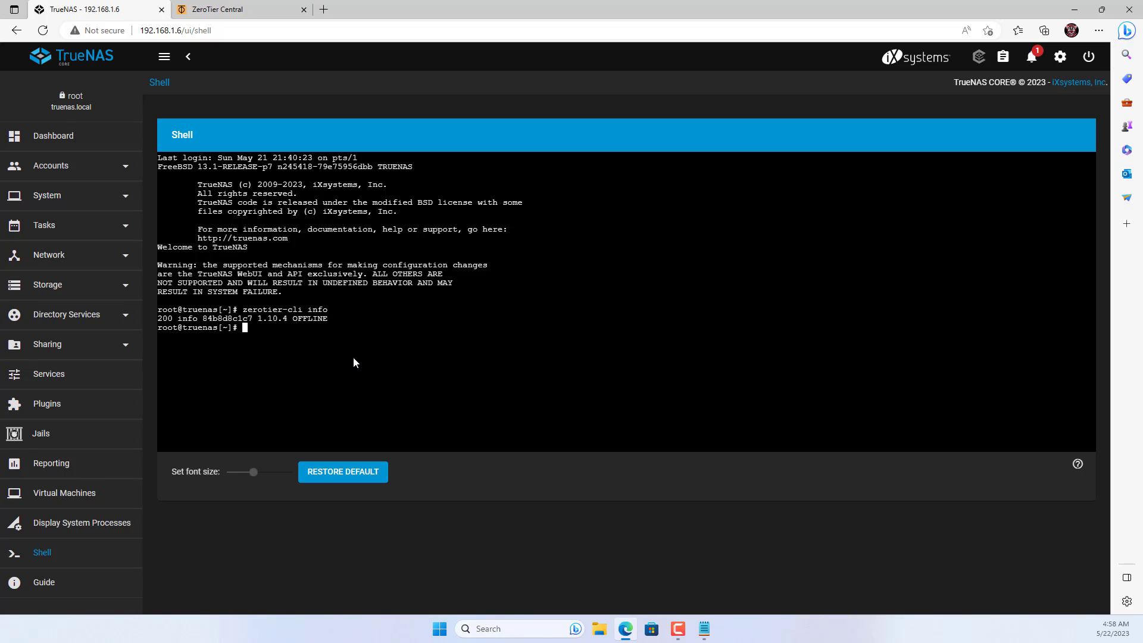
key("Return")
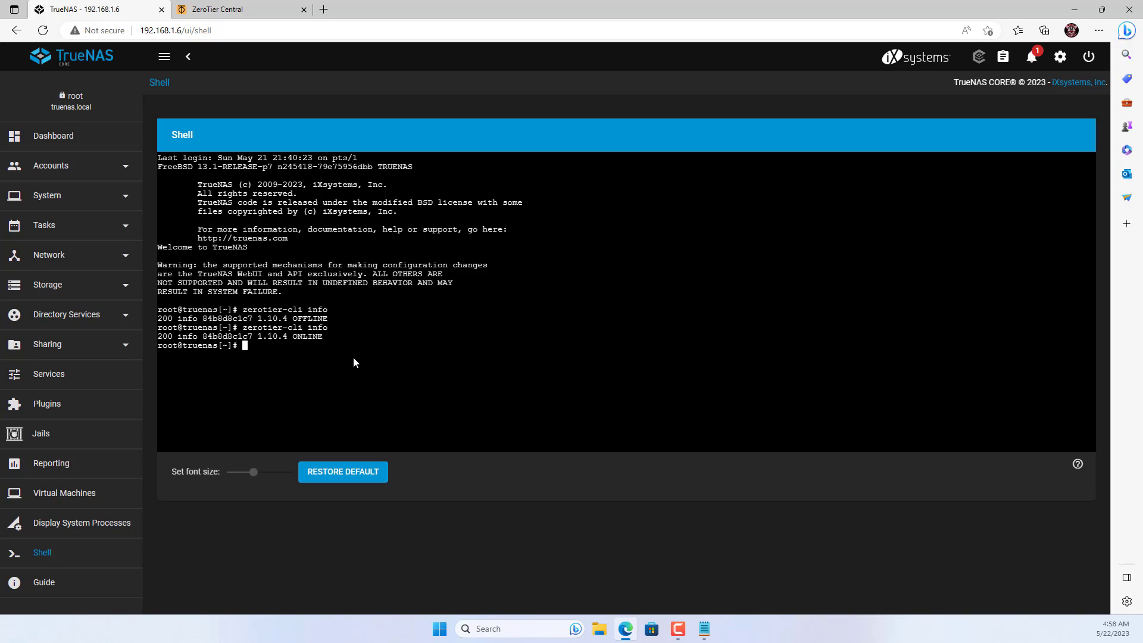